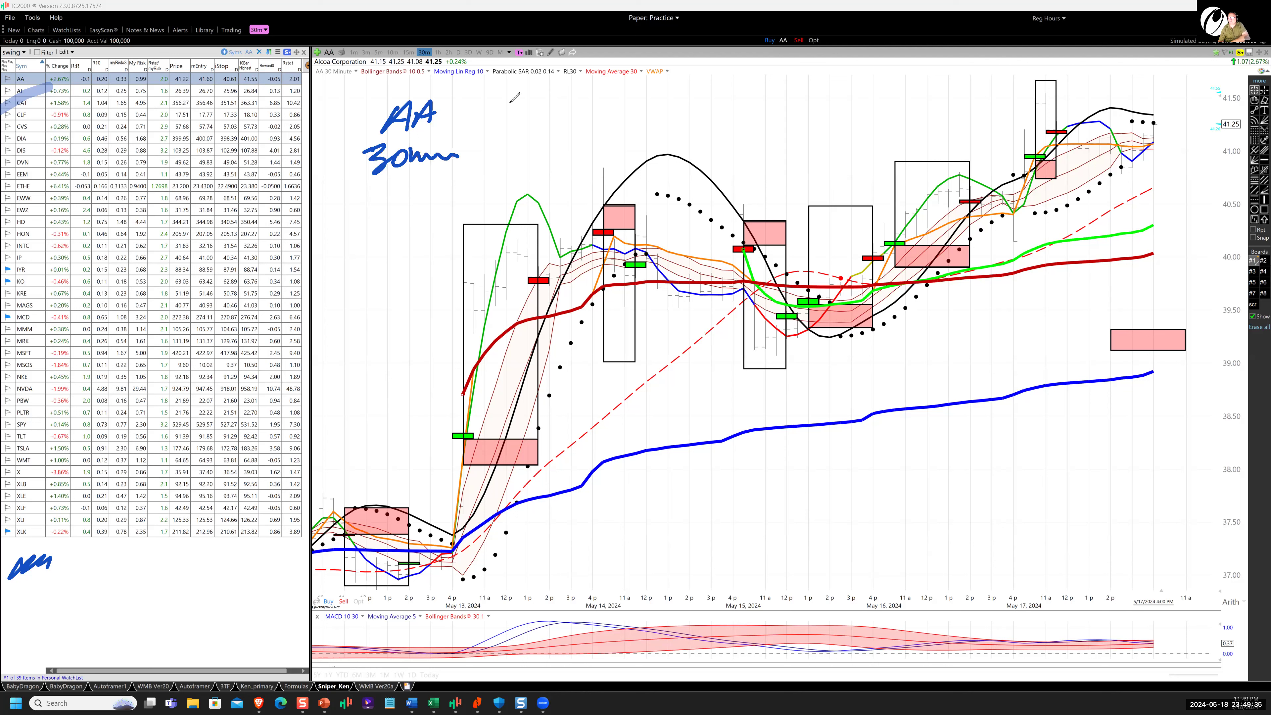
Handwrite a timeframe note on the AA chart, then load the C3.ai (AI) 30-minute chart
{"action": "left_click_drag", "start_coordinate": [596, 551], "coordinate": [596, 470]}
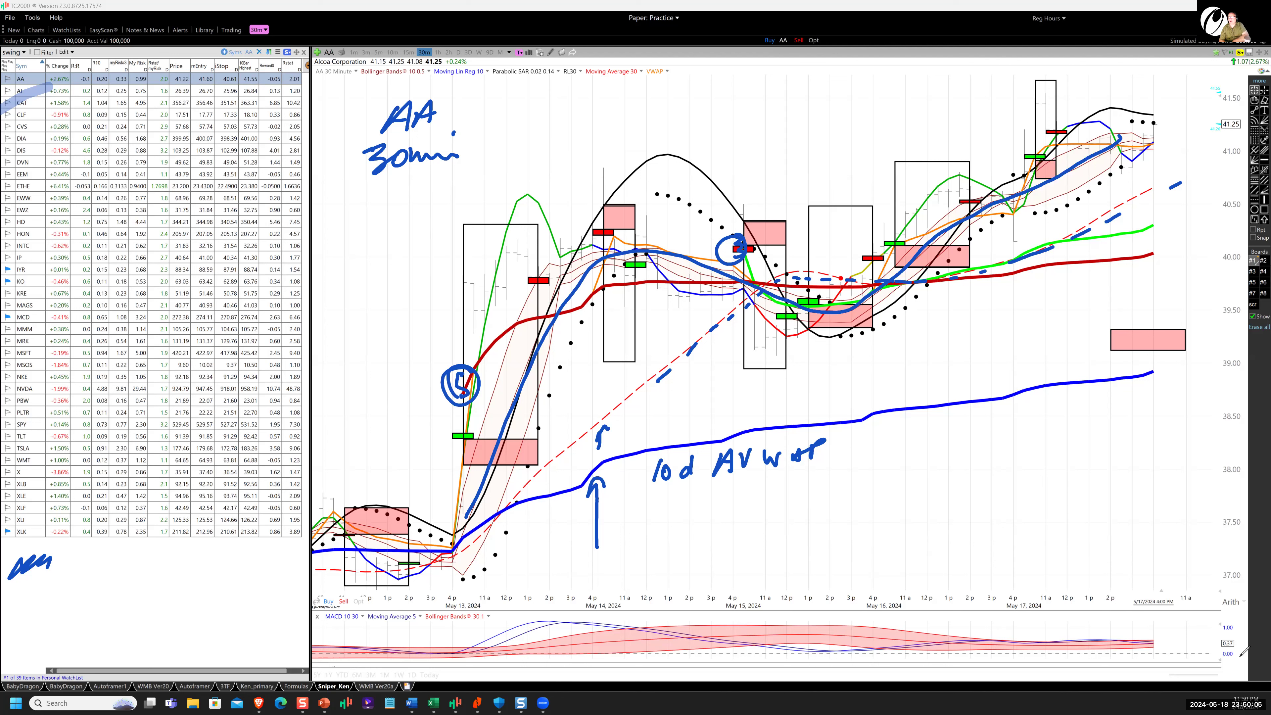
{"action": "mouse_move", "coordinate": [933, 9]}
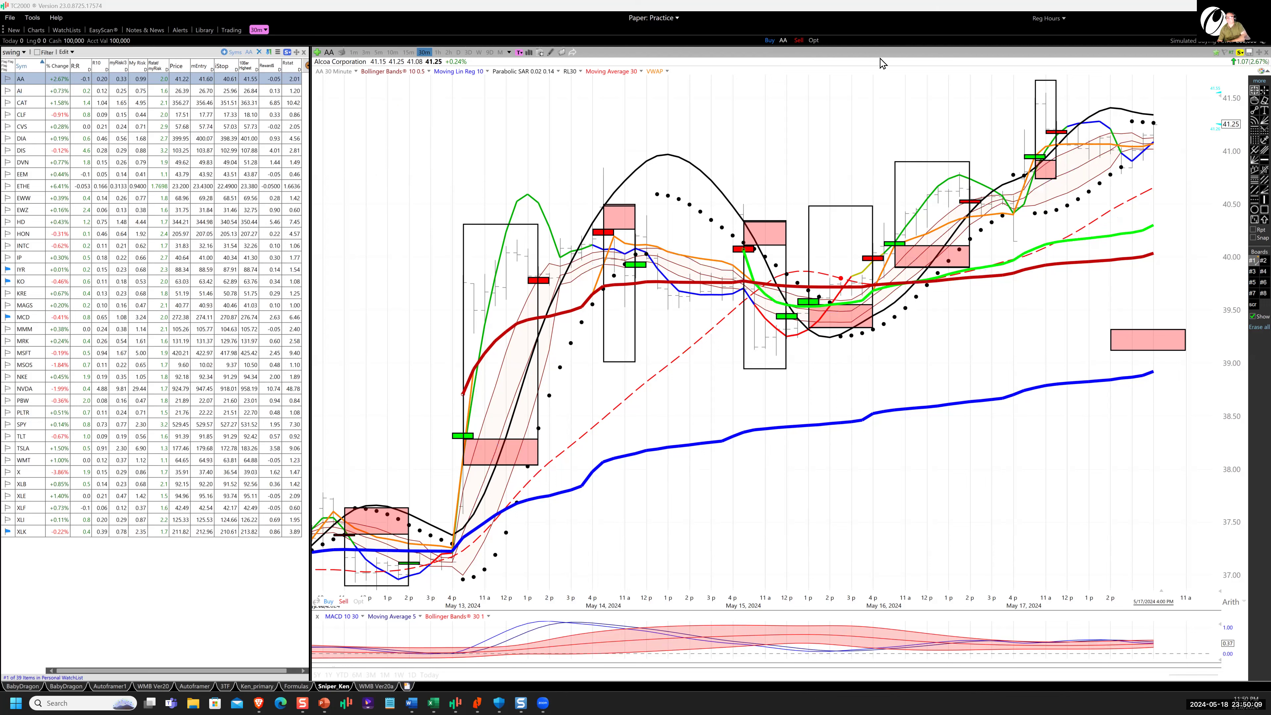
{"action": "mouse_move", "coordinate": [938, 124]}
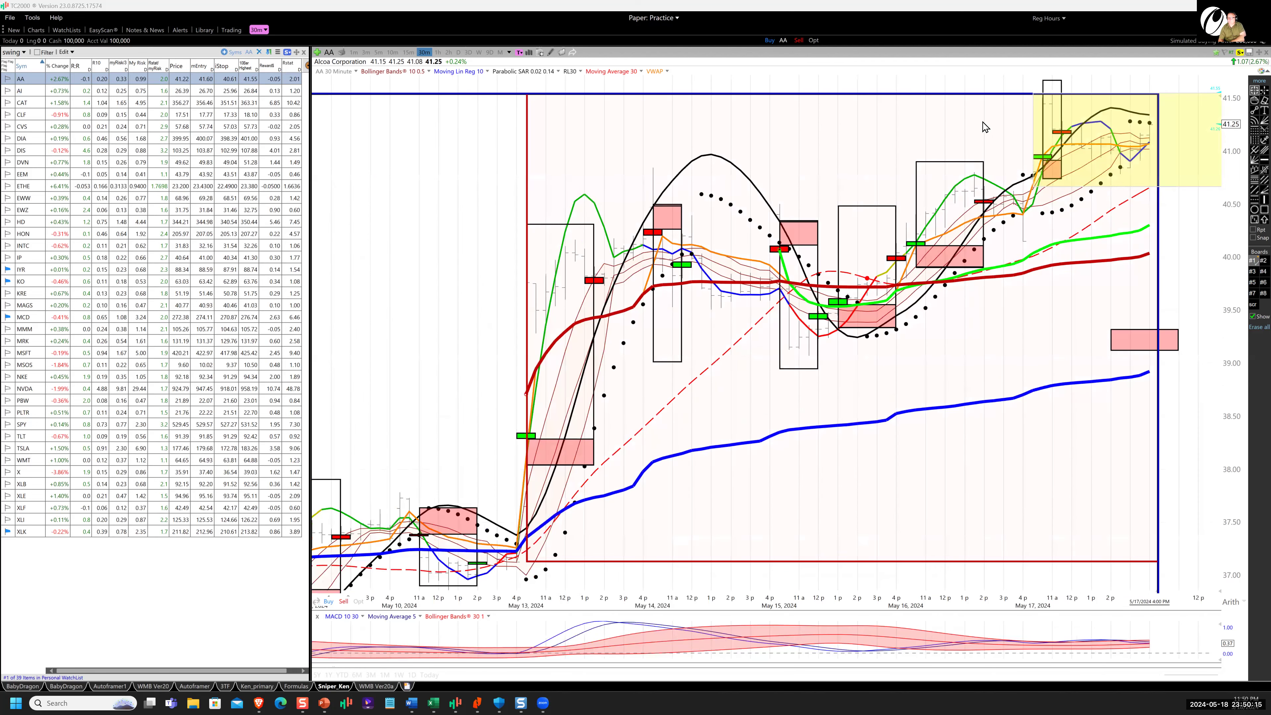
{"action": "mouse_move", "coordinate": [1113, 154]}
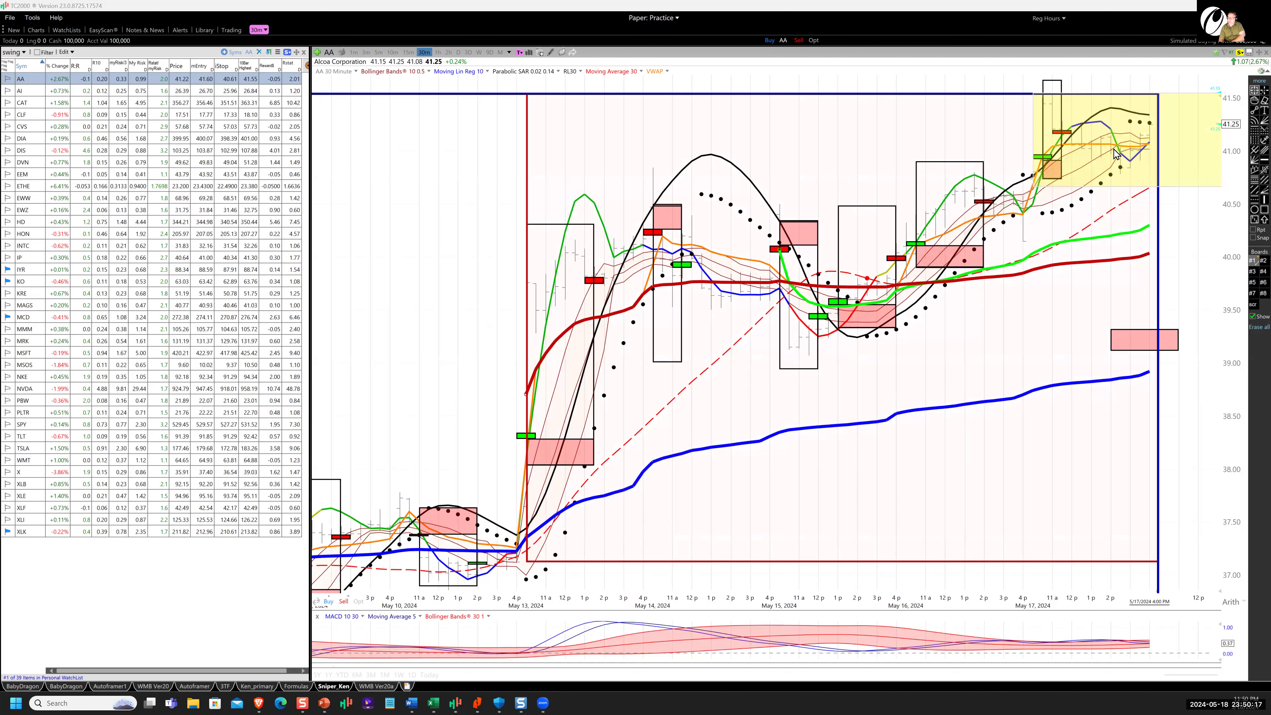
{"action": "mouse_move", "coordinate": [1095, 160]}
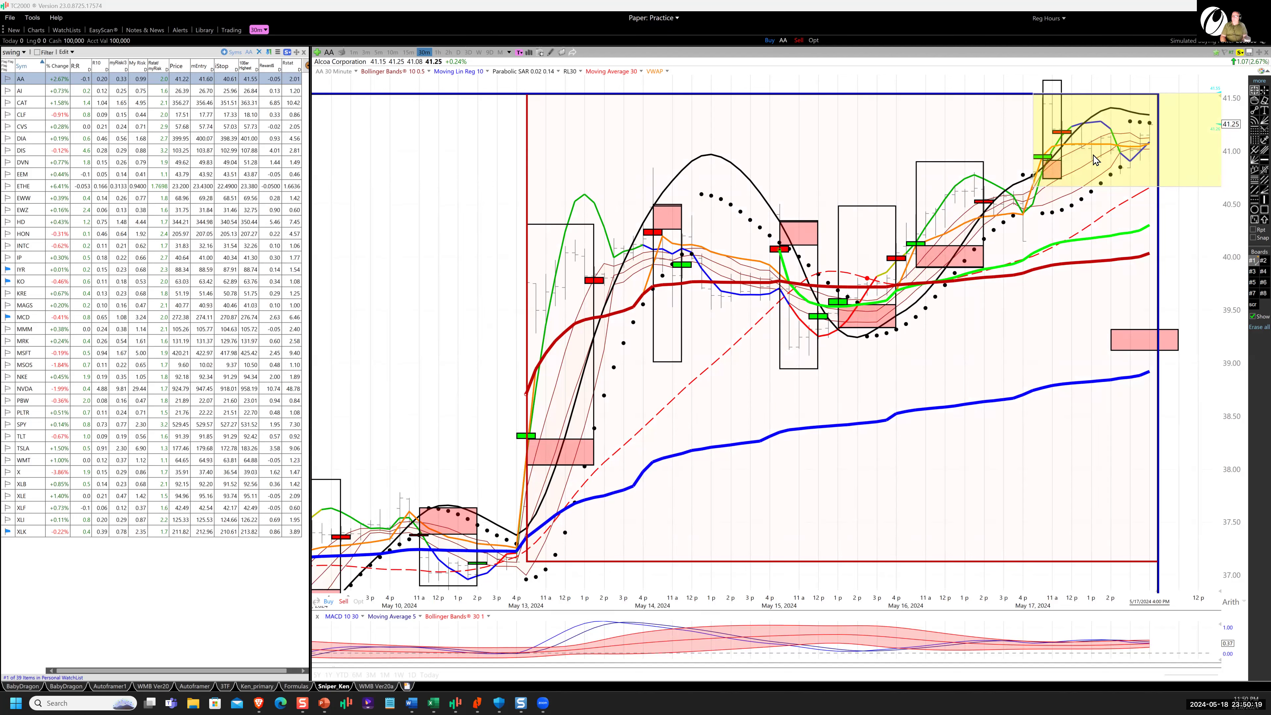
{"action": "mouse_move", "coordinate": [1040, 169]}
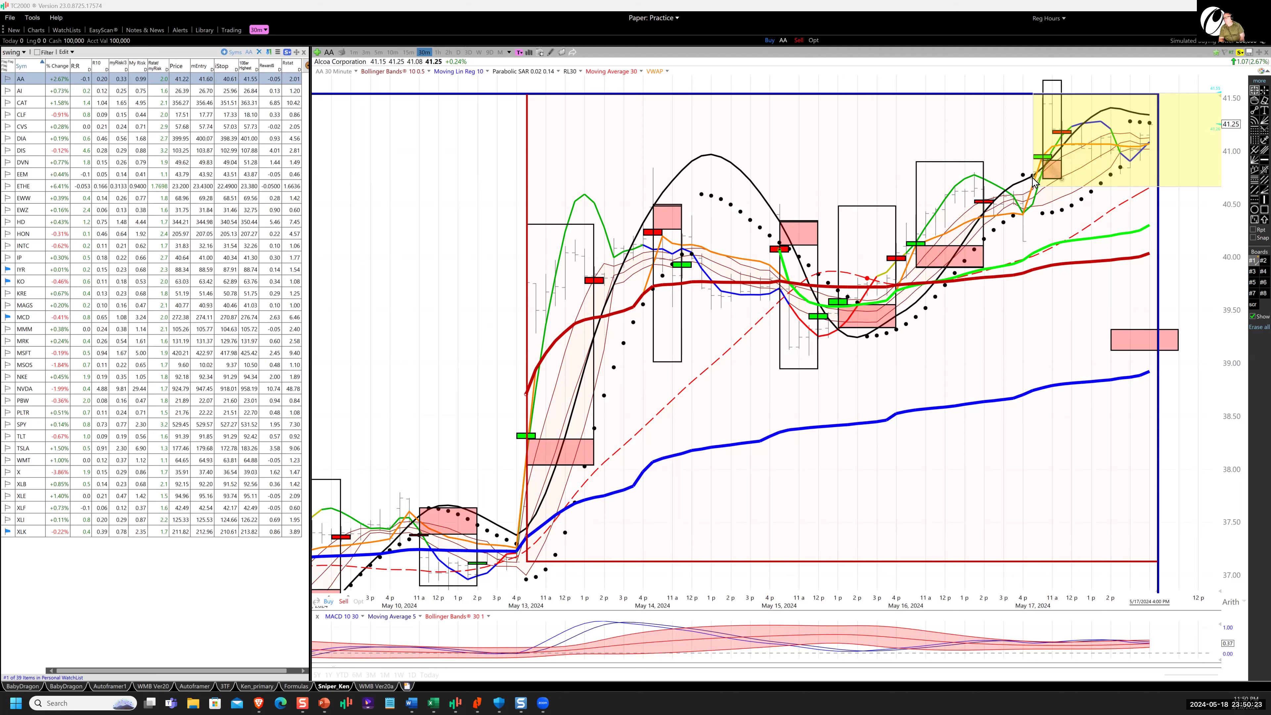
{"action": "mouse_move", "coordinate": [1049, 184]}
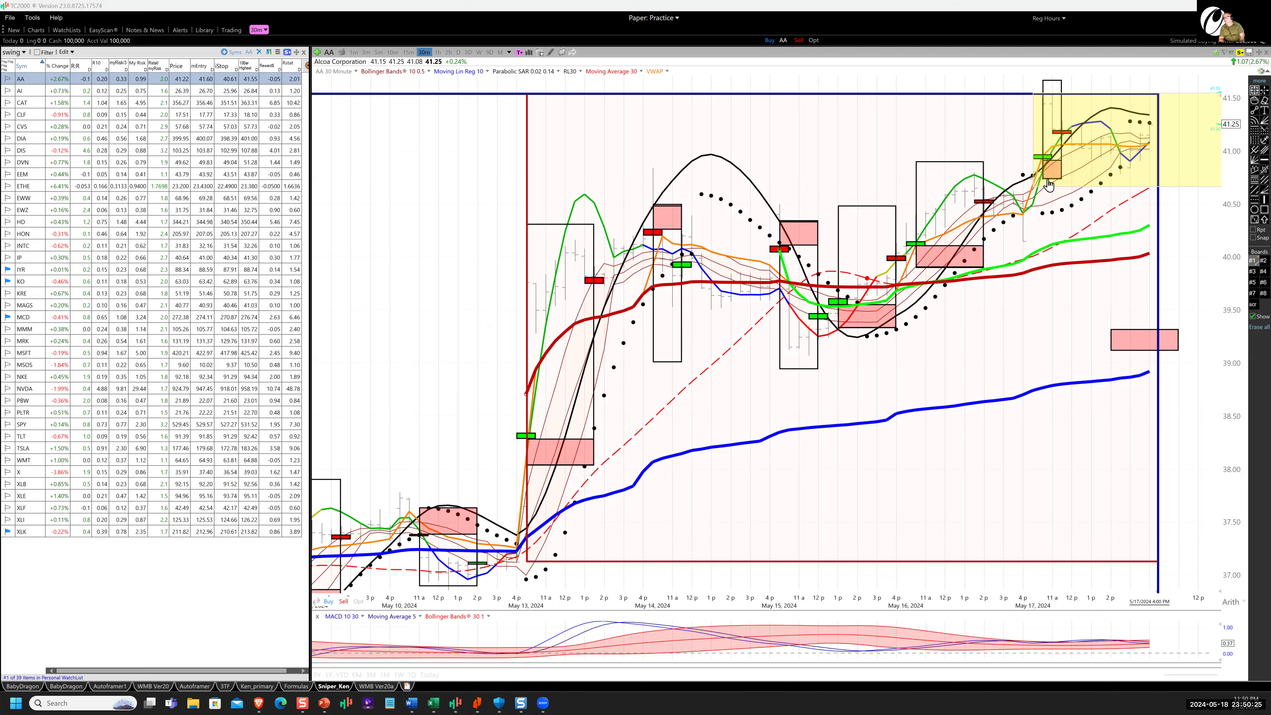
{"action": "mouse_move", "coordinate": [1067, 146]}
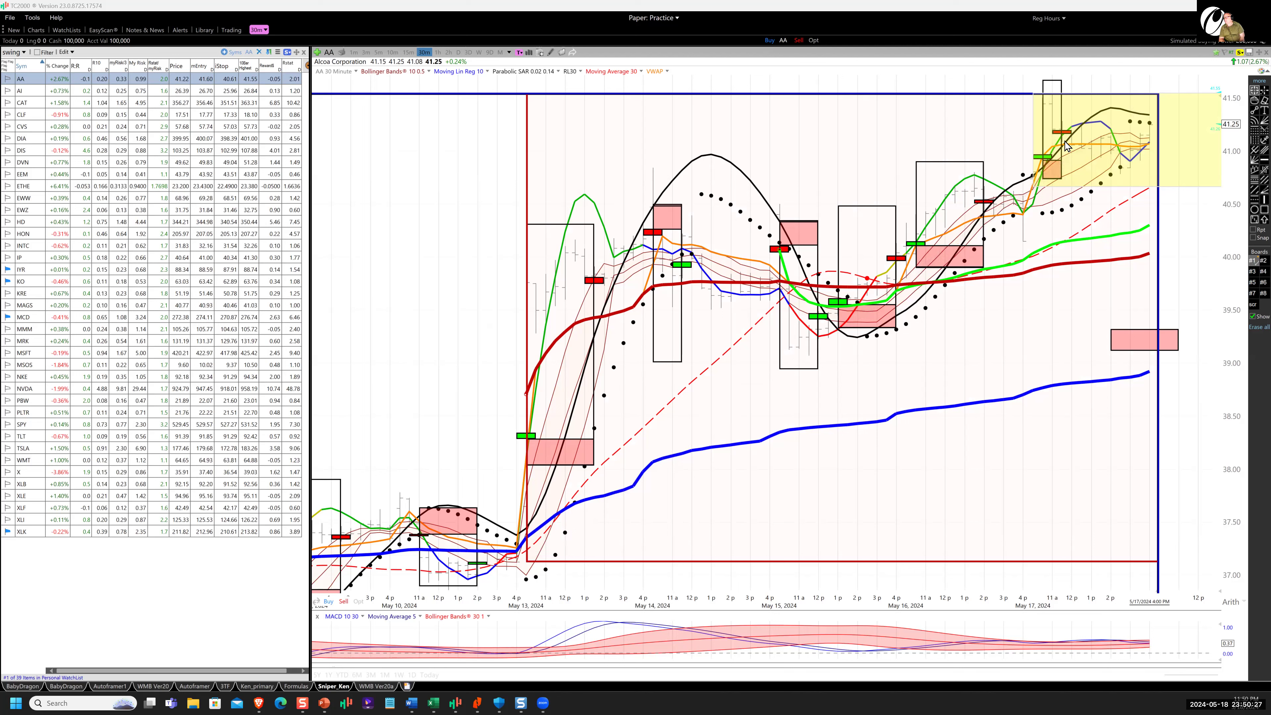
{"action": "mouse_move", "coordinate": [1064, 153]}
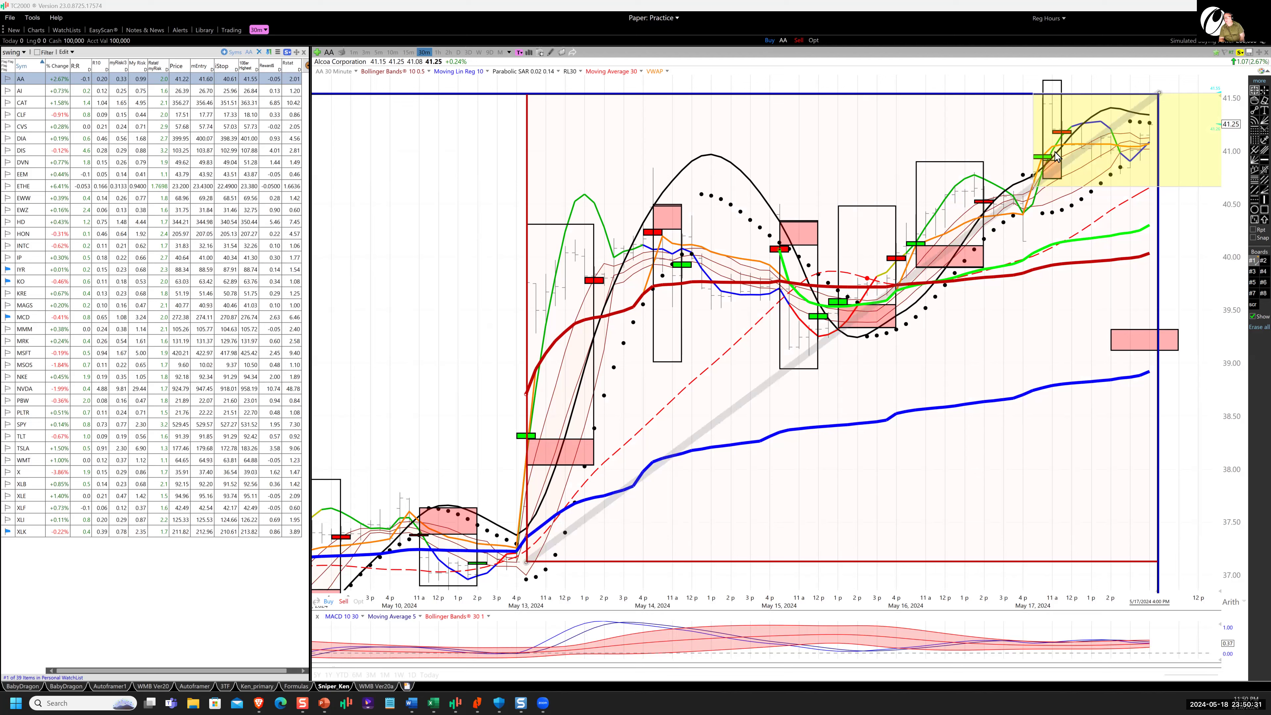
{"action": "left_click", "coordinate": [22, 91]}
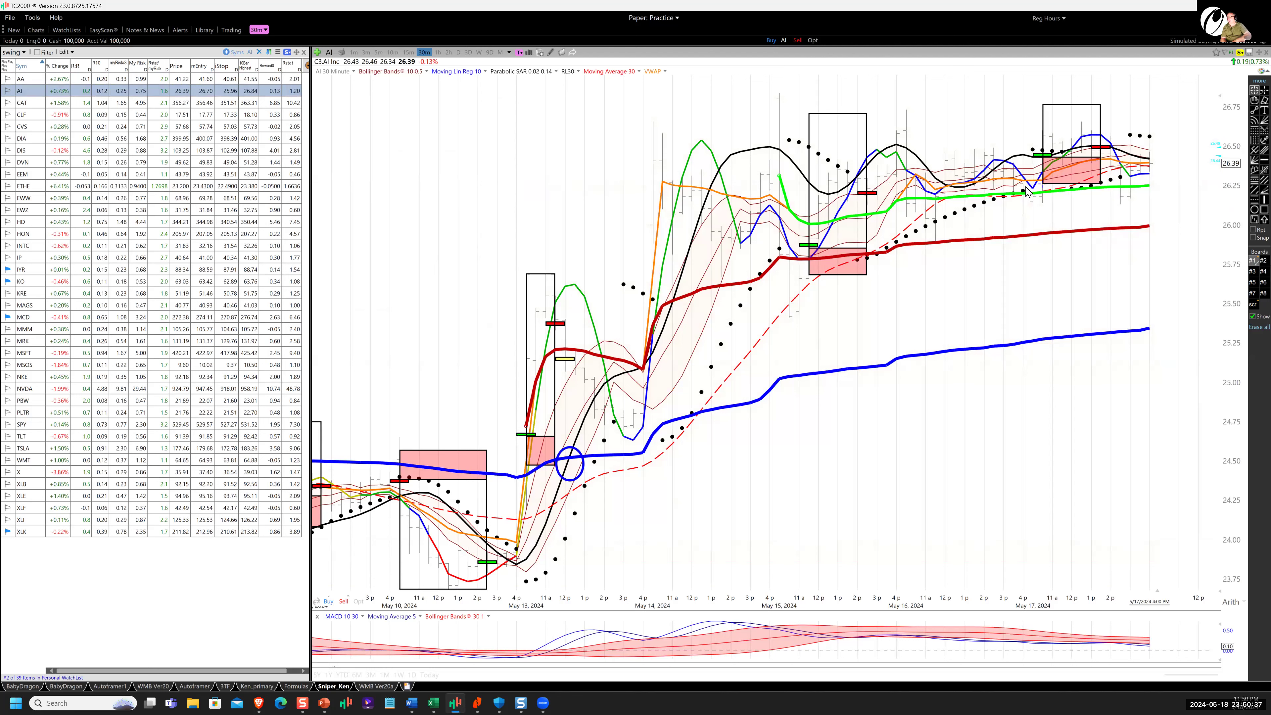
{"action": "mouse_move", "coordinate": [1042, 158]}
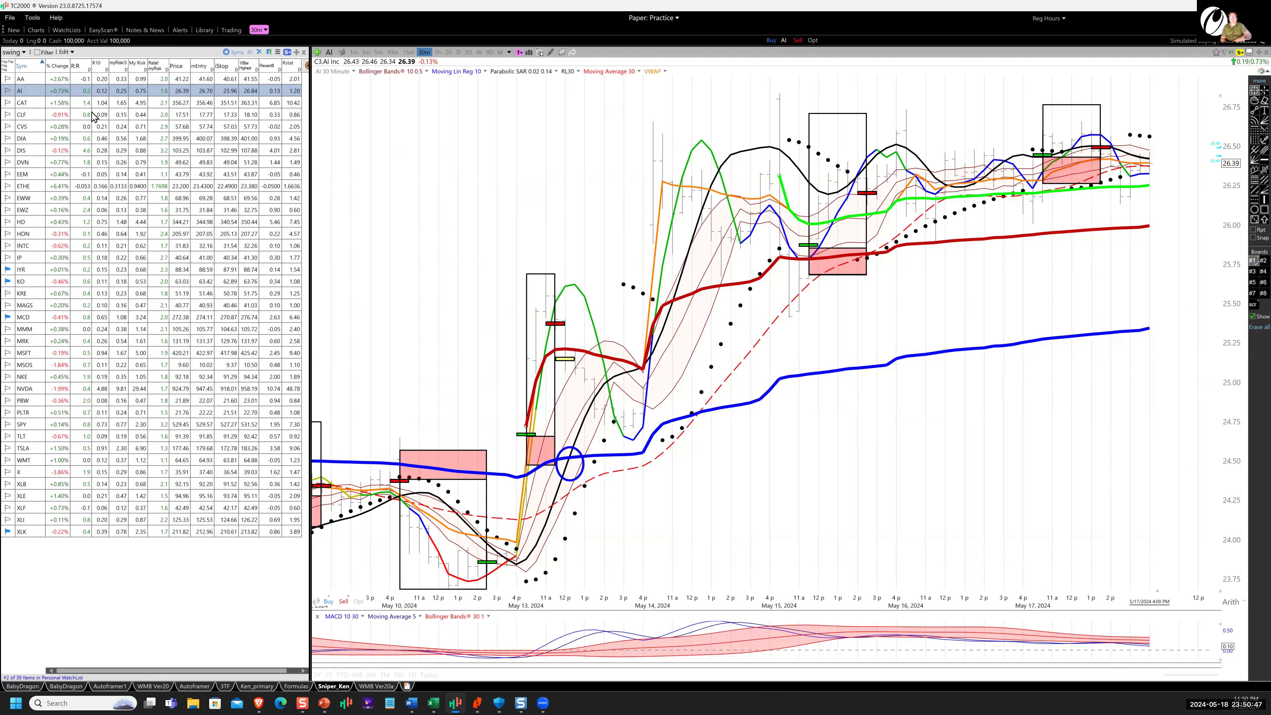
Load the Caterpillar (CAT) 30-minute chart from the watchlist
{"action": "left_click", "coordinate": [24, 103]}
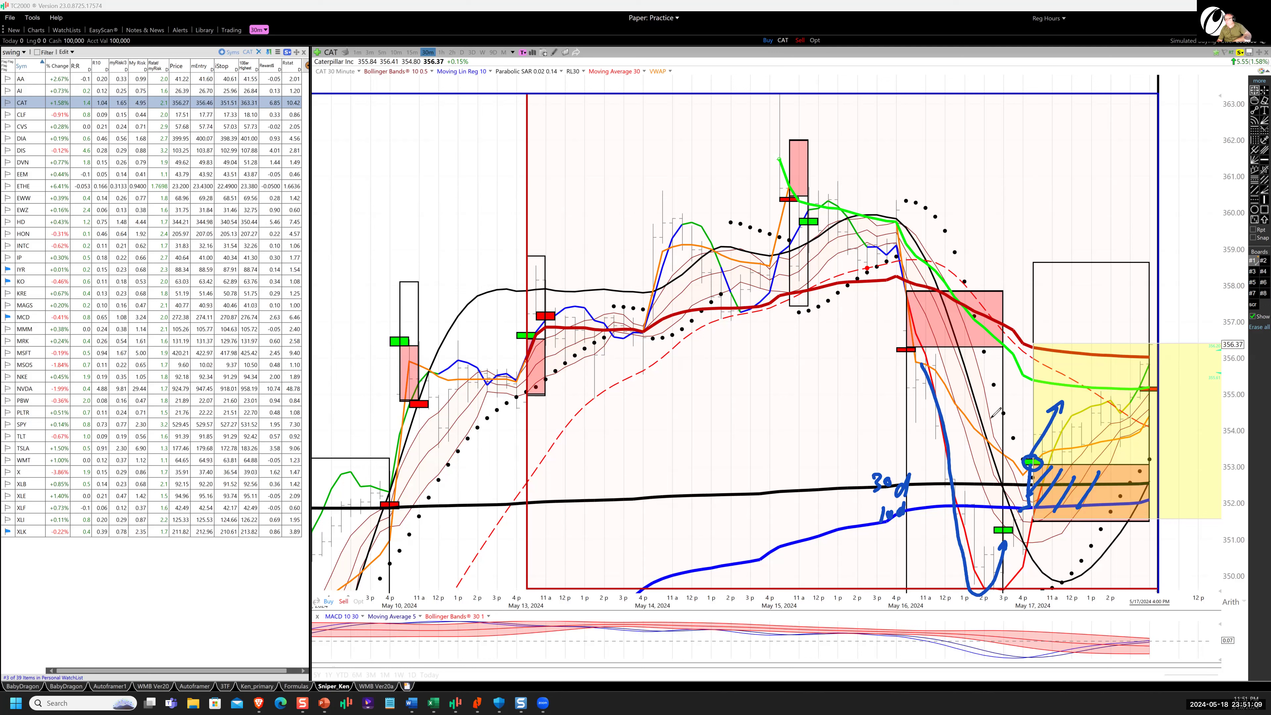
{"action": "mouse_move", "coordinate": [1070, 384]}
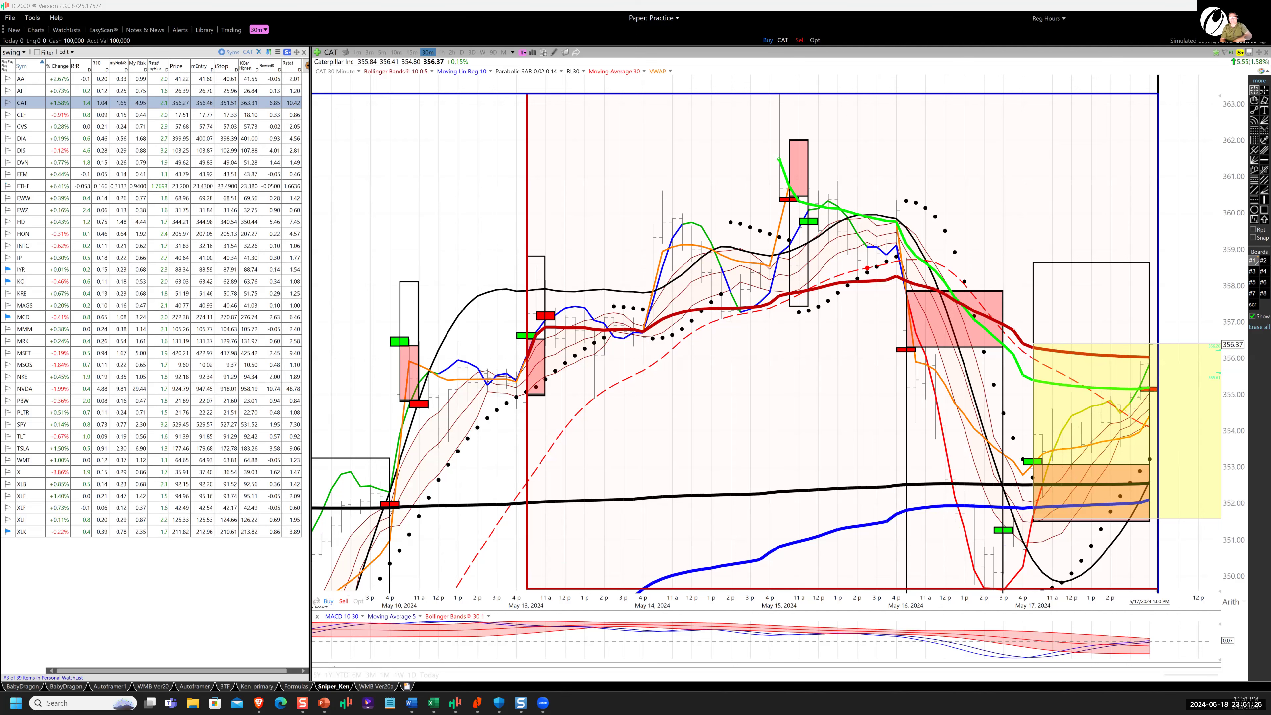
Step through the CLF, CVS and DIA charts and land on Walt Disney (DIS)
{"action": "left_click", "coordinate": [22, 115]}
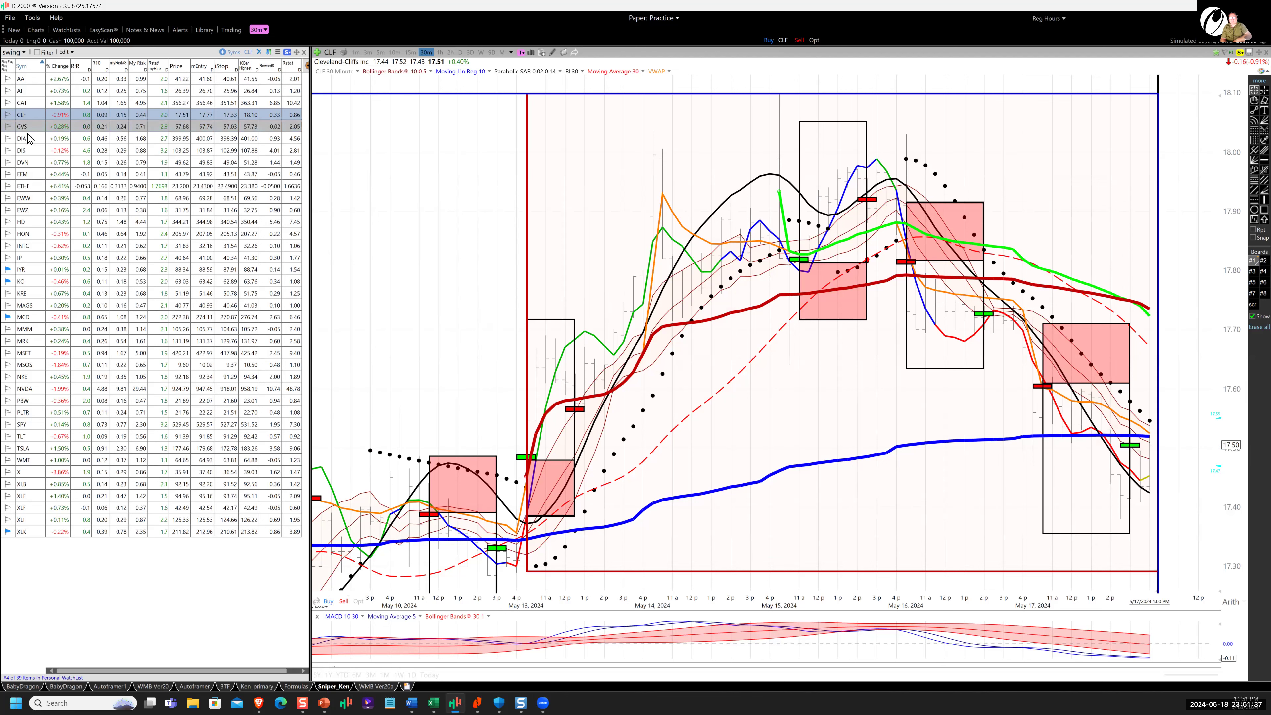
{"action": "left_click", "coordinate": [22, 127]}
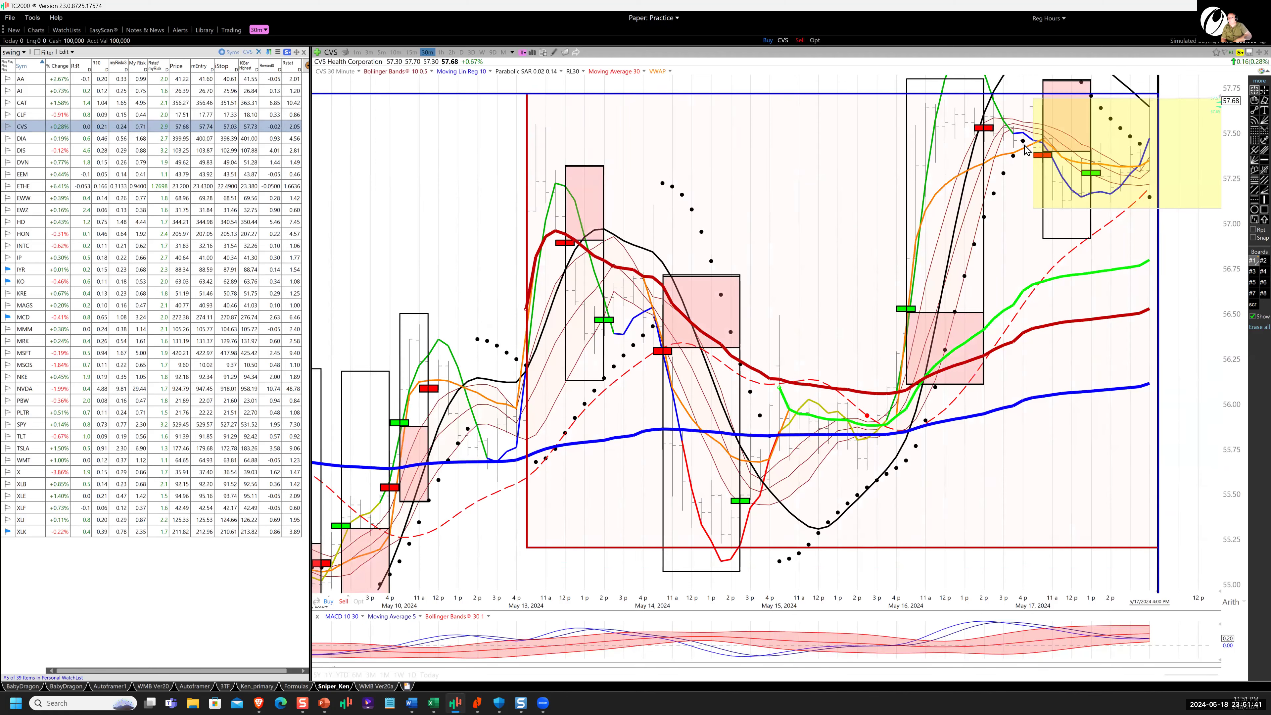
{"action": "mouse_move", "coordinate": [1054, 135]}
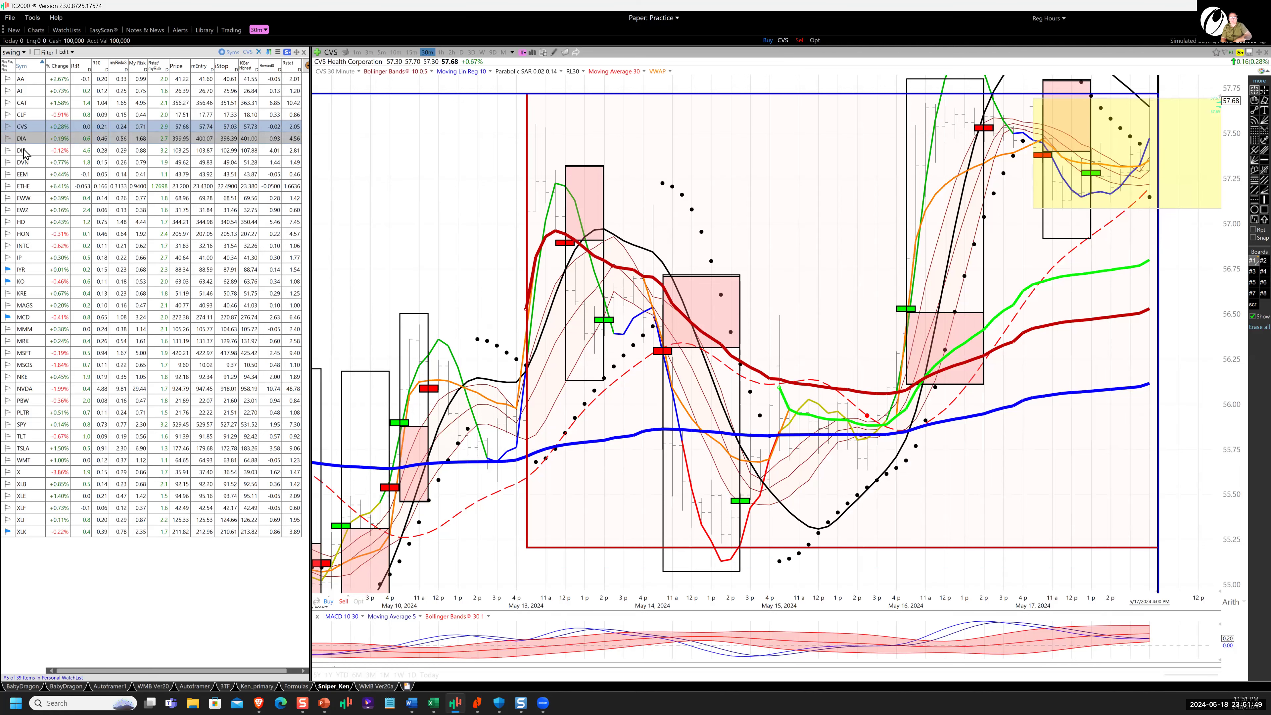
{"action": "left_click", "coordinate": [22, 138]}
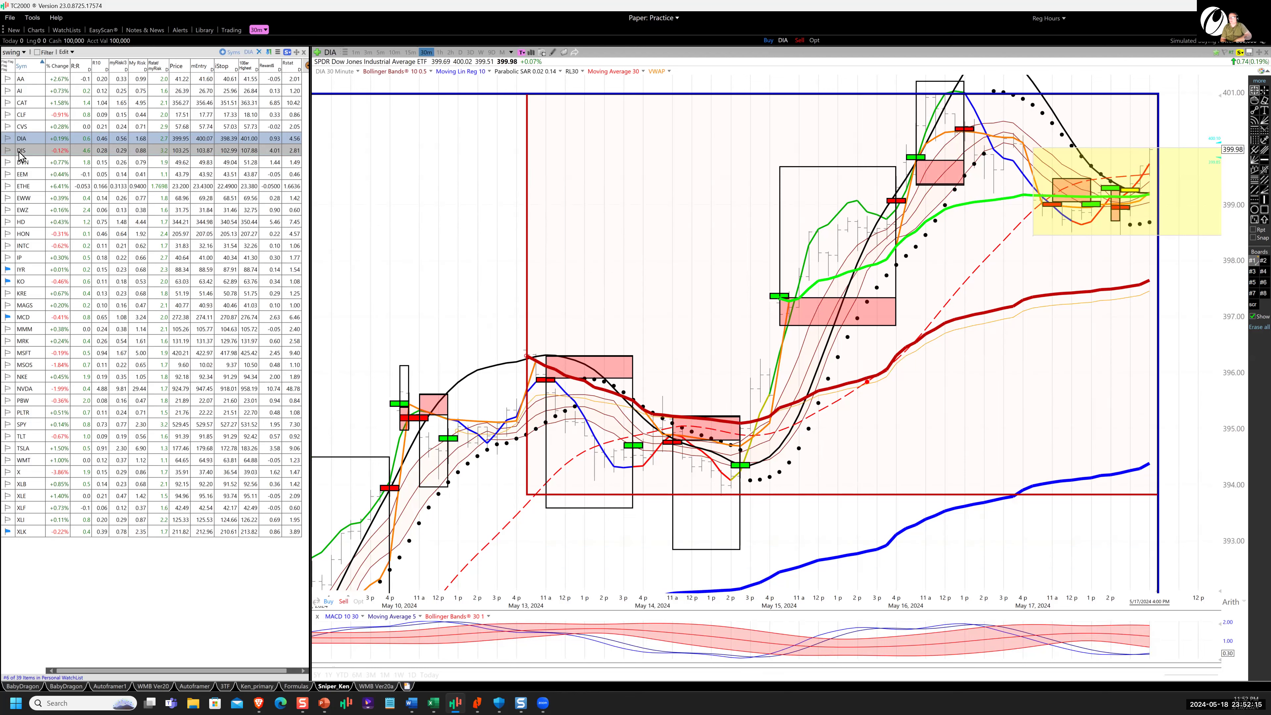
{"action": "left_click", "coordinate": [22, 151]}
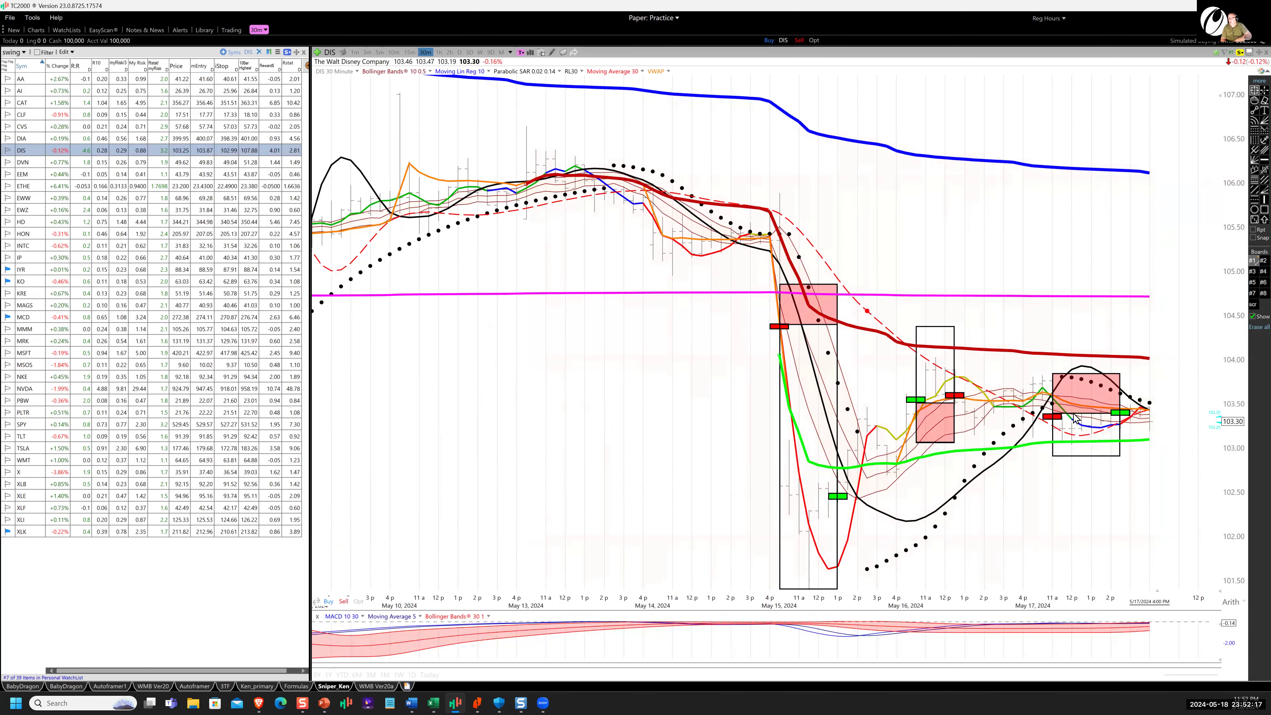
{"action": "mouse_move", "coordinate": [1057, 425]}
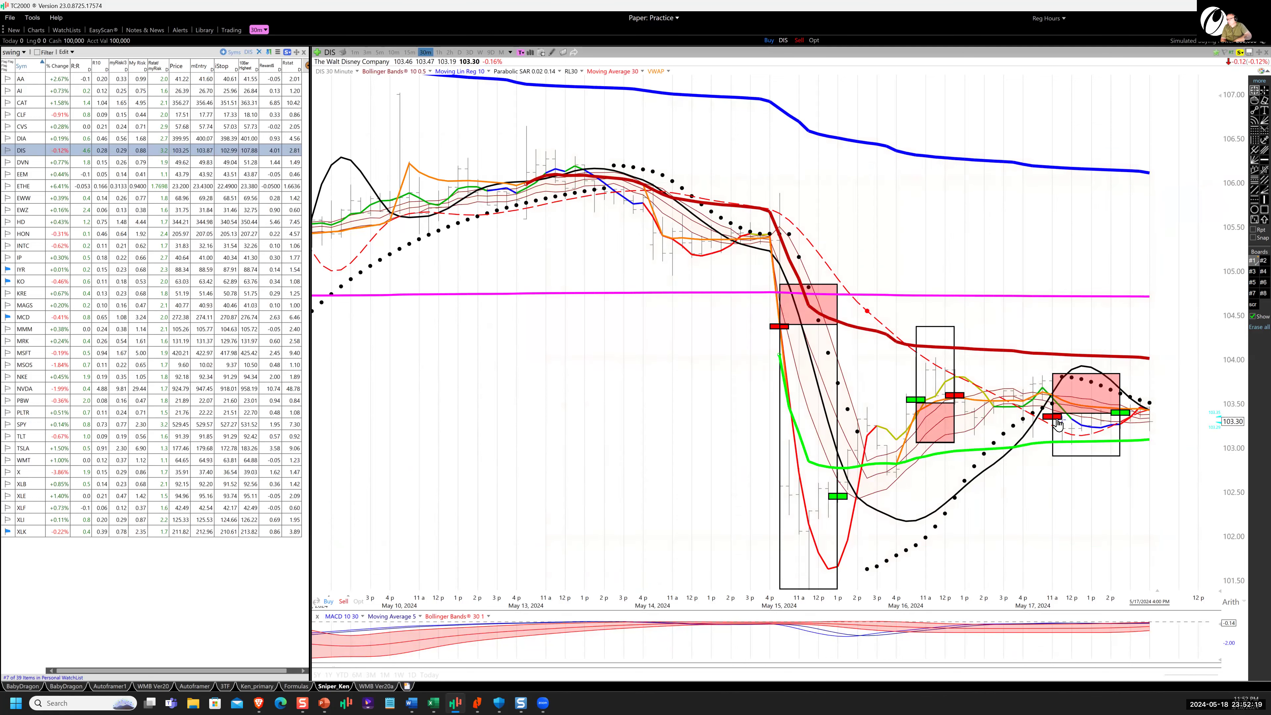
{"action": "mouse_move", "coordinate": [1102, 419]}
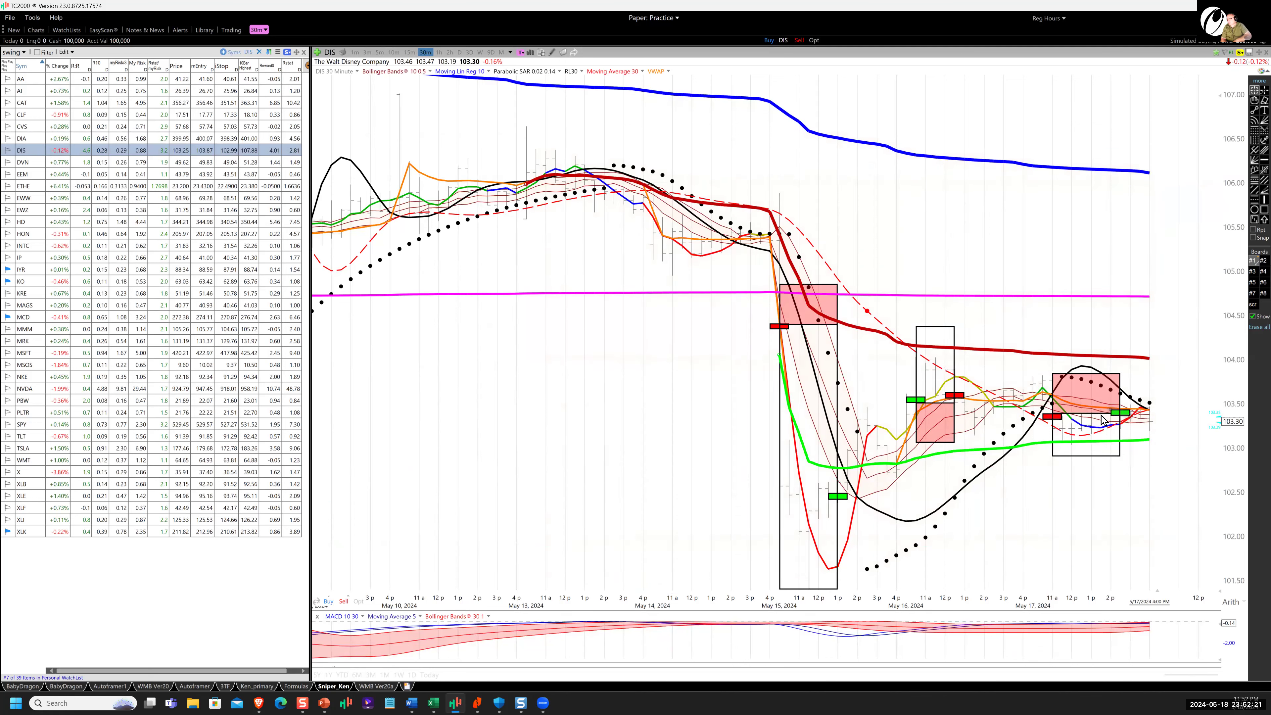
{"action": "mouse_move", "coordinate": [32, 173]}
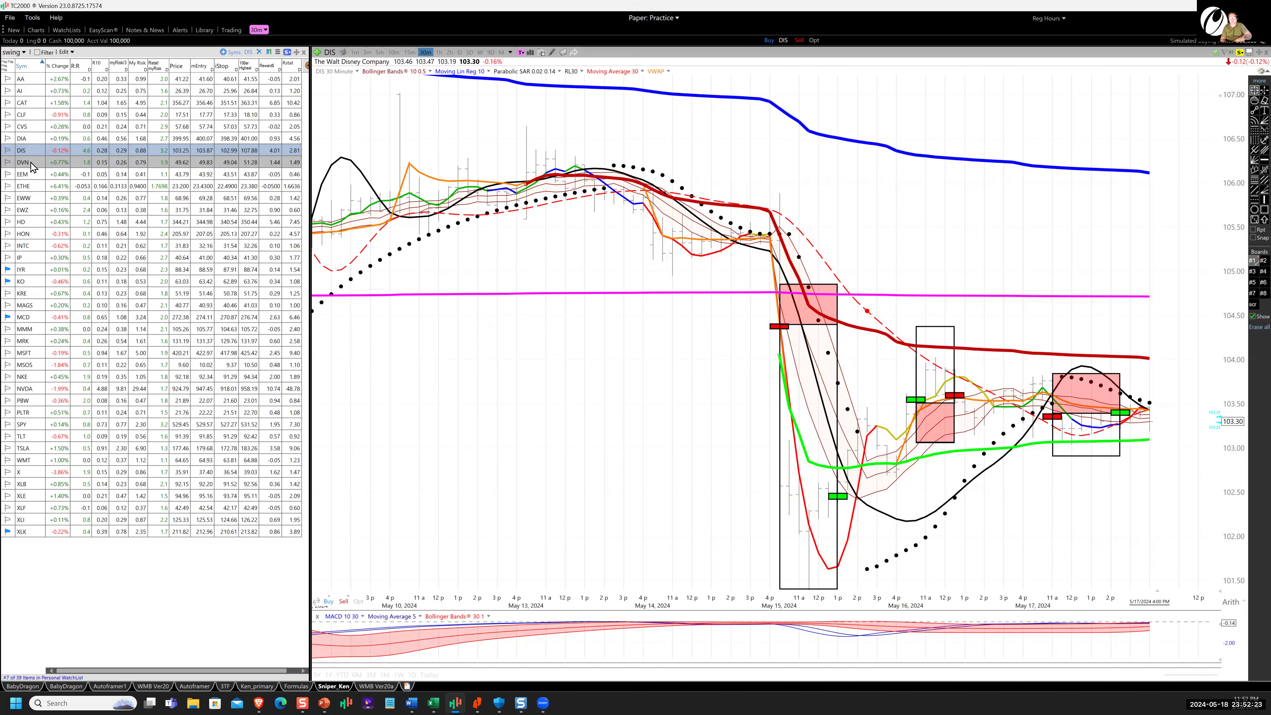
Review Devon Energy and the XLE chart, then return to the DVN 30-minute chart
{"action": "left_click", "coordinate": [22, 162]}
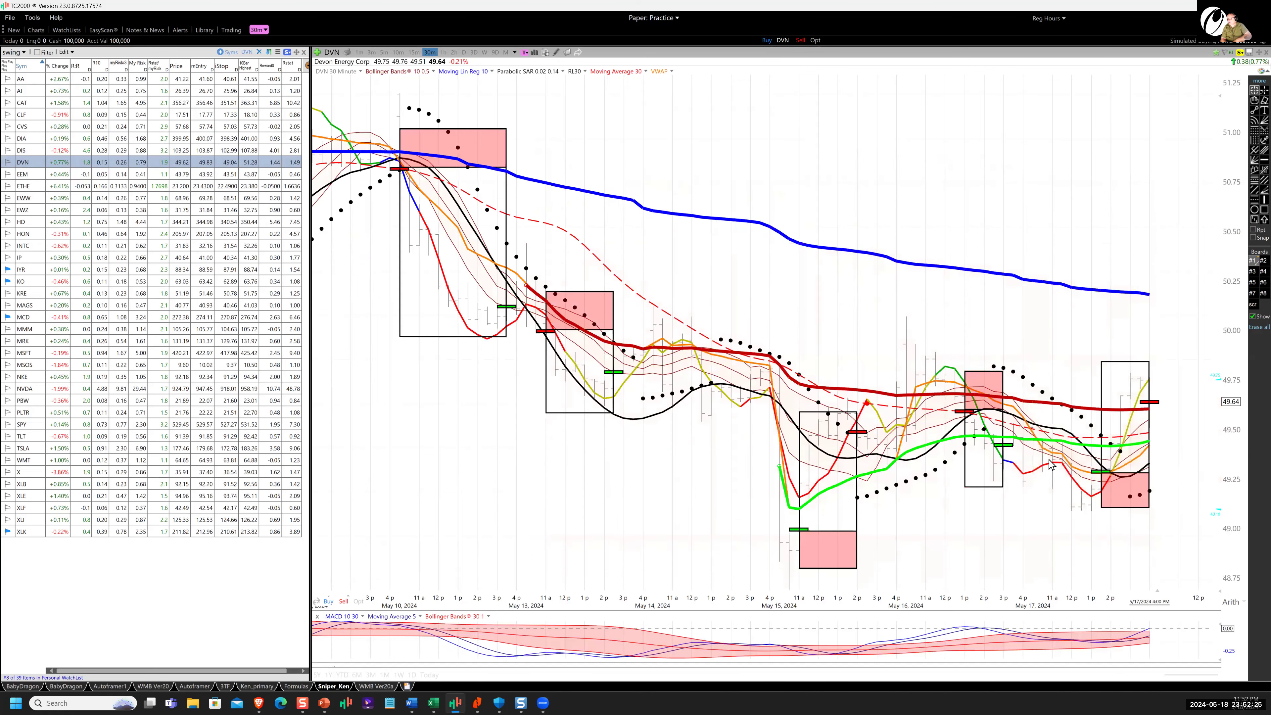
{"action": "mouse_move", "coordinate": [1111, 609]}
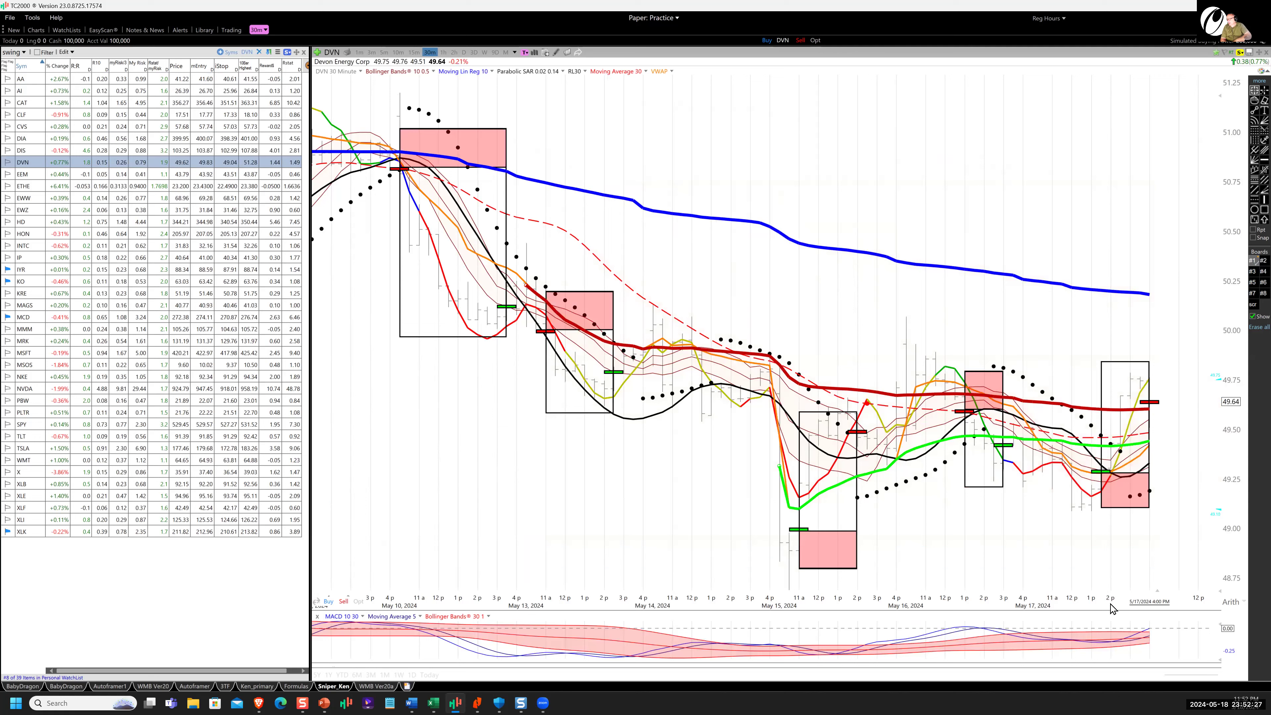
{"action": "mouse_move", "coordinate": [1104, 480]}
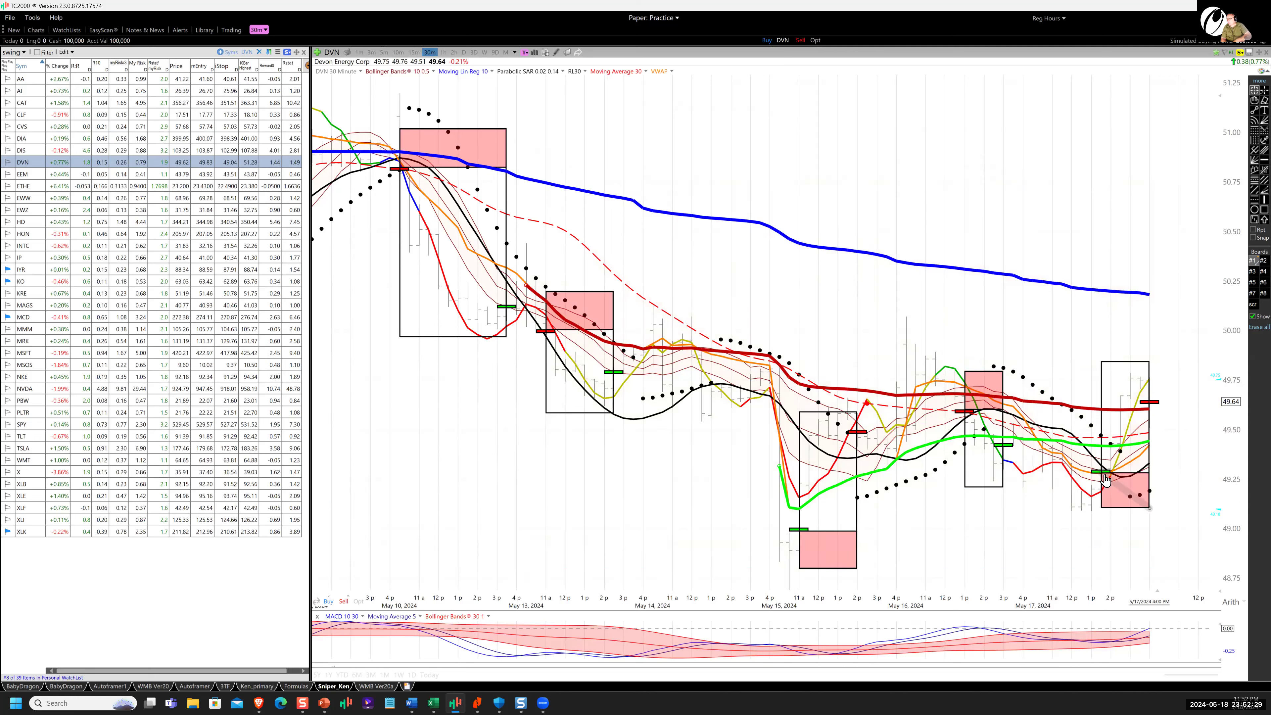
{"action": "mouse_move", "coordinate": [1104, 478]}
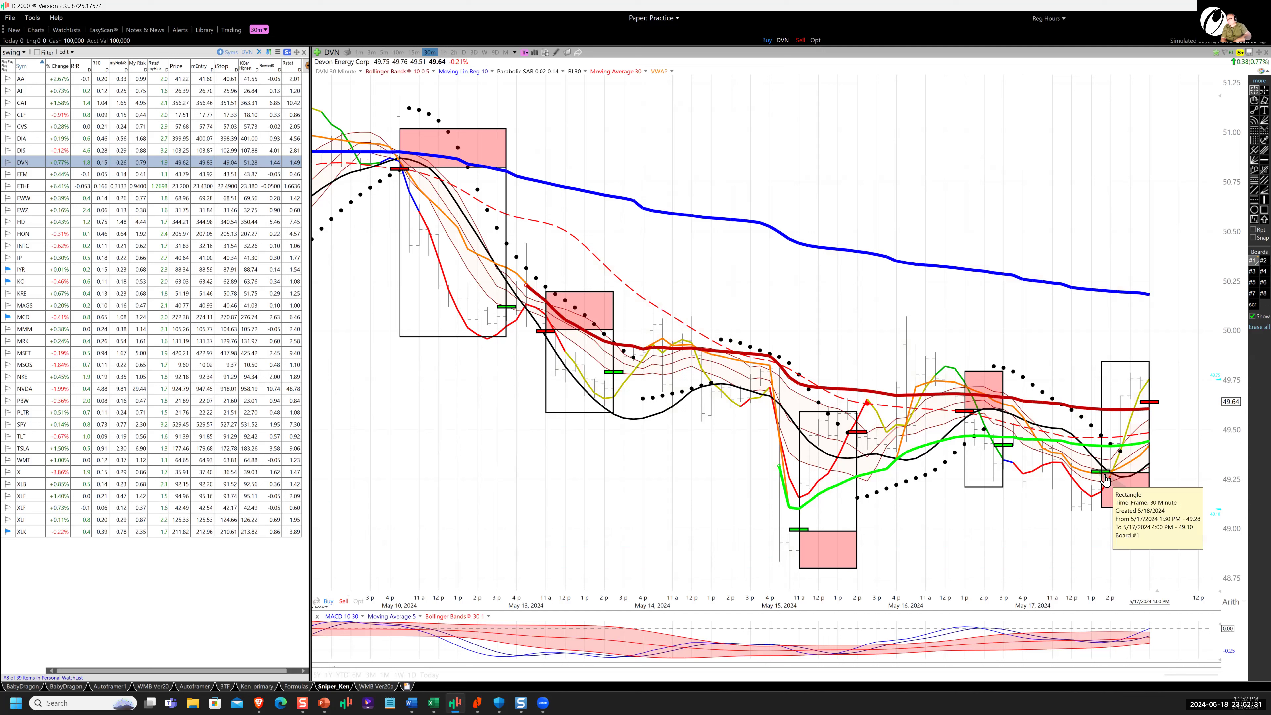
{"action": "mouse_move", "coordinate": [1156, 400]}
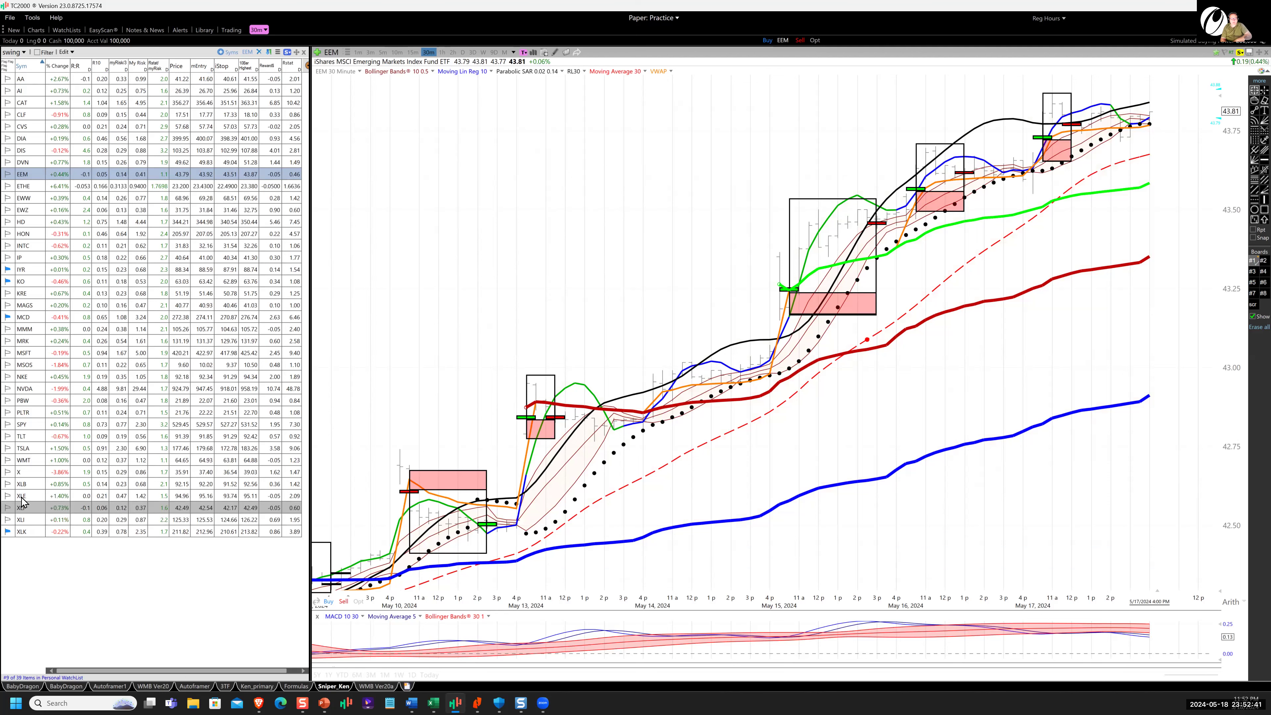
{"action": "left_click", "coordinate": [22, 495]}
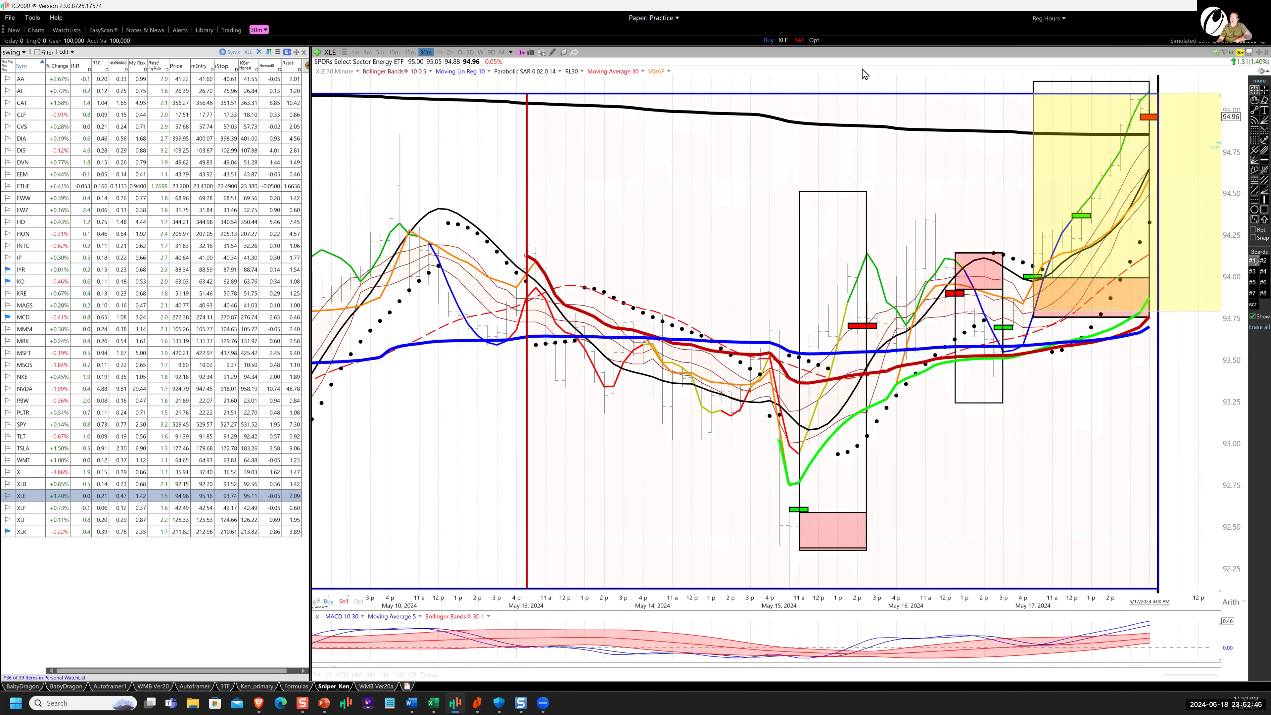
{"action": "mouse_move", "coordinate": [896, 119]}
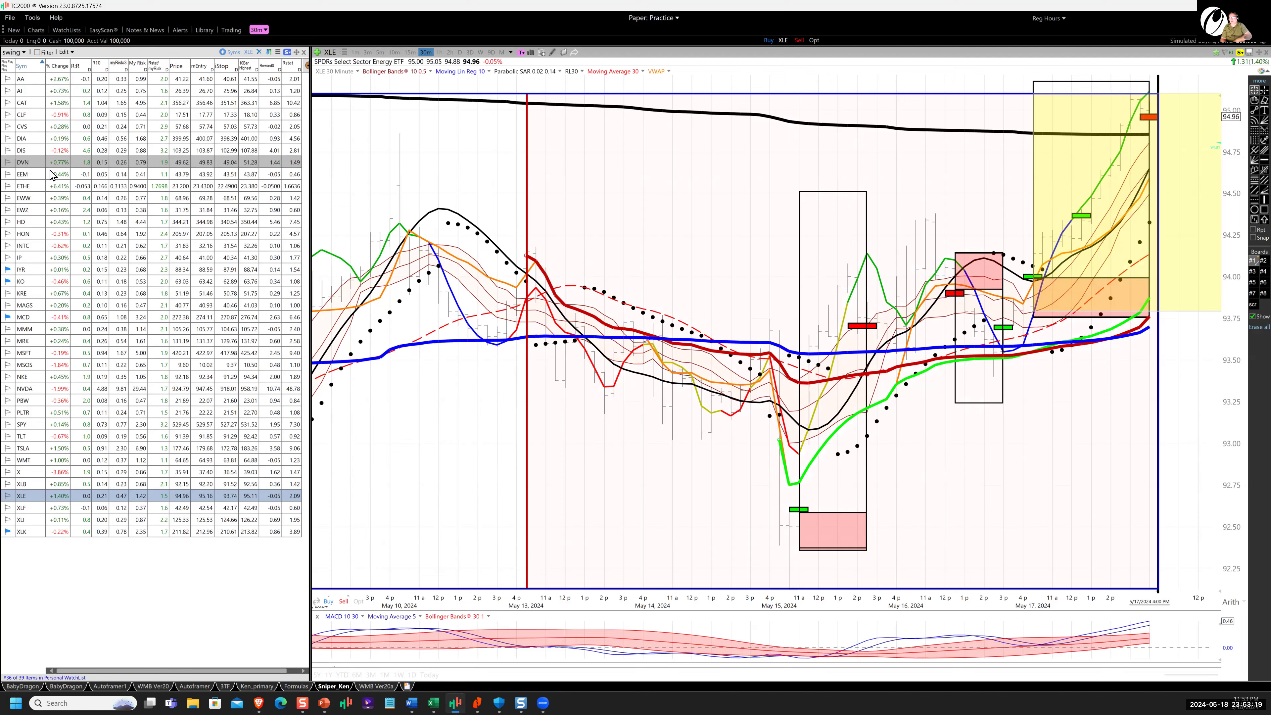
{"action": "left_click", "coordinate": [19, 162]}
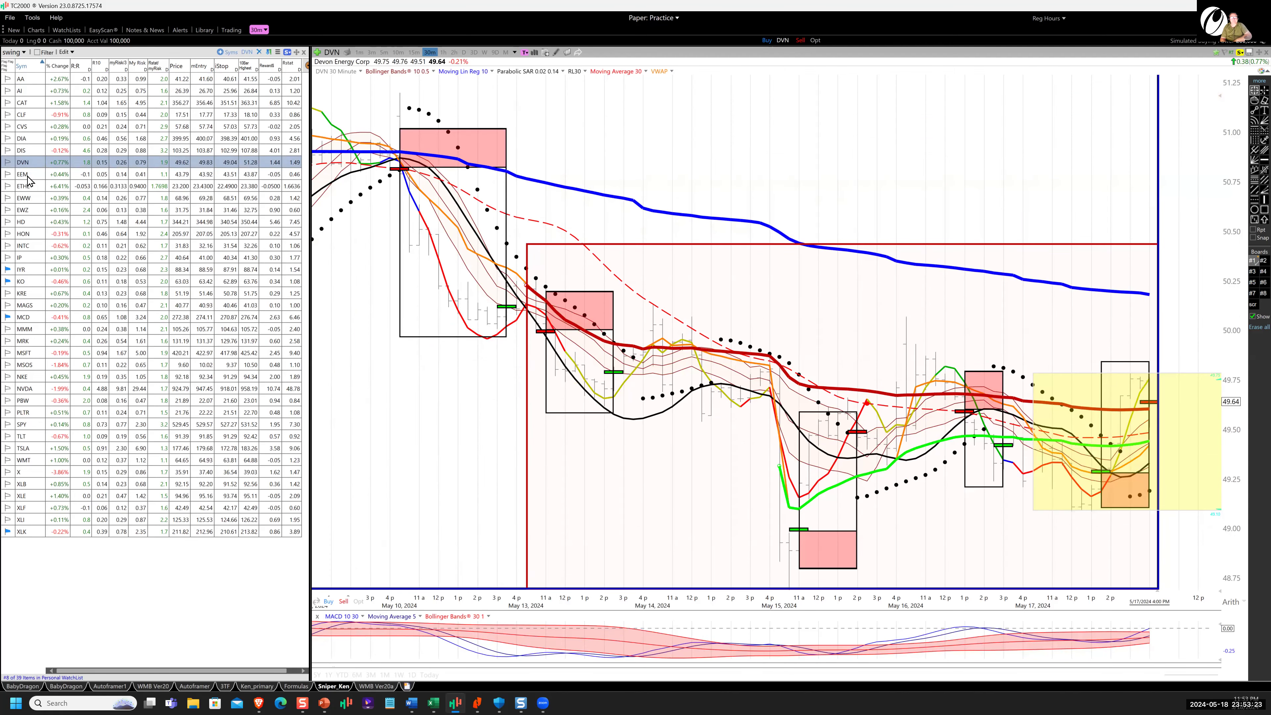
Pass through the EEM chart and load Grayscale Ethereum Trust (ETHE)
{"action": "left_click", "coordinate": [22, 174]}
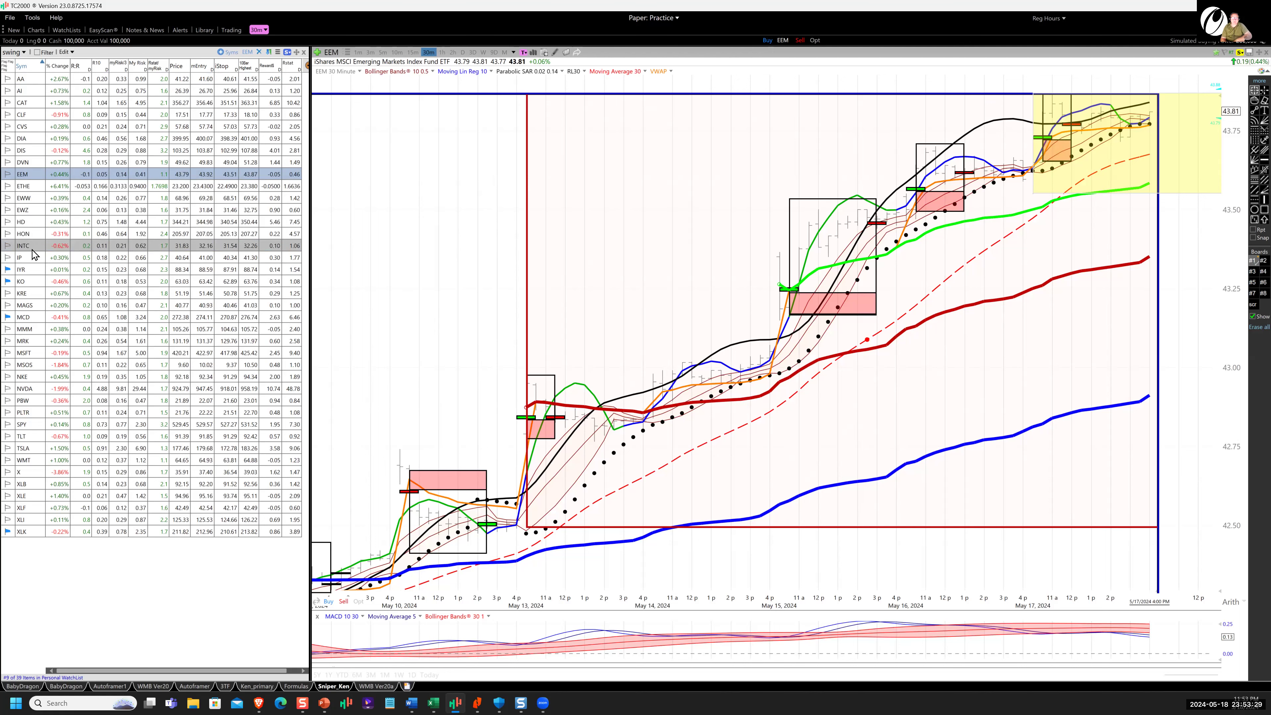
{"action": "left_click", "coordinate": [23, 185]}
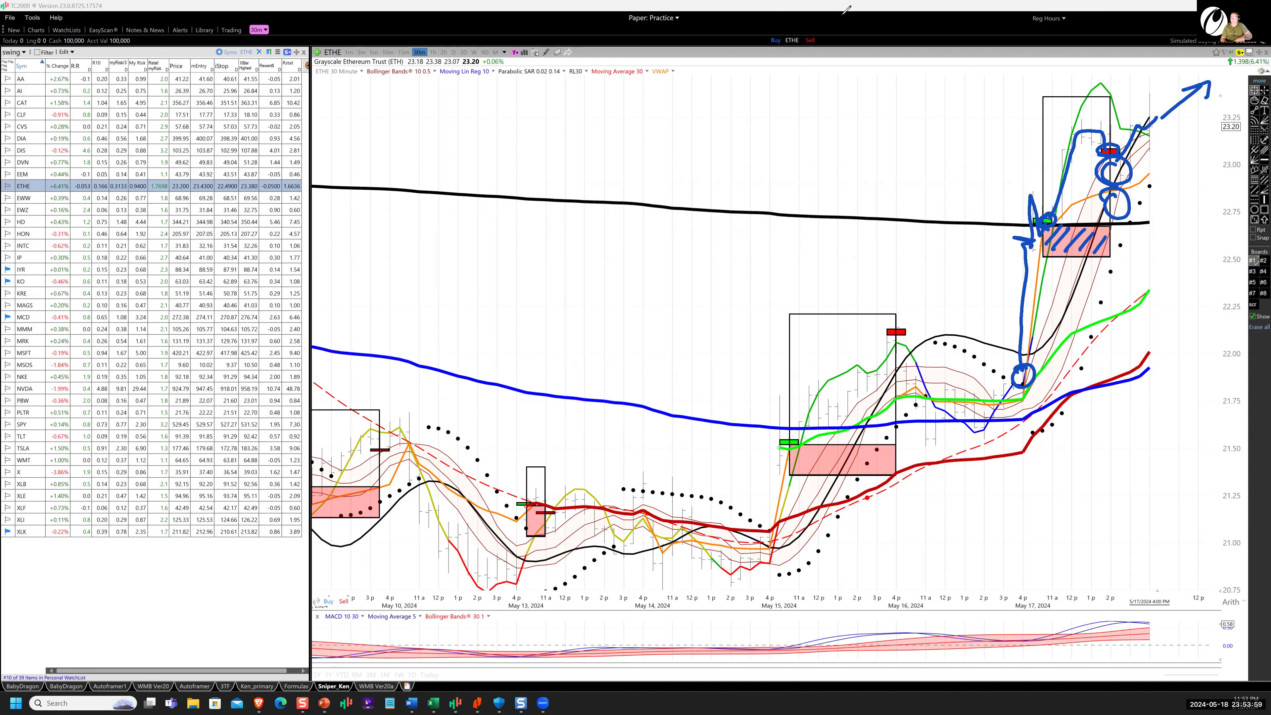
{"action": "mouse_move", "coordinate": [828, 56]}
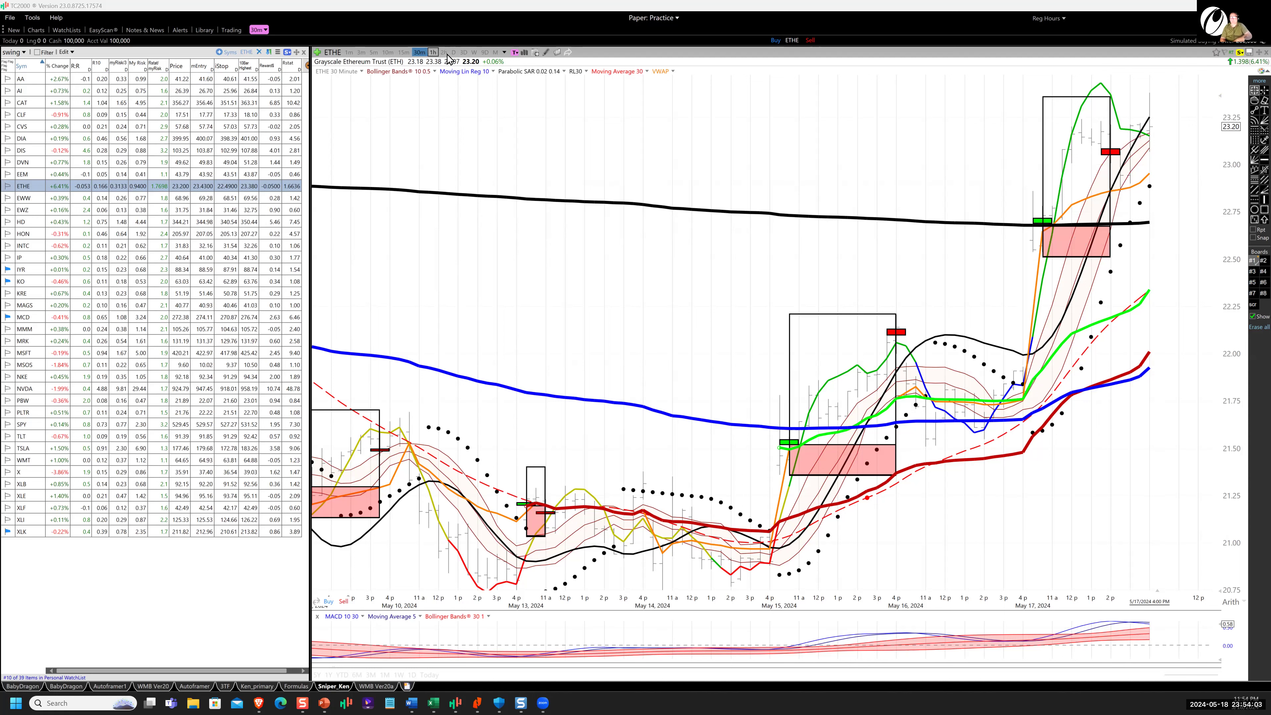
Show ETHE on the daily timeframe and sketch the March-peak downtrend and latest bounce
{"action": "left_click", "coordinate": [453, 53]}
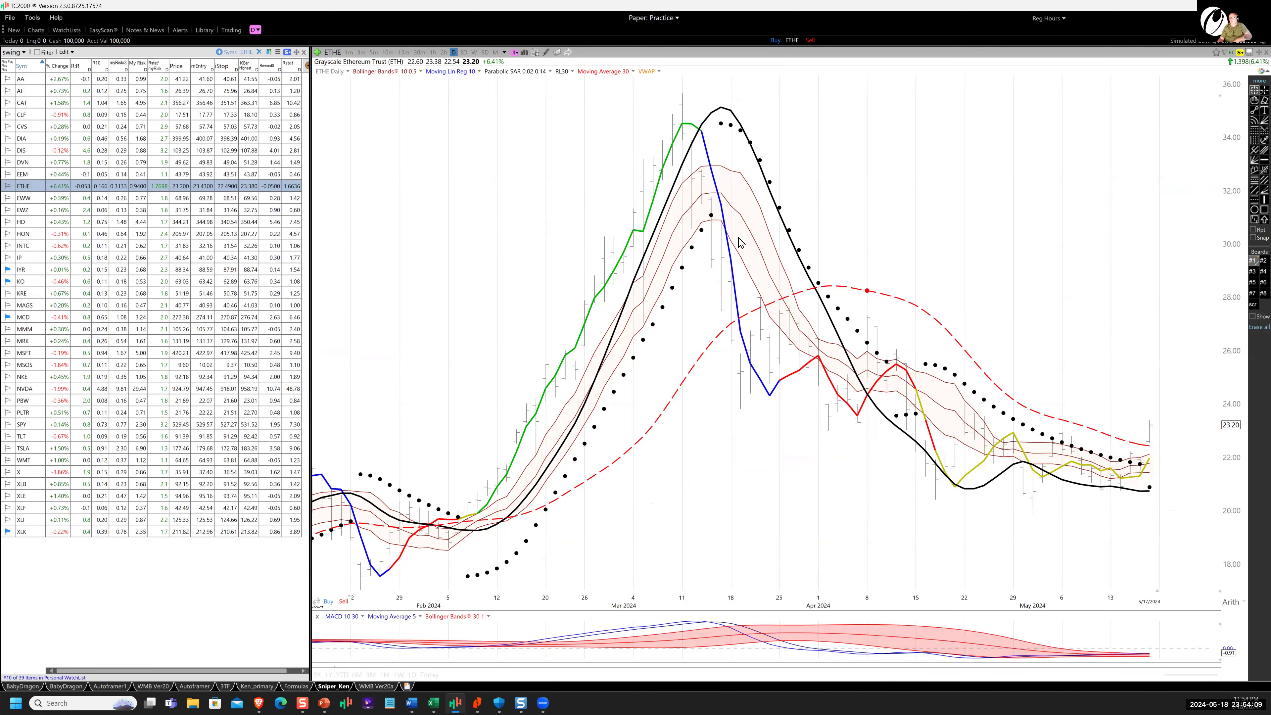
{"action": "mouse_move", "coordinate": [777, 62]}
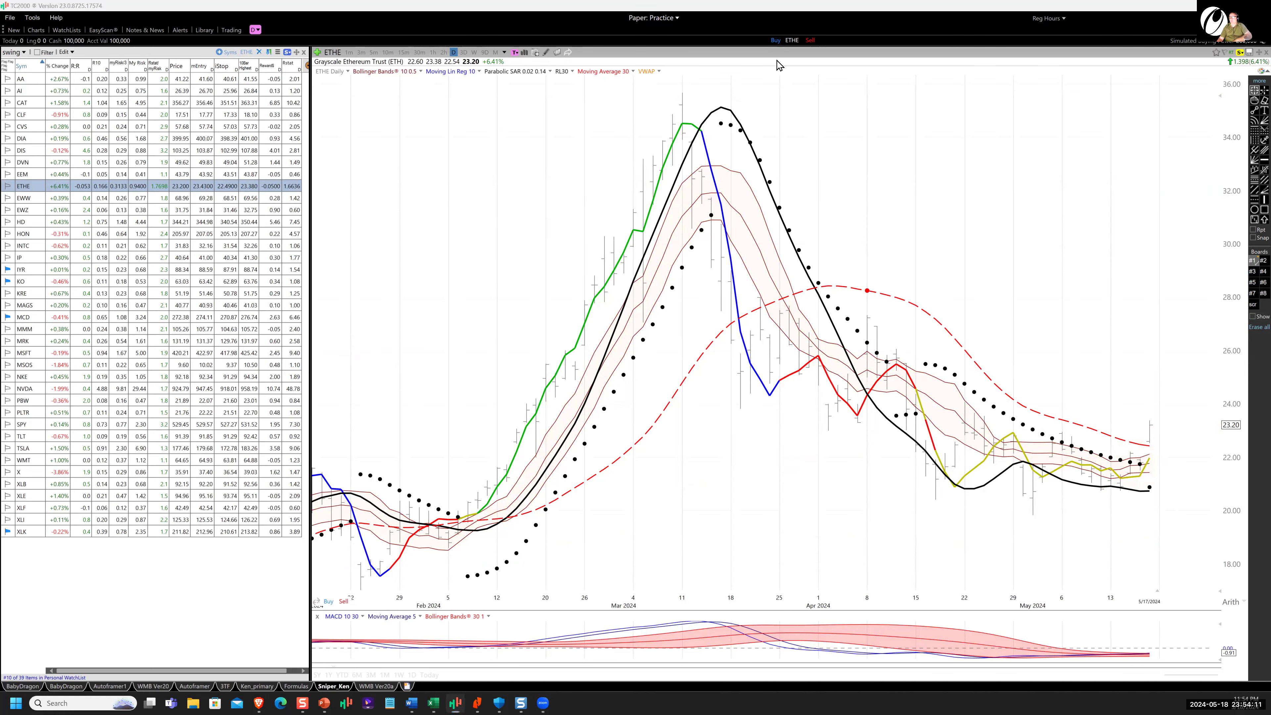
{"action": "left_click_drag", "start_coordinate": [679, 105], "coordinate": [730, 202]}
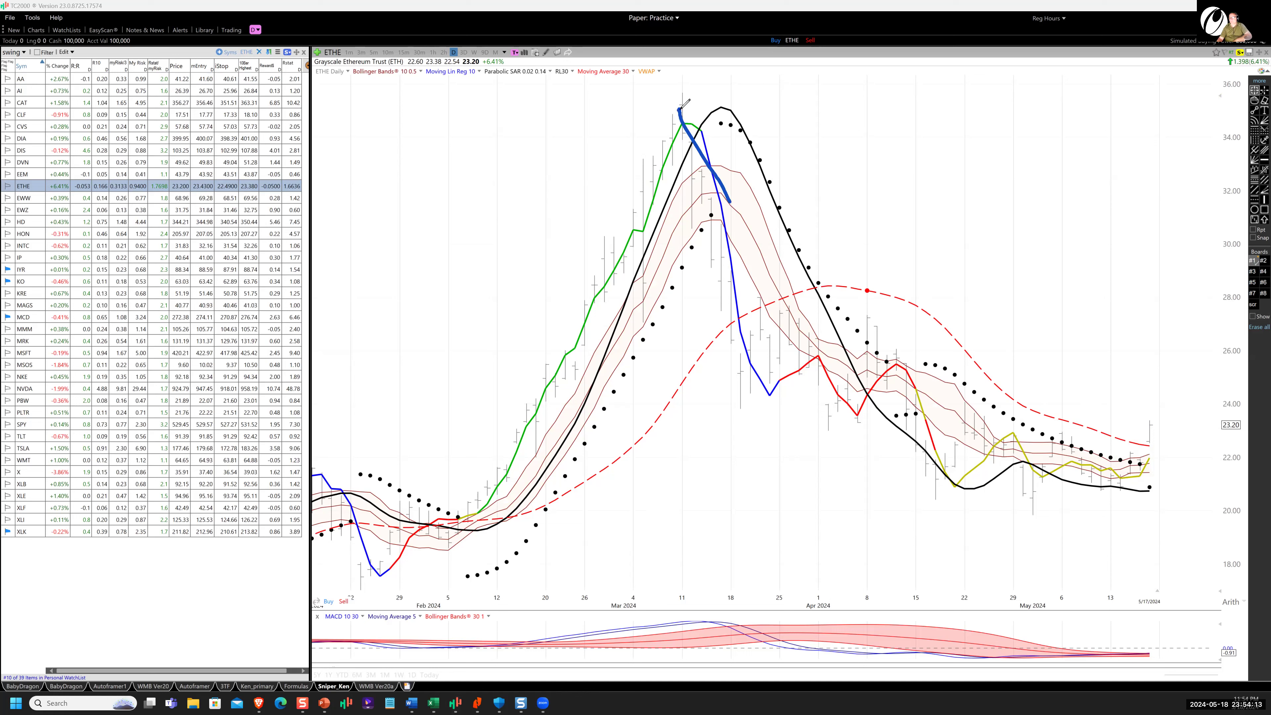
{"action": "left_click_drag", "start_coordinate": [679, 109], "coordinate": [1118, 470]}
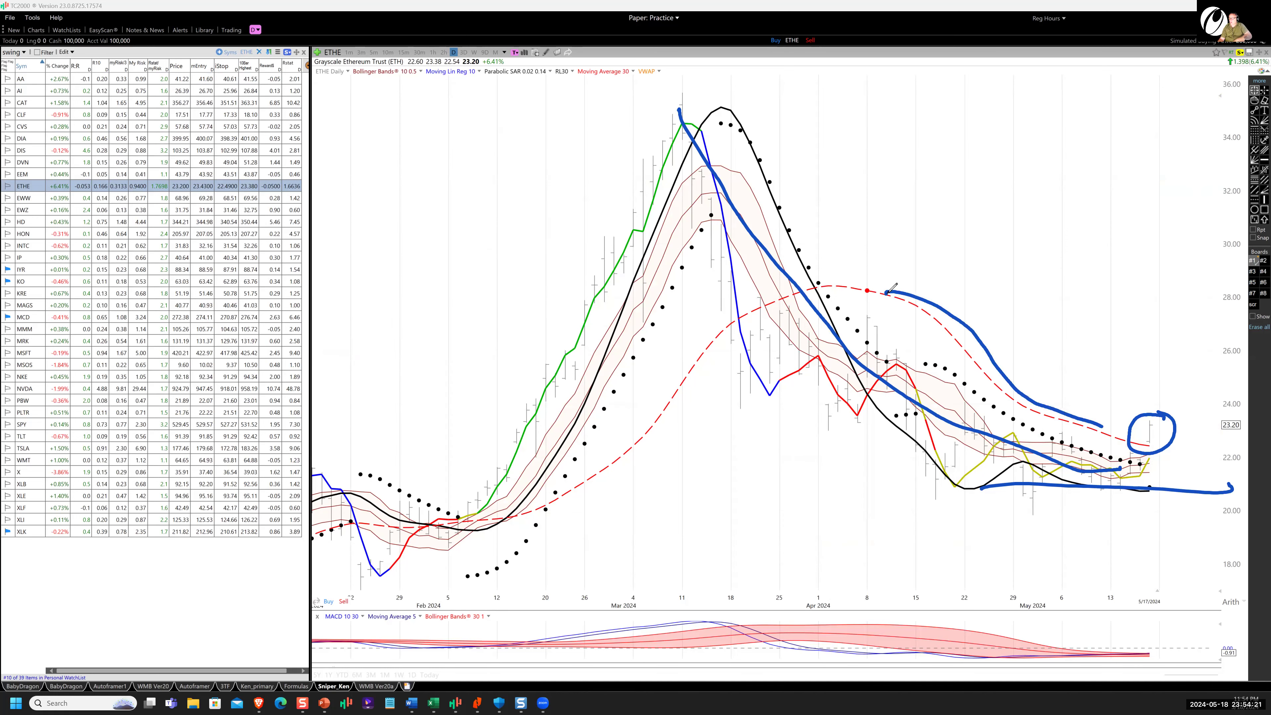
{"action": "left_click_drag", "start_coordinate": [1134, 429], "coordinate": [1192, 321]}
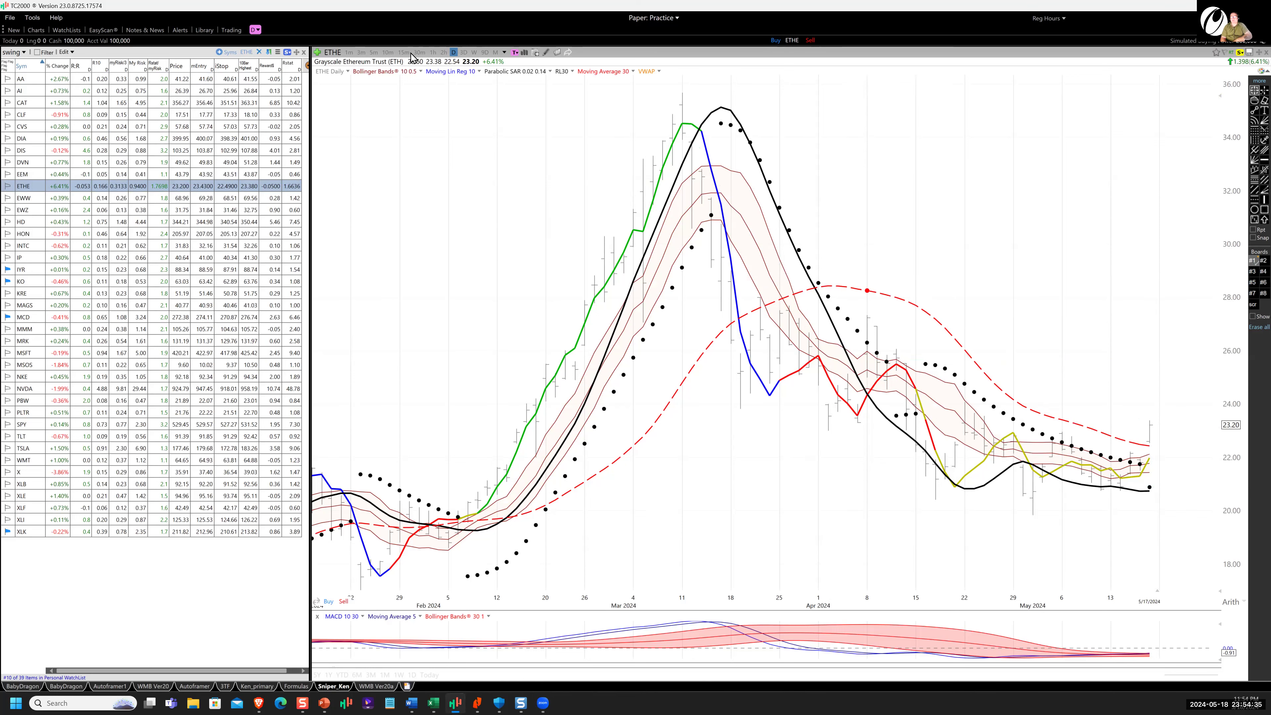
Return to the 30-minute timeframe and load the iShares MSCI Mexico ETF (EWW) chart
{"action": "left_click", "coordinate": [419, 53]}
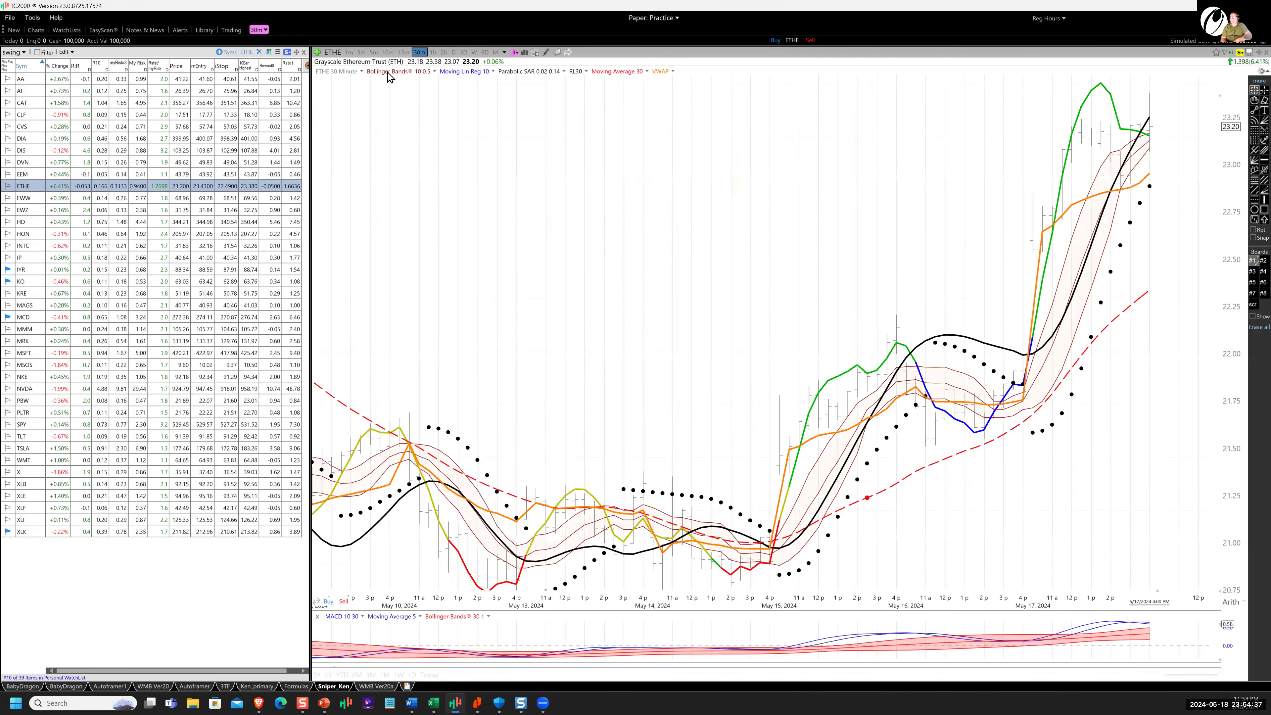
{"action": "left_click", "coordinate": [22, 197]}
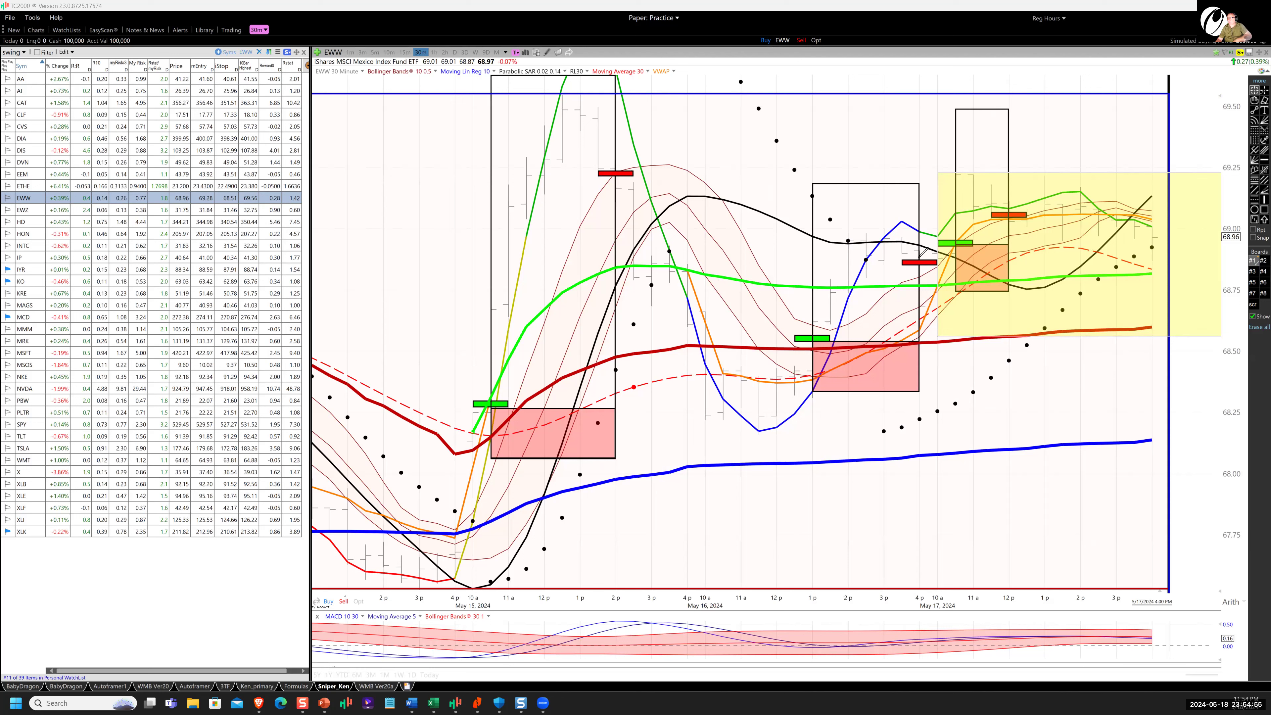
{"action": "mouse_move", "coordinate": [932, 267]}
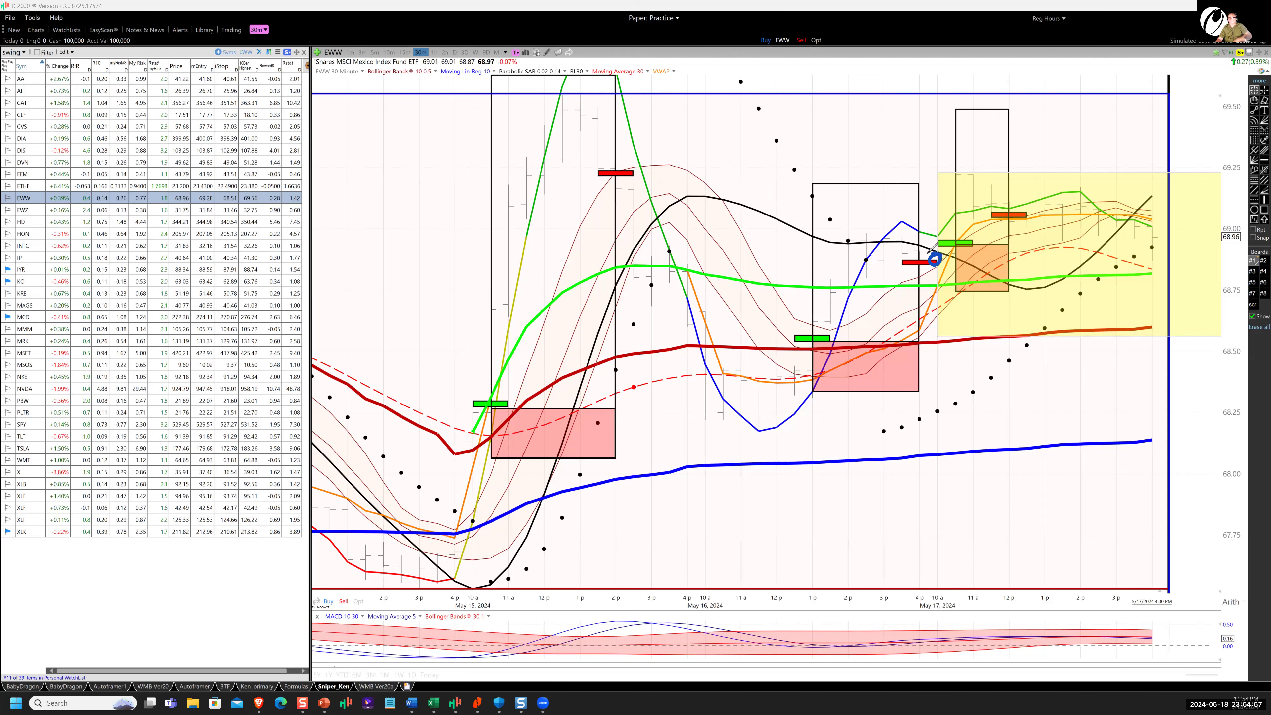
{"action": "mouse_move", "coordinate": [926, 257]}
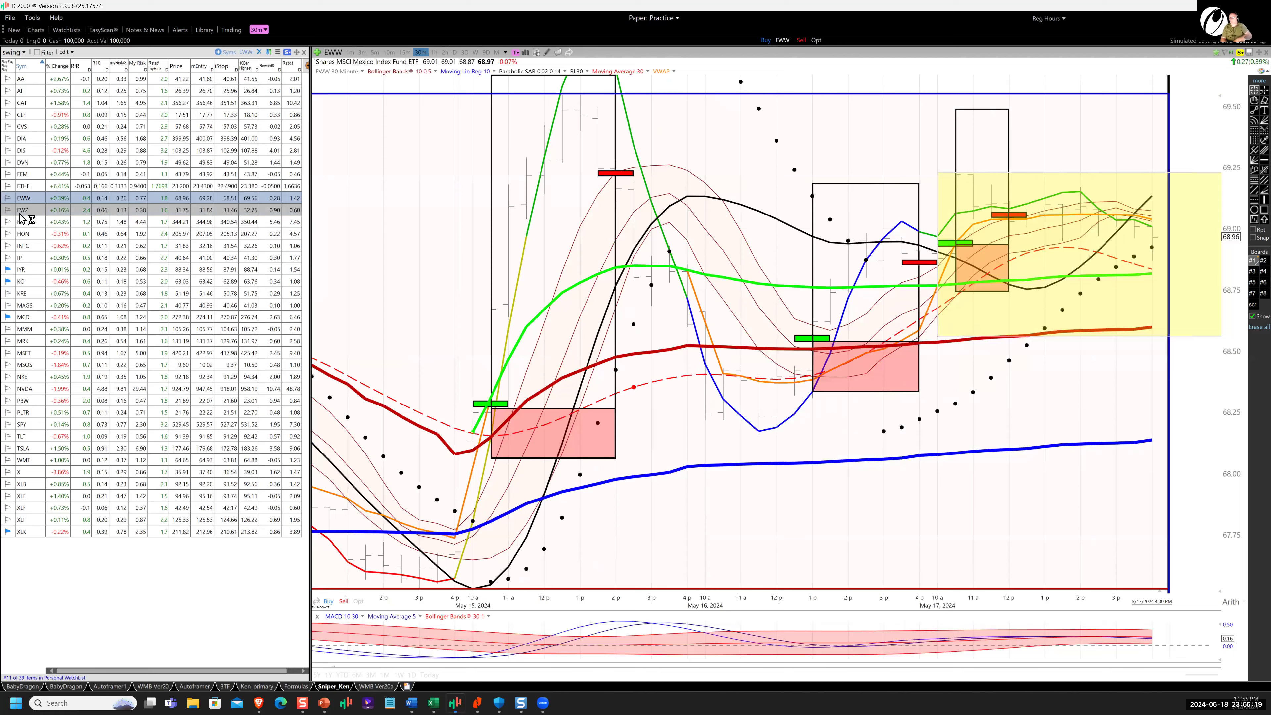
Step through the EWZ Brazil ETF and Home Depot charts to Honeywell (HON)
{"action": "left_click", "coordinate": [24, 209]}
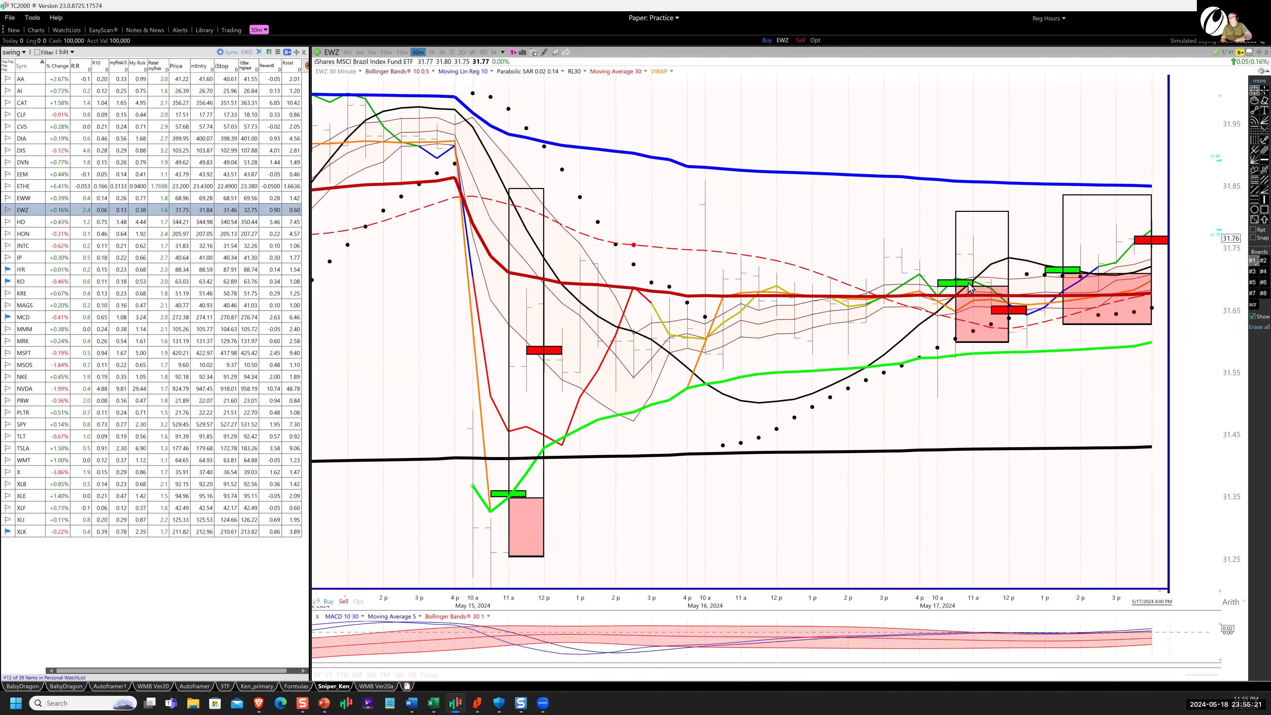
{"action": "mouse_move", "coordinate": [1003, 302]}
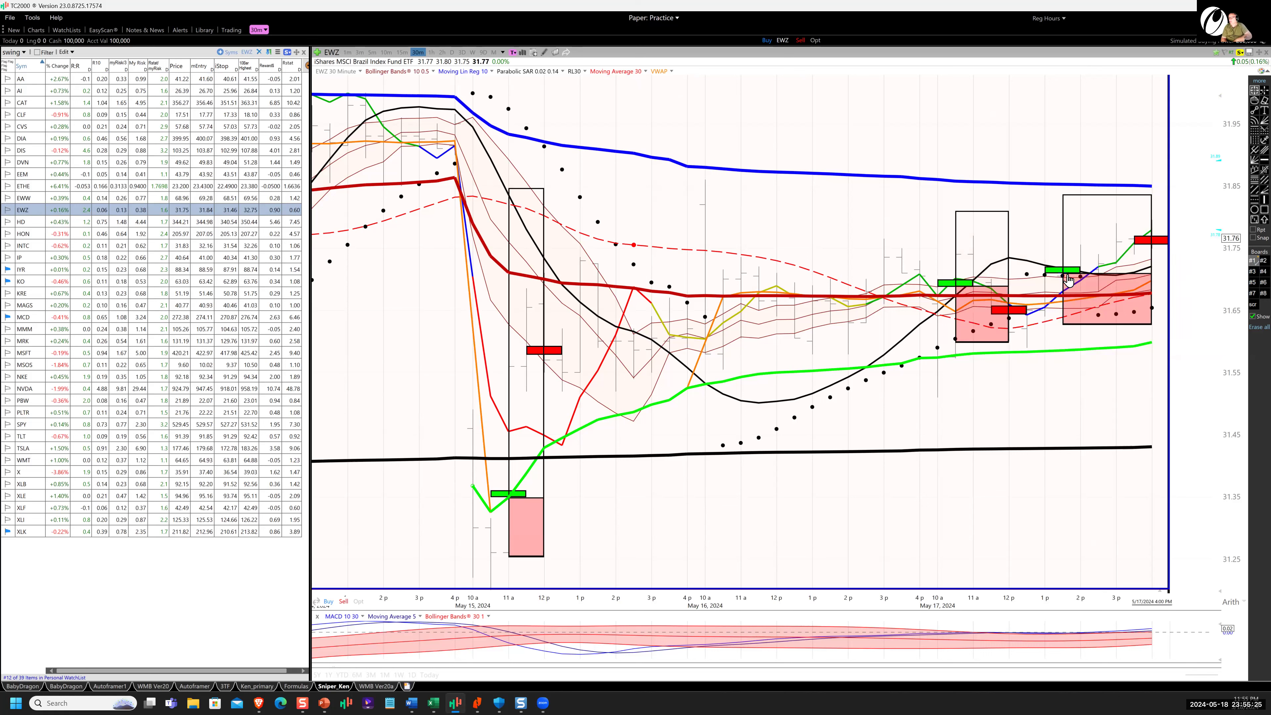
{"action": "mouse_move", "coordinate": [1067, 283]}
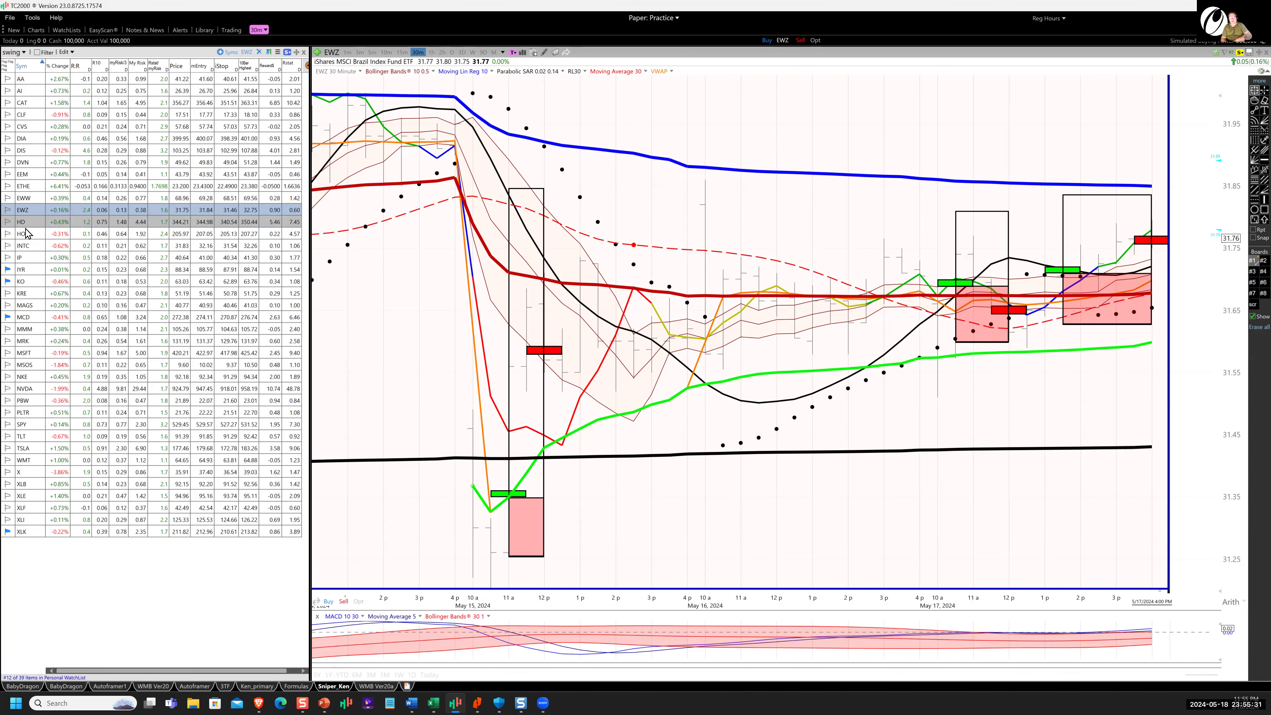
{"action": "left_click", "coordinate": [20, 222]}
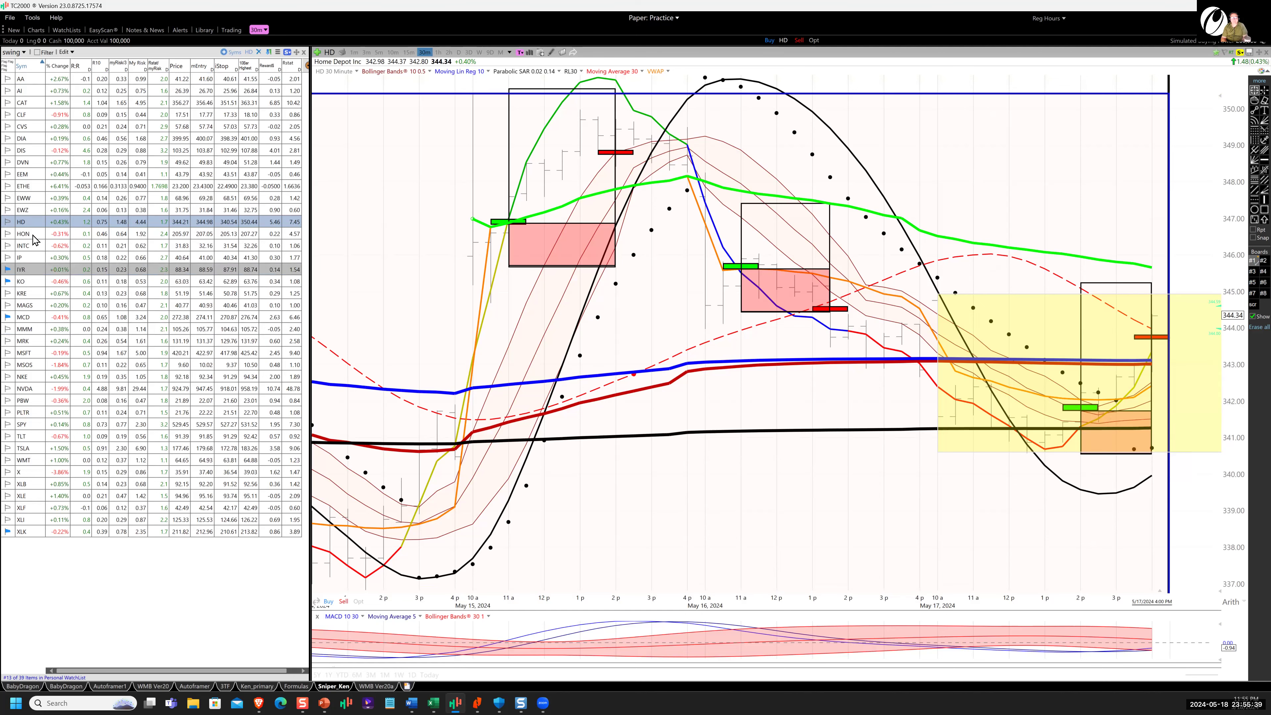
{"action": "left_click", "coordinate": [22, 234]}
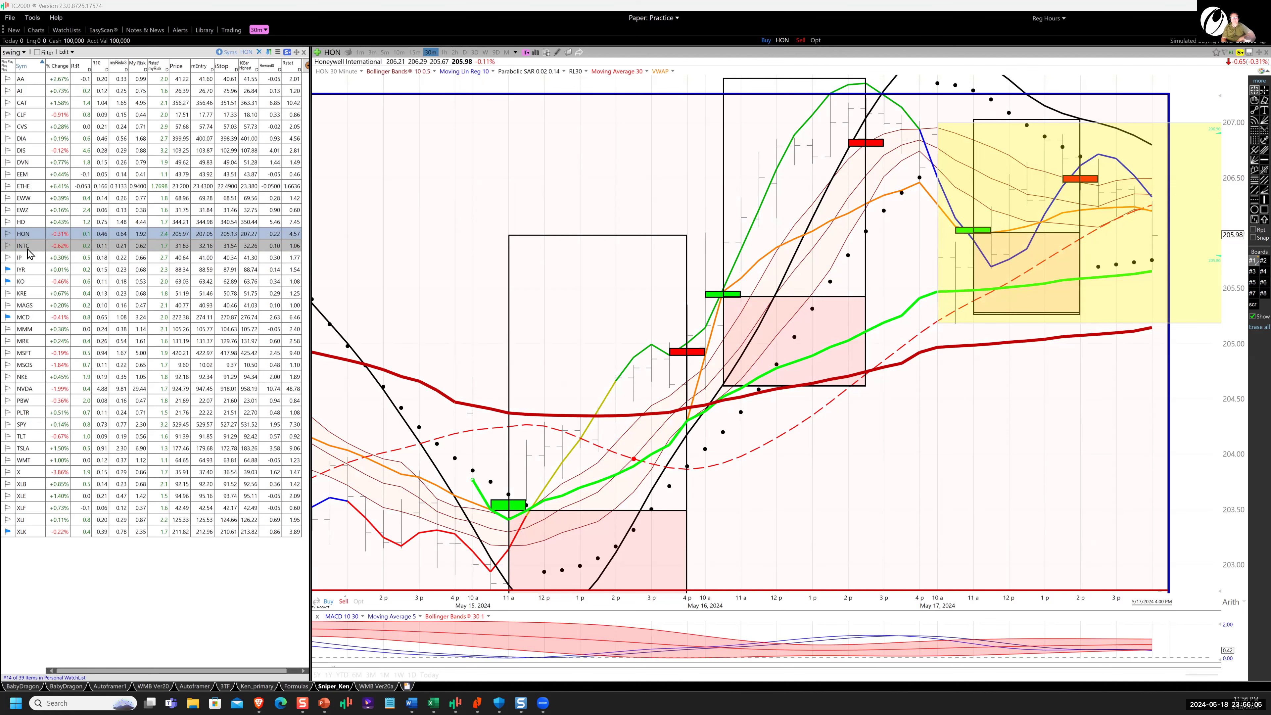
Step through Intel, International Paper and IYR charts to Coca-Cola (KO)
{"action": "left_click", "coordinate": [22, 245]}
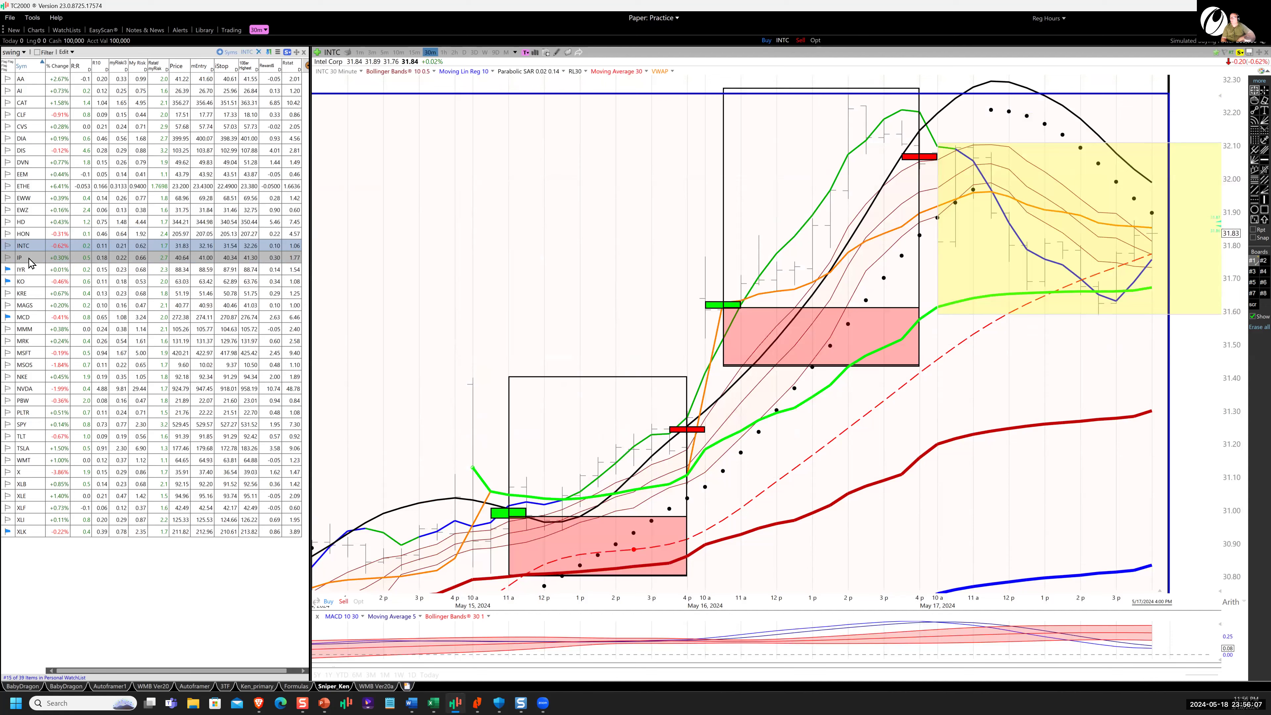
{"action": "left_click", "coordinate": [20, 258]}
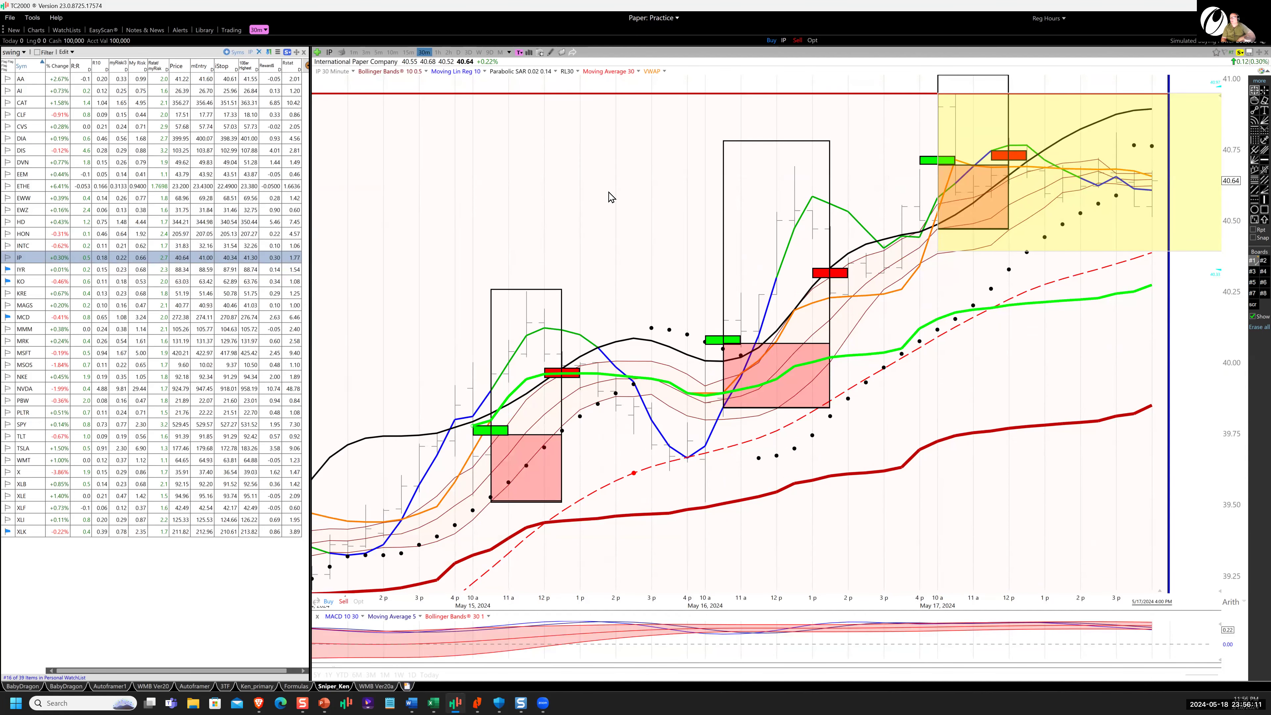
{"action": "mouse_move", "coordinate": [924, 170]}
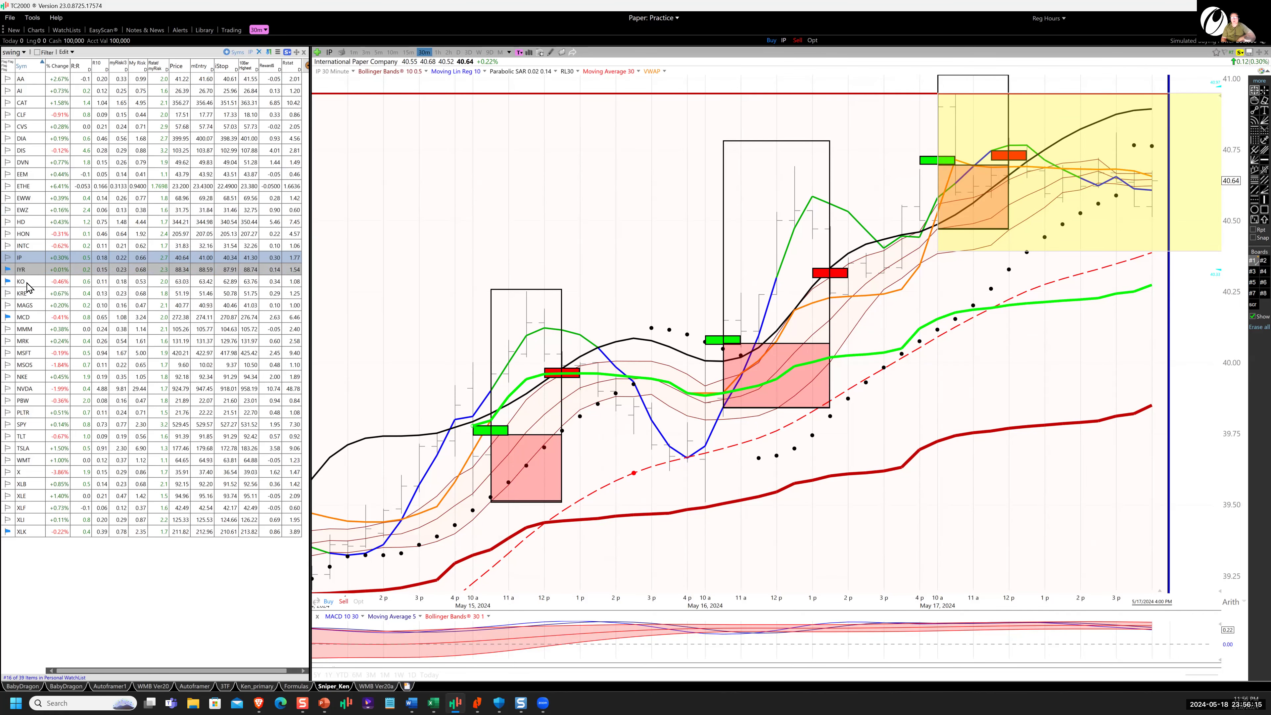
{"action": "left_click", "coordinate": [21, 268]}
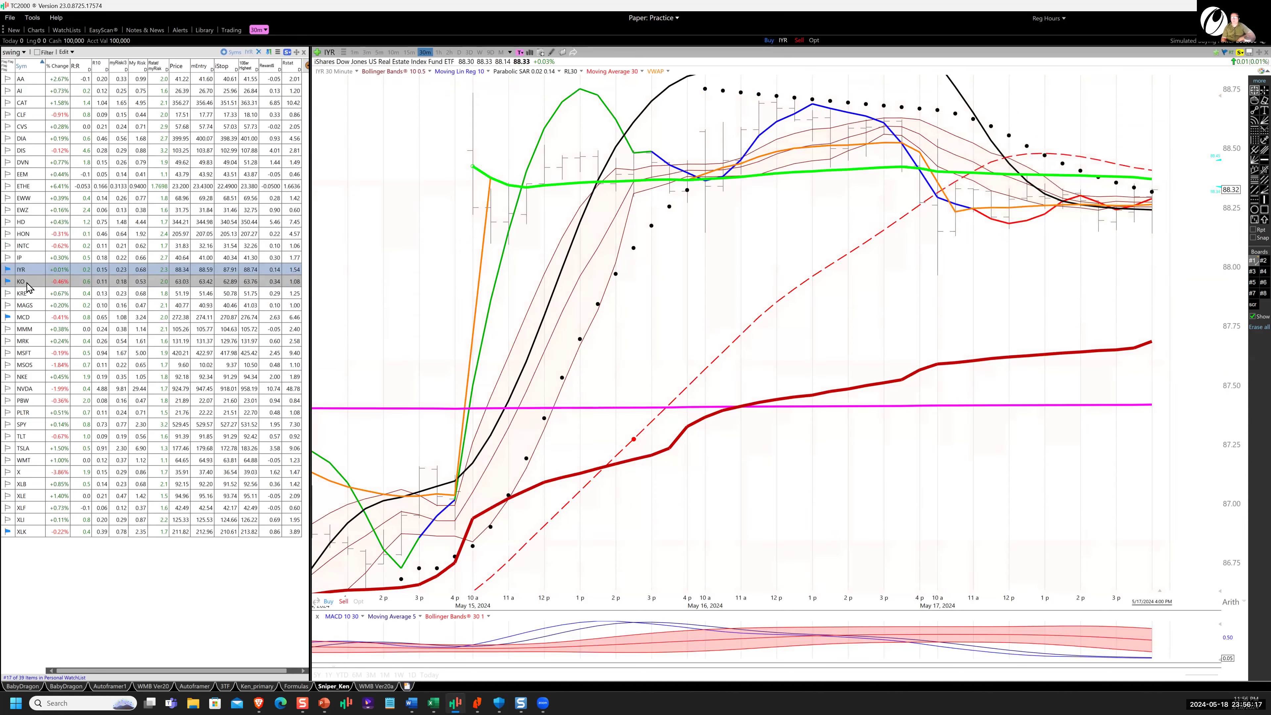
{"action": "left_click", "coordinate": [20, 281]}
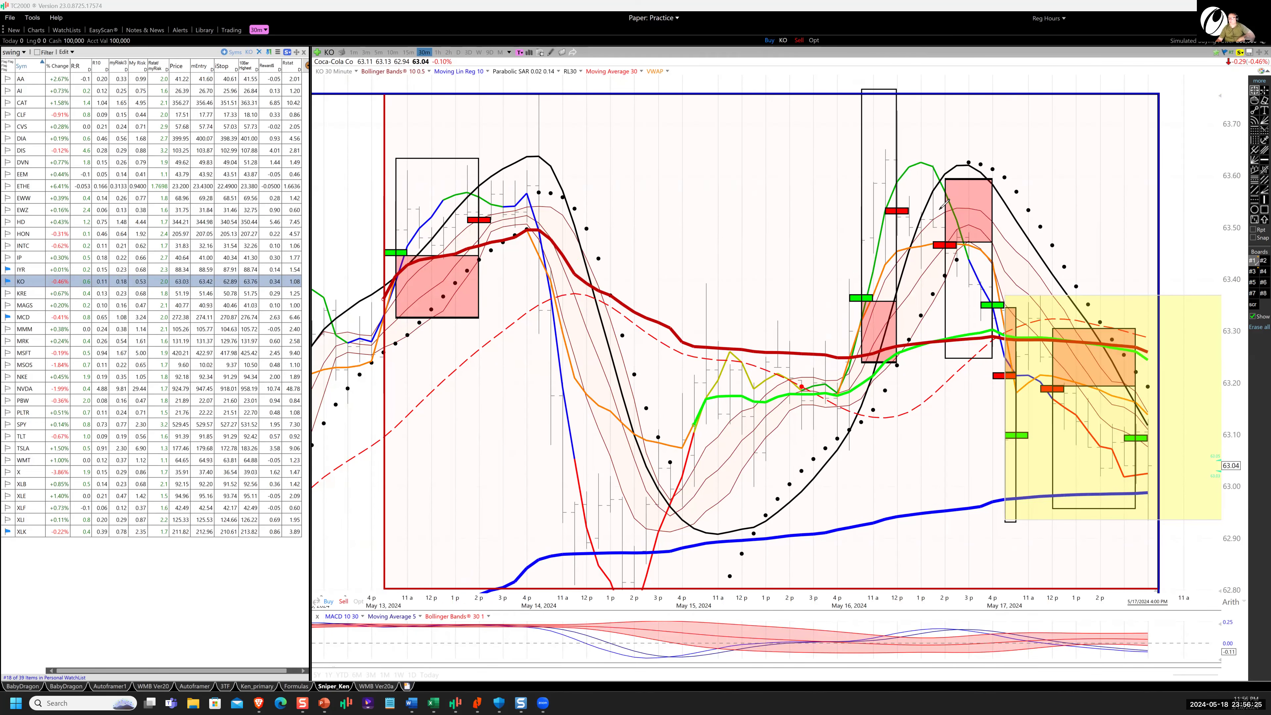
Sketch KO's recent swings and May 17 pullback, then load the KRE regional banking chart
{"action": "left_click_drag", "start_coordinate": [964, 210], "coordinate": [993, 311]}
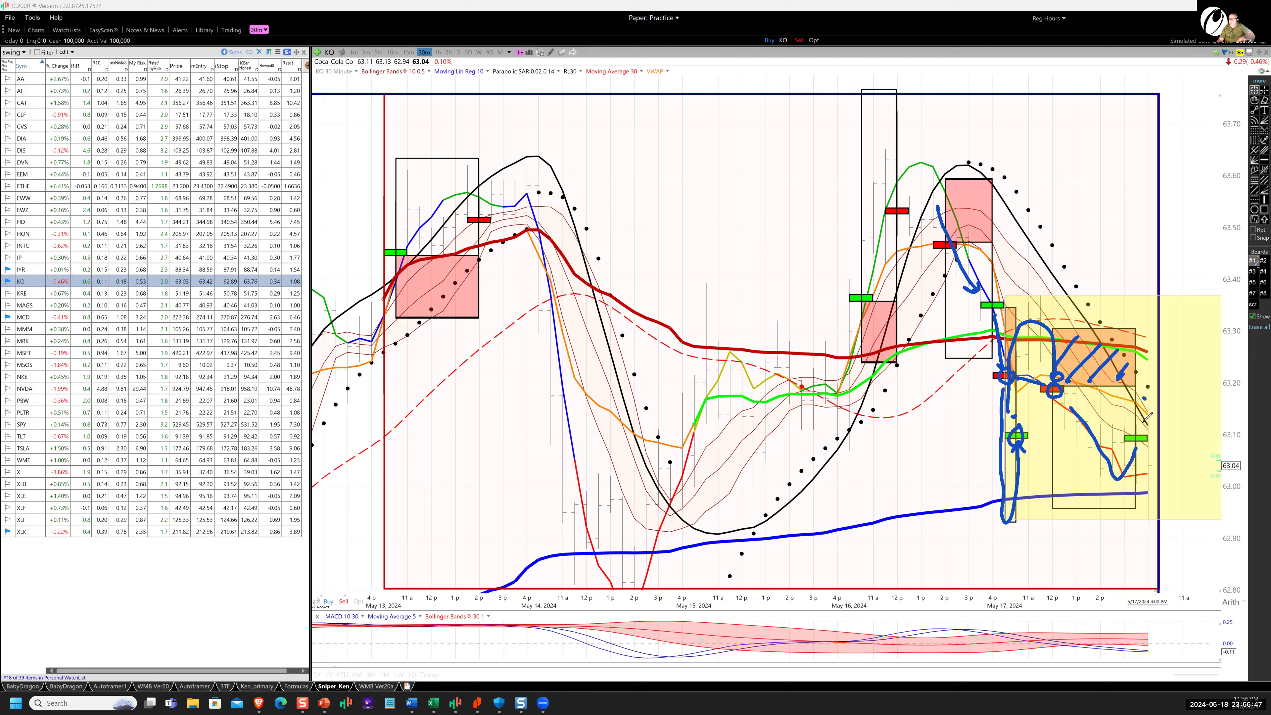
{"action": "left_click_drag", "start_coordinate": [1126, 390], "coordinate": [1167, 422]}
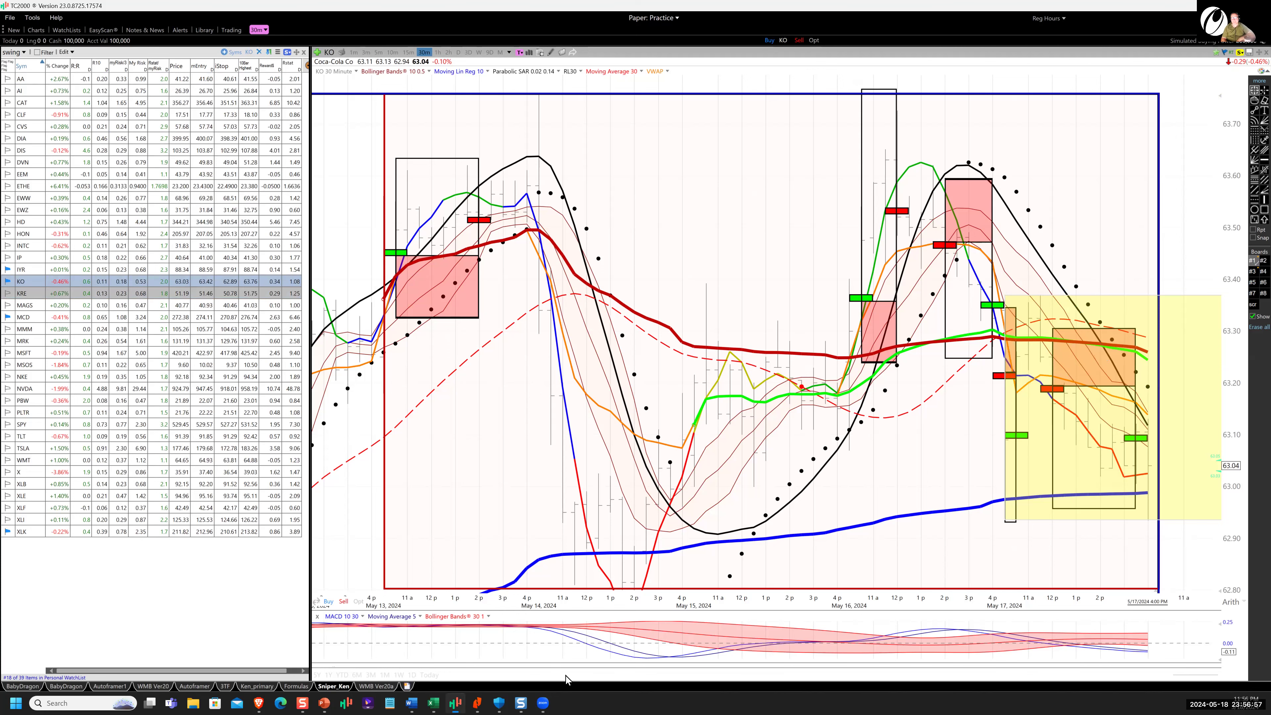
{"action": "left_click", "coordinate": [21, 293]}
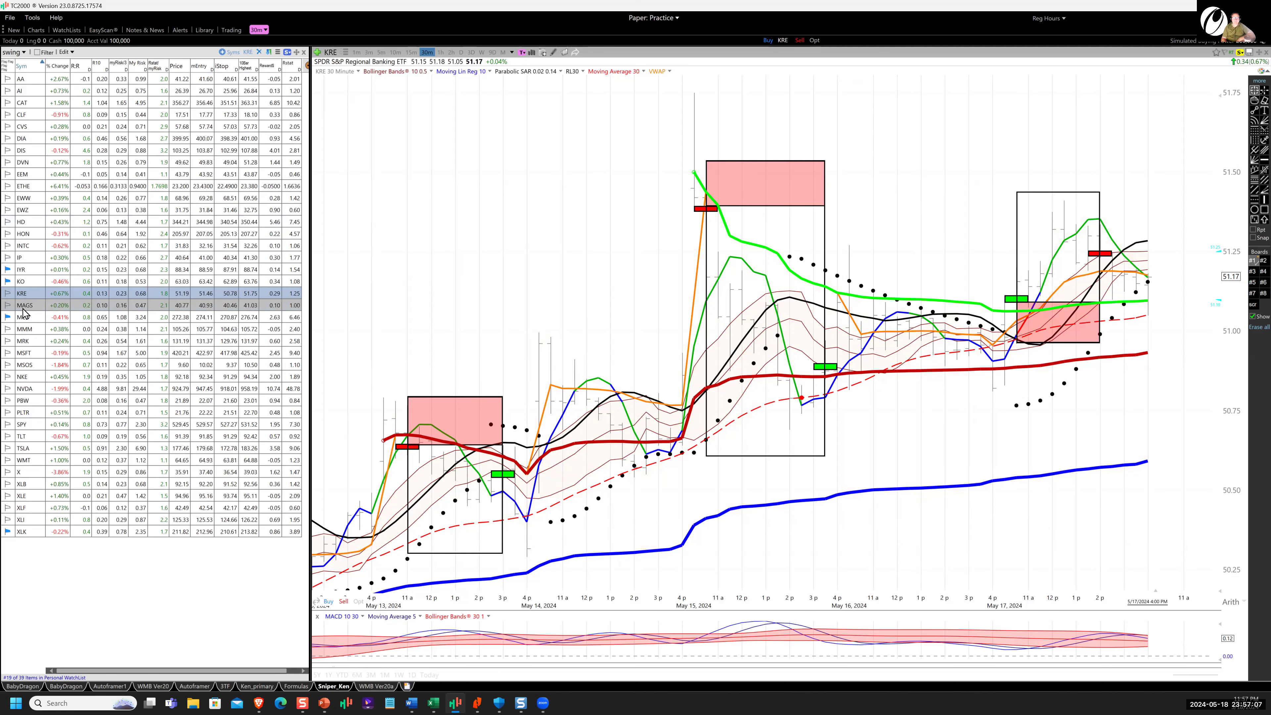
Step through the MAGS, MCD and MMM 30-minute charts in the watchlist
{"action": "left_click", "coordinate": [22, 305]}
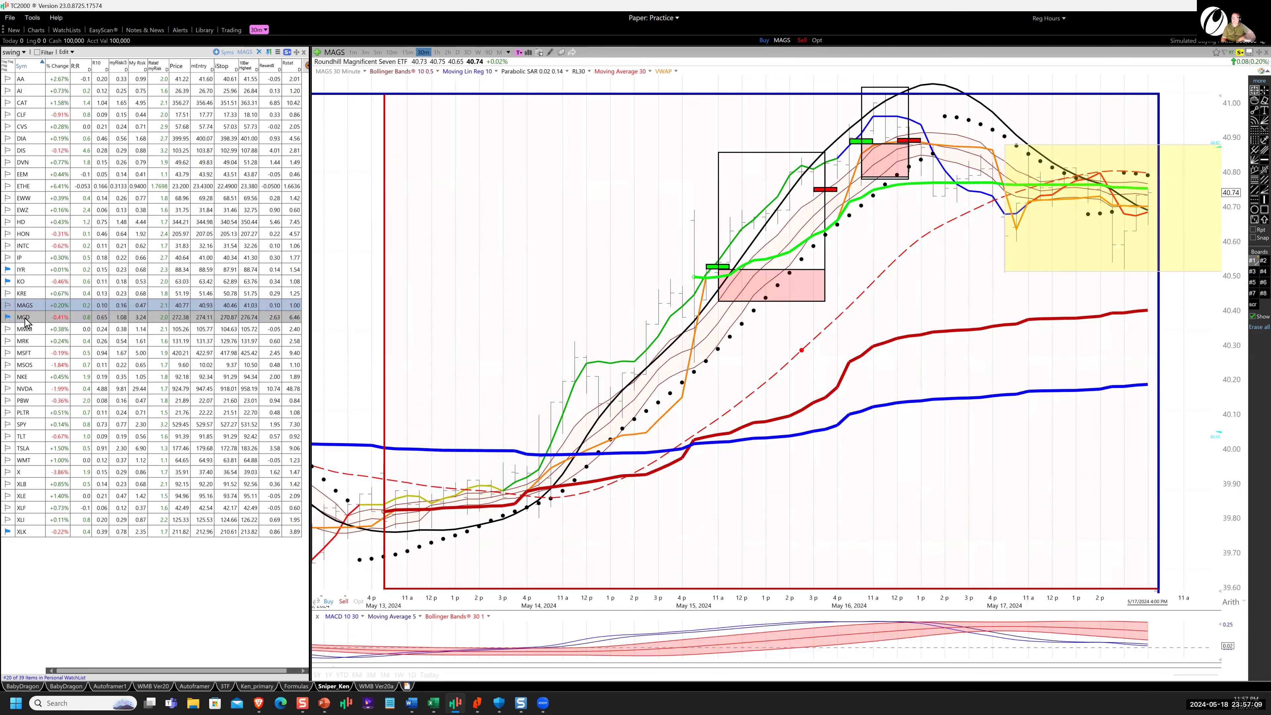
{"action": "left_click", "coordinate": [21, 317]}
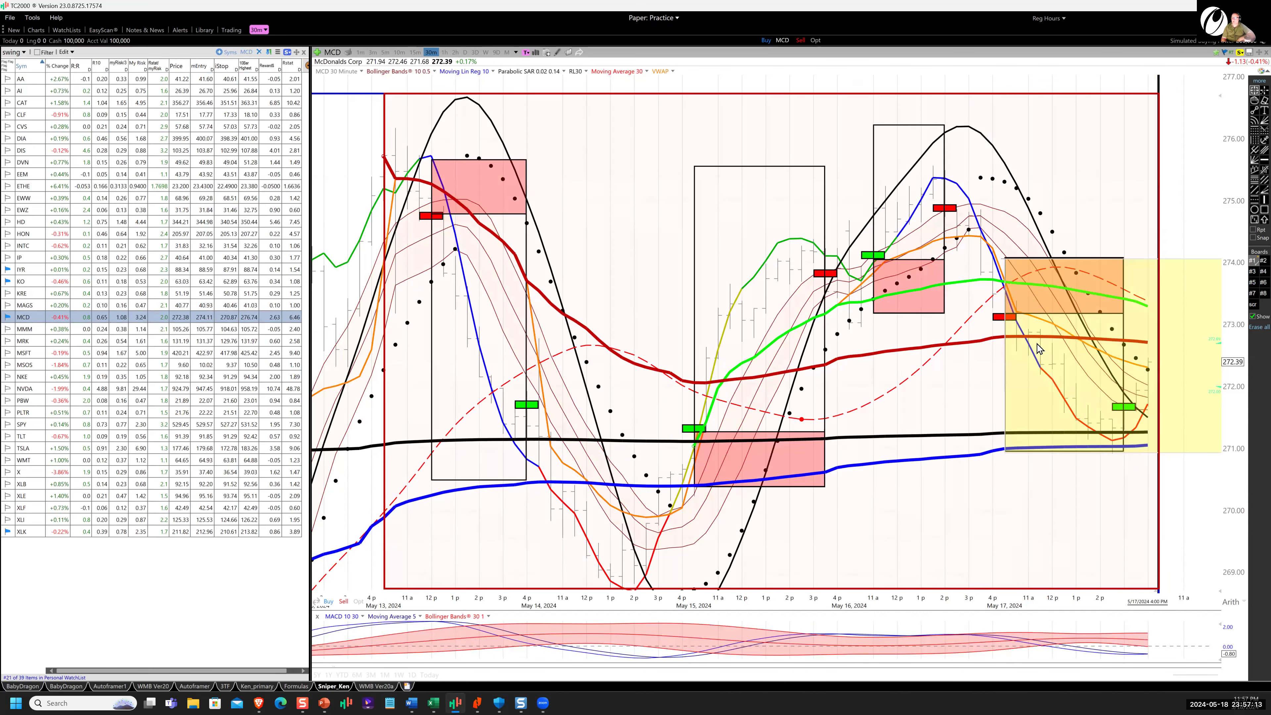
{"action": "mouse_move", "coordinate": [1005, 297]}
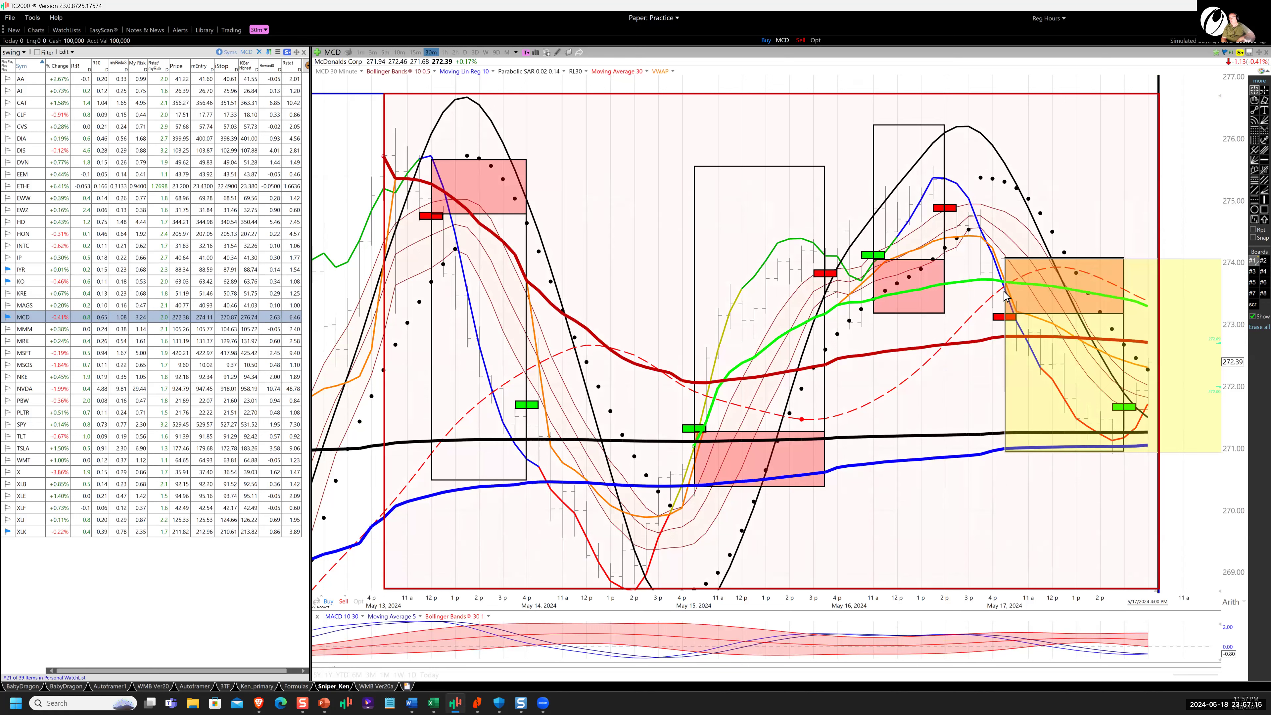
{"action": "mouse_move", "coordinate": [1053, 371]}
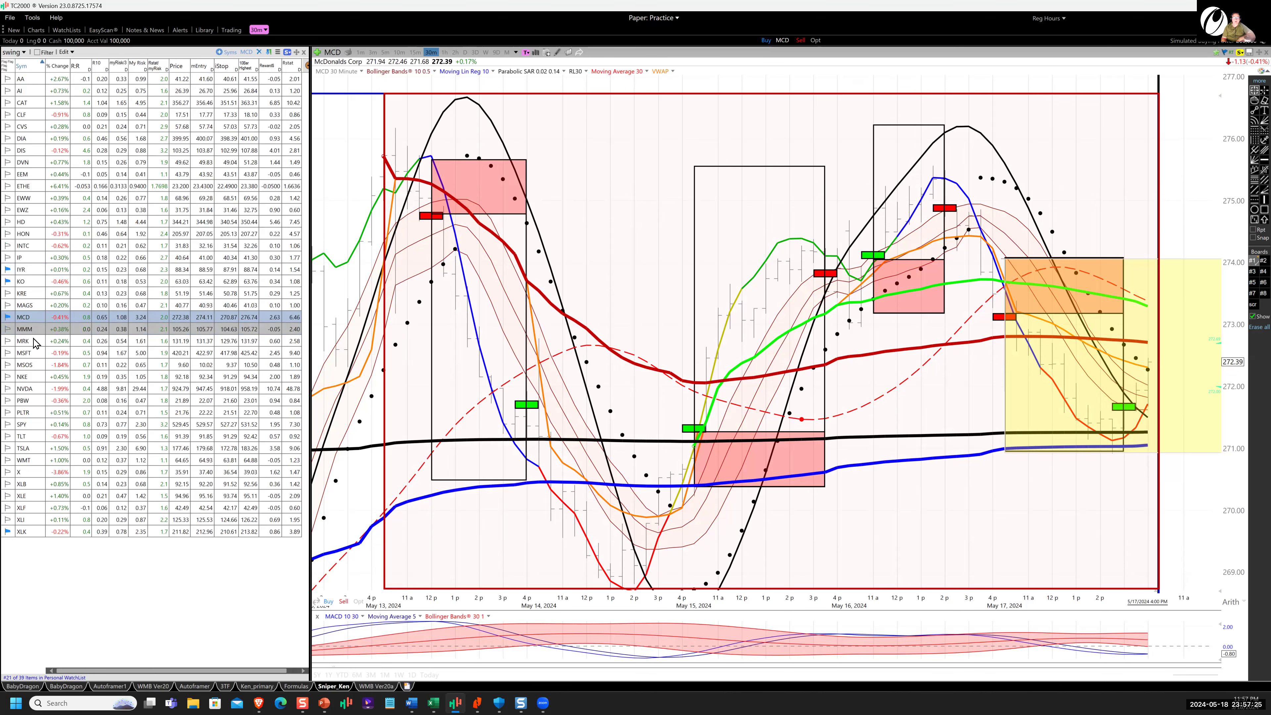
{"action": "left_click", "coordinate": [23, 329]}
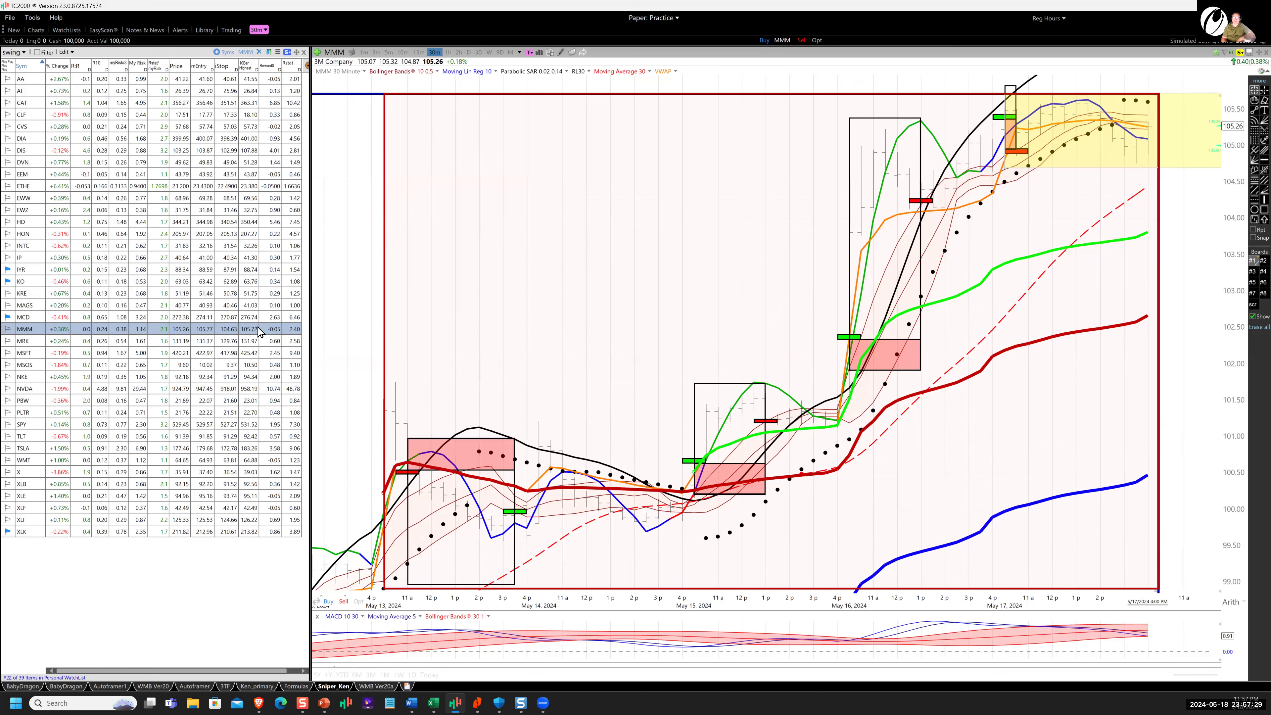
View the Merck (MRK) chart, then load Microsoft (MSFT) 30-minute prices
{"action": "left_click", "coordinate": [23, 341]}
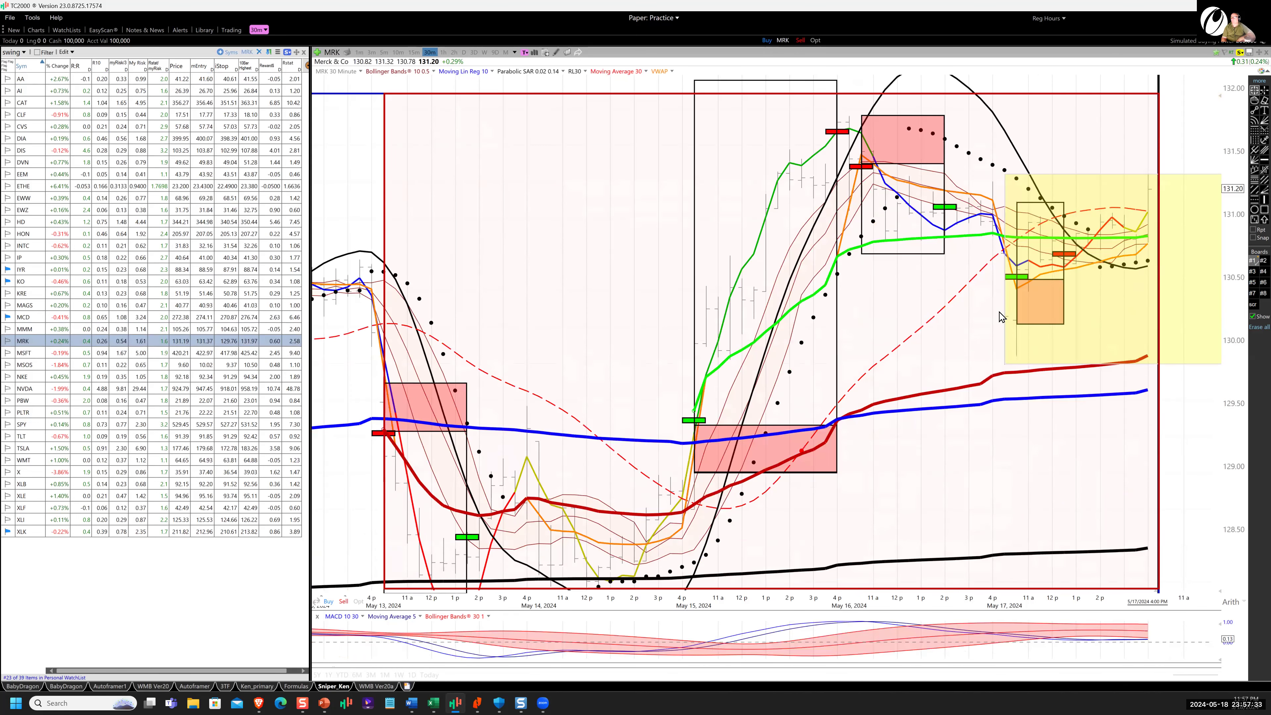
{"action": "mouse_move", "coordinate": [1022, 279]}
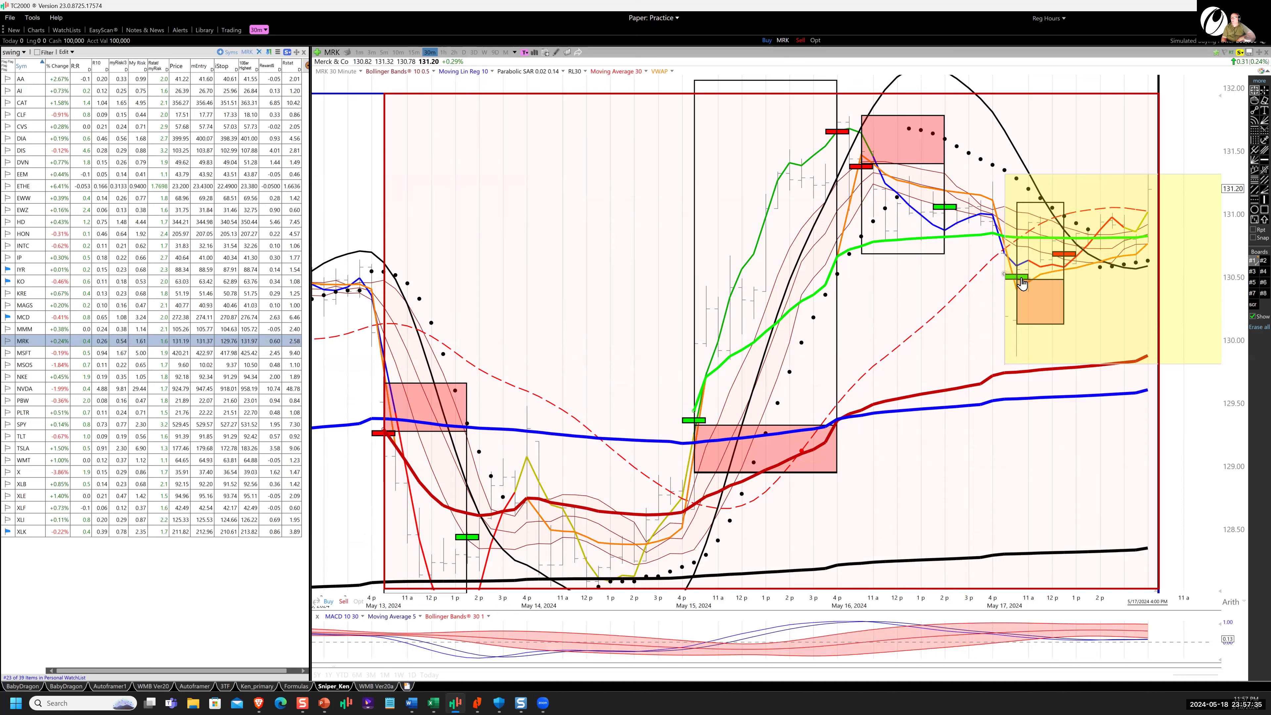
{"action": "mouse_move", "coordinate": [1046, 302]}
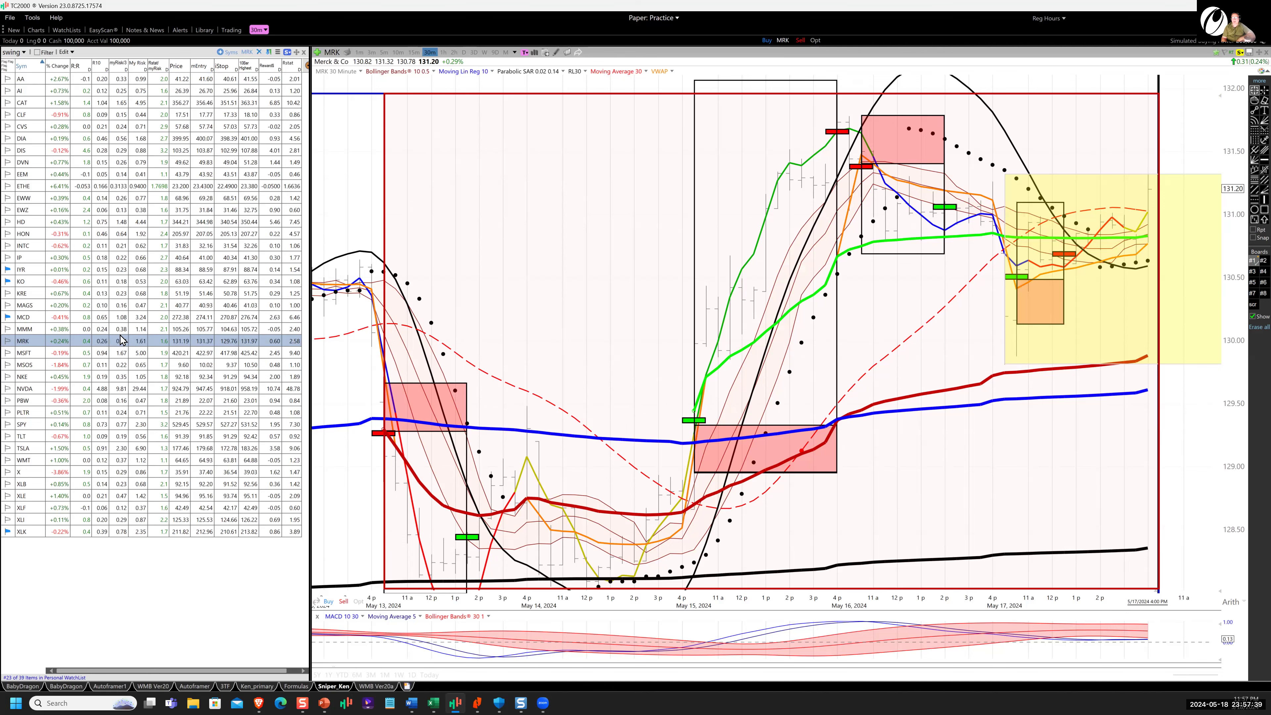
{"action": "left_click", "coordinate": [23, 352]}
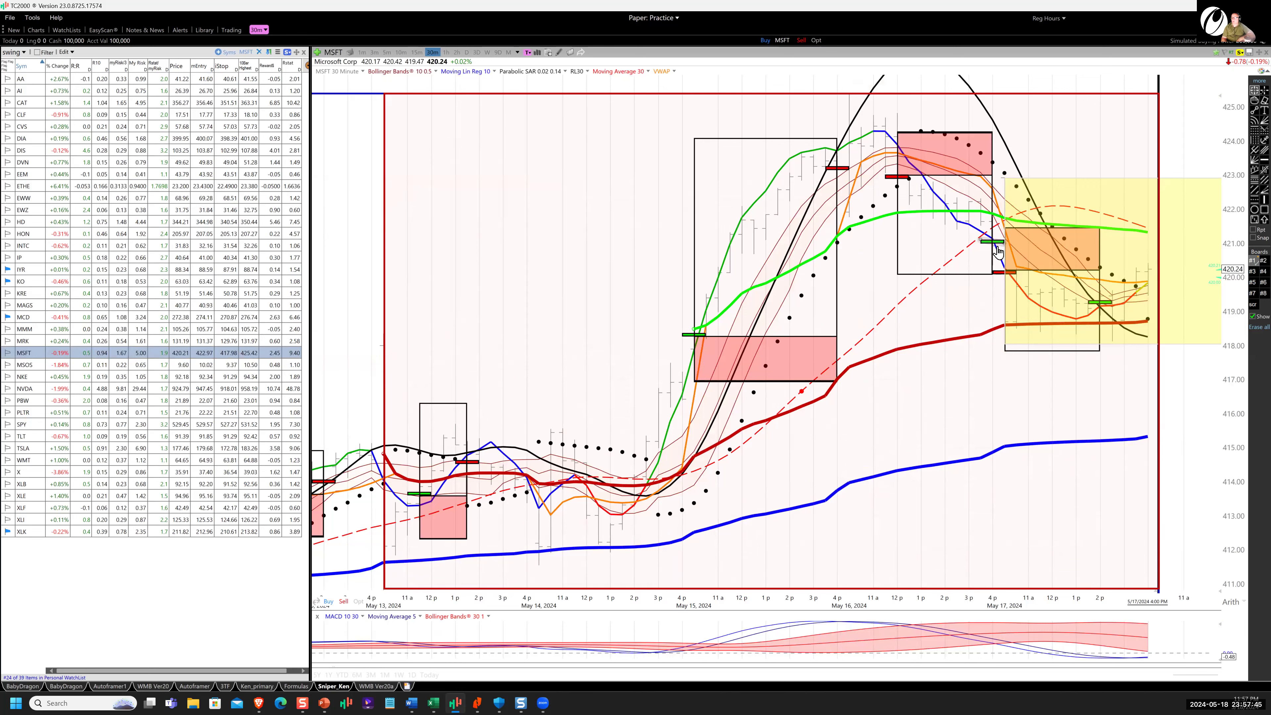
{"action": "mouse_move", "coordinate": [1008, 273]}
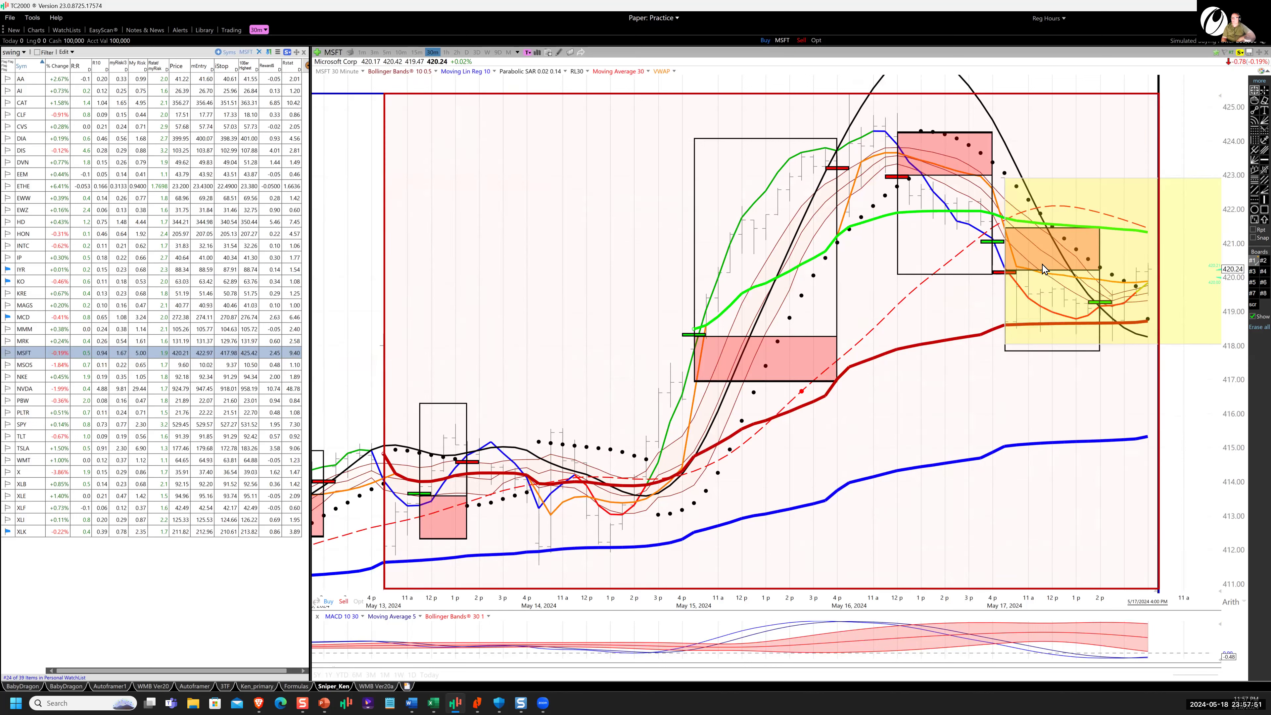
{"action": "mouse_move", "coordinate": [137, 325]}
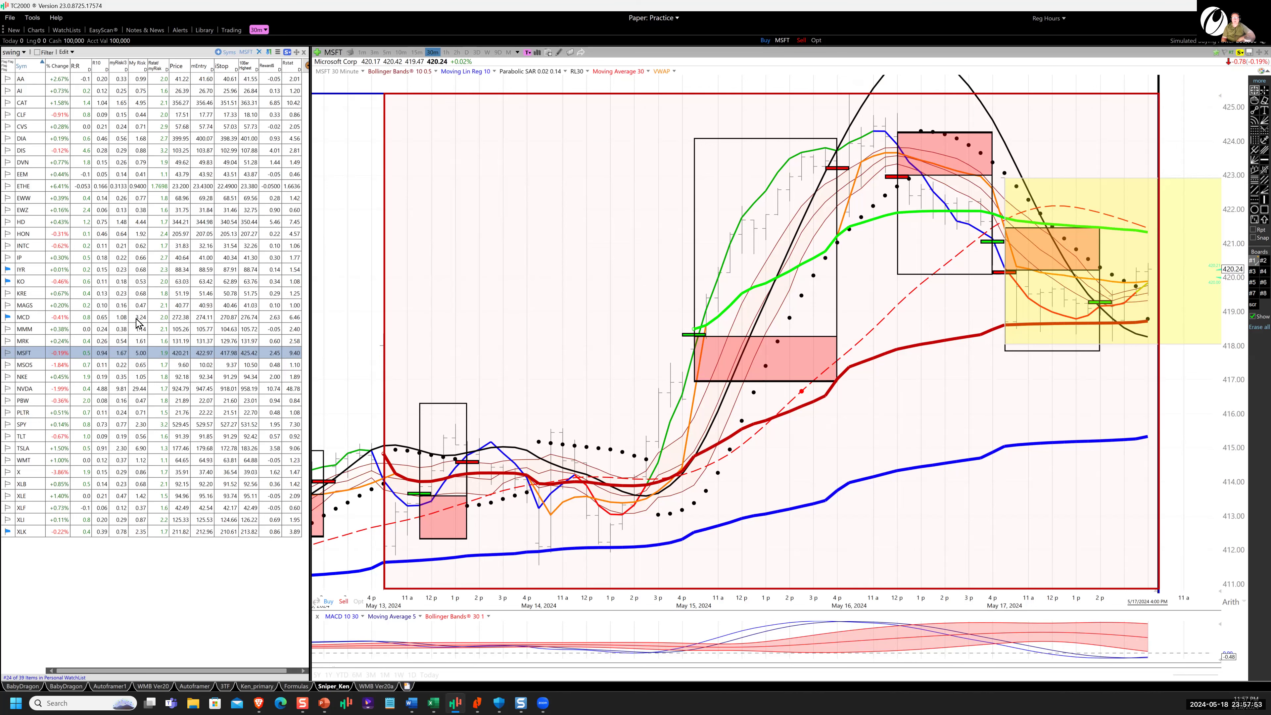
Review the MSOS, Nike, NVIDIA and PBW charts, ending on Palantir (PLTR)
{"action": "left_click", "coordinate": [21, 364]}
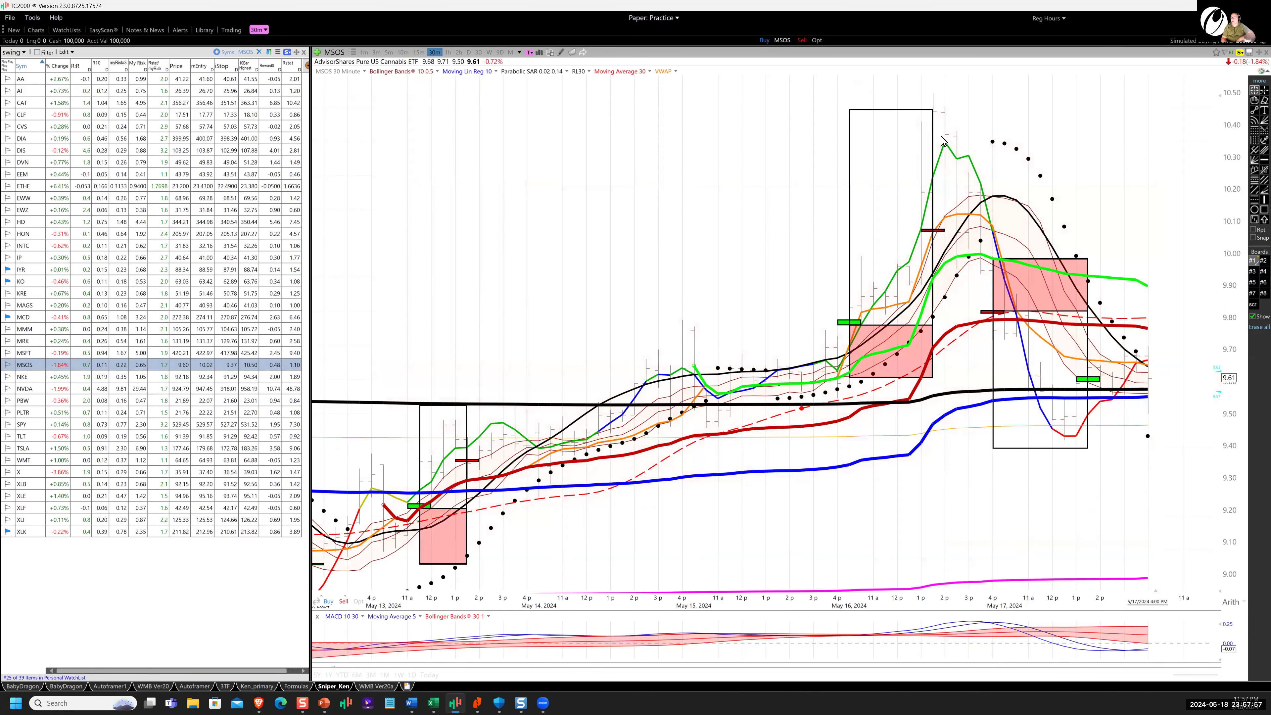
{"action": "mouse_move", "coordinate": [987, 275]}
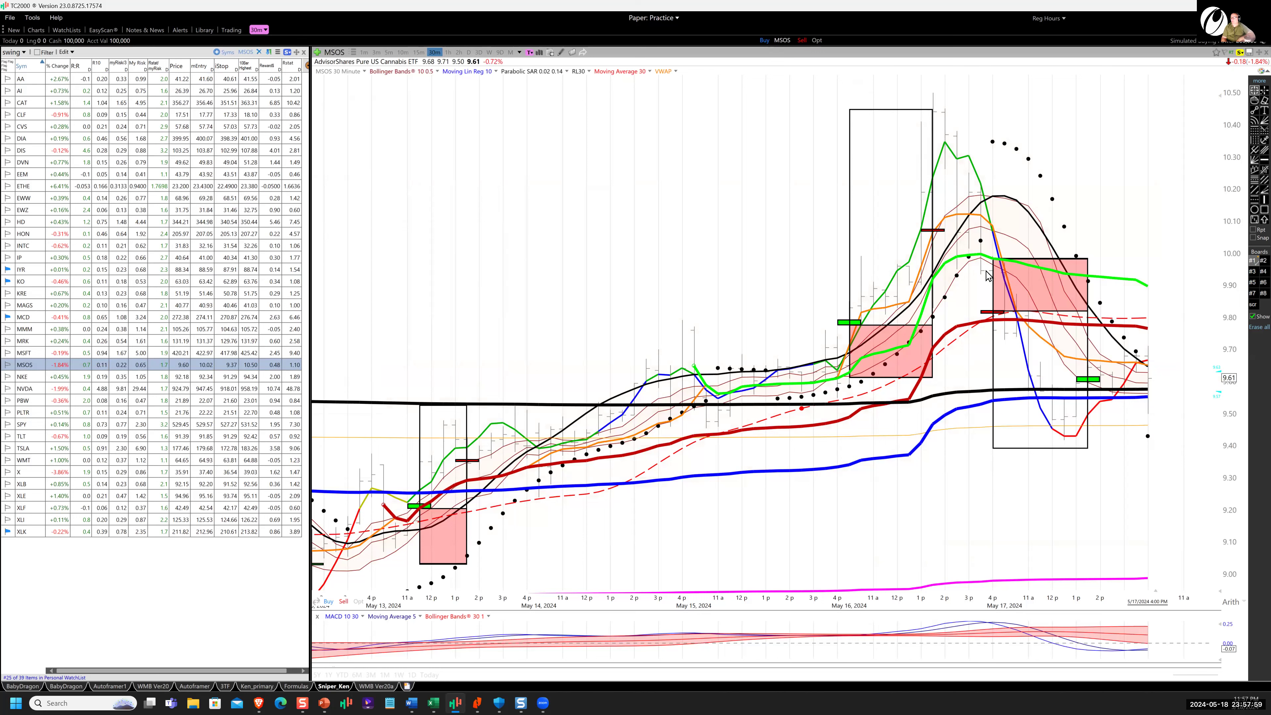
{"action": "mouse_move", "coordinate": [995, 320]}
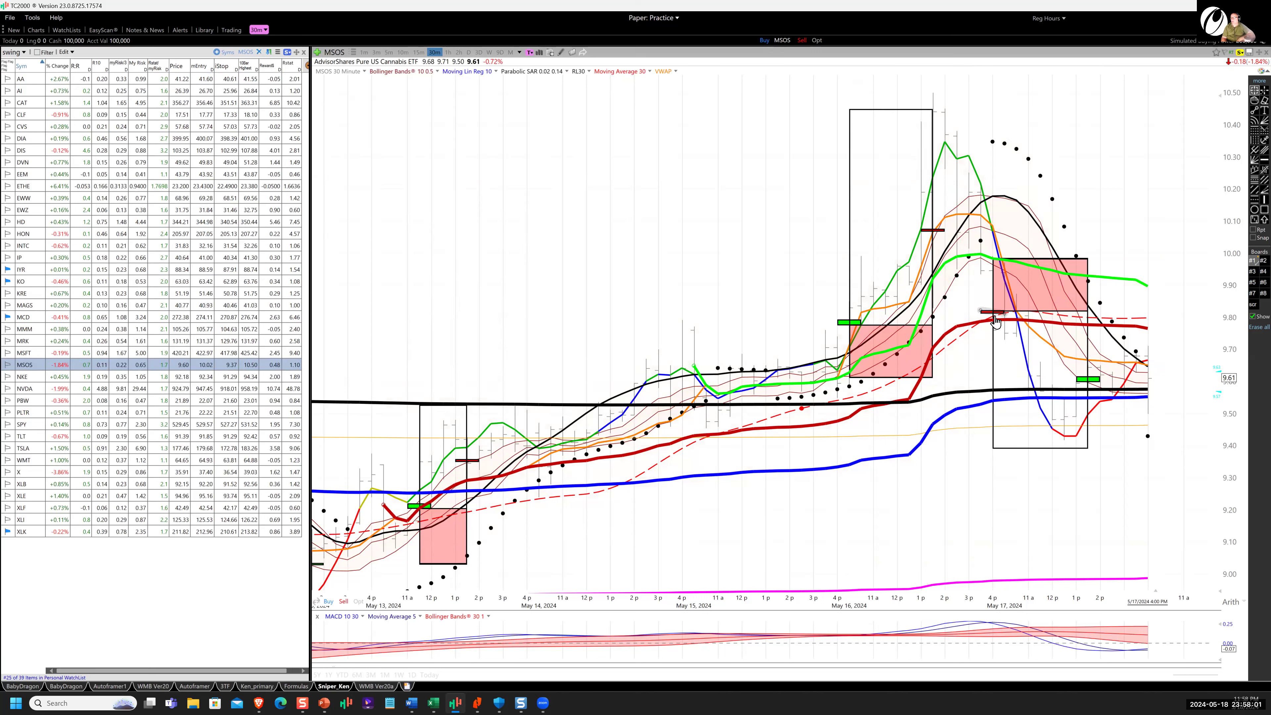
{"action": "mouse_move", "coordinate": [1035, 288]}
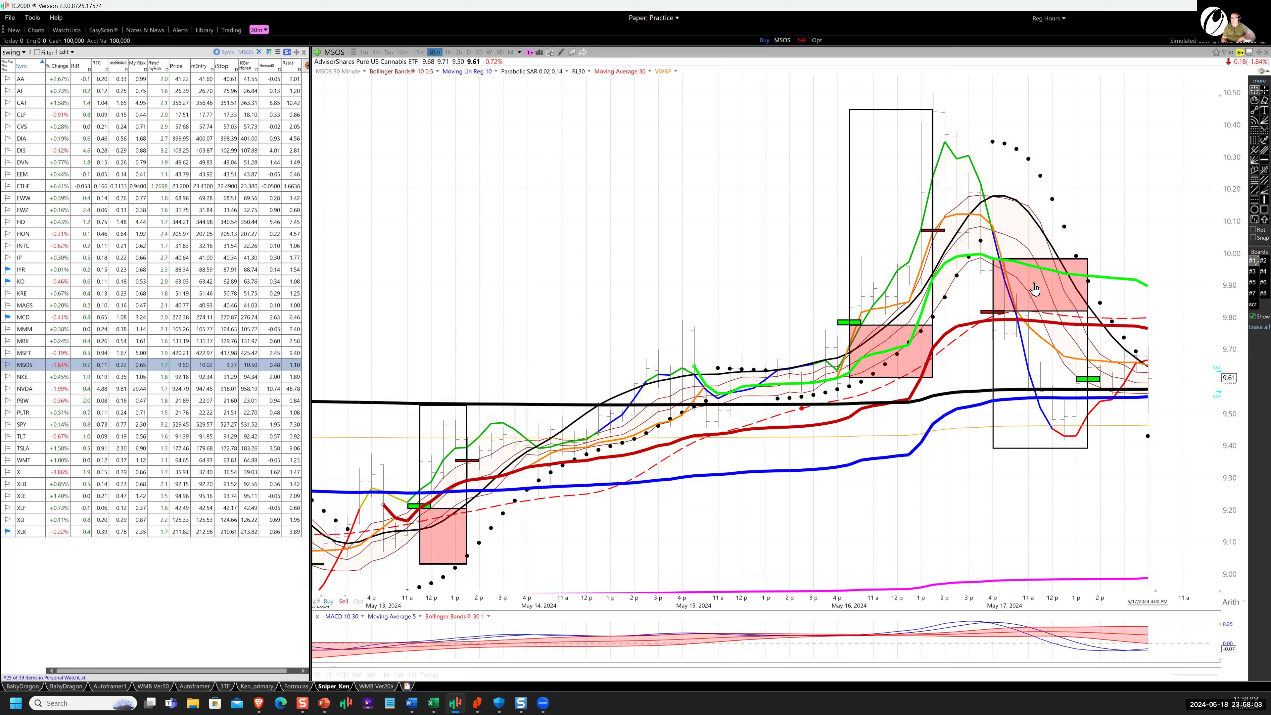
{"action": "mouse_move", "coordinate": [1038, 424]}
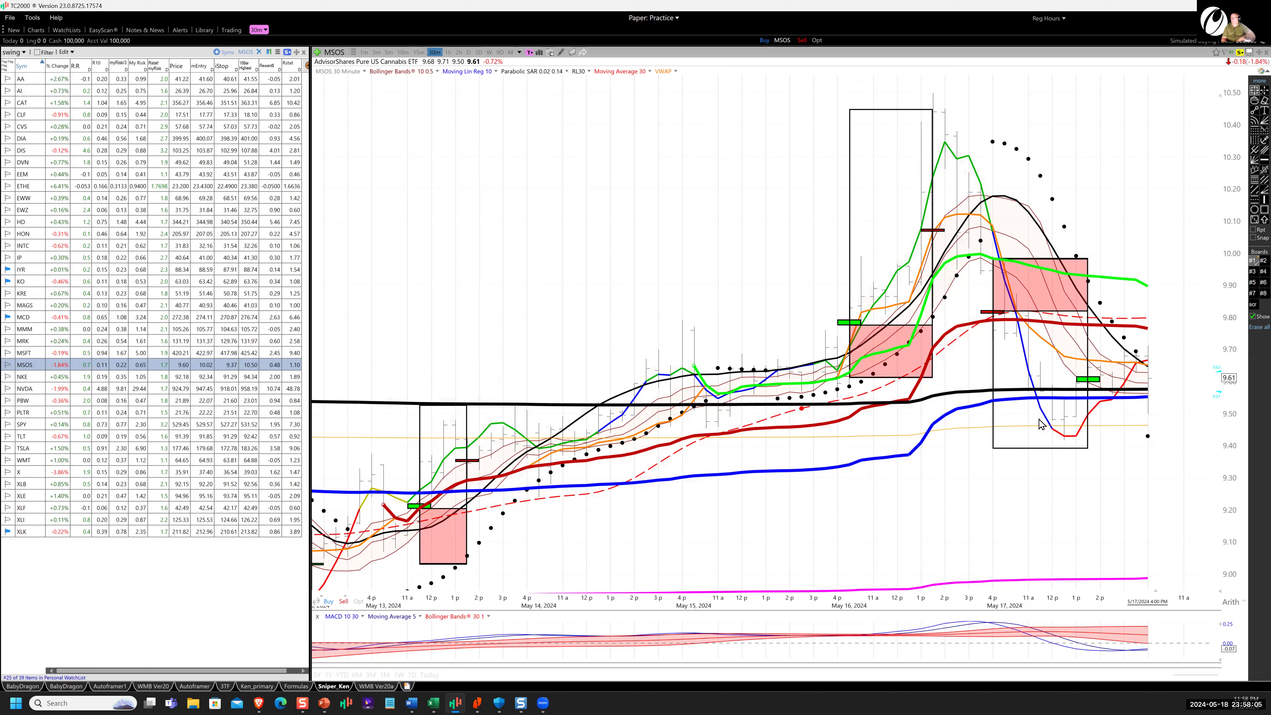
{"action": "mouse_move", "coordinate": [1089, 393]}
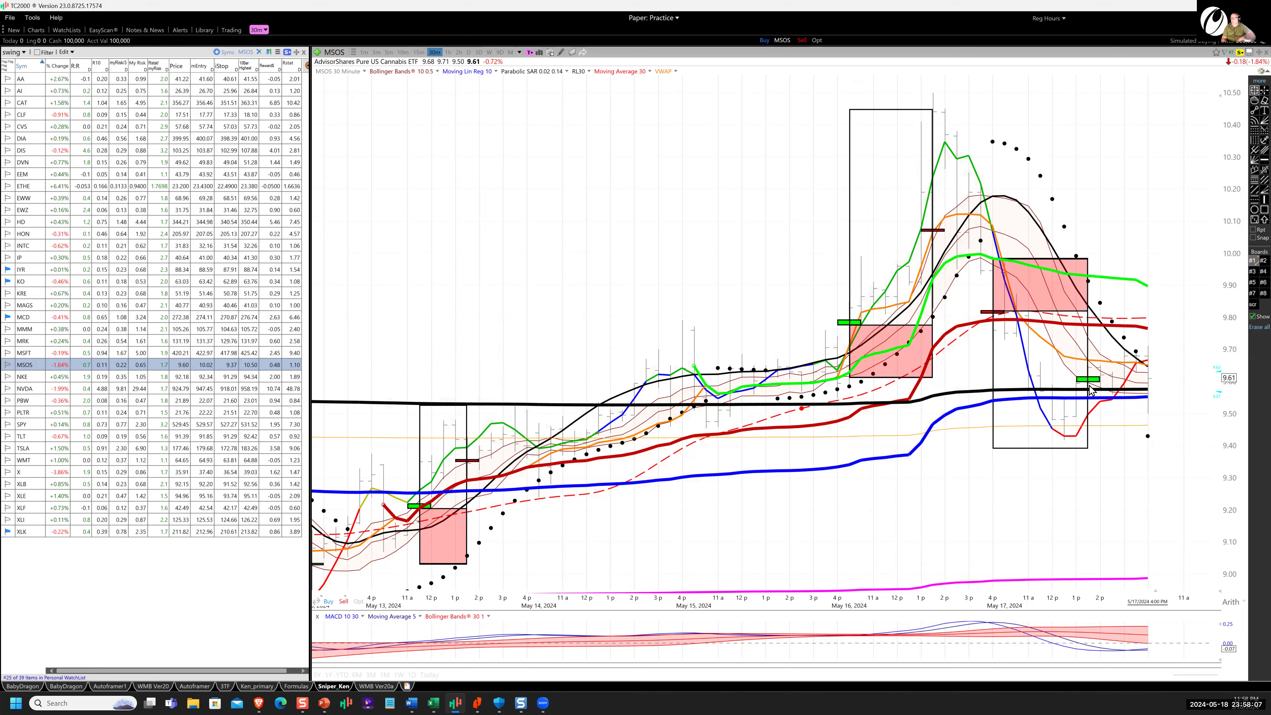
{"action": "mouse_move", "coordinate": [1087, 332]}
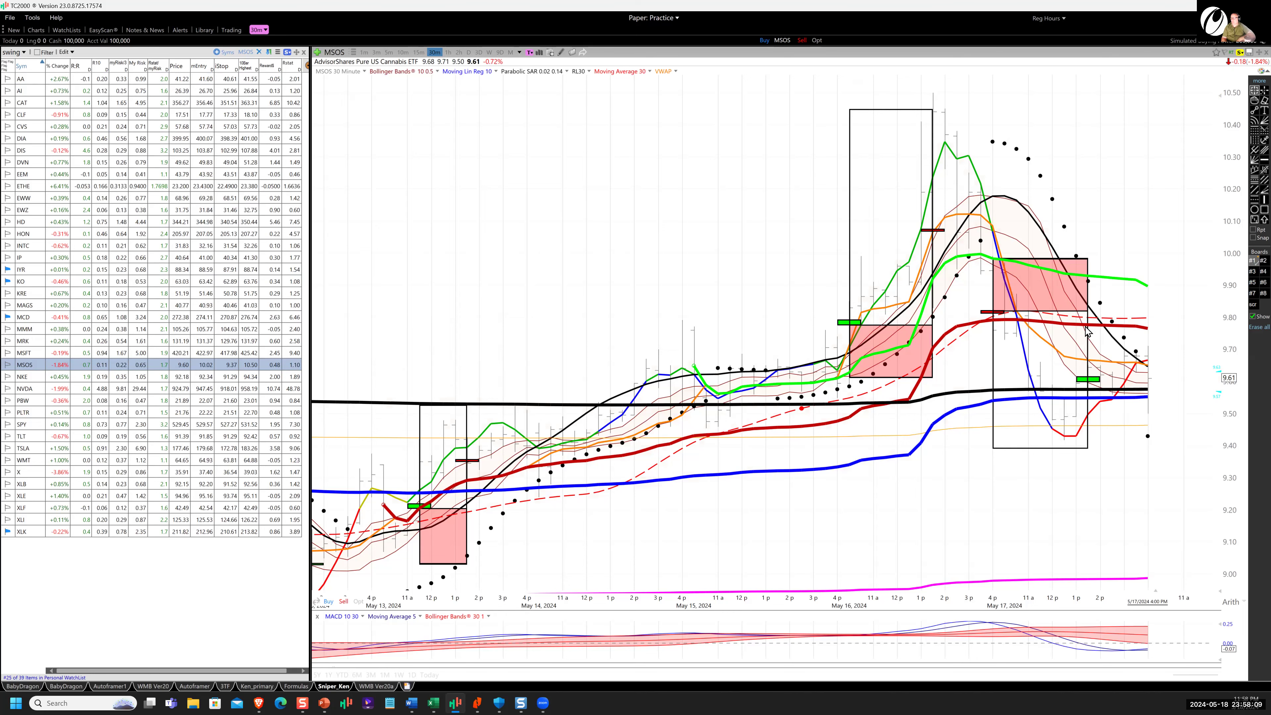
{"action": "left_click", "coordinate": [22, 376]}
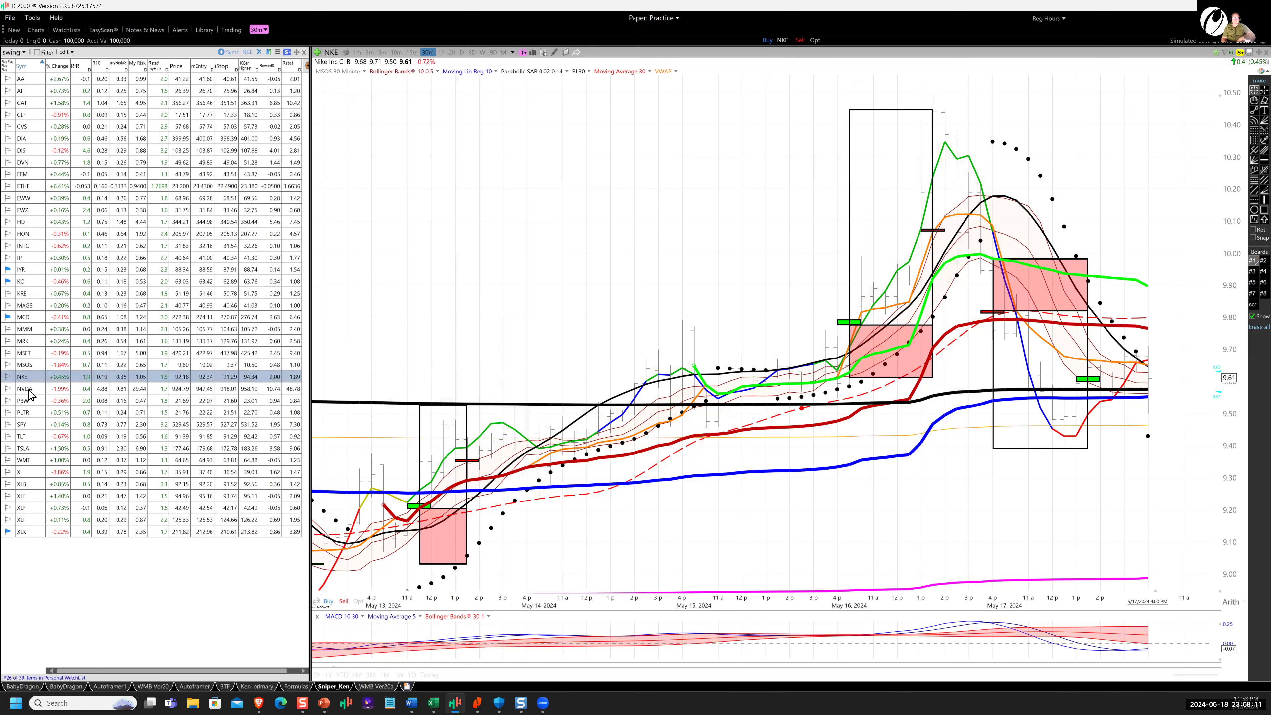
{"action": "left_click", "coordinate": [23, 389]}
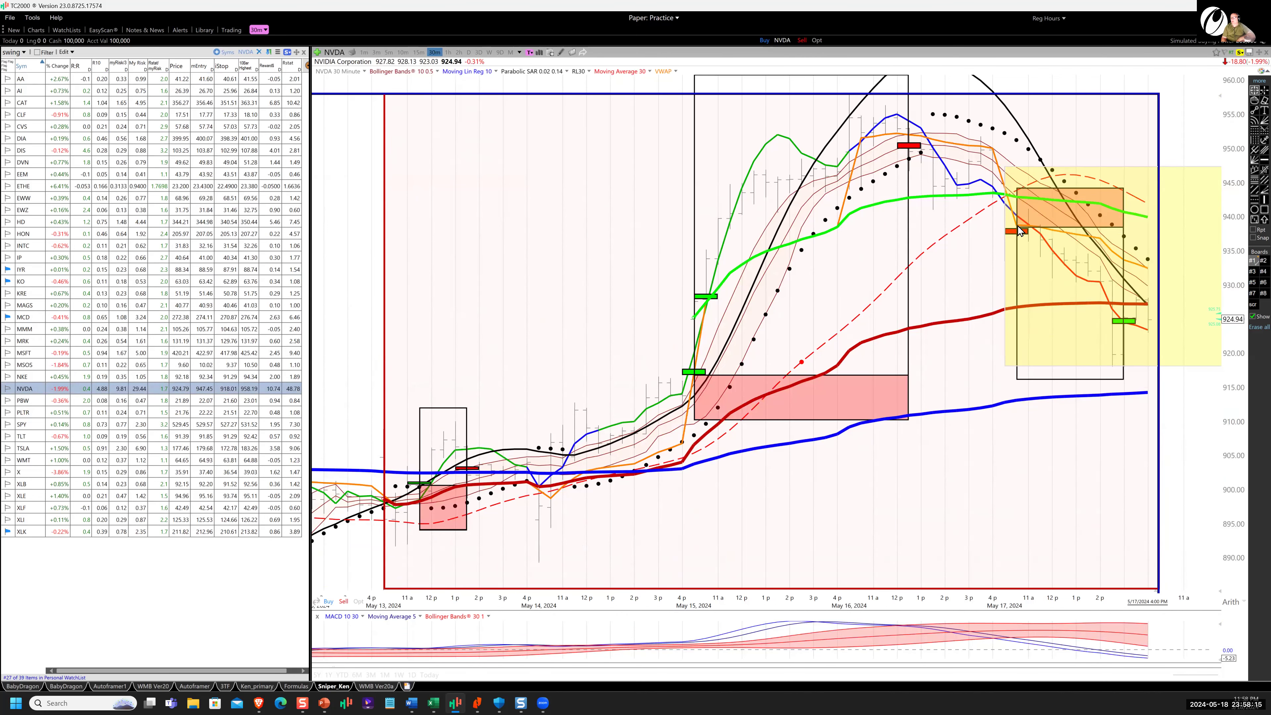
{"action": "mouse_move", "coordinate": [1136, 333]}
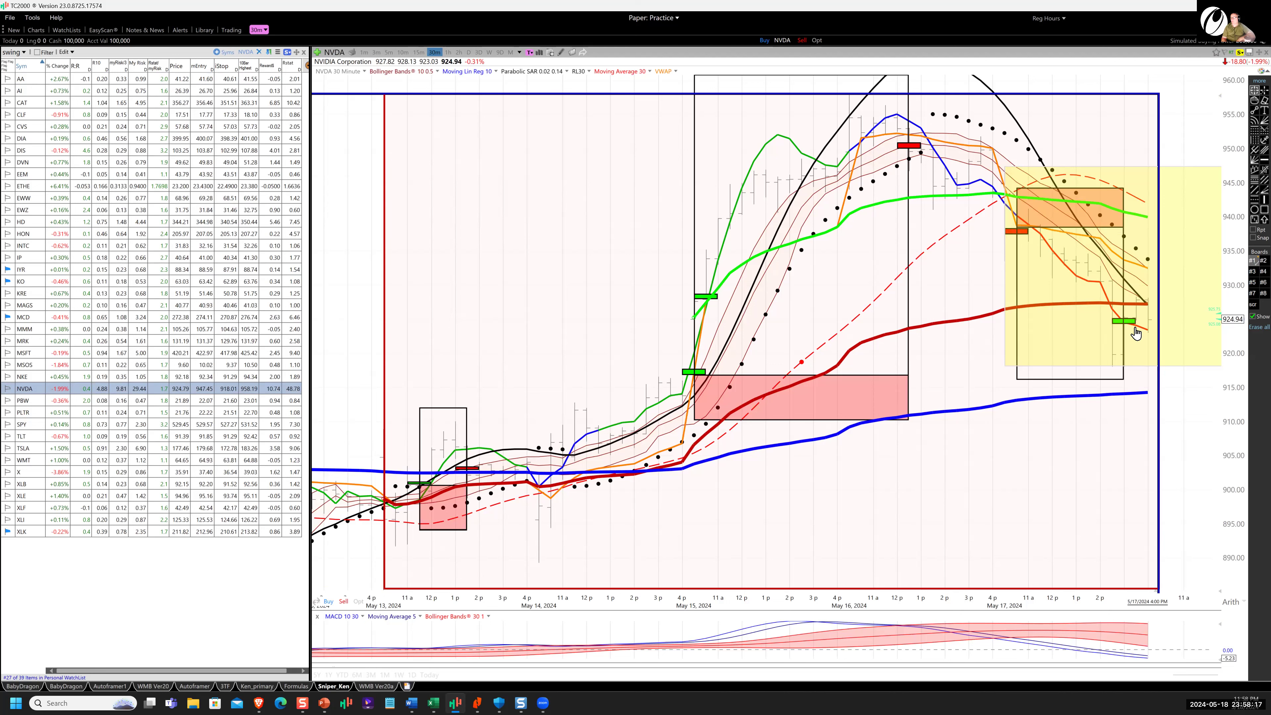
{"action": "mouse_move", "coordinate": [119, 405]}
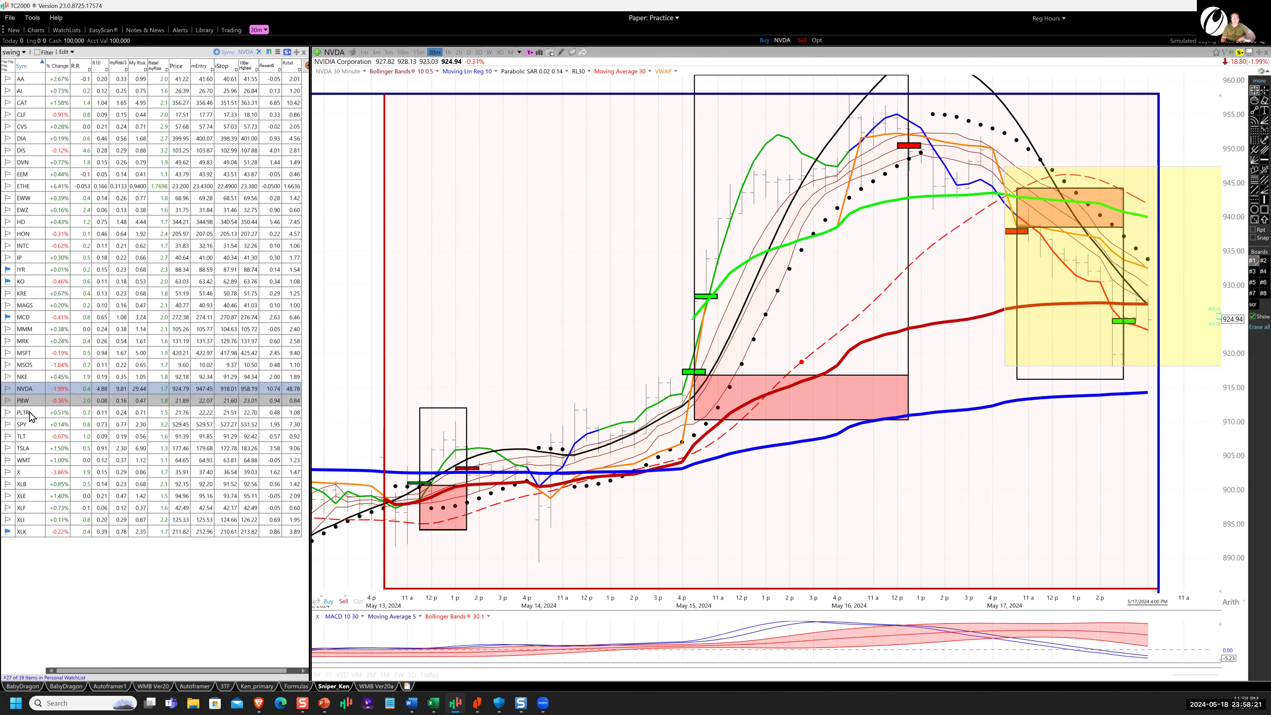
{"action": "left_click", "coordinate": [20, 400]}
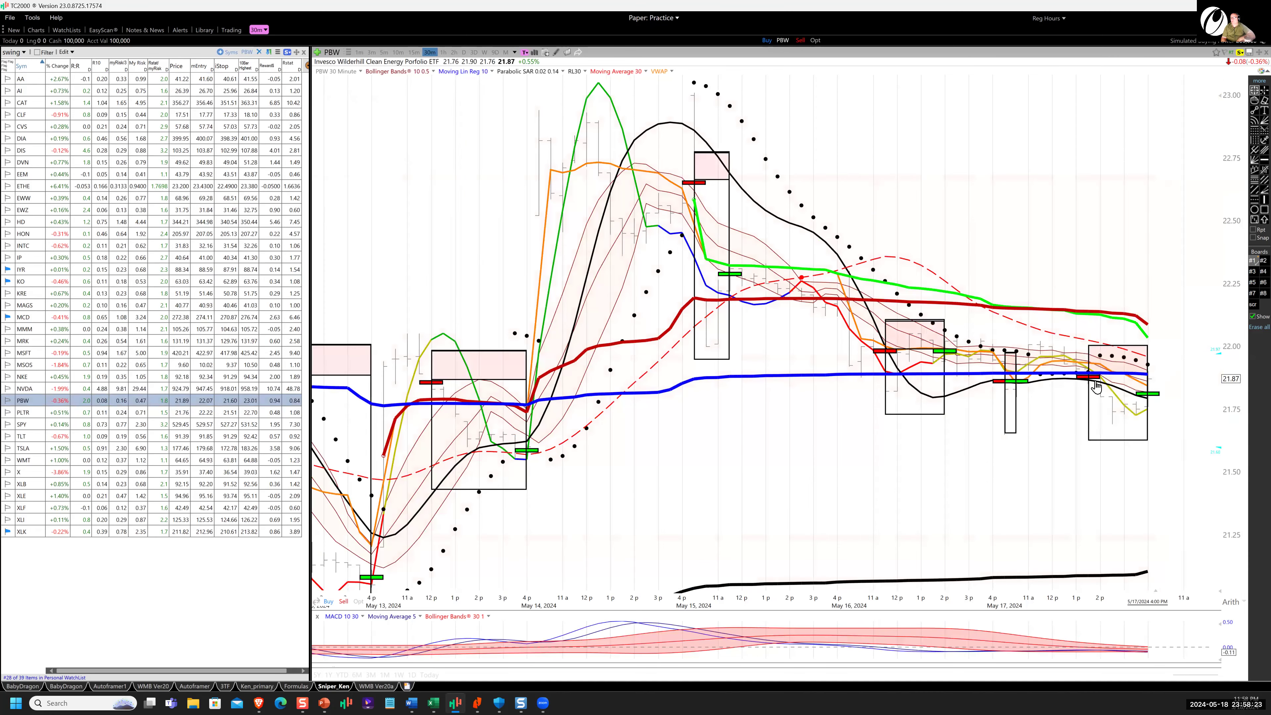
{"action": "mouse_move", "coordinate": [1147, 398]}
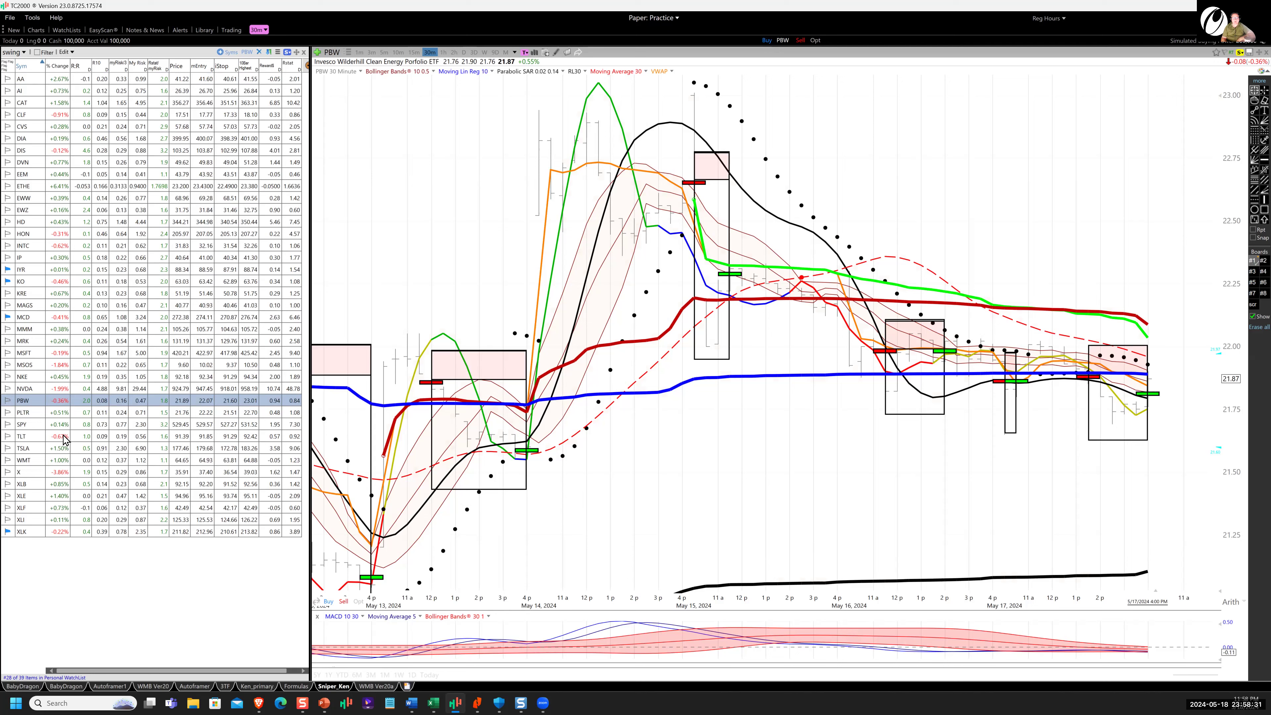
{"action": "left_click", "coordinate": [21, 413]}
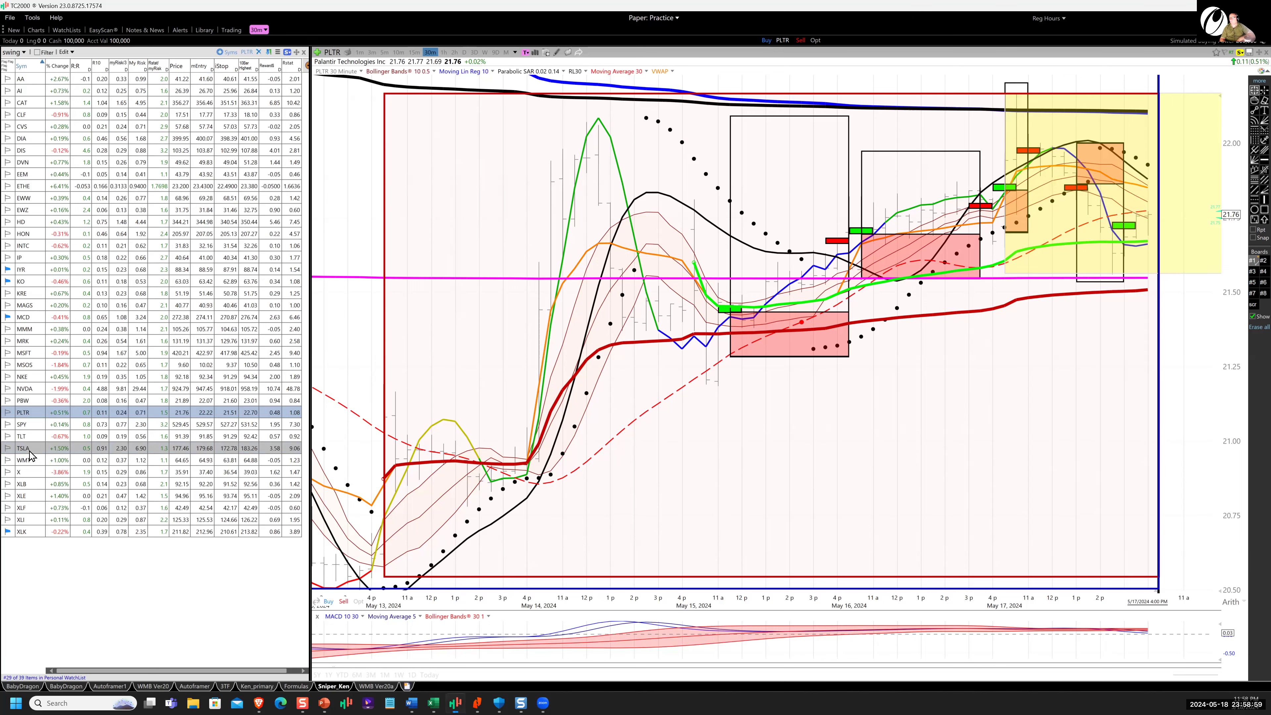
Load the Tesla (TSLA) chart full-size and mark the May 17 breakout with the pen
{"action": "left_click", "coordinate": [20, 448]}
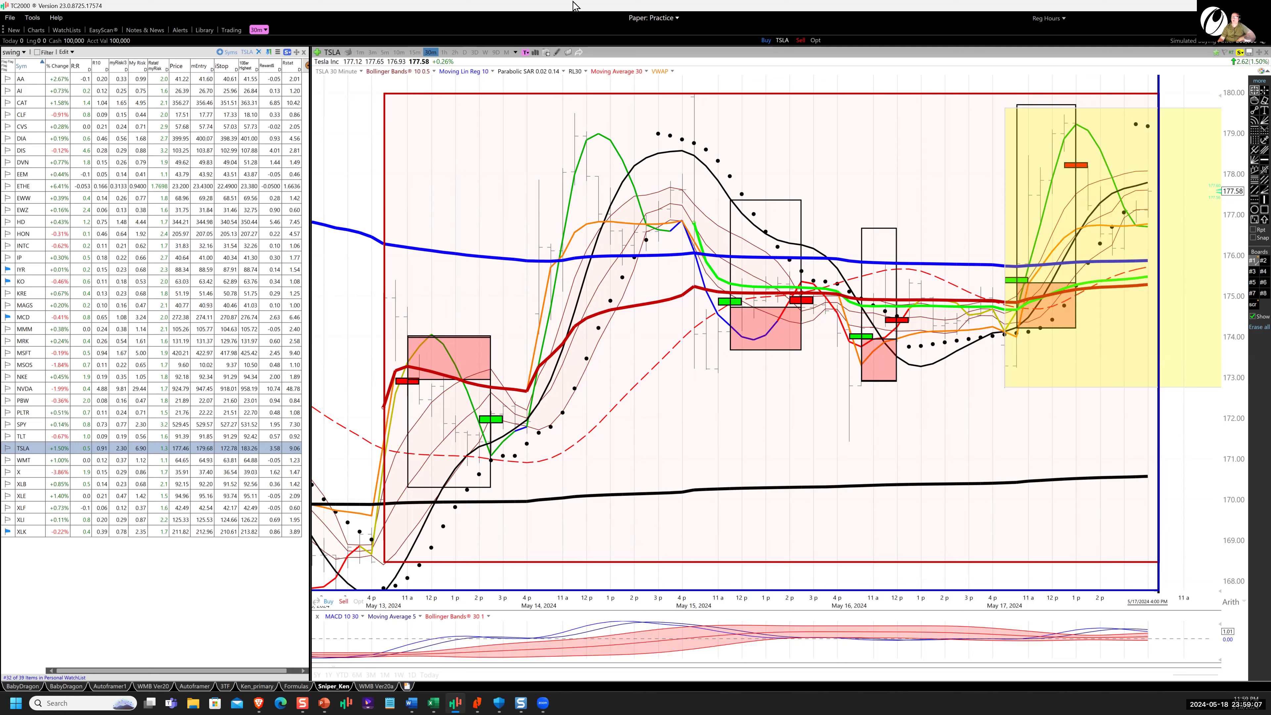
{"action": "mouse_move", "coordinate": [749, 5]}
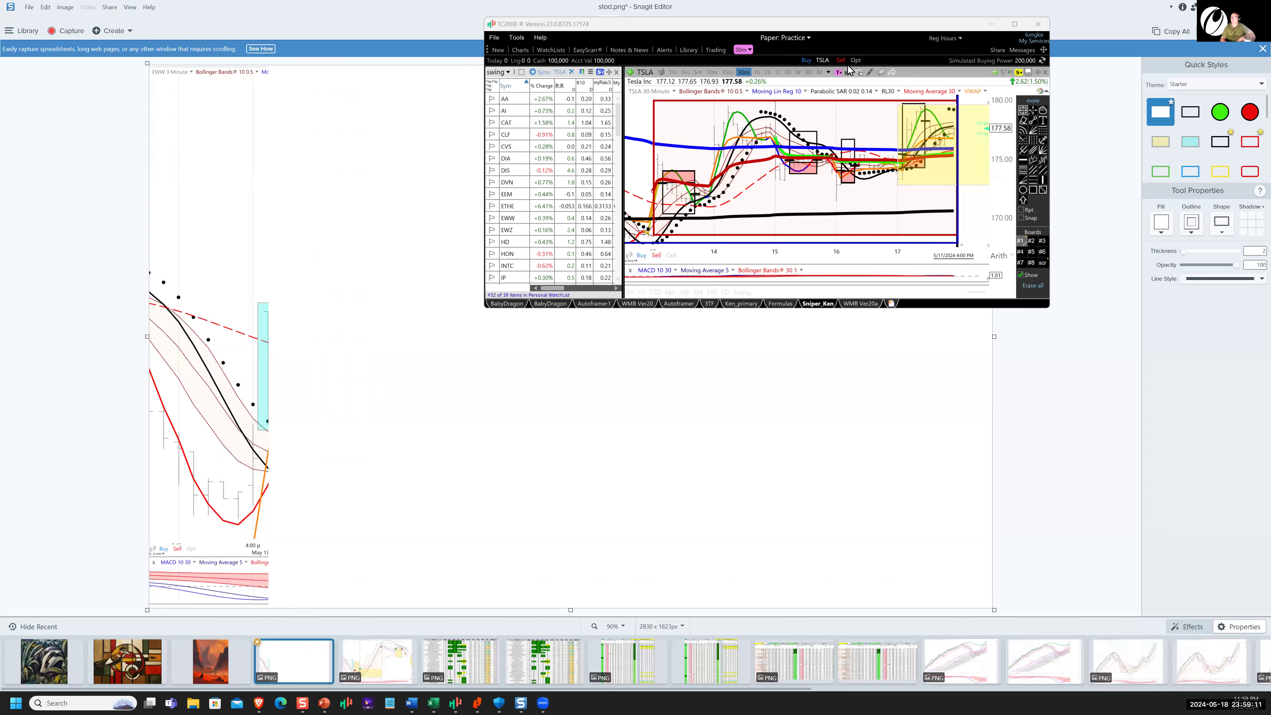
{"action": "mouse_move", "coordinate": [843, 119]}
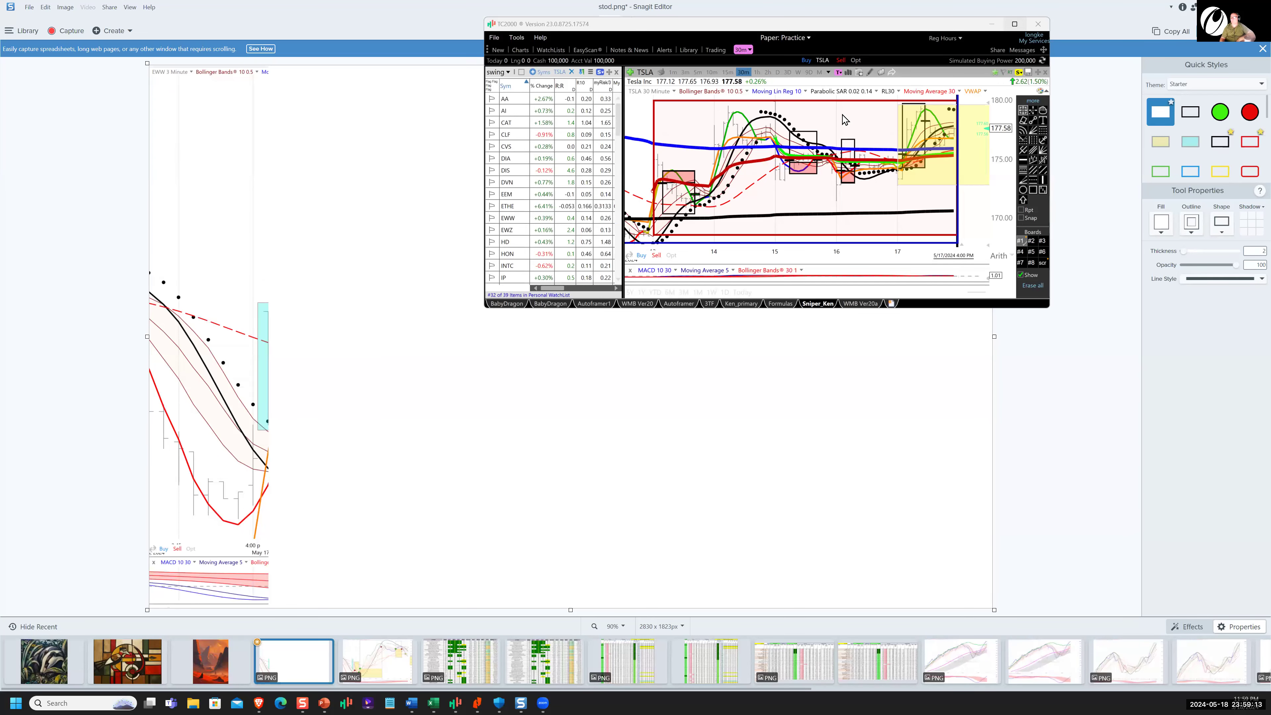
{"action": "left_click", "coordinate": [1014, 23]}
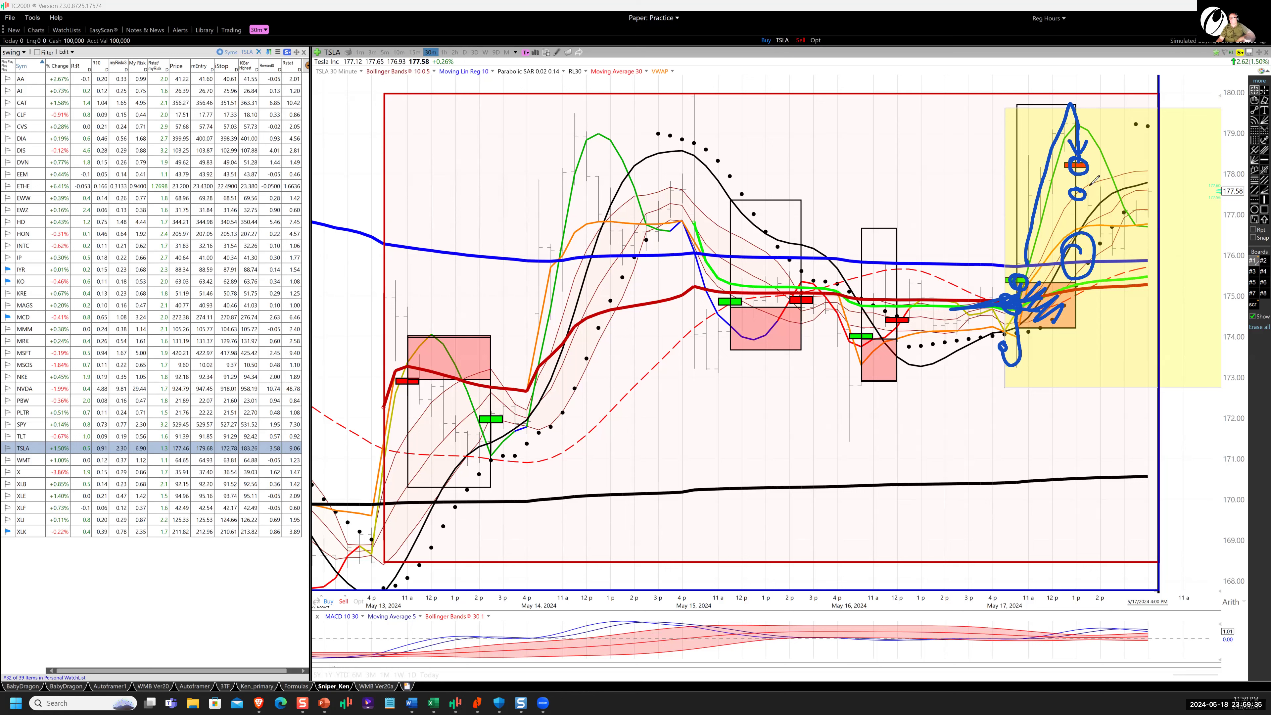
{"action": "left_click_drag", "start_coordinate": [1134, 158], "coordinate": [1159, 174]}
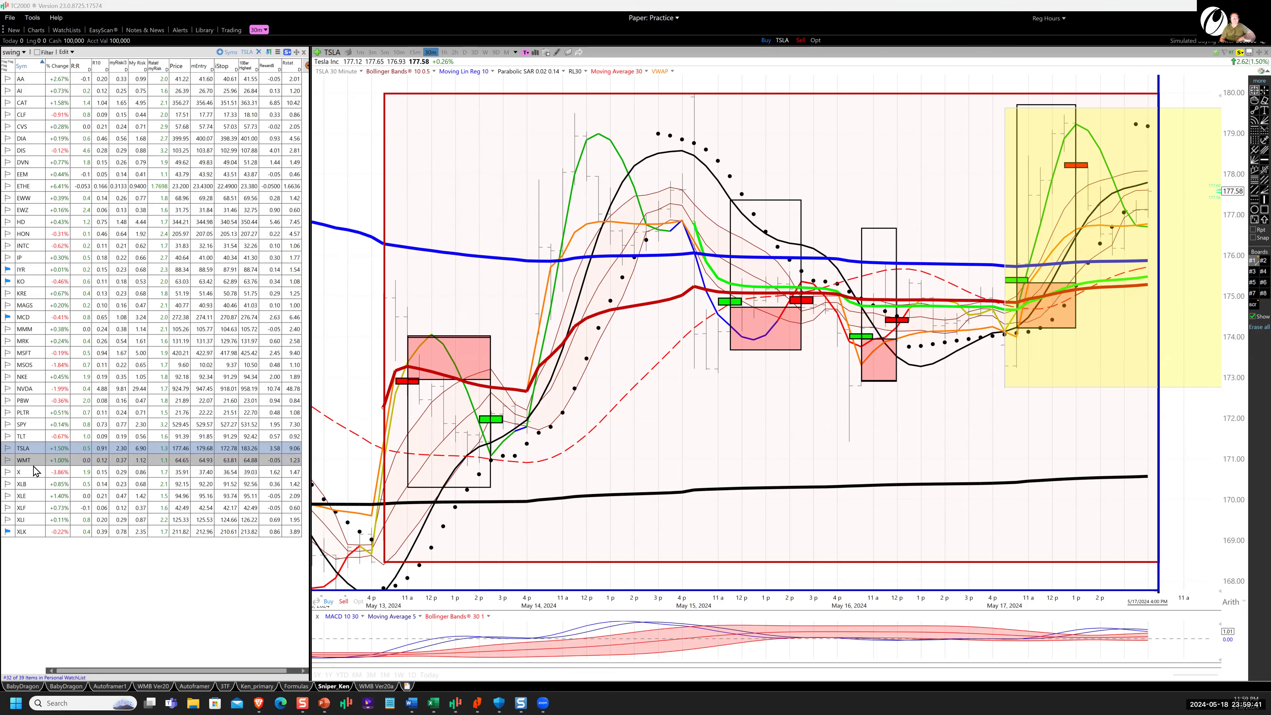
Load the US Steel (X) chart and circle its steep May 17 price drop
{"action": "left_click", "coordinate": [22, 459]}
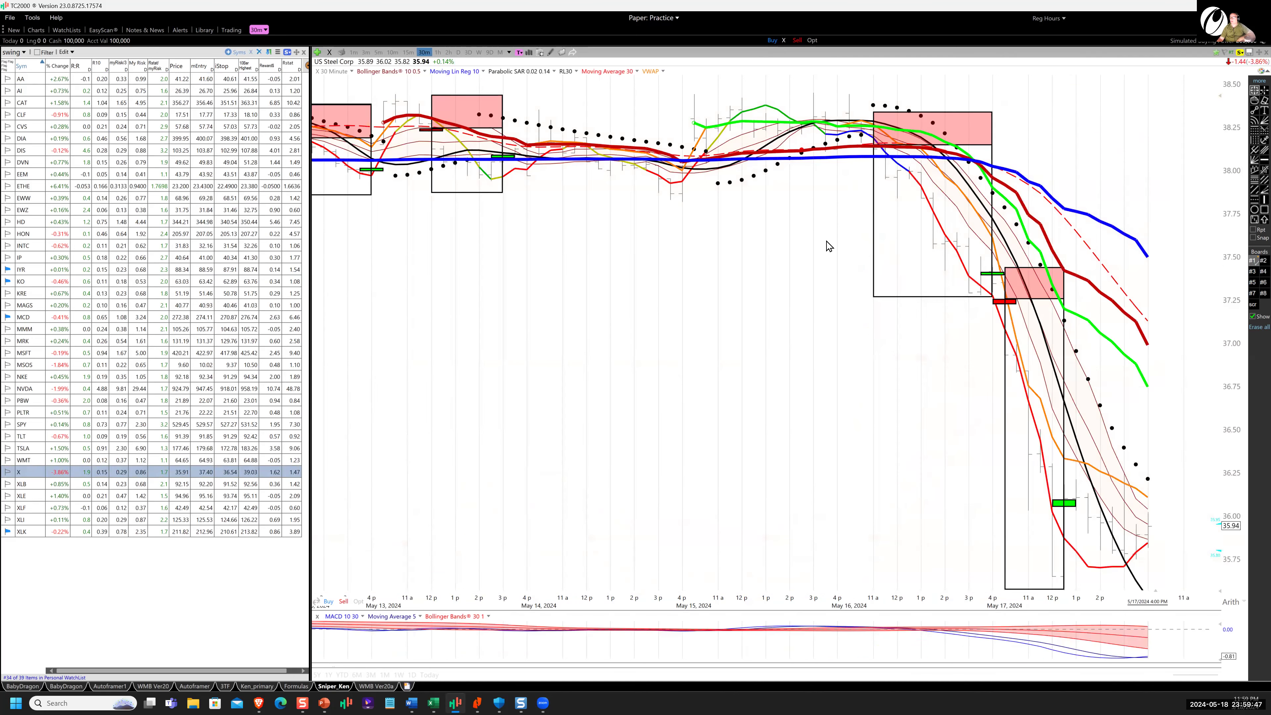
{"action": "mouse_move", "coordinate": [1056, 325]}
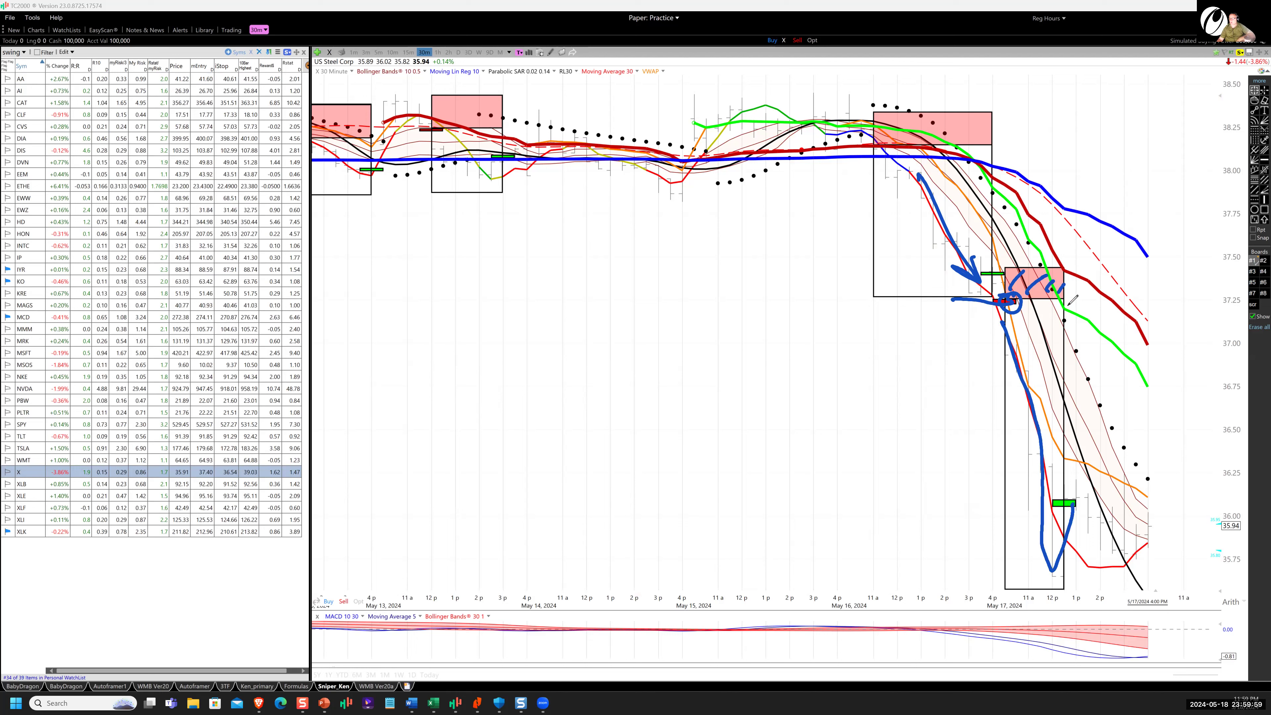
{"action": "left_click_drag", "start_coordinate": [1078, 316], "coordinate": [1070, 364]}
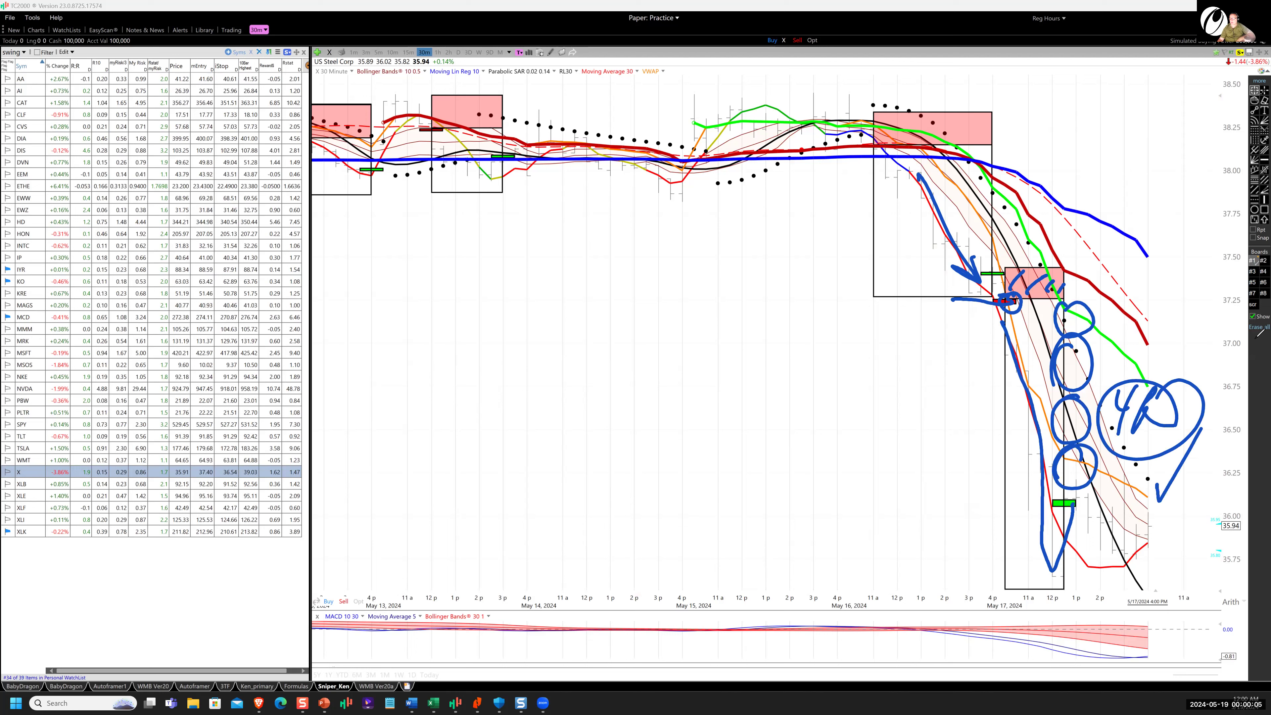
{"action": "mouse_move", "coordinate": [1073, 140]}
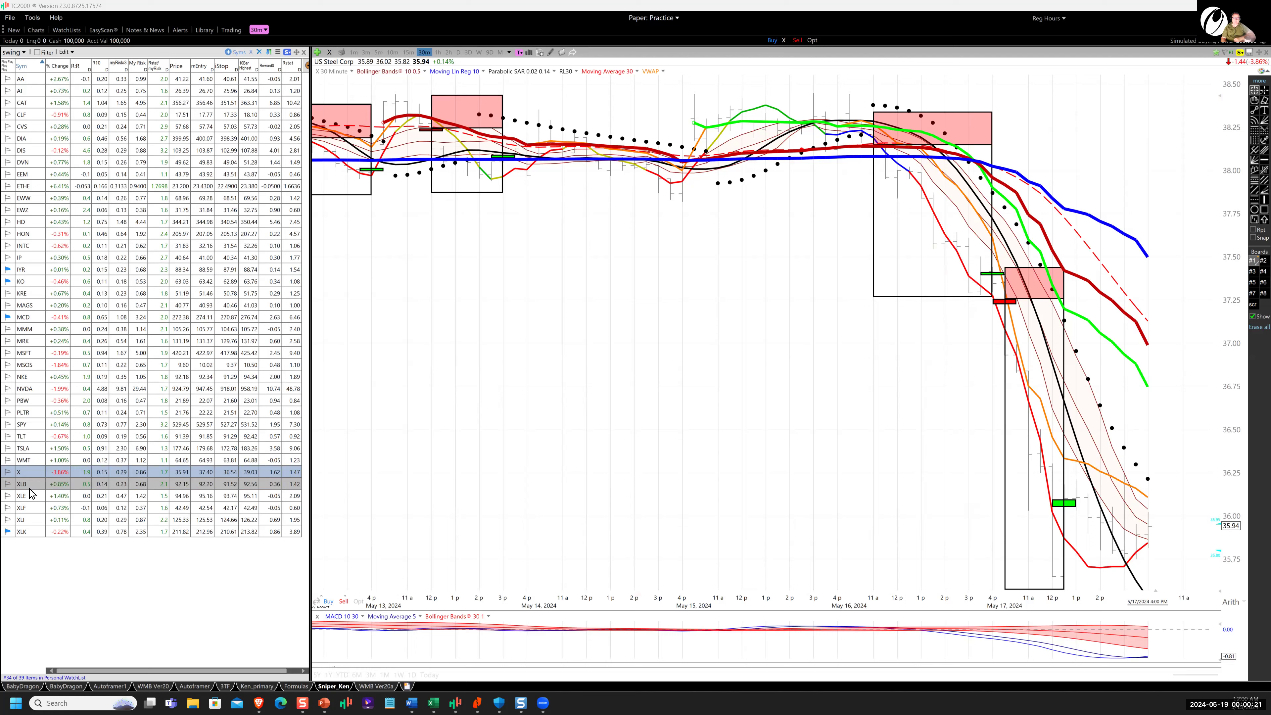
Step through the XLE, XLF and XLI sector ETFs, ending on the XLK technology chart
{"action": "left_click", "coordinate": [21, 484]}
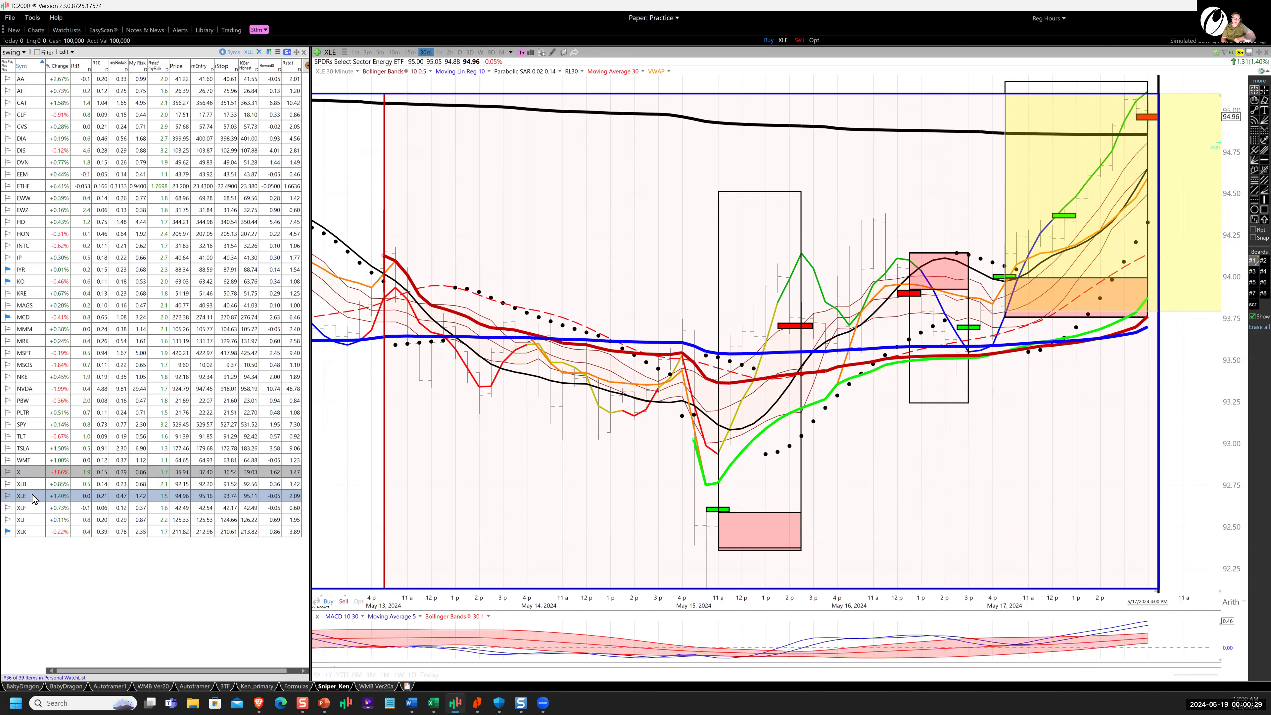
{"action": "left_click", "coordinate": [22, 508]}
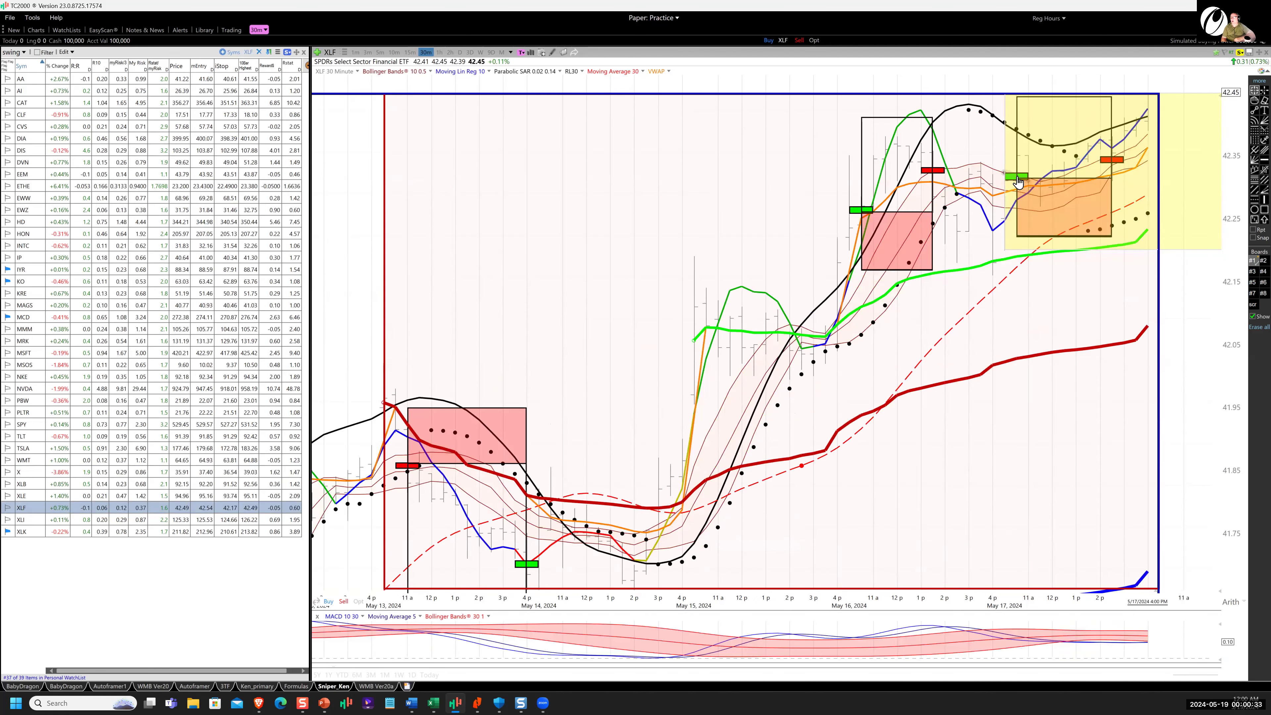
{"action": "mouse_move", "coordinate": [85, 459]}
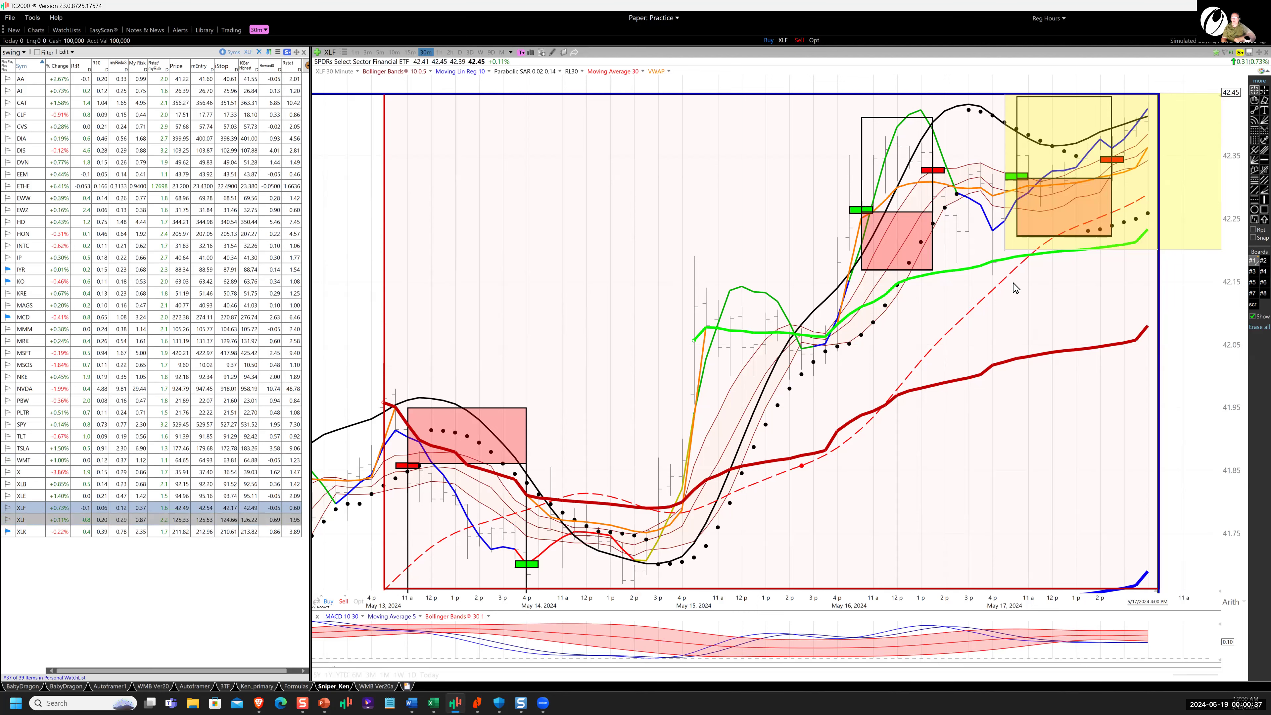
{"action": "left_click", "coordinate": [23, 520]}
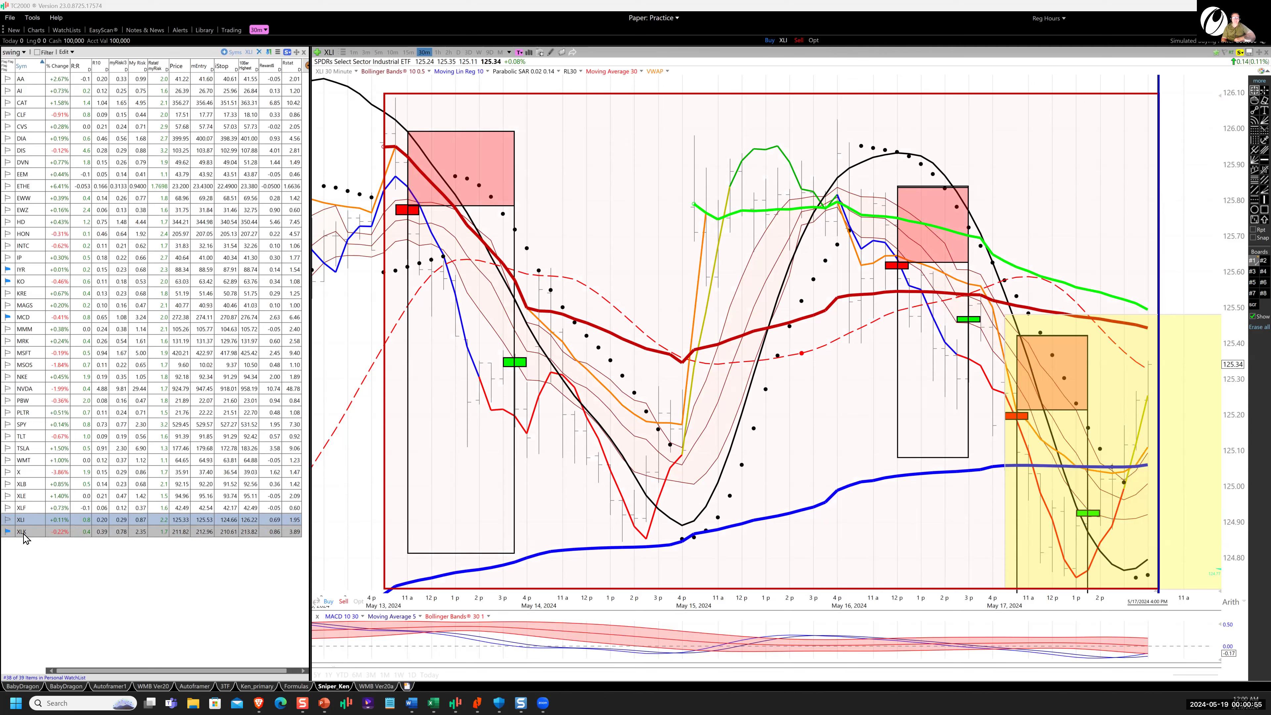
{"action": "left_click", "coordinate": [23, 531]}
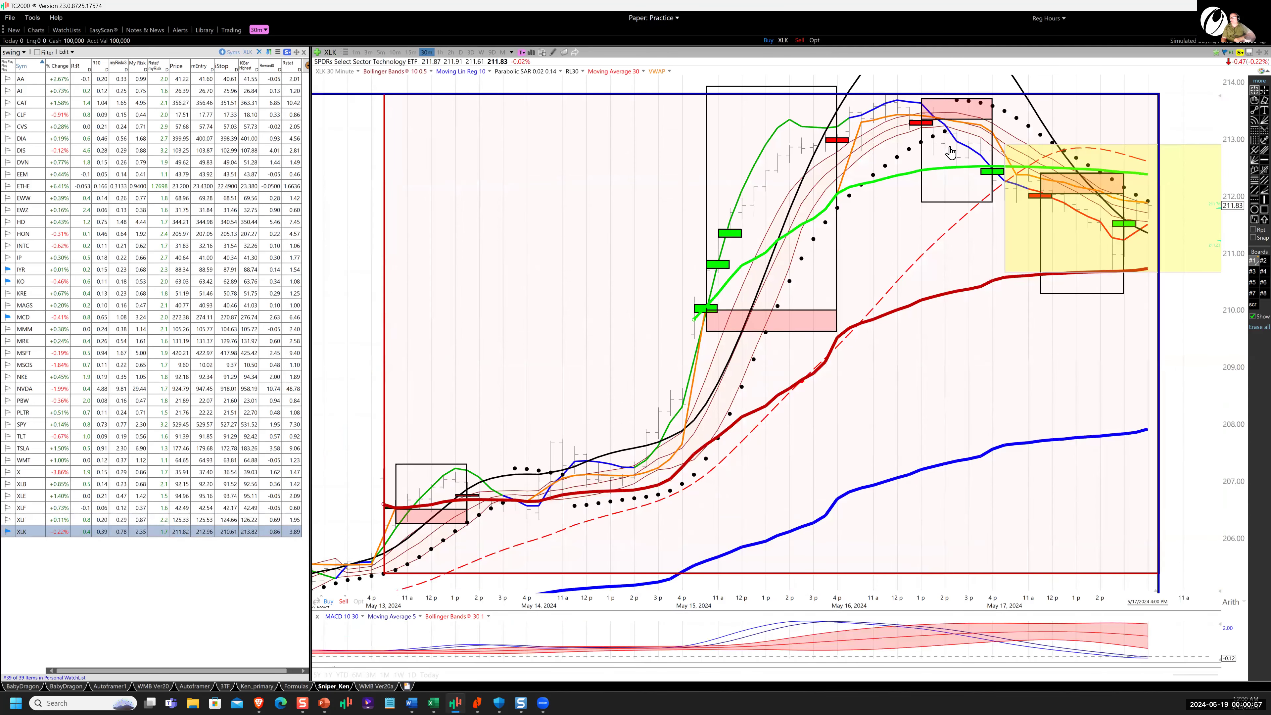
{"action": "mouse_move", "coordinate": [1003, 228]}
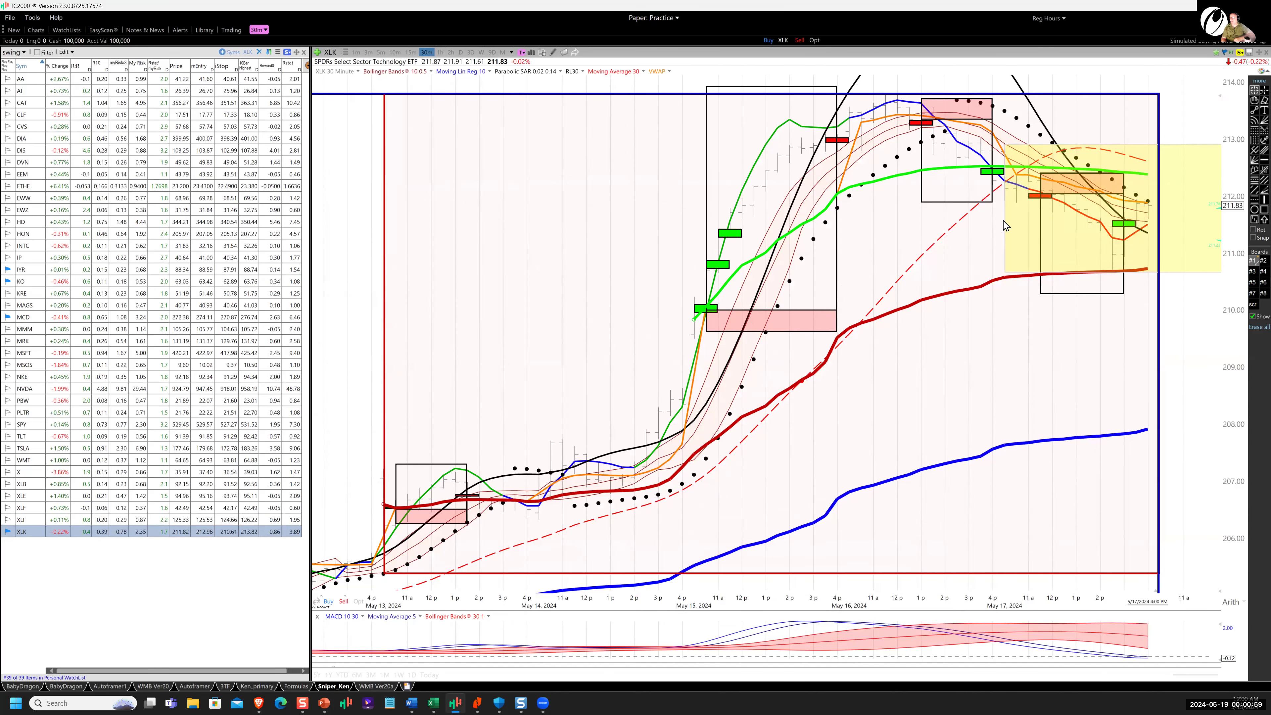
{"action": "mouse_move", "coordinate": [924, 164]}
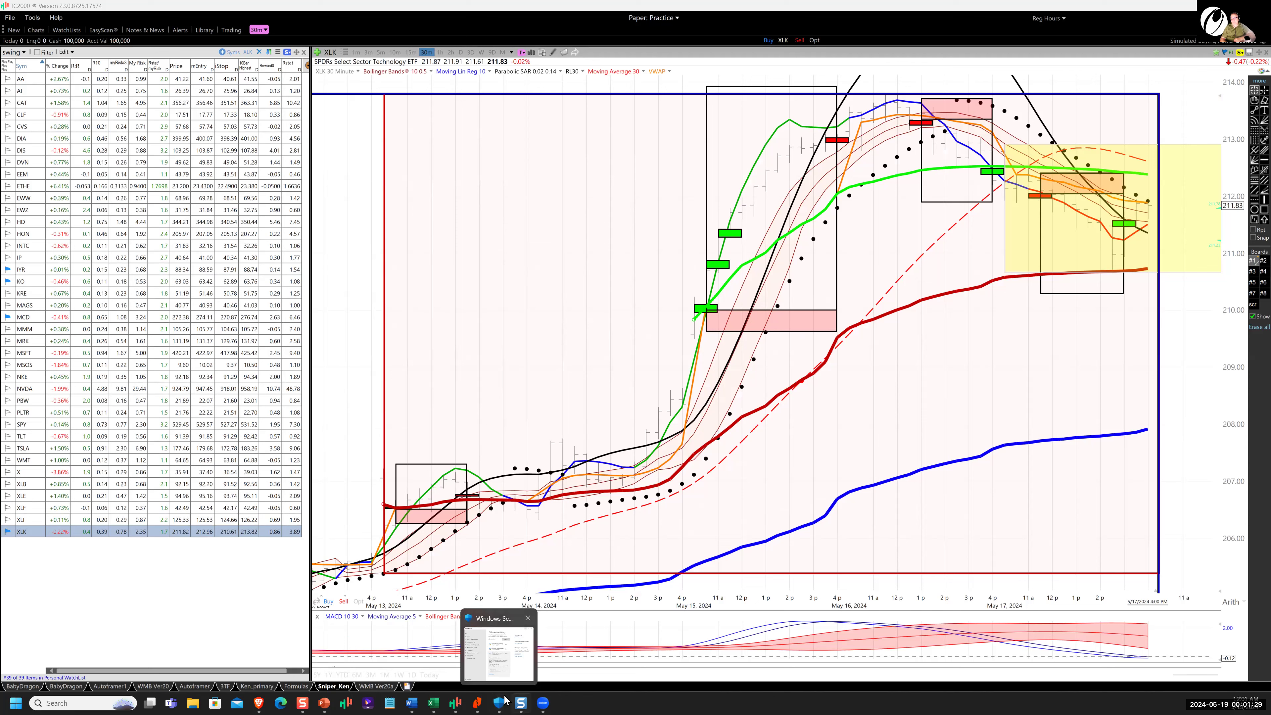
Switch to Snagit Editor and sketch up and down arrows on the EWW 3-minute screenshot
{"action": "left_click", "coordinate": [521, 703]}
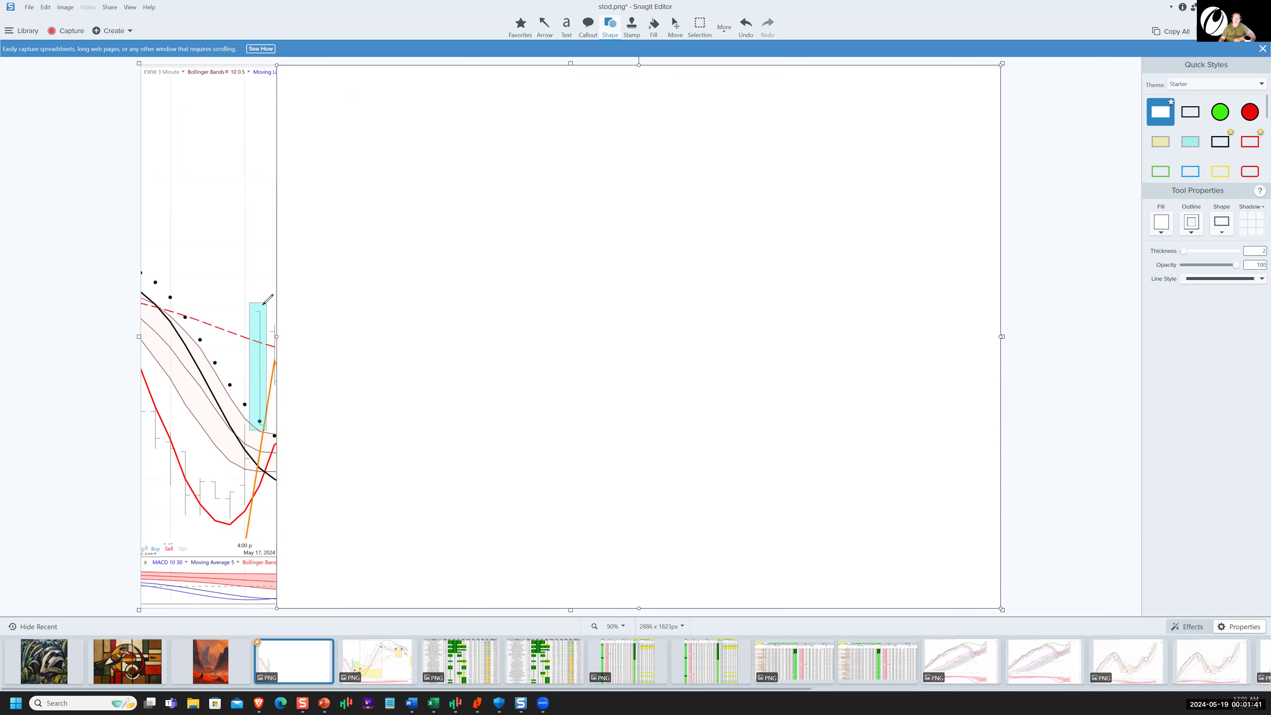
{"action": "left_click_drag", "start_coordinate": [259, 304], "coordinate": [321, 241]}
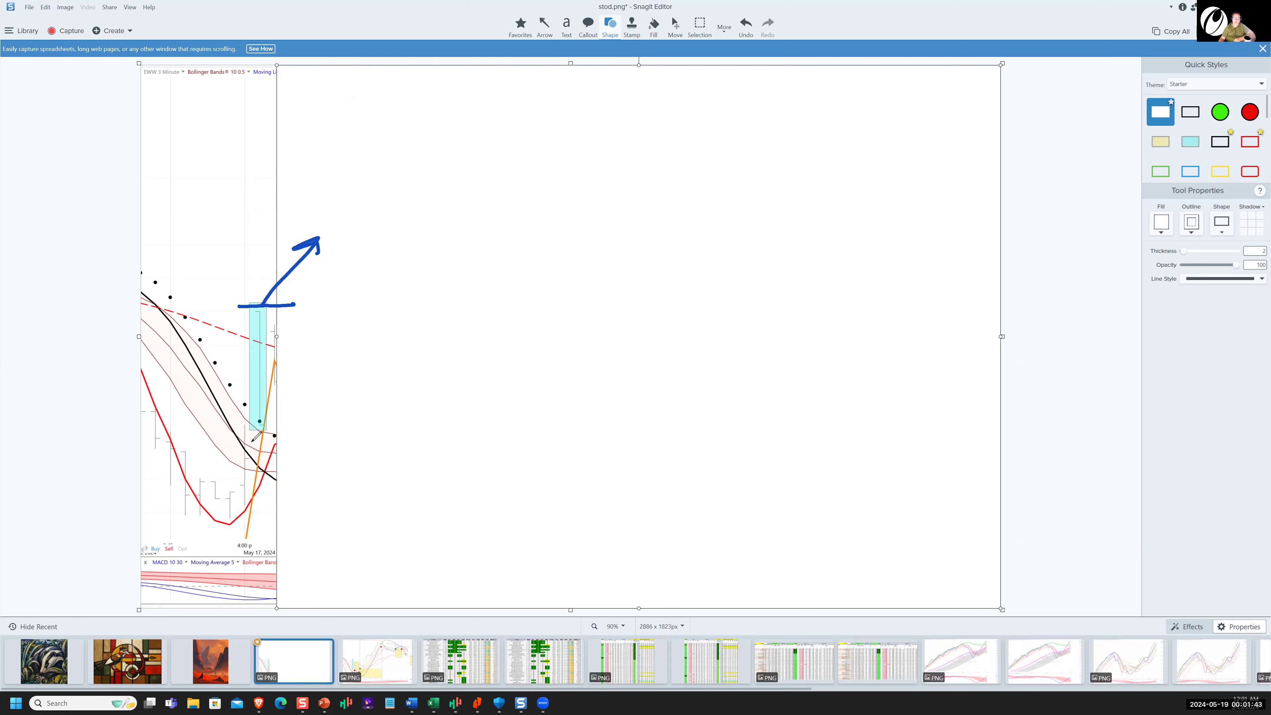
{"action": "left_click_drag", "start_coordinate": [275, 425], "coordinate": [280, 531]}
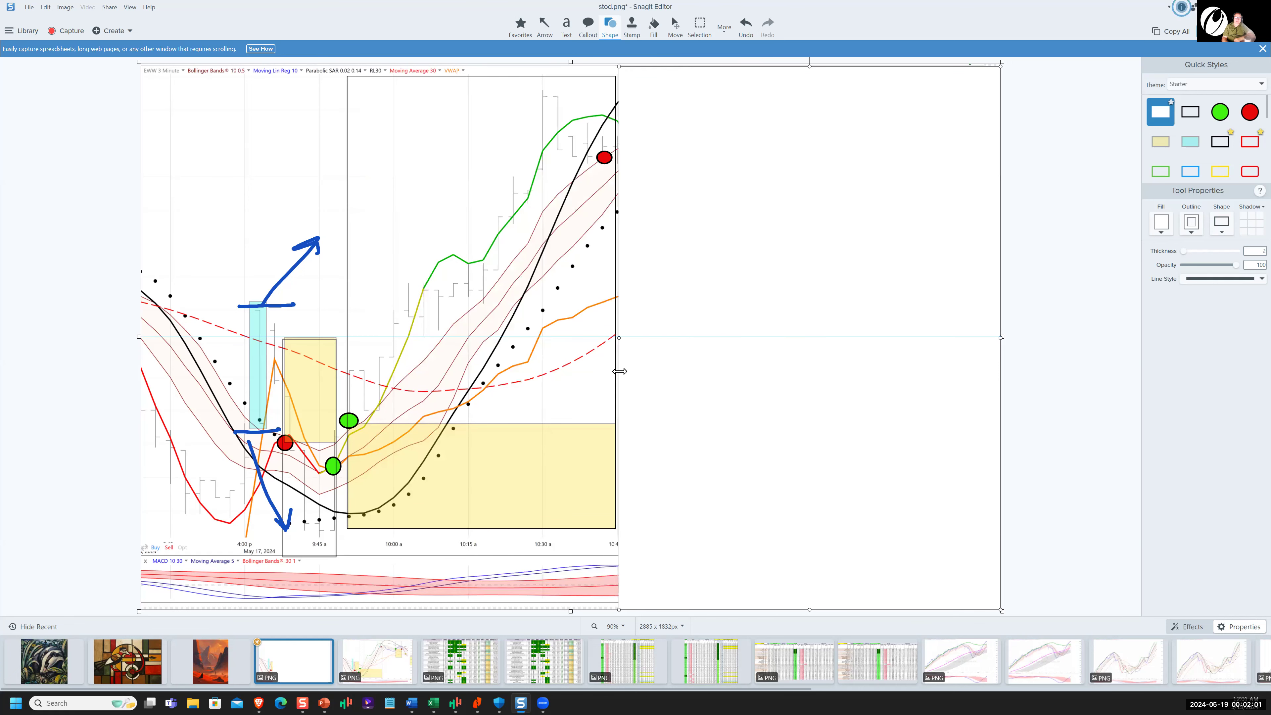
{"action": "mouse_move", "coordinate": [679, 380]}
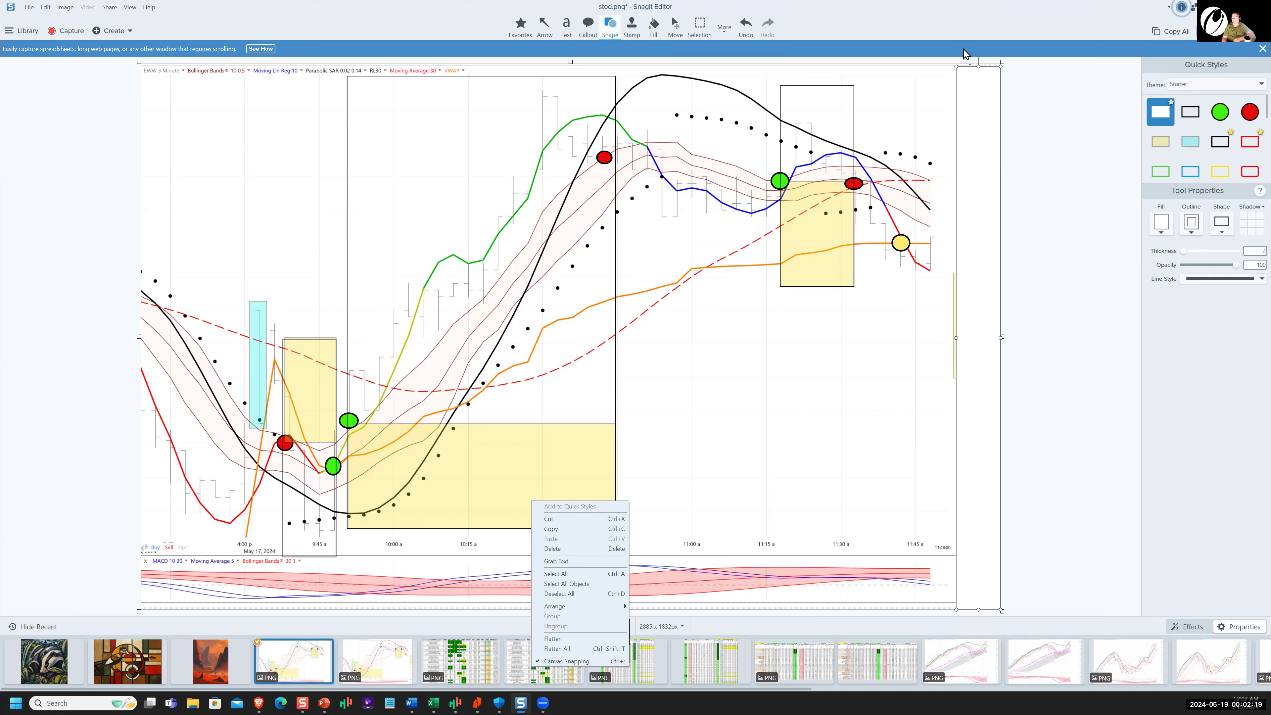
{"action": "mouse_move", "coordinate": [638, 427]}
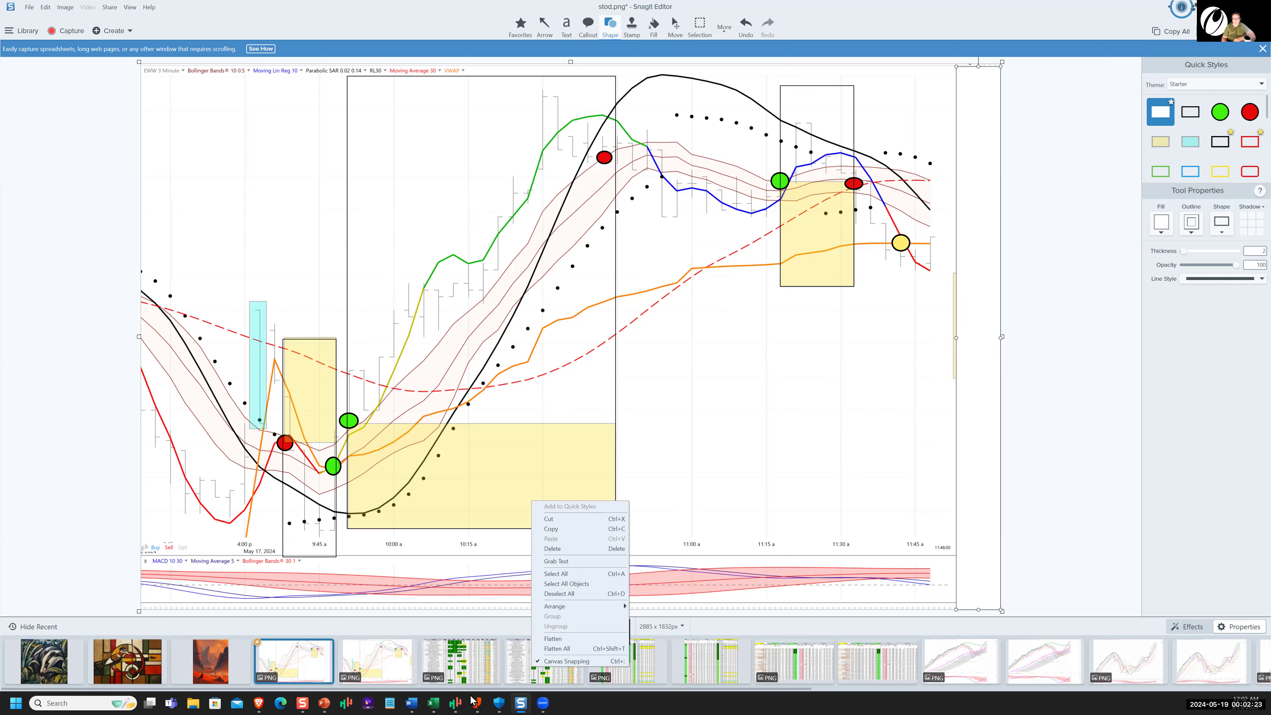
{"action": "mouse_move", "coordinate": [932, 12]}
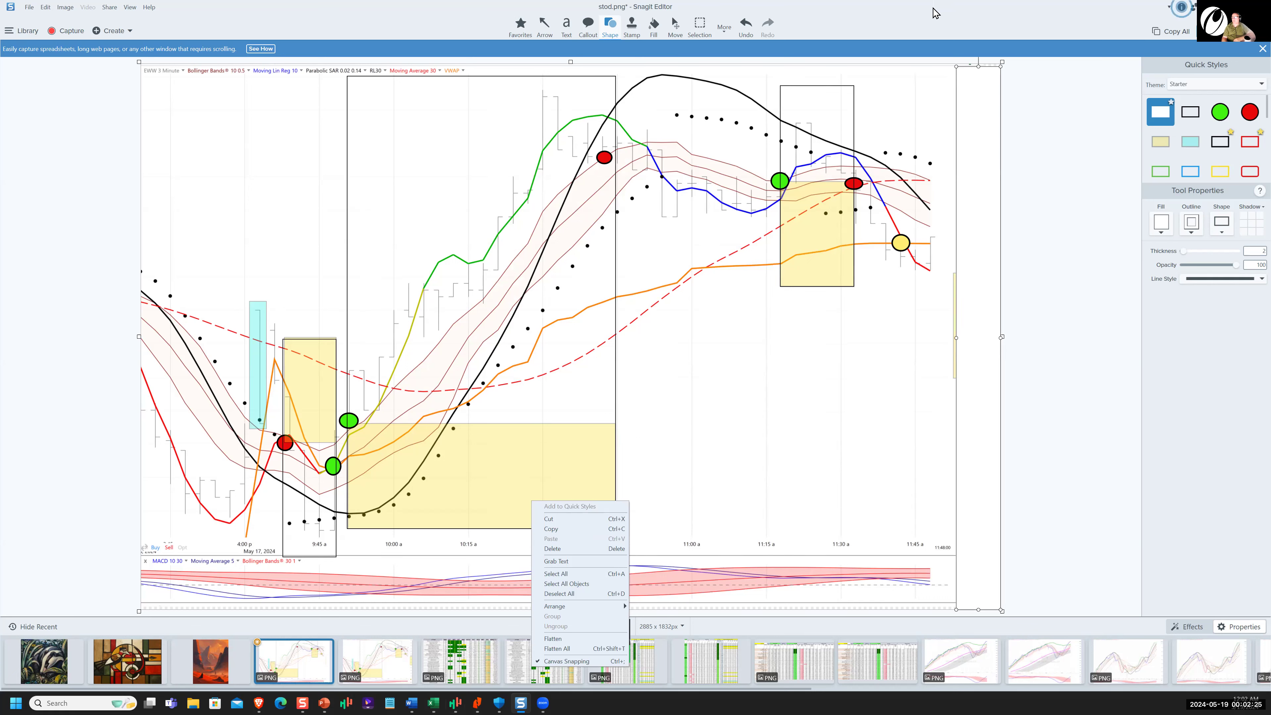
{"action": "mouse_move", "coordinate": [670, 682]}
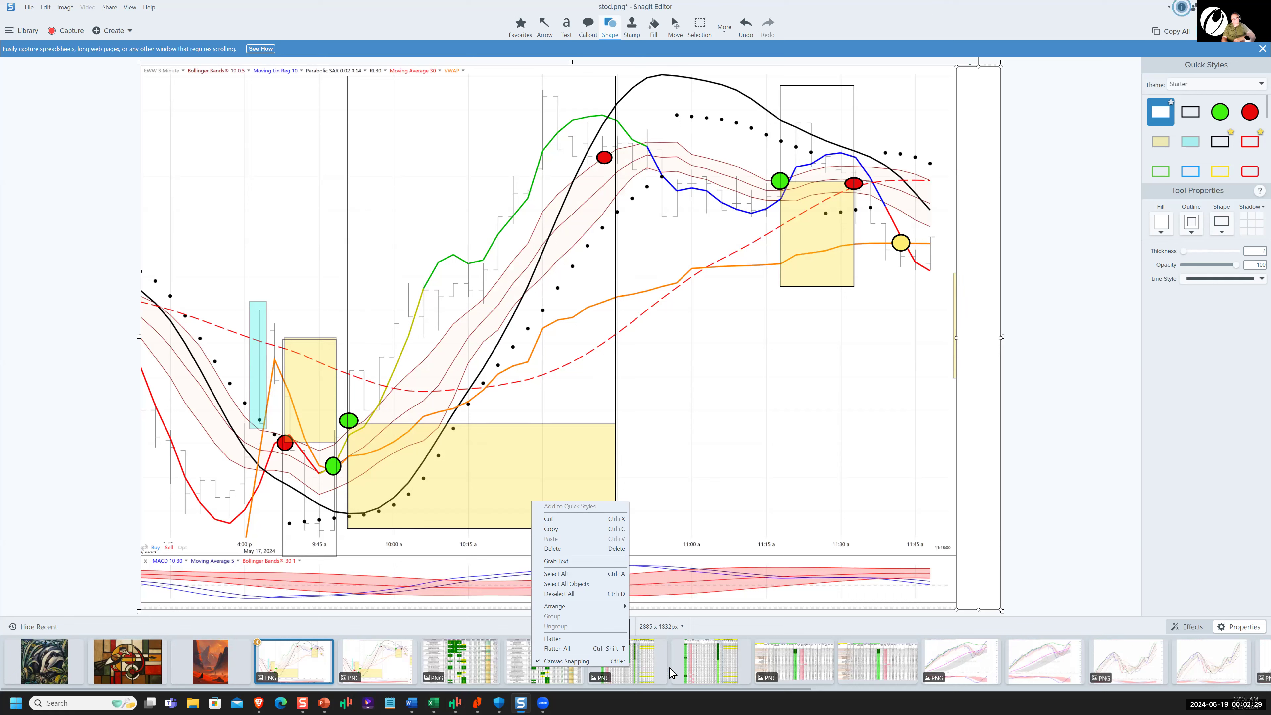
Switch to Brave and mark the morning rally, adding an 'R stat' note around the trade notes
{"action": "left_click", "coordinate": [898, 382]}
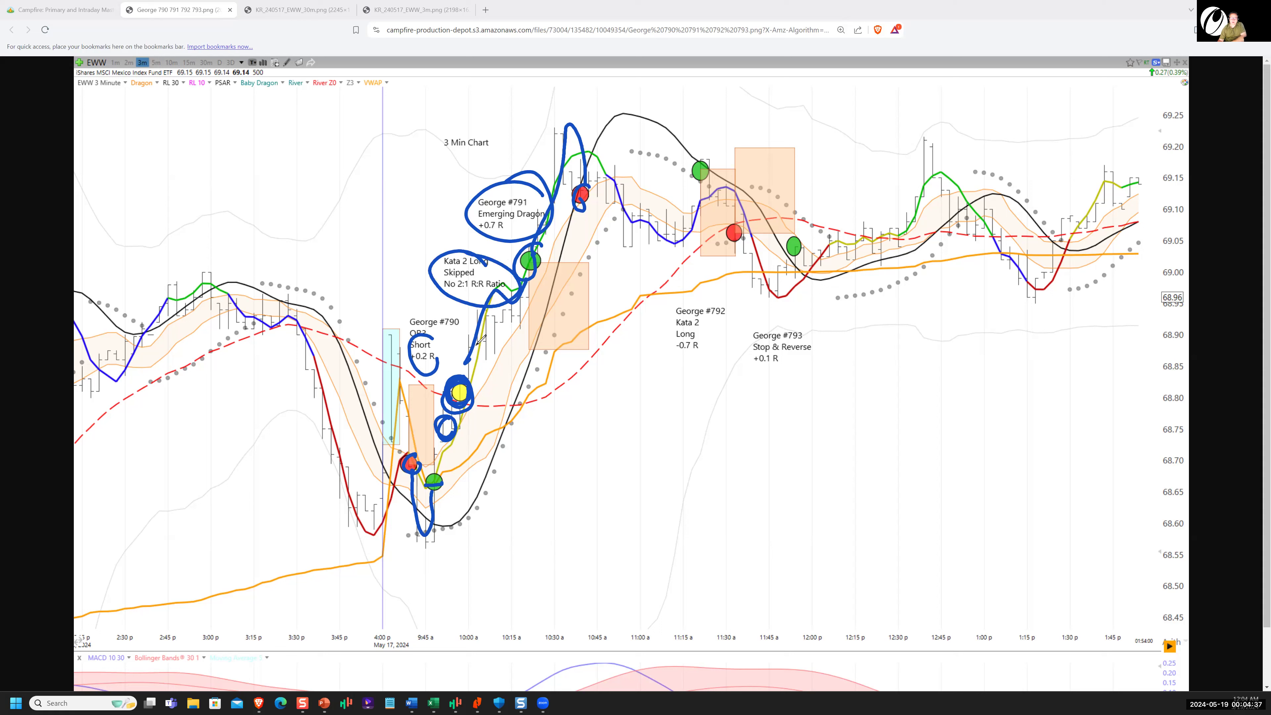
{"action": "mouse_move", "coordinate": [477, 434]}
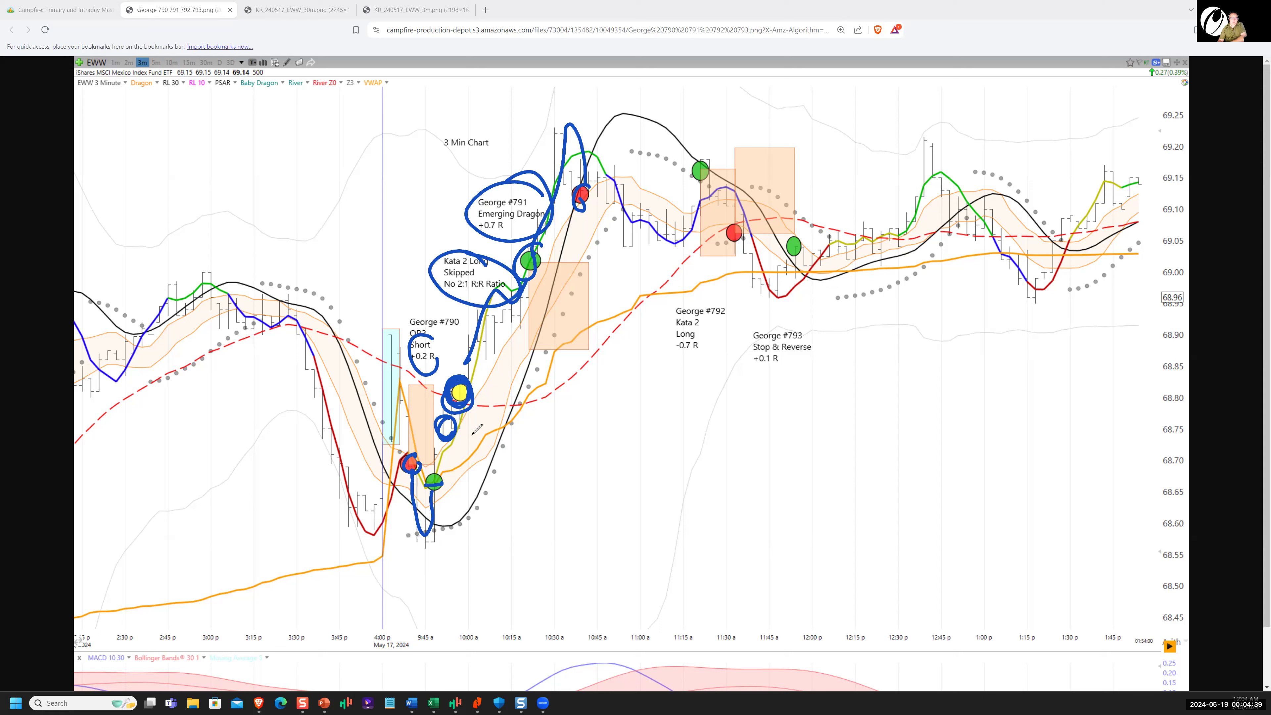
{"action": "left_click_drag", "start_coordinate": [401, 534], "coordinate": [535, 538]}
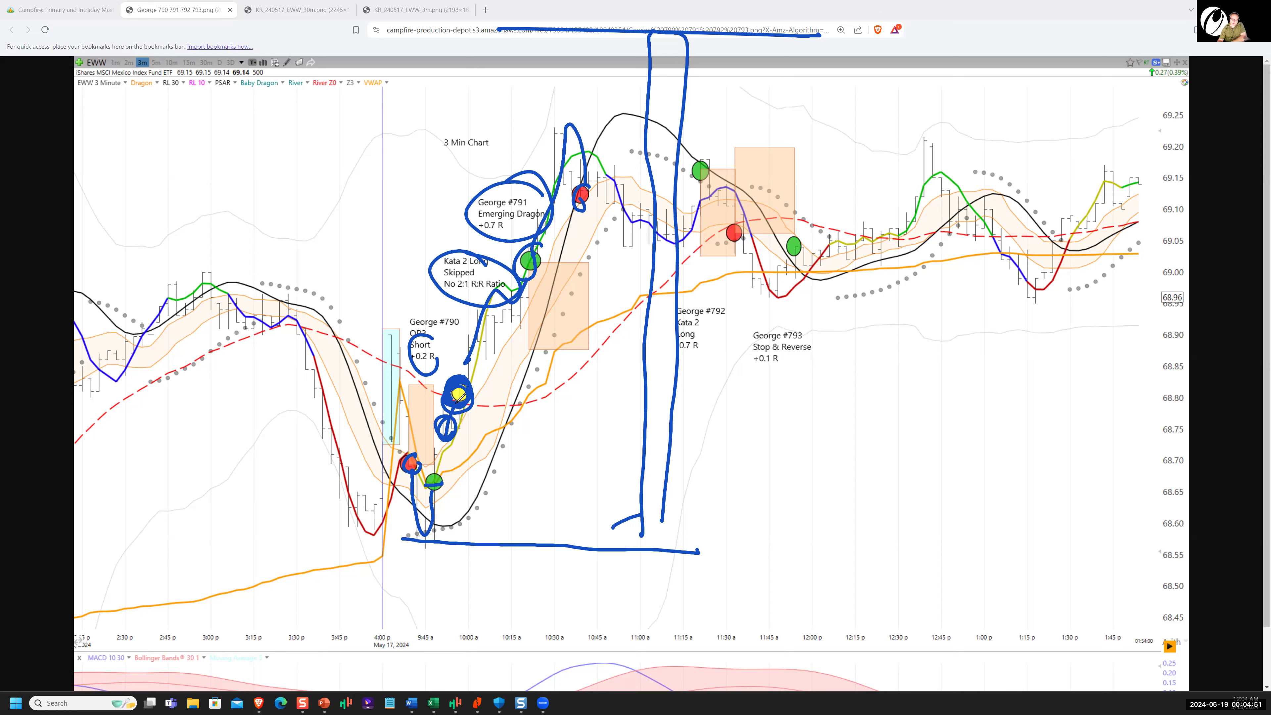
{"action": "left_click_drag", "start_coordinate": [433, 390], "coordinate": [491, 462]}
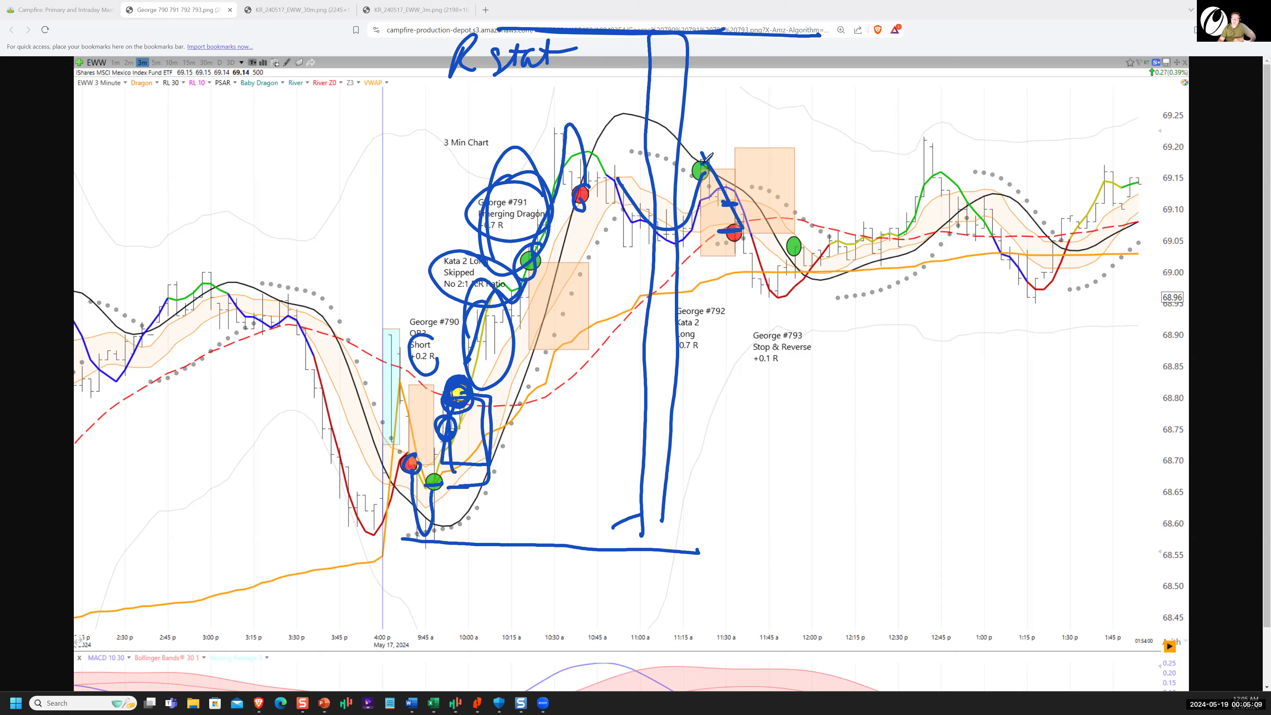
Trace the midday swings and sketch an upward arrow at the afternoon end
{"action": "left_click_drag", "start_coordinate": [701, 167], "coordinate": [790, 93]}
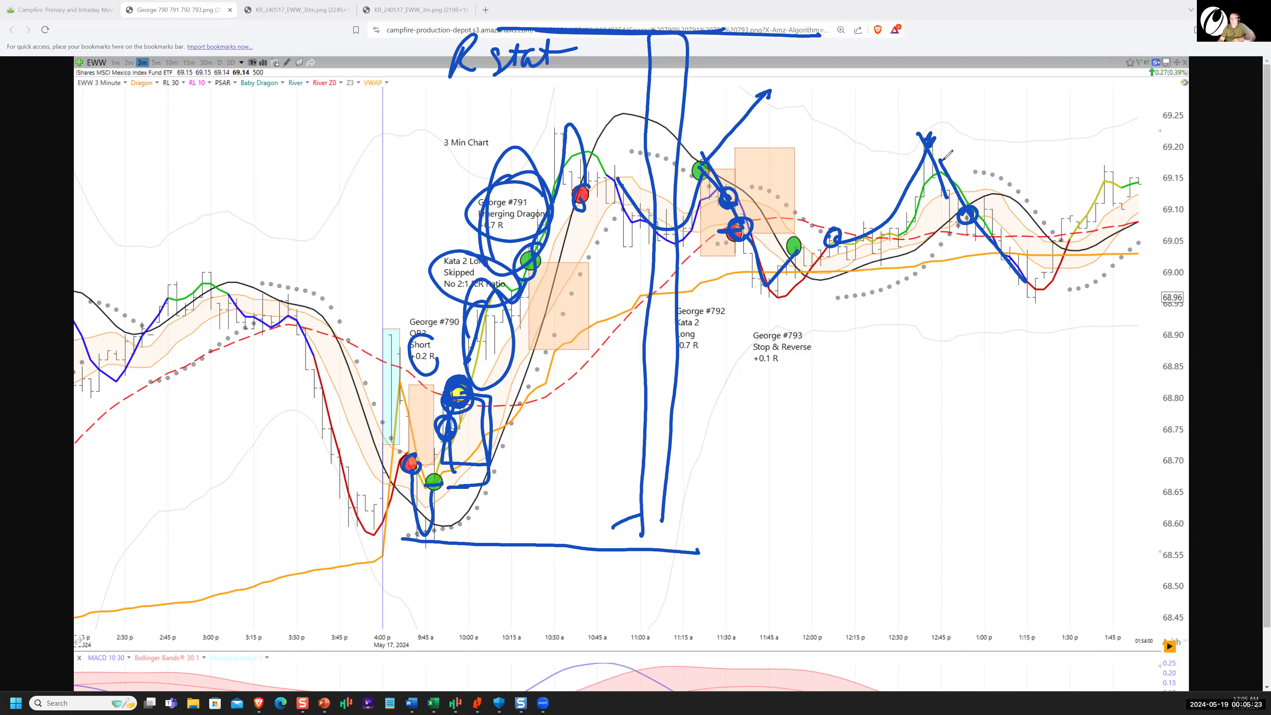
{"action": "left_click_drag", "start_coordinate": [1062, 235], "coordinate": [1143, 170]}
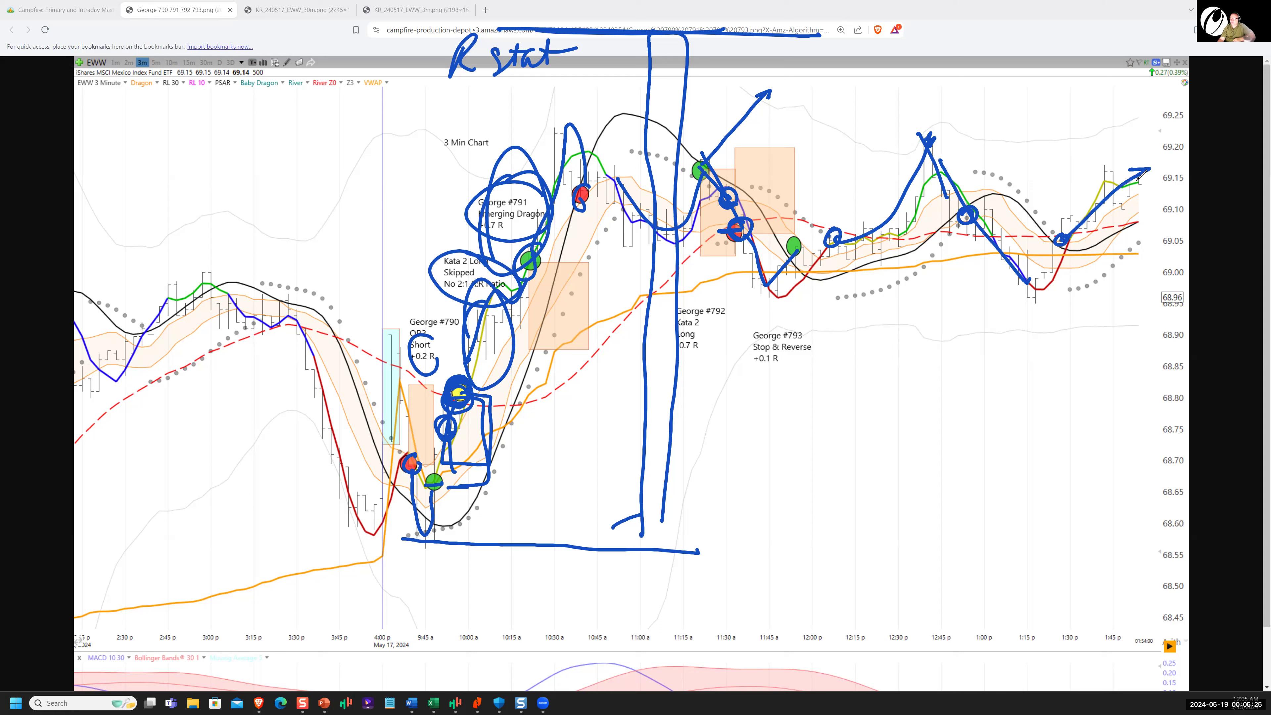
{"action": "mouse_move", "coordinate": [117, 86]}
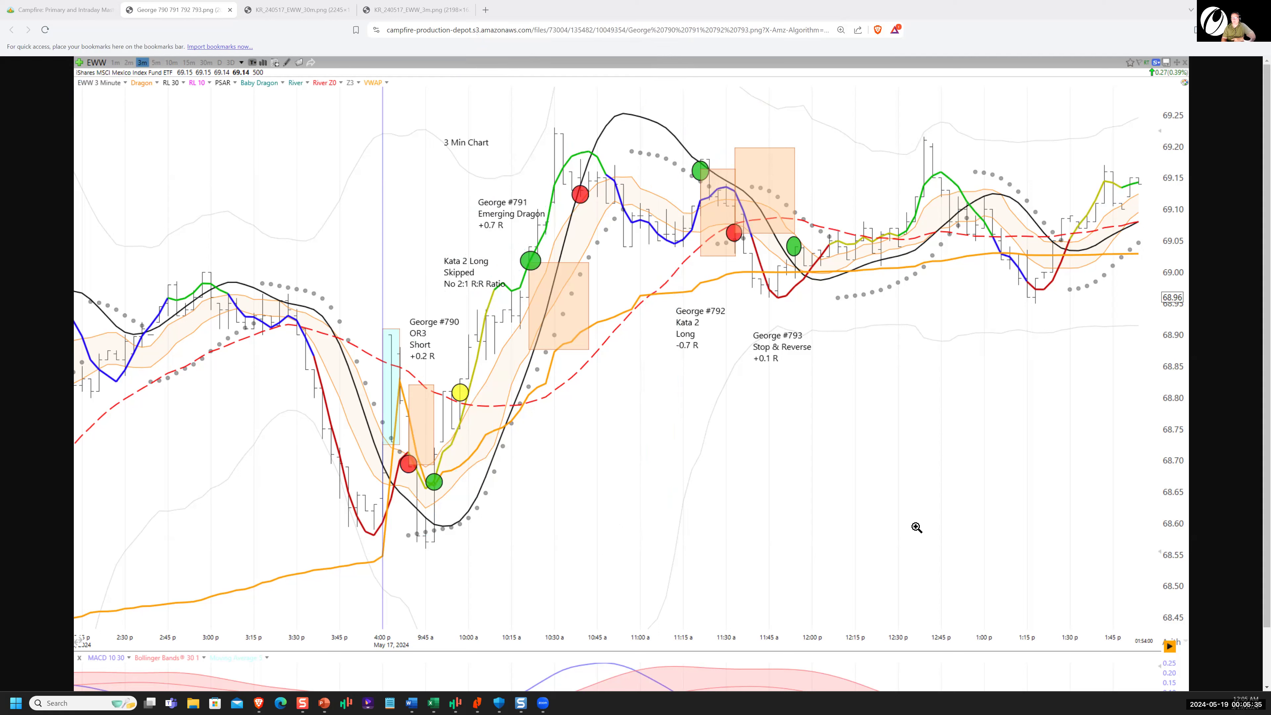
{"action": "mouse_move", "coordinate": [799, 297]}
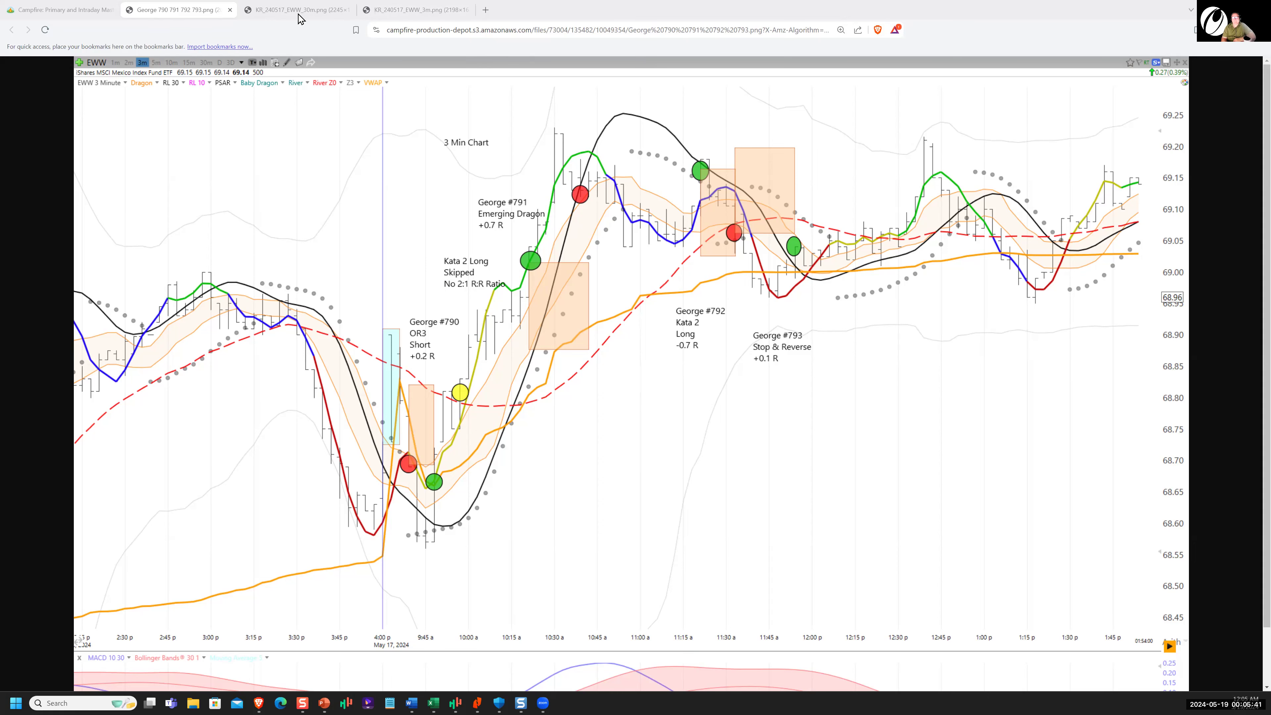
Show the KR_240517_EWW_30m chart and trace the trade from entry to the +0.4R summary
{"action": "left_click", "coordinate": [291, 10]}
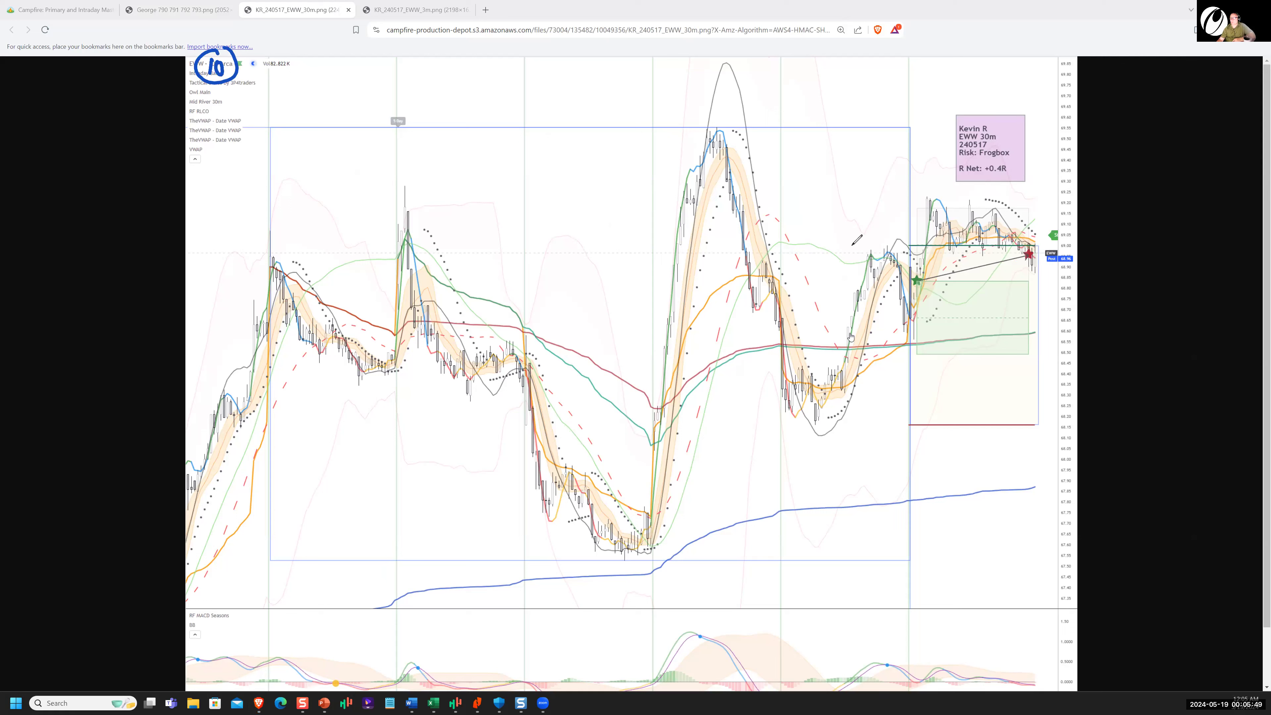
{"action": "mouse_move", "coordinate": [893, 367]}
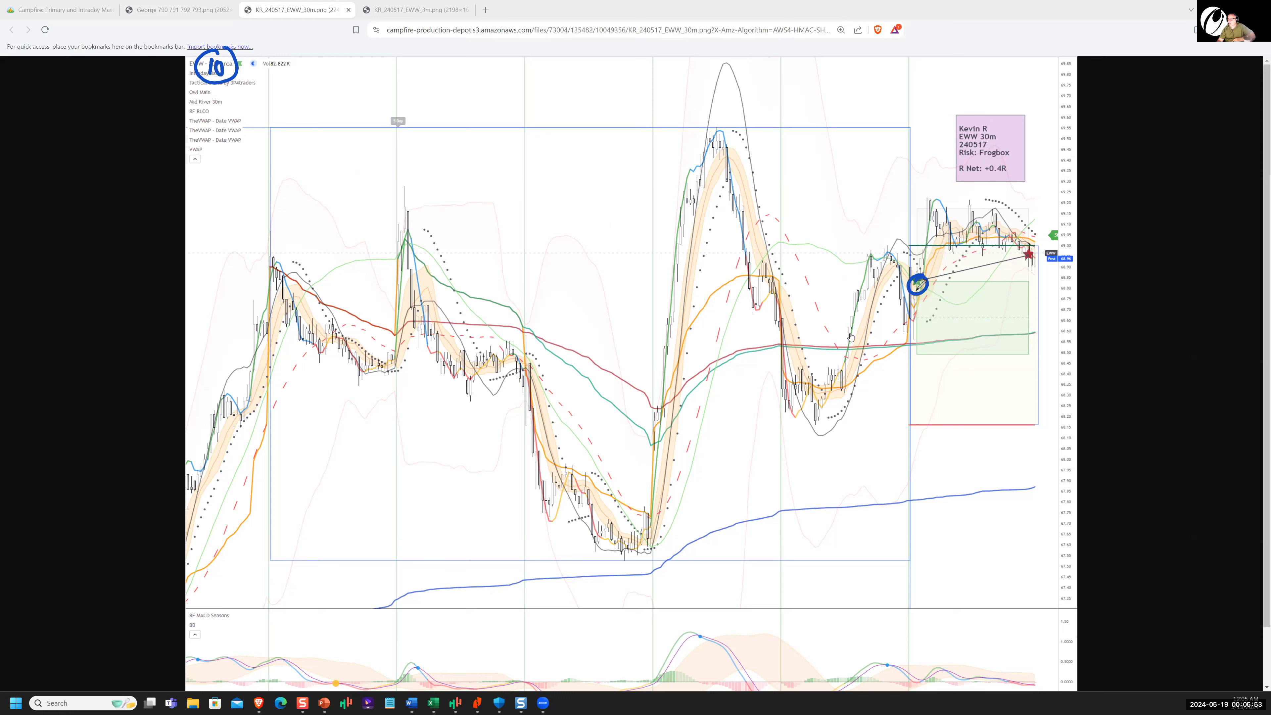
{"action": "left_click_drag", "start_coordinate": [916, 284], "coordinate": [1029, 247]}
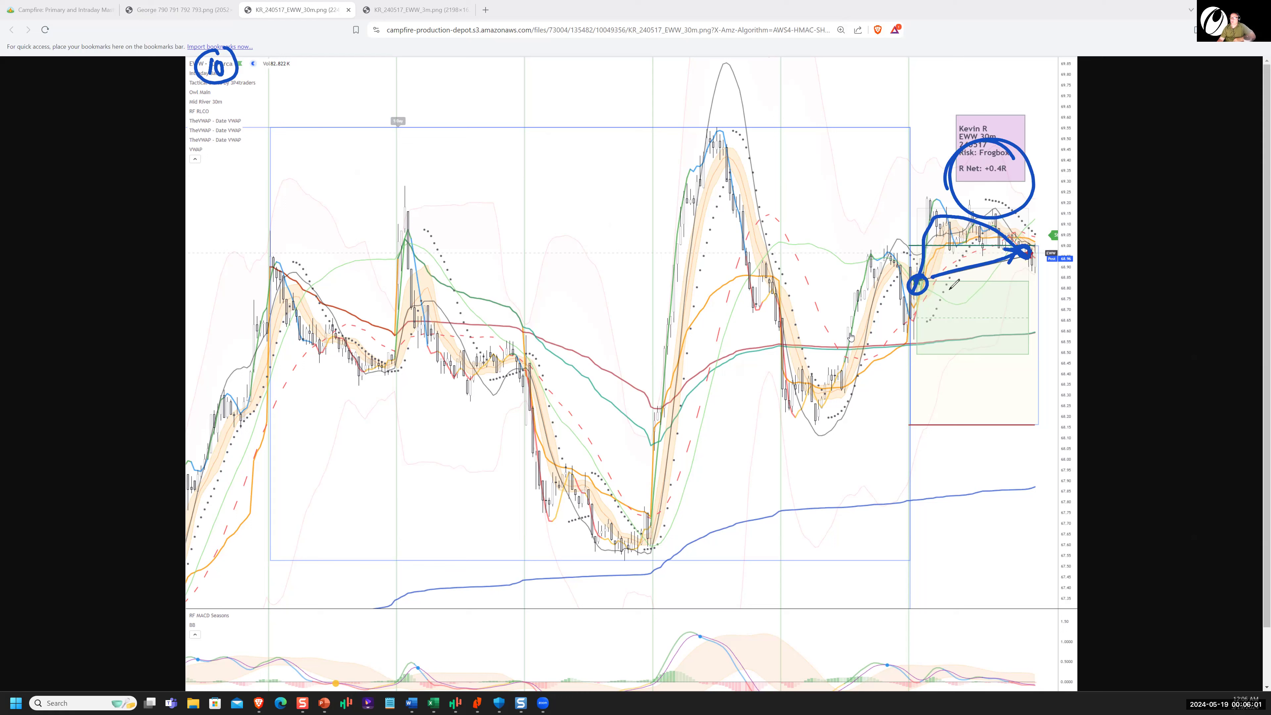
{"action": "left_click_drag", "start_coordinate": [956, 284], "coordinate": [956, 349]}
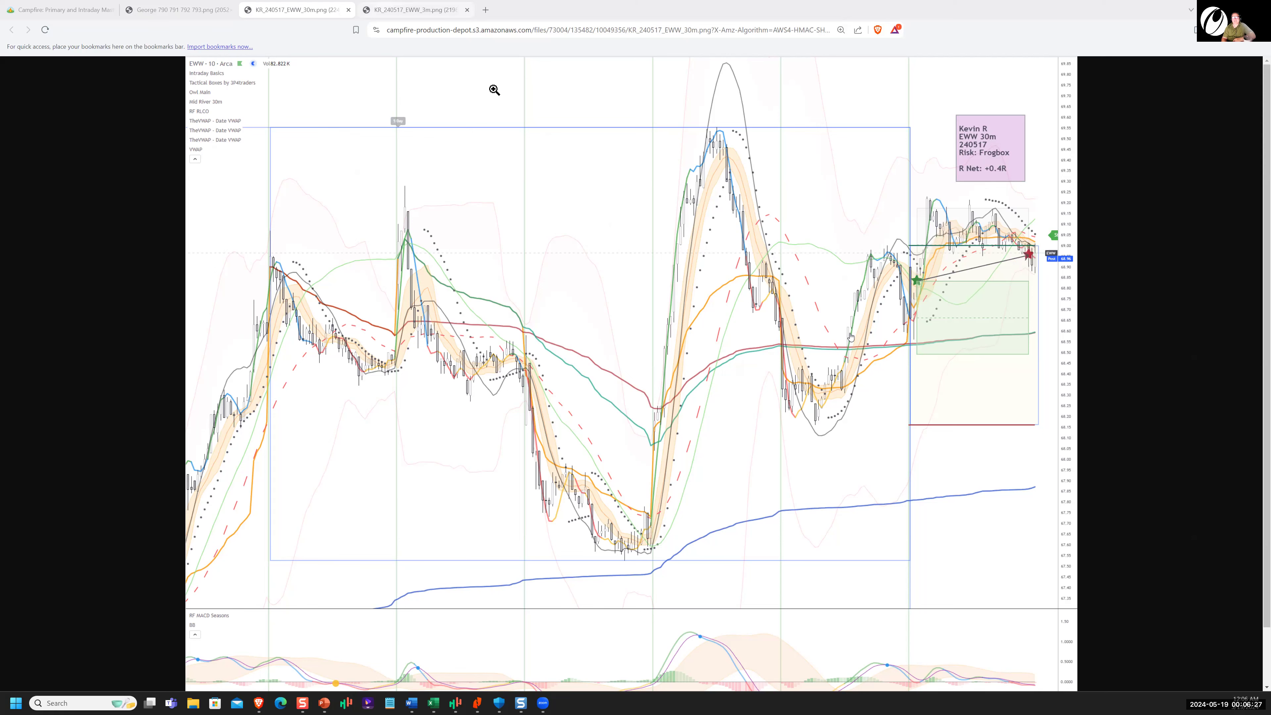
Show the EWW 3m Dragon chart, trace the climb to the Kata2 peak, circle the +1.8R box, then clear the ink
{"action": "left_click", "coordinate": [413, 9]}
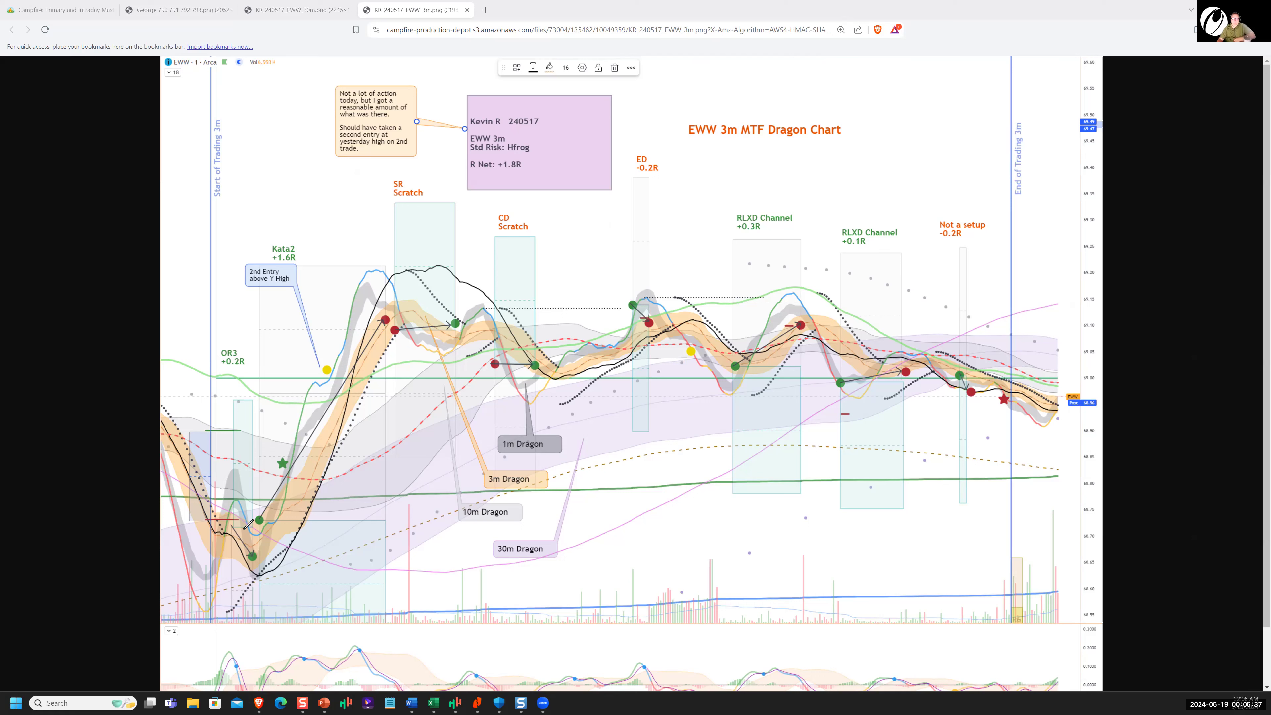
{"action": "left_click_drag", "start_coordinate": [235, 511], "coordinate": [239, 559]}
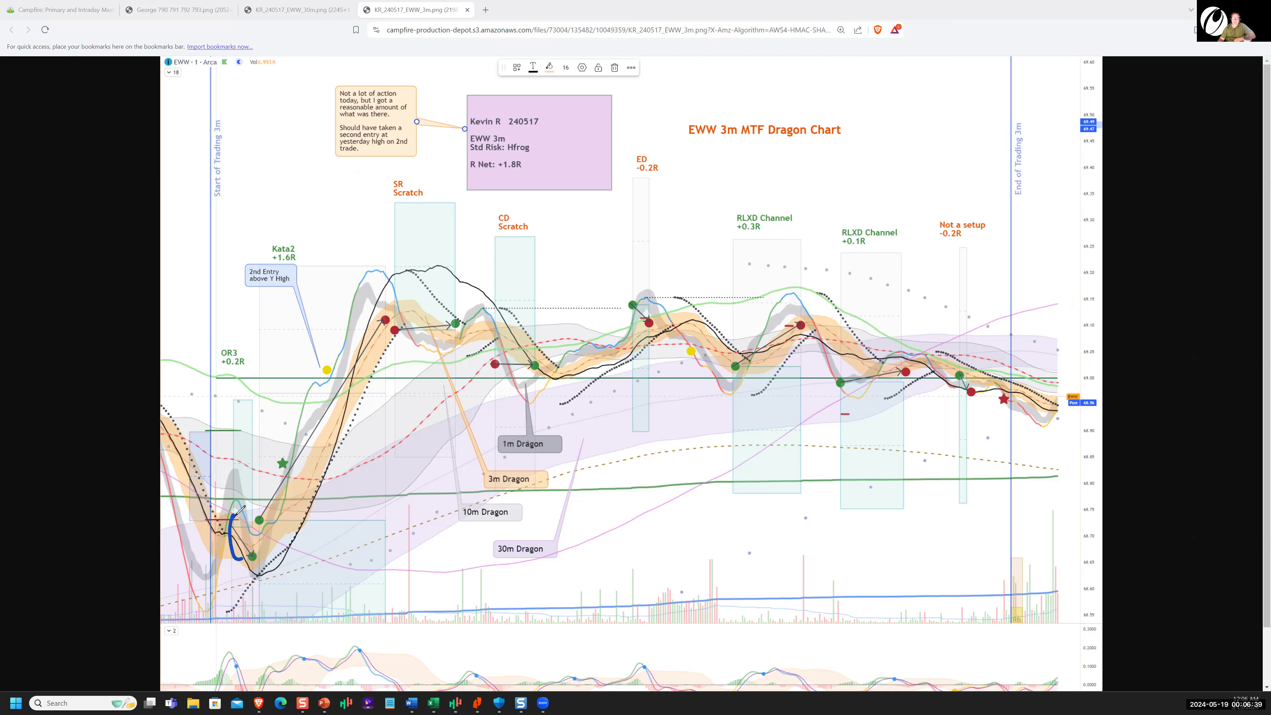
{"action": "left_click_drag", "start_coordinate": [235, 552], "coordinate": [372, 279]}
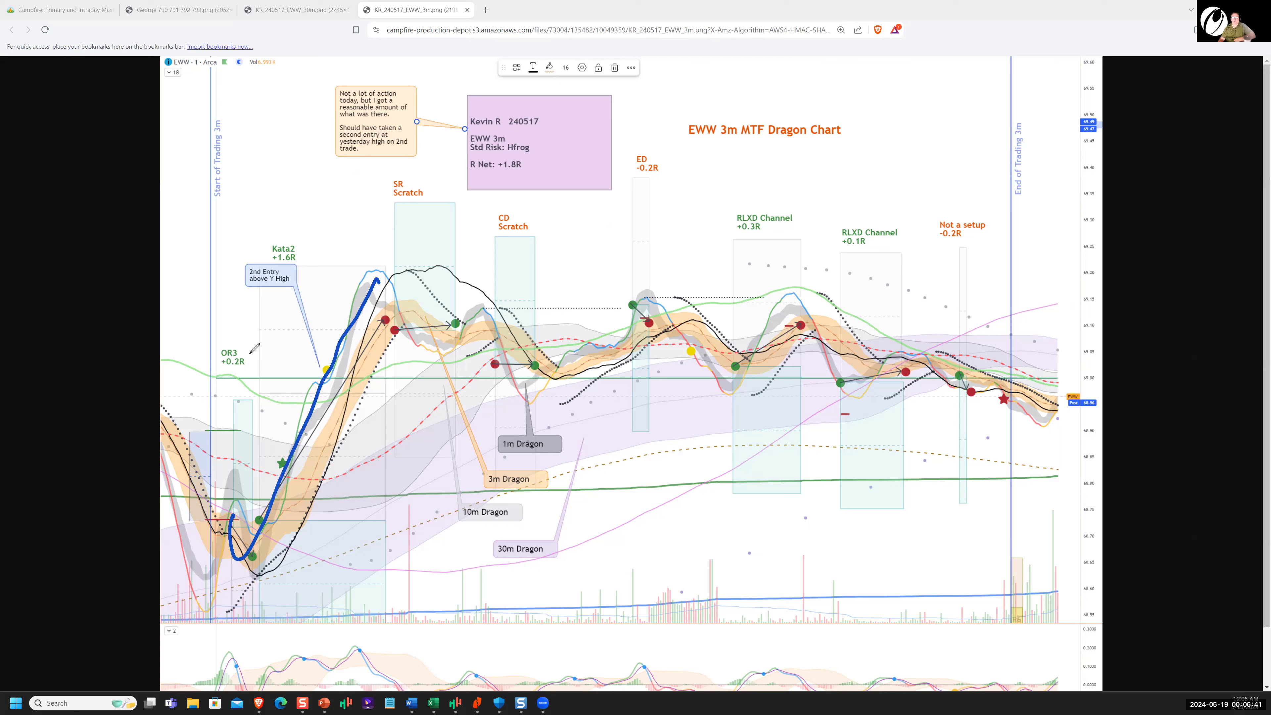
{"action": "left_click_drag", "start_coordinate": [219, 337], "coordinate": [239, 382]}
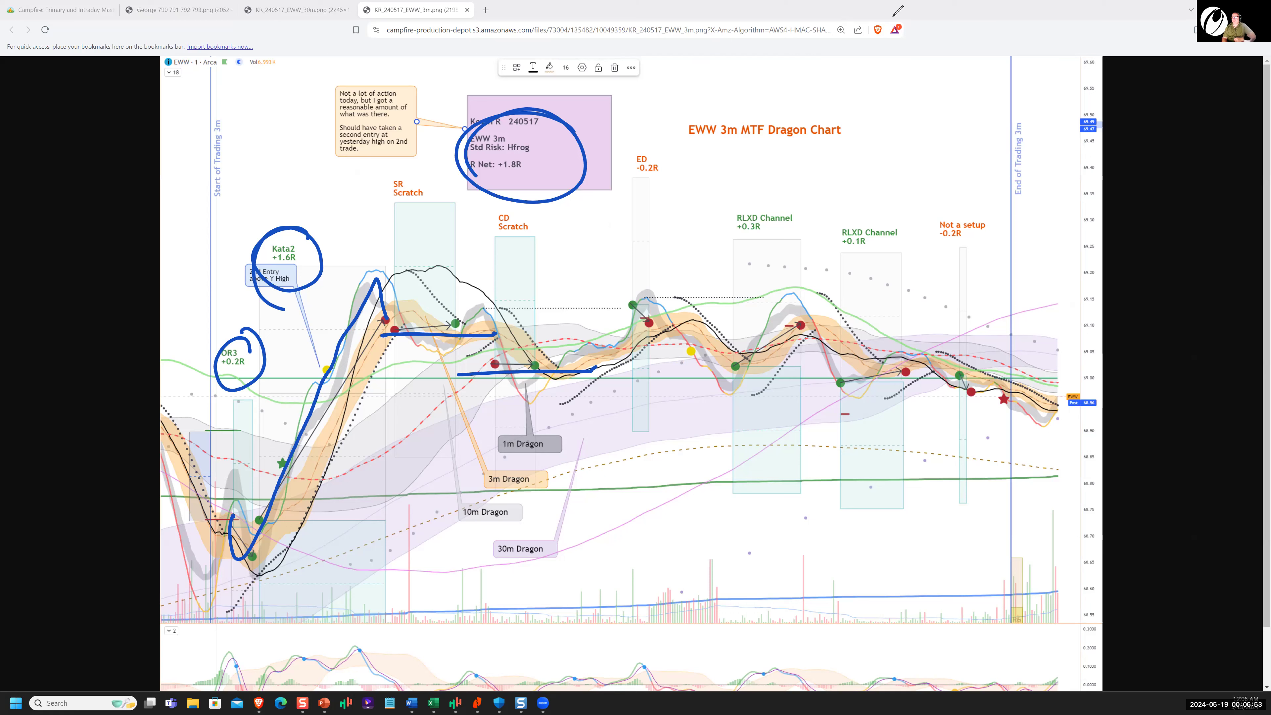
{"action": "key", "text": "Ctrl+Z"}
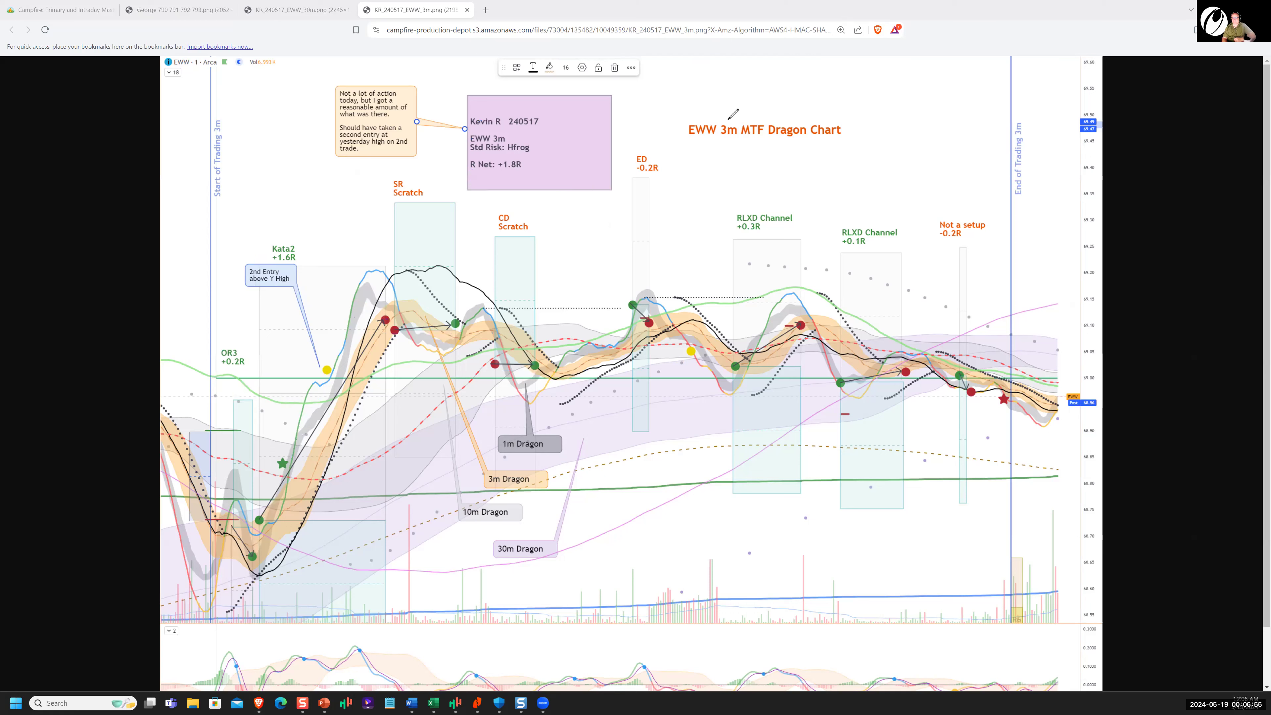
{"action": "mouse_move", "coordinate": [872, 120]}
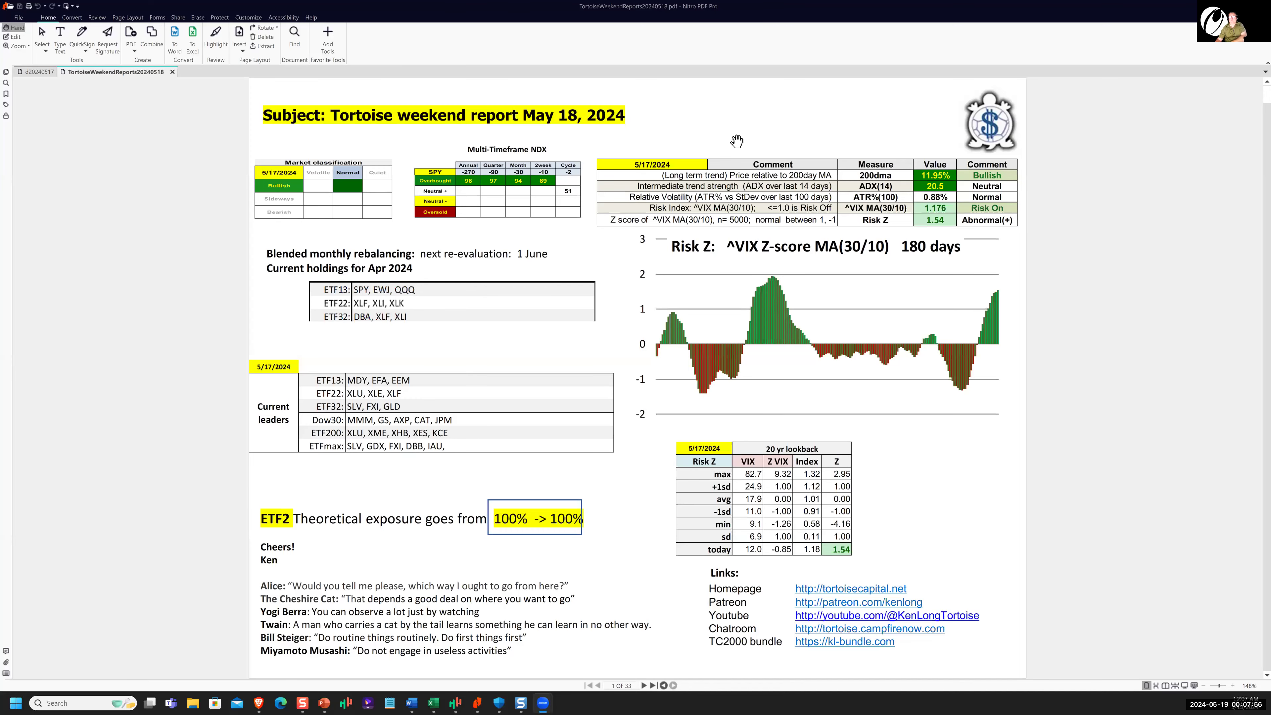
{"action": "mouse_move", "coordinate": [778, 56]}
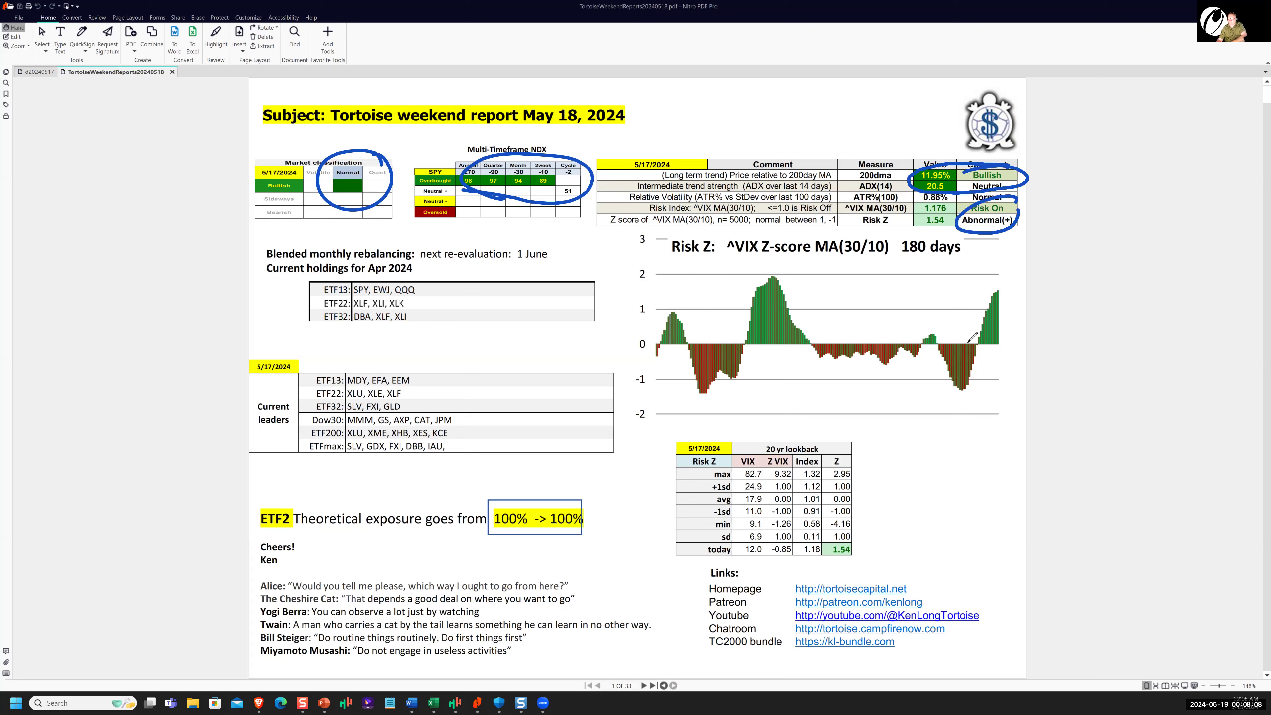
Draw a rising arrow from the Risk Z chart and circle the 100% exposure target
{"action": "left_click_drag", "start_coordinate": [961, 340], "coordinate": [1053, 207]}
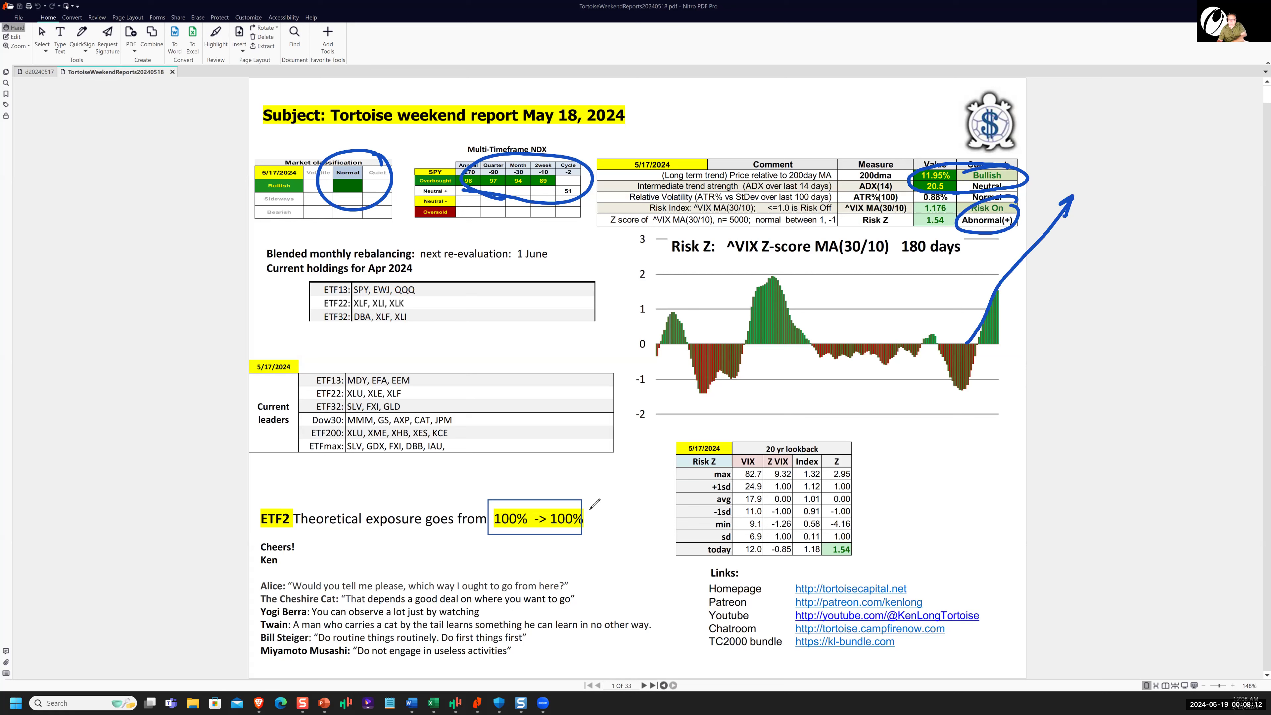
{"action": "left_click_drag", "start_coordinate": [535, 495], "coordinate": [568, 535]}
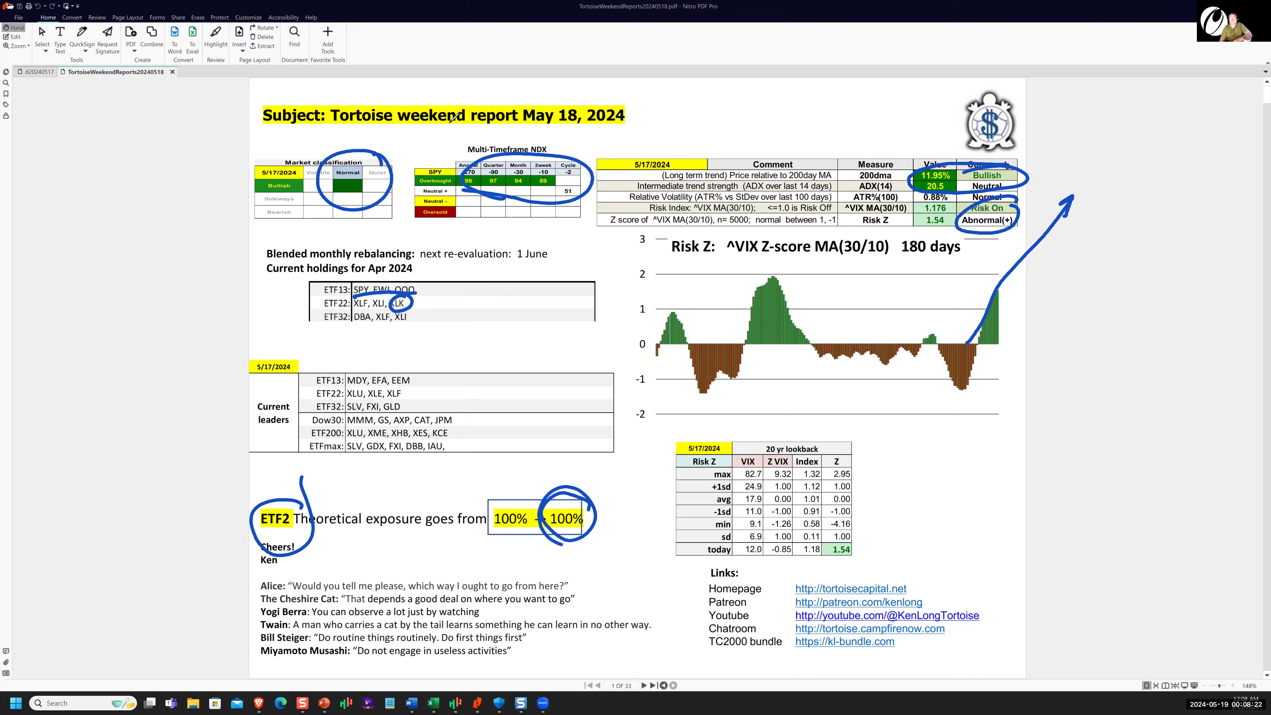
{"action": "mouse_move", "coordinate": [888, 57]}
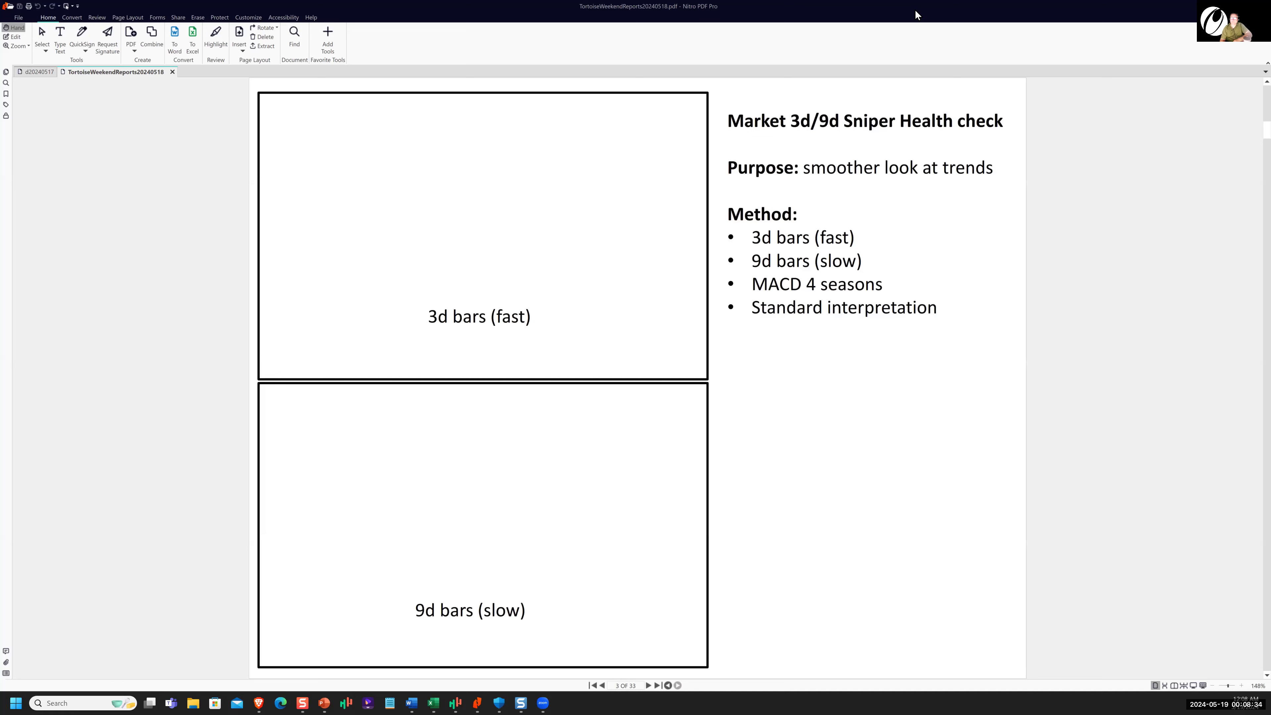
{"action": "mouse_move", "coordinate": [677, 667]}
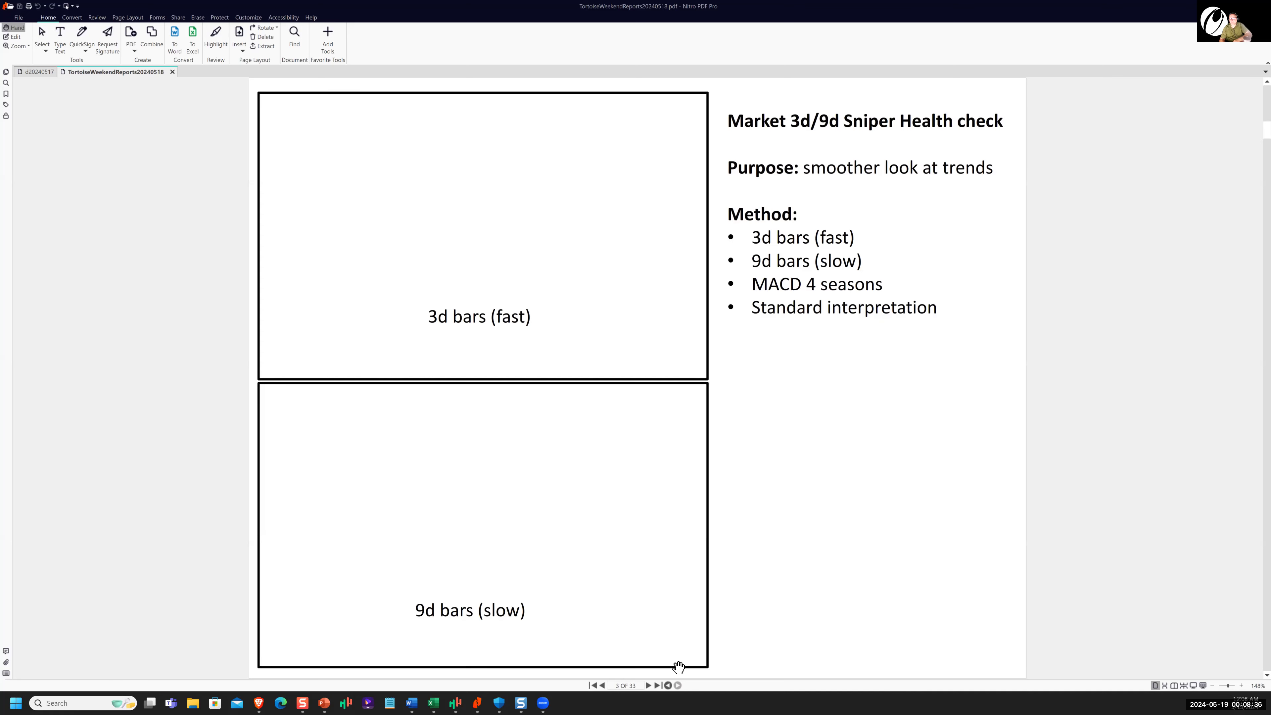
{"action": "mouse_move", "coordinate": [905, 597]}
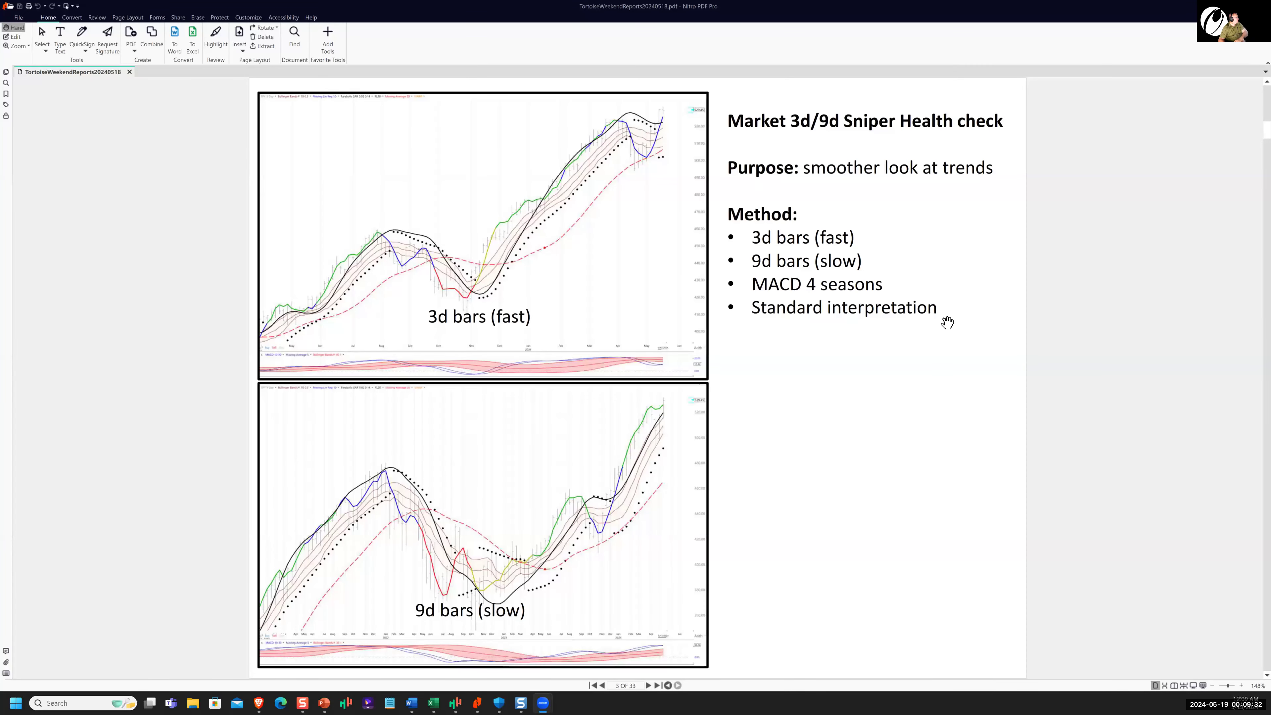
{"action": "mouse_move", "coordinate": [935, 331]}
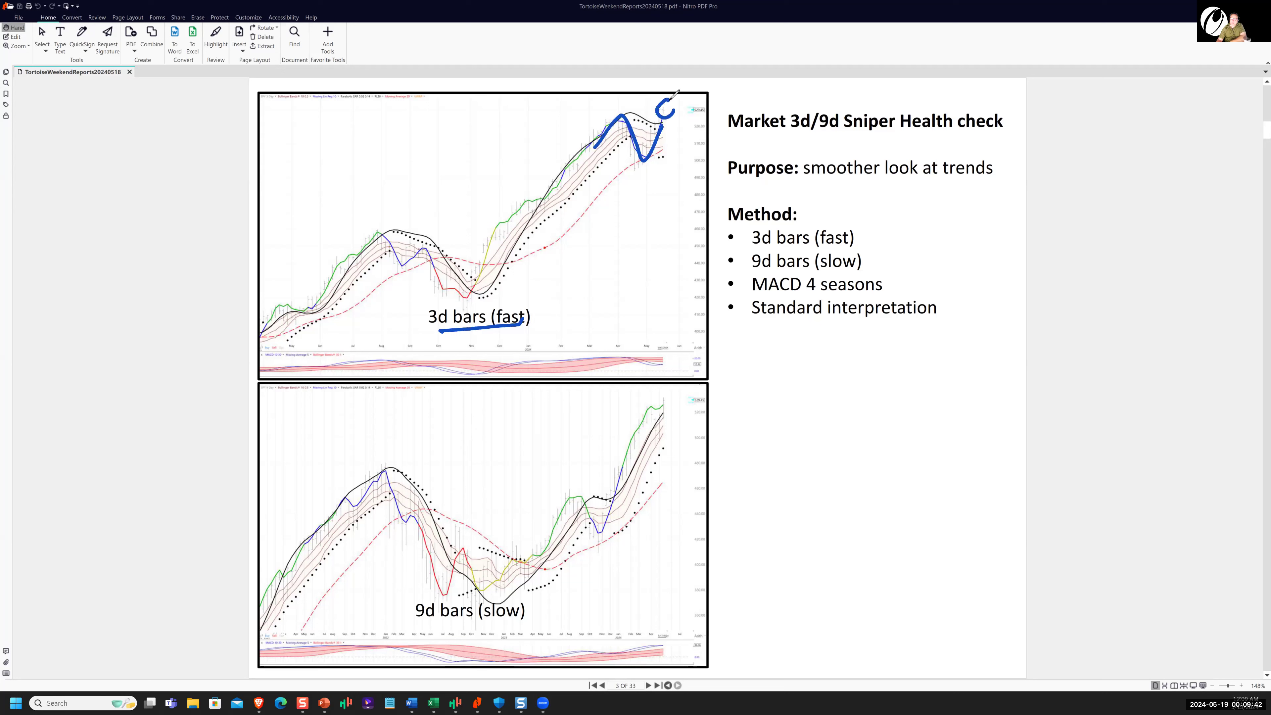
Circle the fast chart's latest high, mark the slow chart's rise and trace the recent swing
{"action": "left_click_drag", "start_coordinate": [664, 118], "coordinate": [697, 61]}
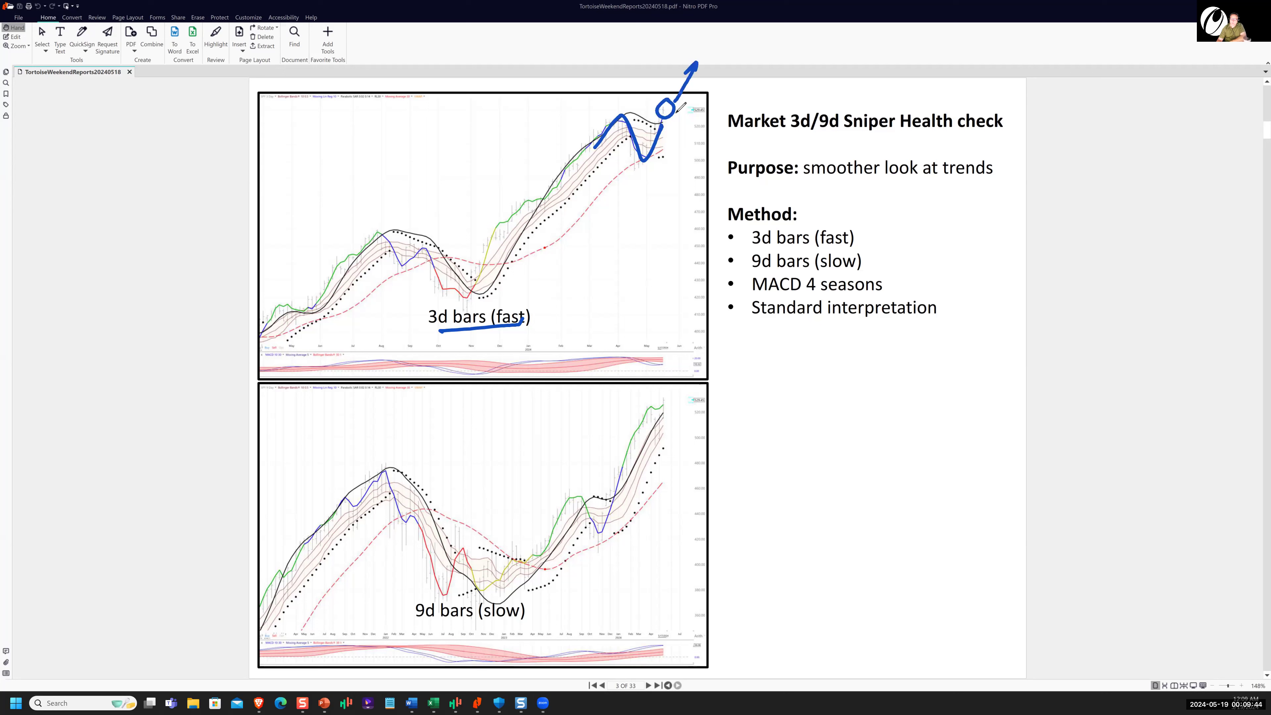
{"action": "left_click_drag", "start_coordinate": [676, 122], "coordinate": [685, 151]}
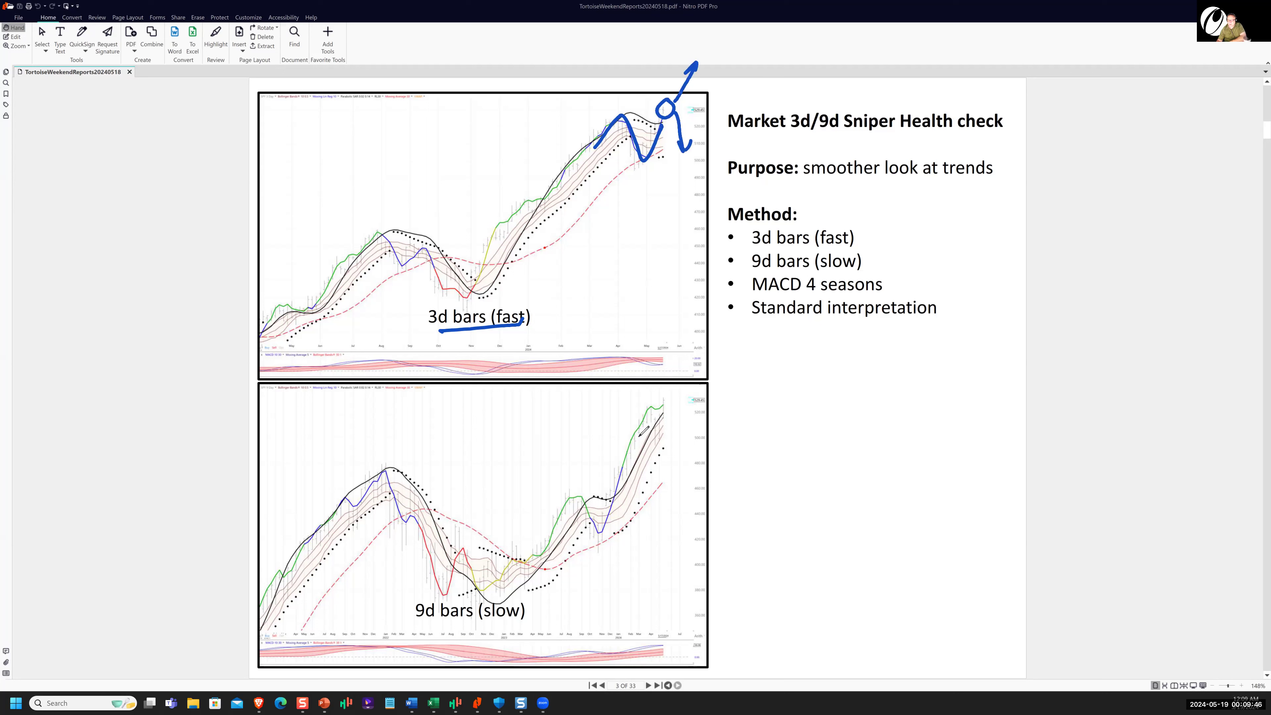
{"action": "left_click_drag", "start_coordinate": [624, 455], "coordinate": [672, 410]}
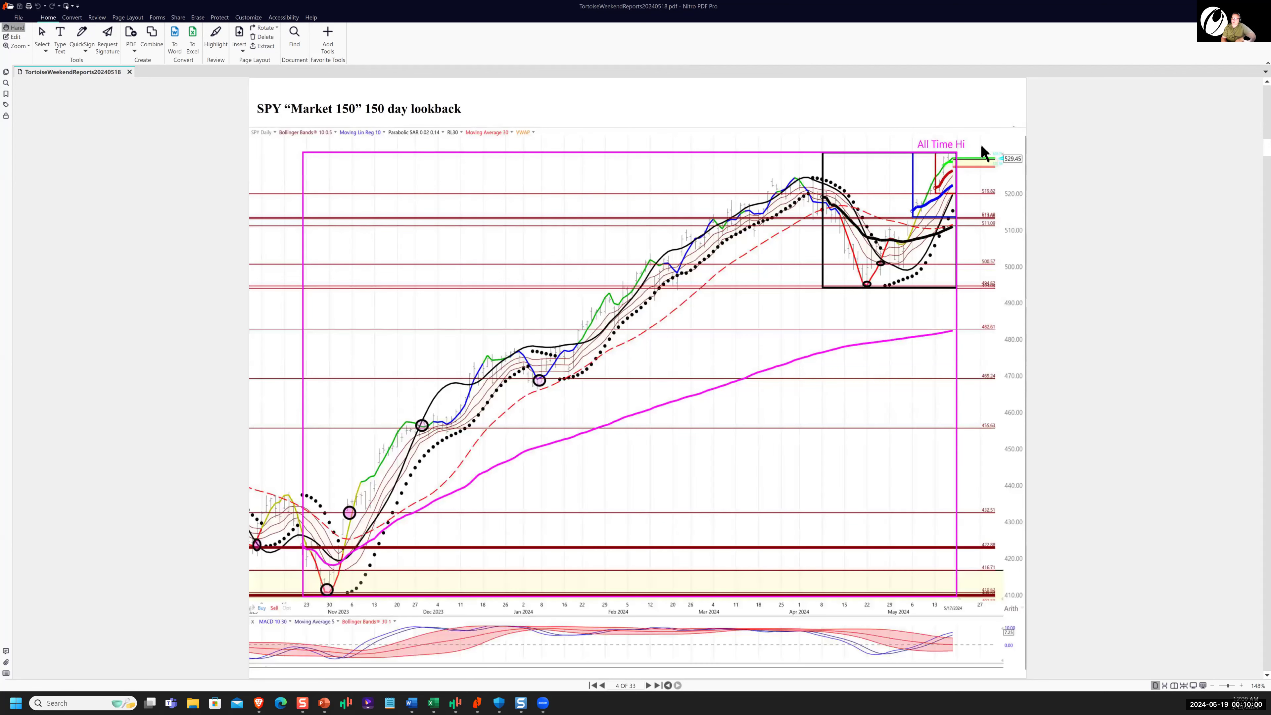
{"action": "mouse_move", "coordinate": [969, 196]}
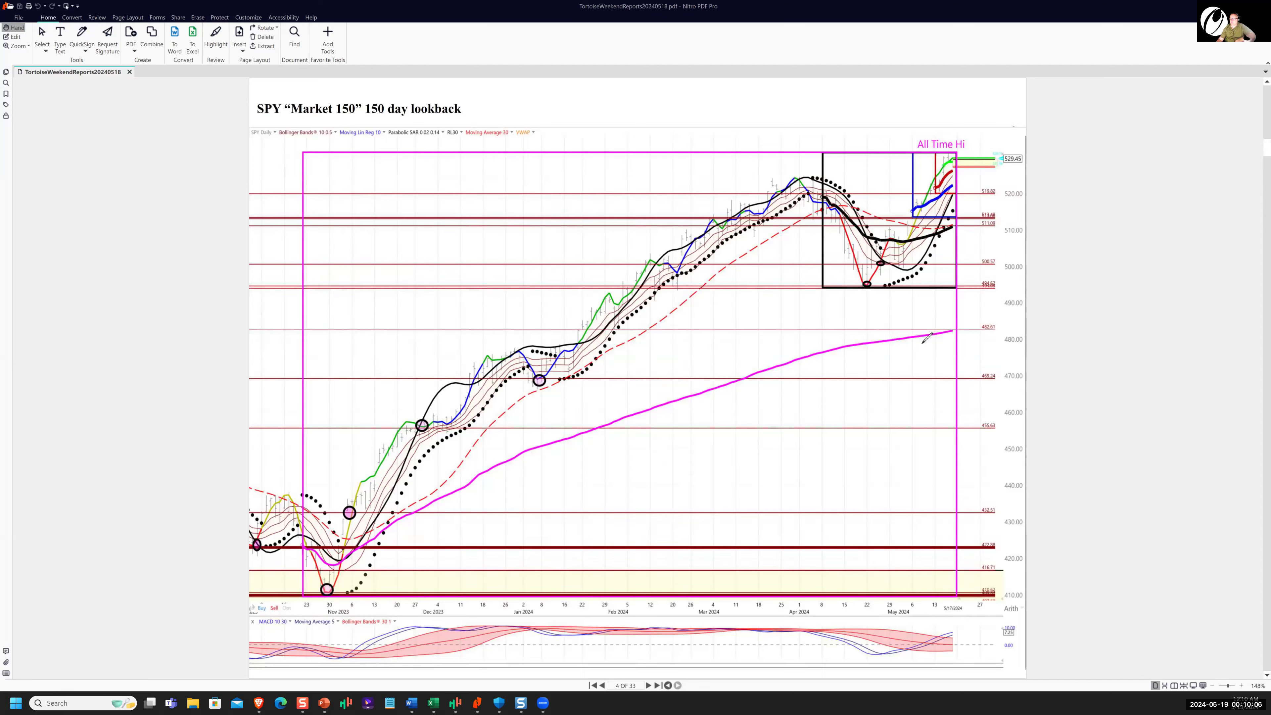
Mark the chart area, then draw a long blue horizontal line across the SPY Market 150 chart
{"action": "left_click_drag", "start_coordinate": [899, 339], "coordinate": [1134, 252]}
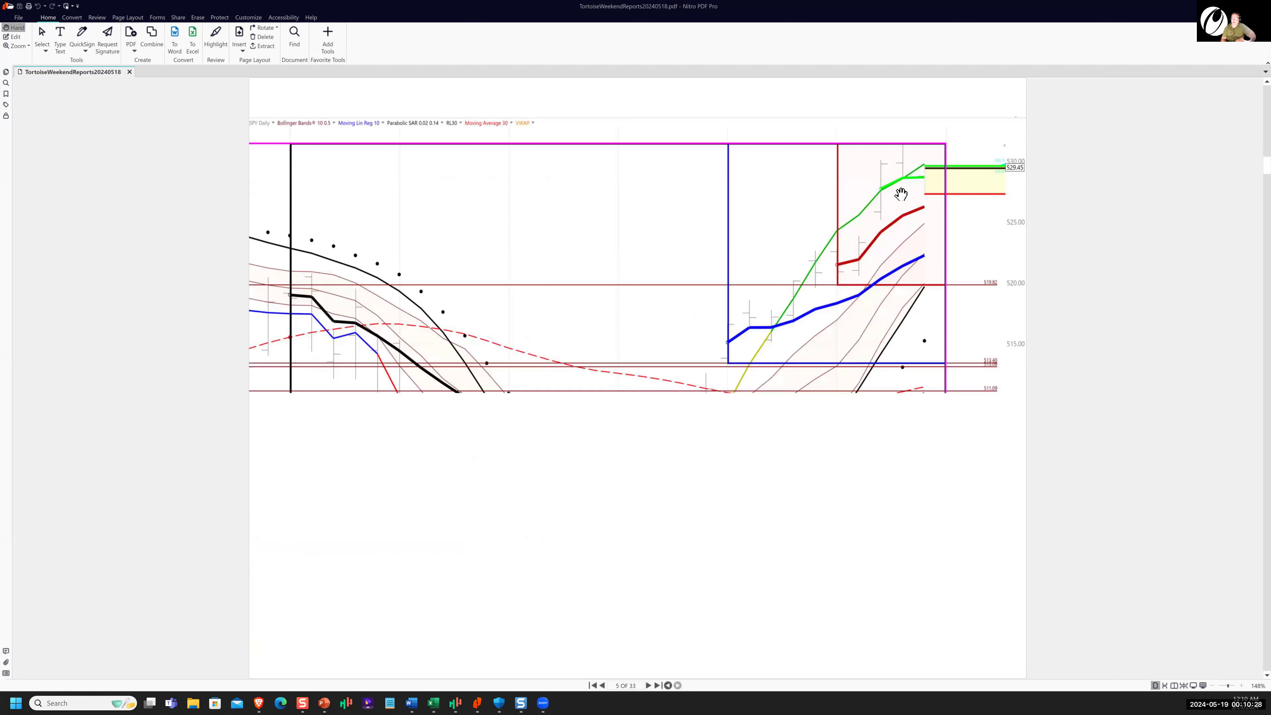
{"action": "left_click", "coordinate": [603, 685]}
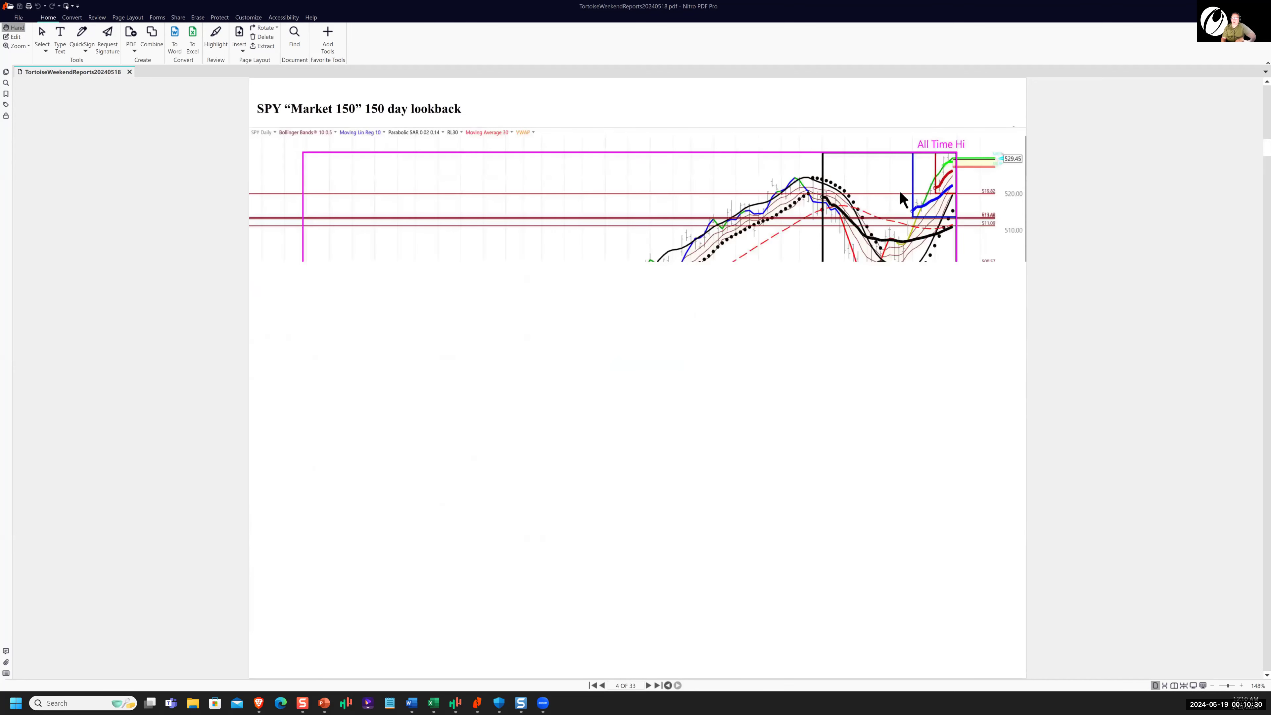
{"action": "scroll", "scroll_direction": "down", "scroll_amount": 3}
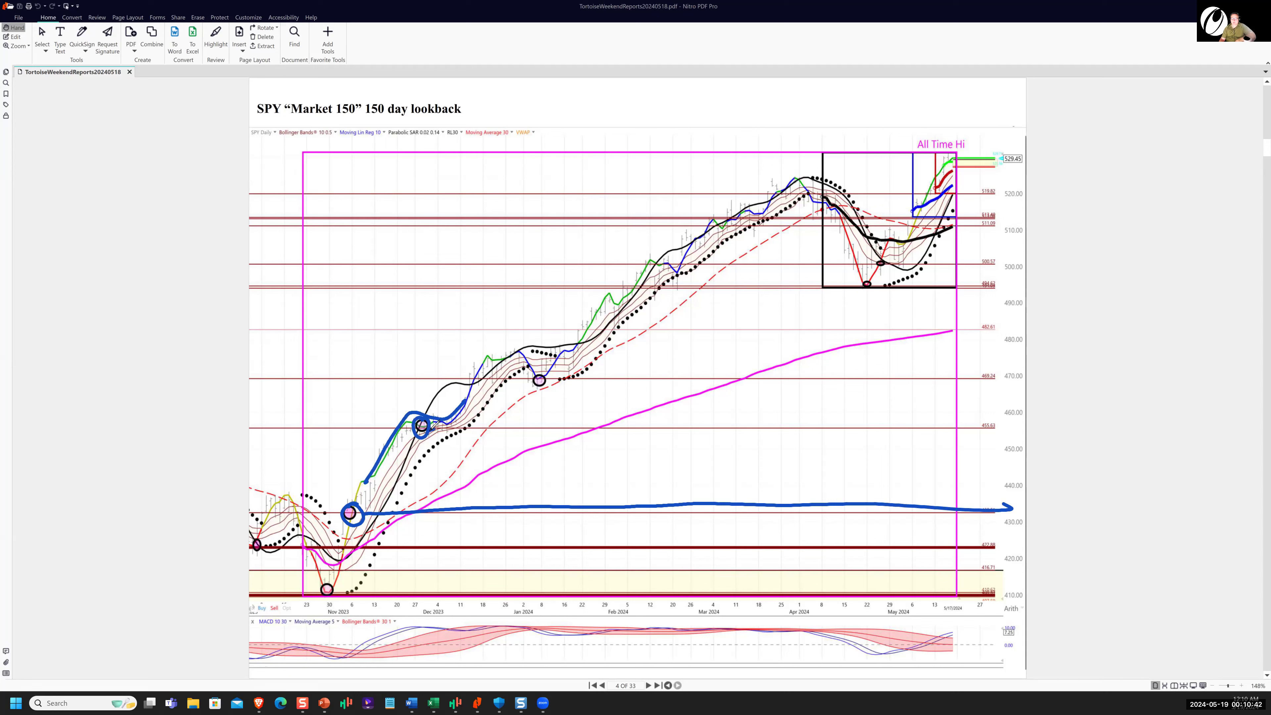
{"action": "left_click_drag", "start_coordinate": [422, 425], "coordinate": [1013, 418]}
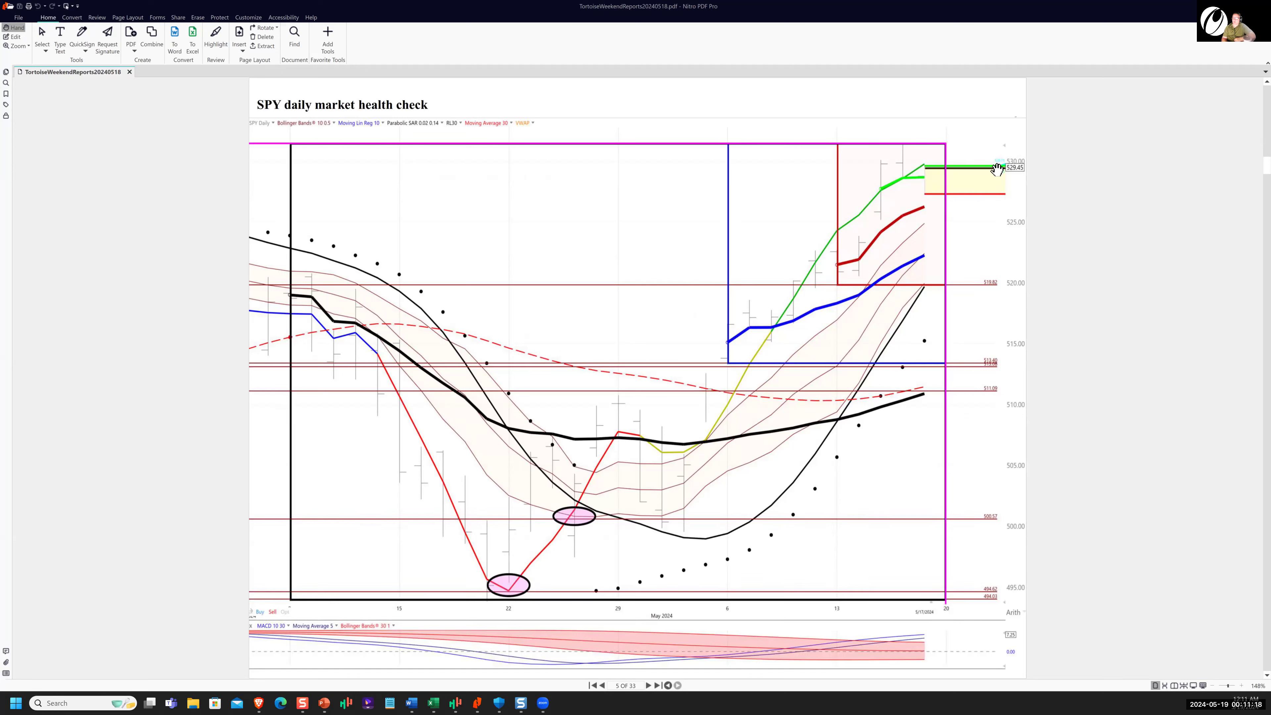
{"action": "mouse_move", "coordinate": [620, 295]}
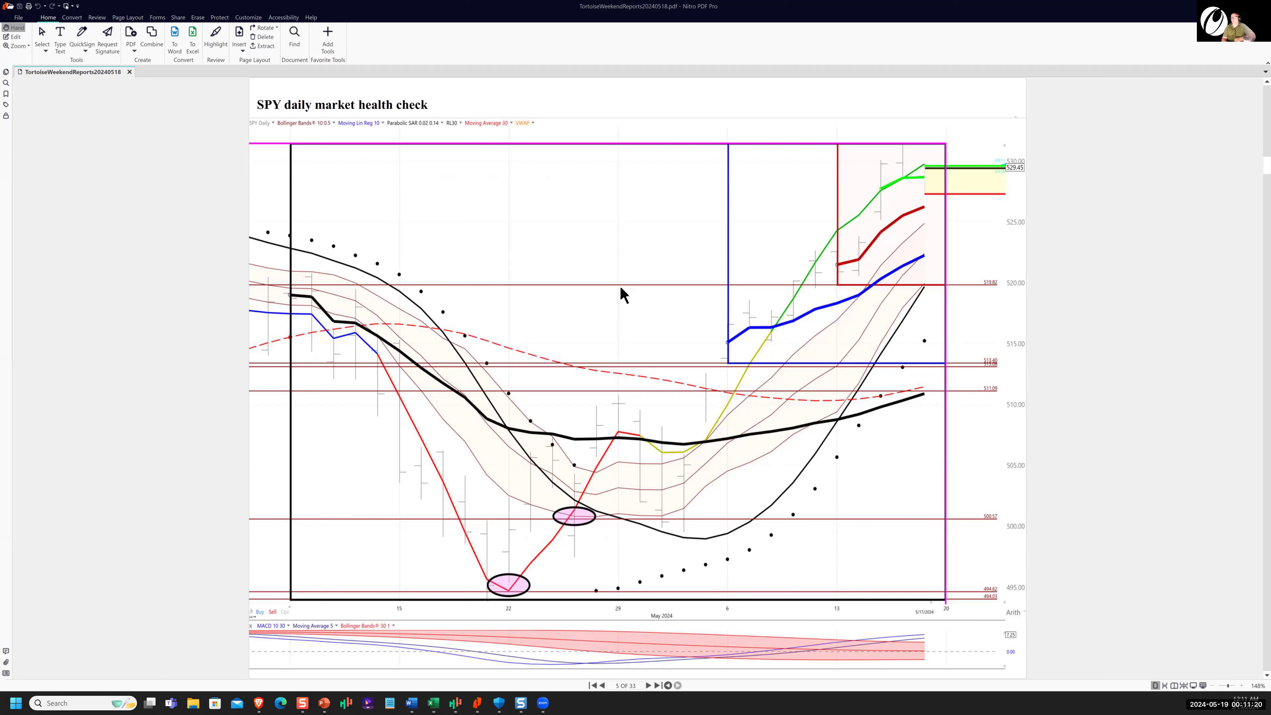
Advance to page 6, the SPY 30-minute Simplified Sniper Framing chart
{"action": "left_click", "coordinate": [649, 685]}
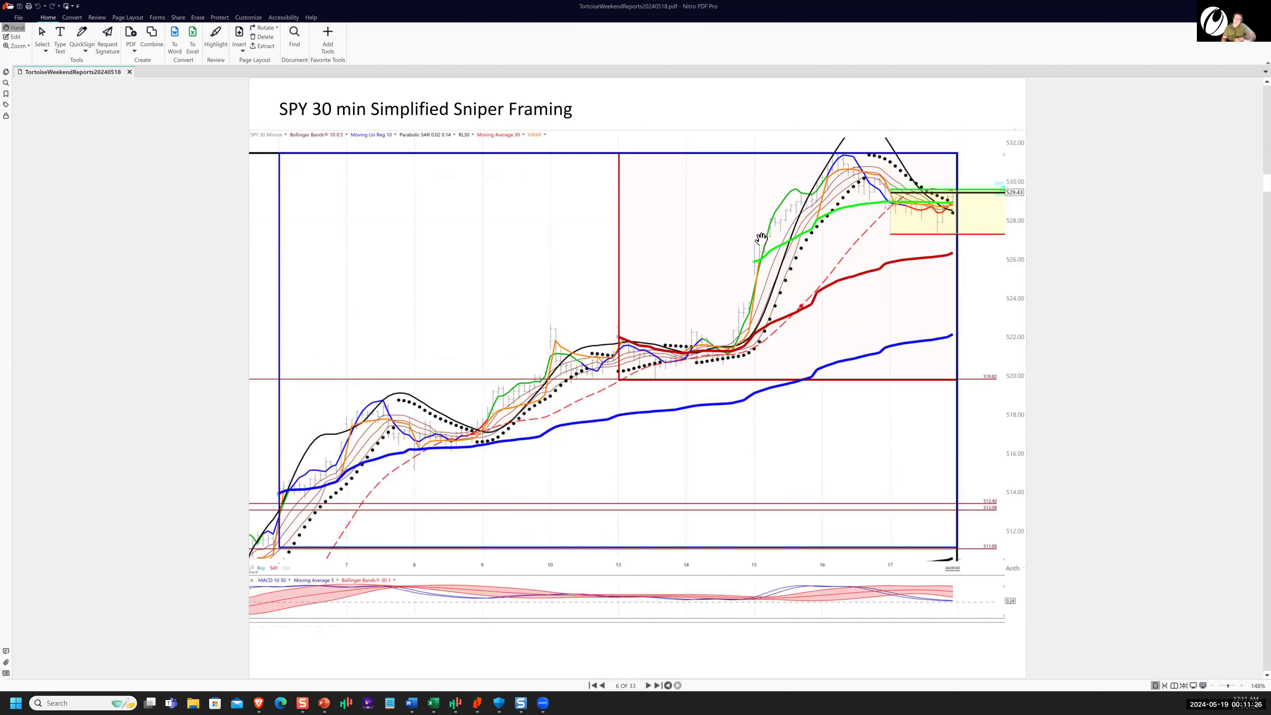
{"action": "mouse_move", "coordinate": [948, 203]}
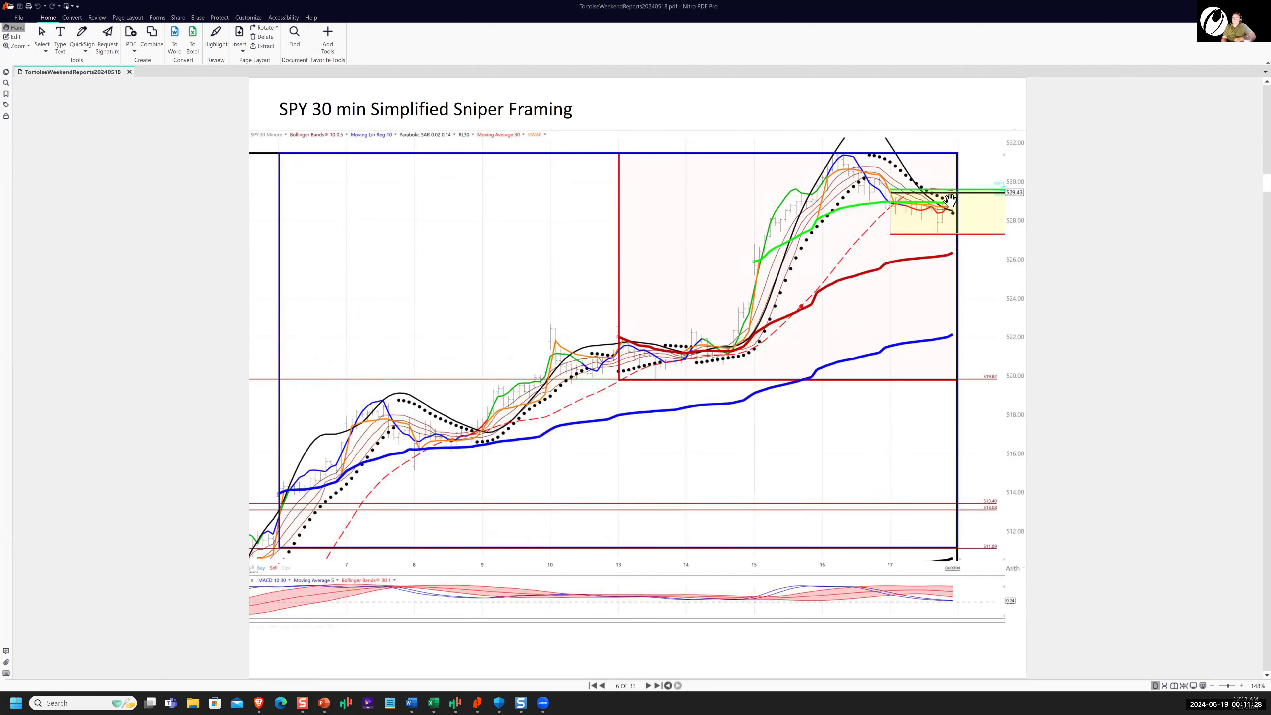
{"action": "mouse_move", "coordinate": [918, 224]}
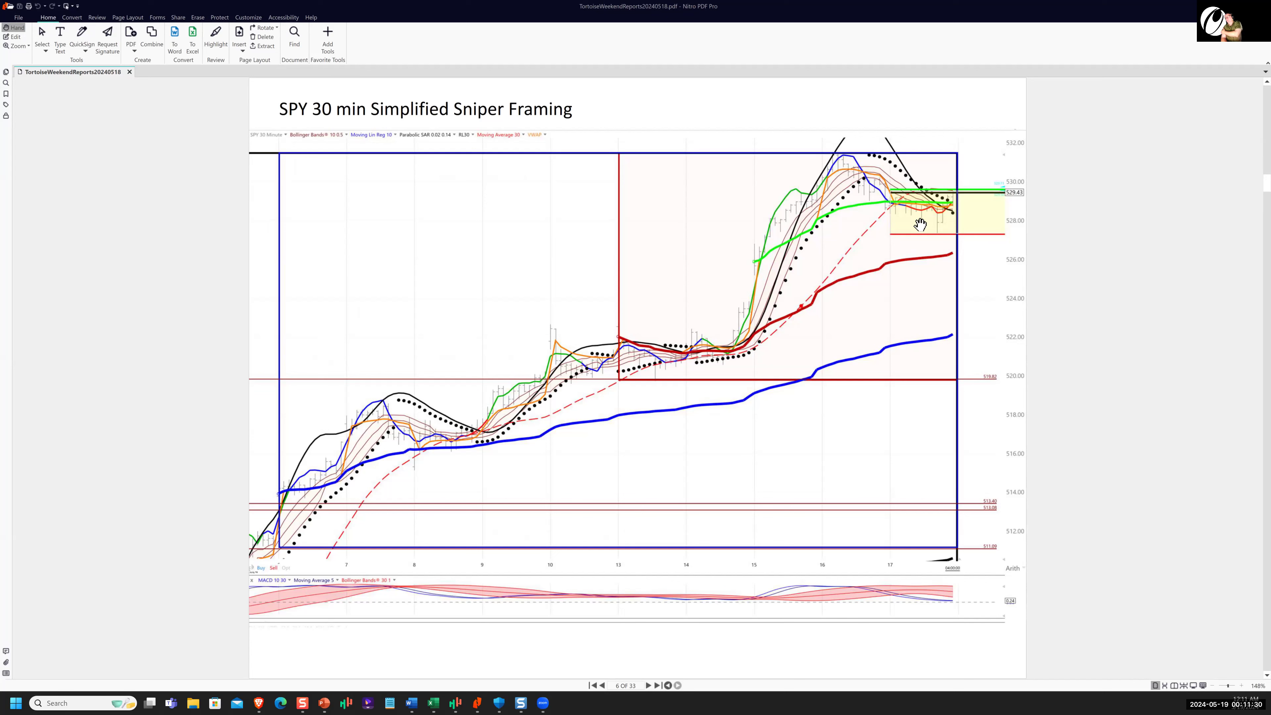
{"action": "mouse_move", "coordinate": [831, 275]}
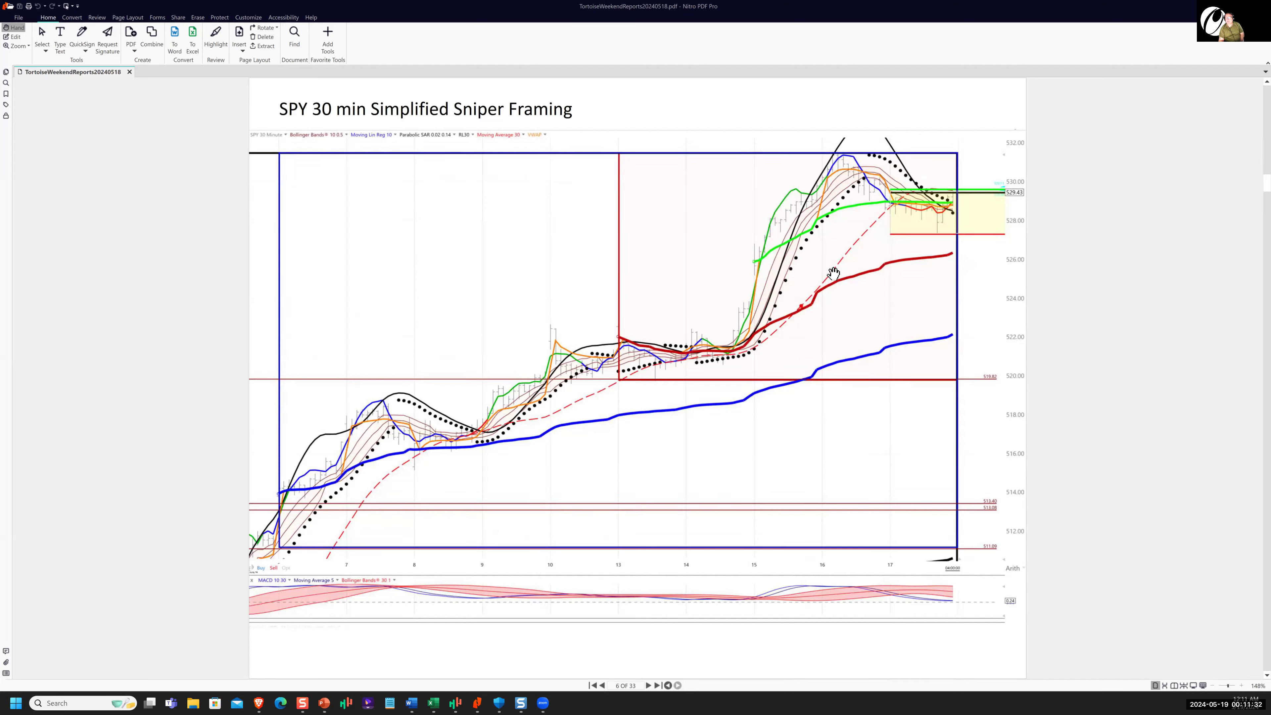
{"action": "mouse_move", "coordinate": [816, 364]}
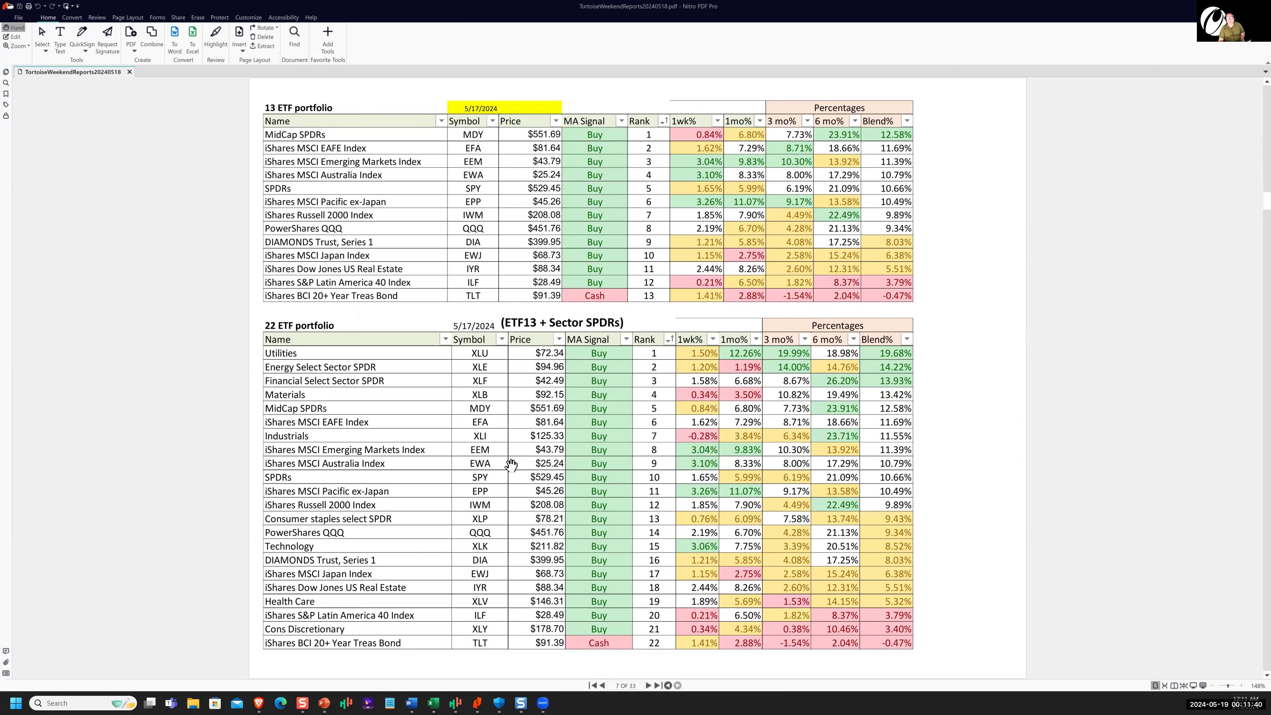
{"action": "mouse_move", "coordinate": [681, 36]}
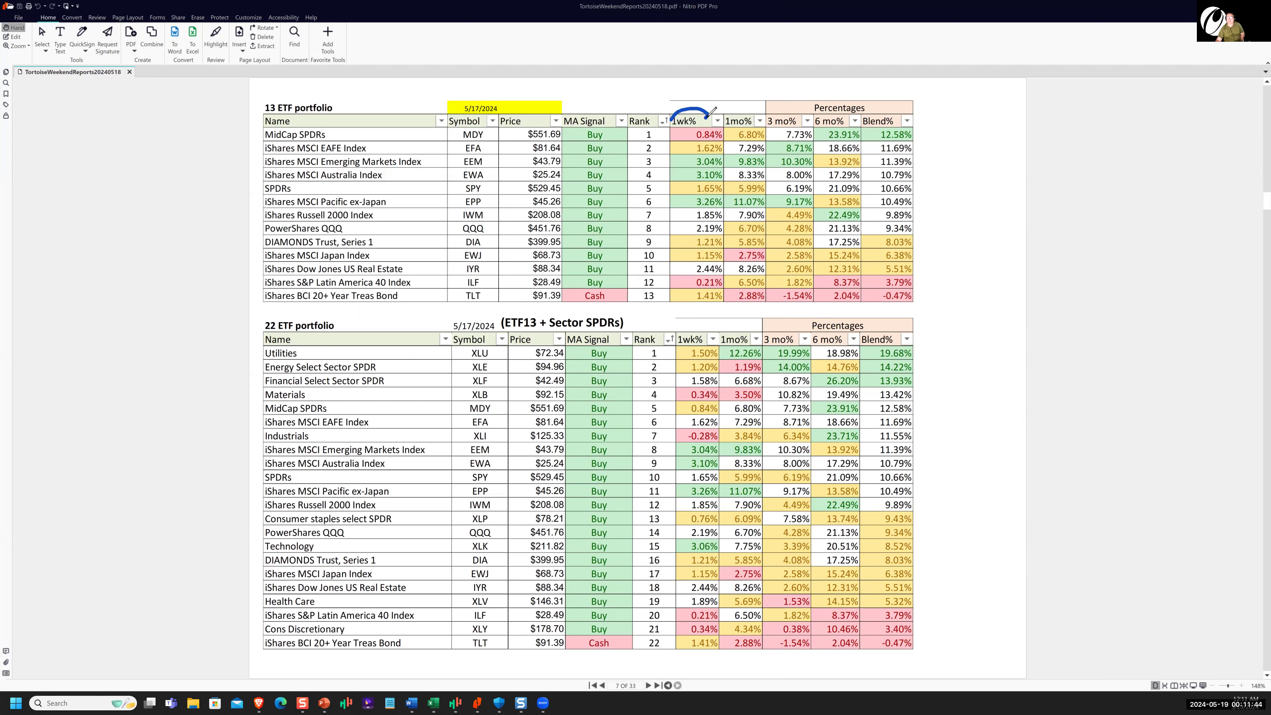
Loop down the 1wk% column and underline a row across the 13 ETF table
{"action": "left_click_drag", "start_coordinate": [693, 122], "coordinate": [693, 317]}
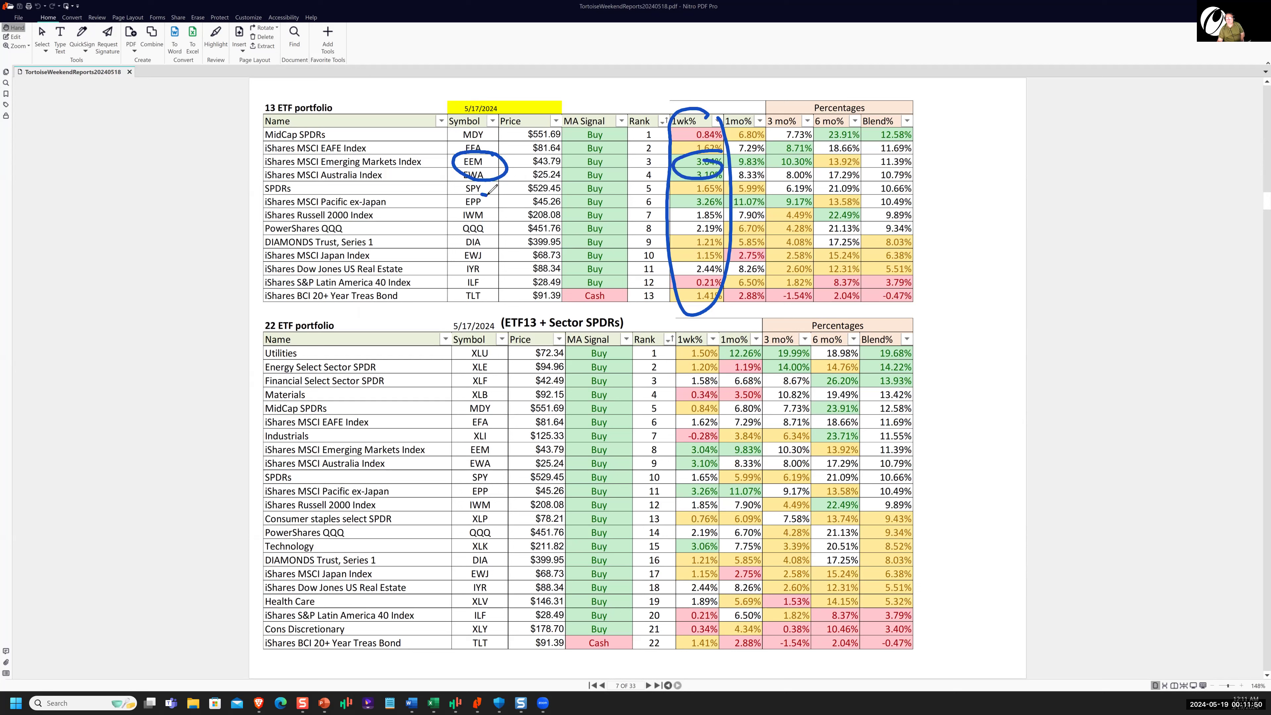
{"action": "left_click_drag", "start_coordinate": [458, 201], "coordinate": [705, 201]}
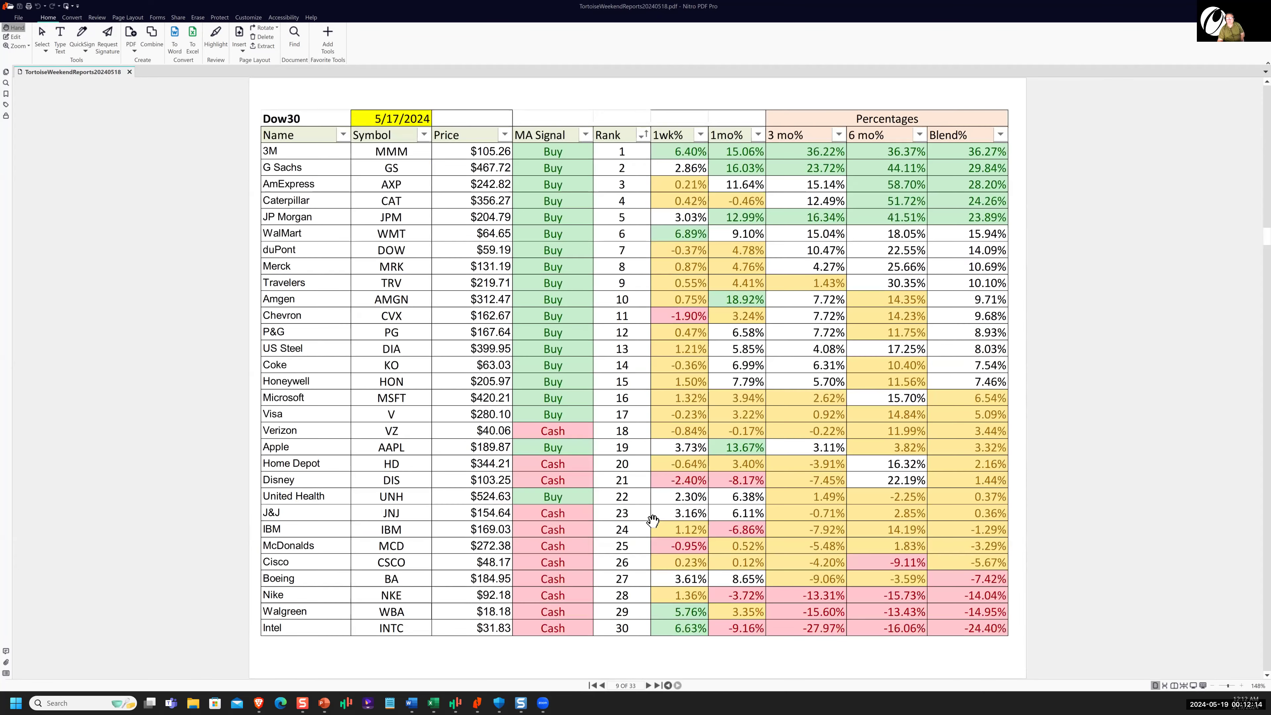
{"action": "mouse_move", "coordinate": [605, 550]}
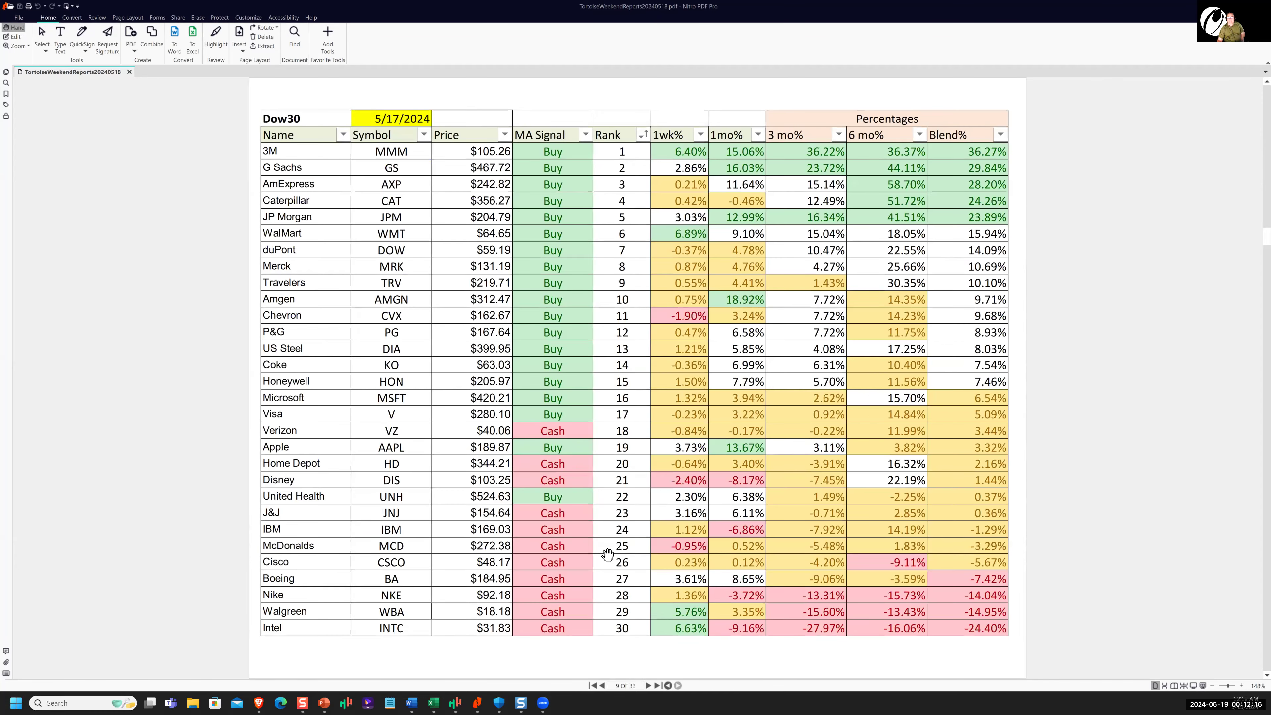
{"action": "mouse_move", "coordinate": [600, 344]}
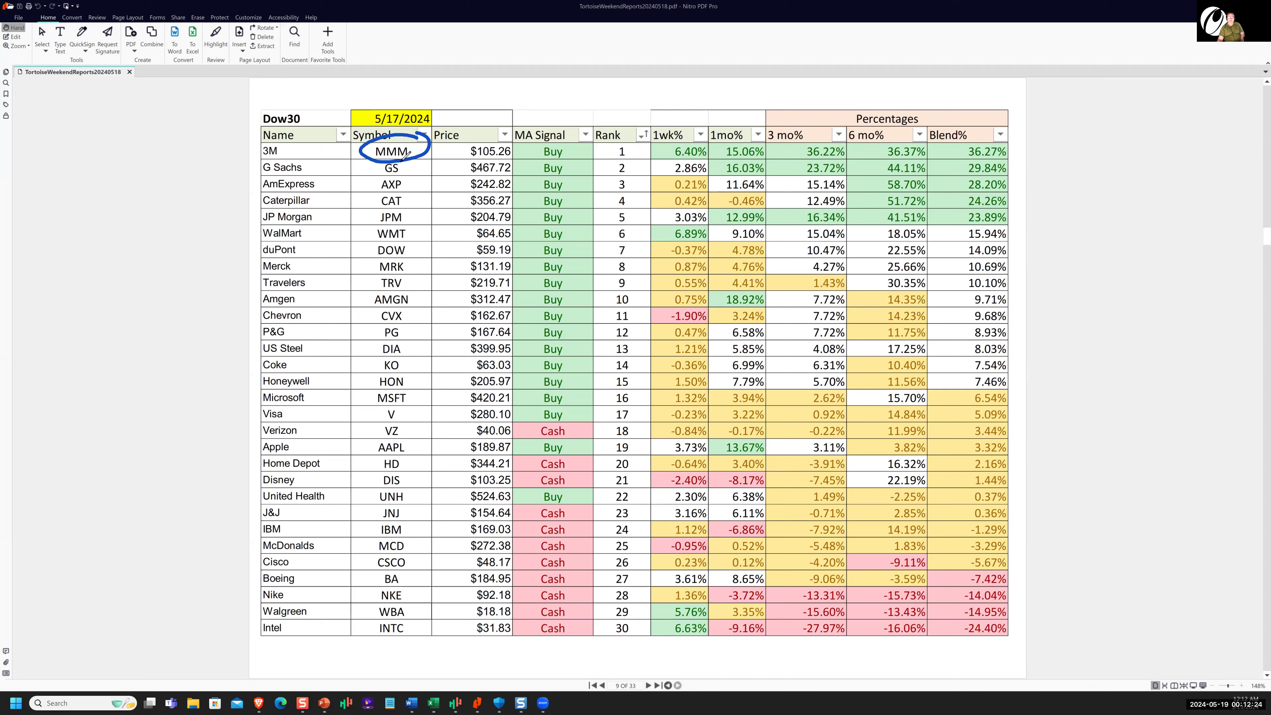
Circle the GS/AXP and JPM/TRV tickers, then advance to the etfmax table
{"action": "left_click_drag", "start_coordinate": [376, 170], "coordinate": [409, 180]}
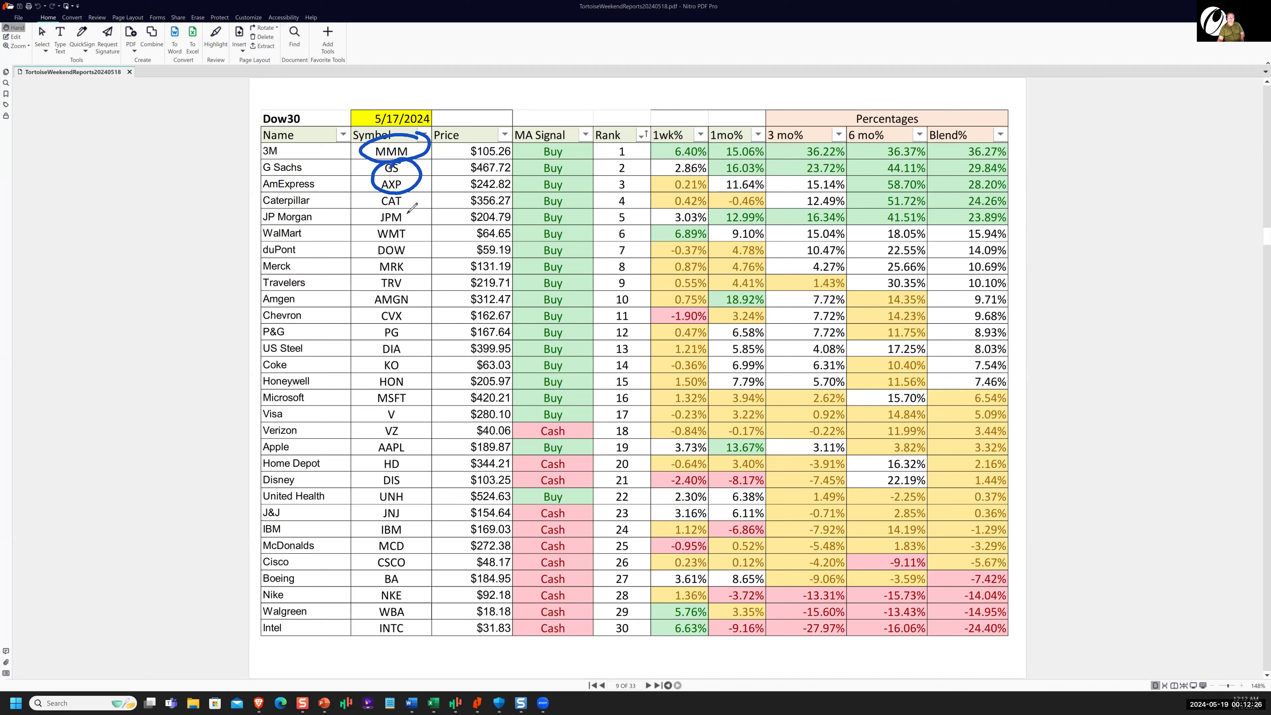
{"action": "left_click_drag", "start_coordinate": [377, 209], "coordinate": [413, 221]}
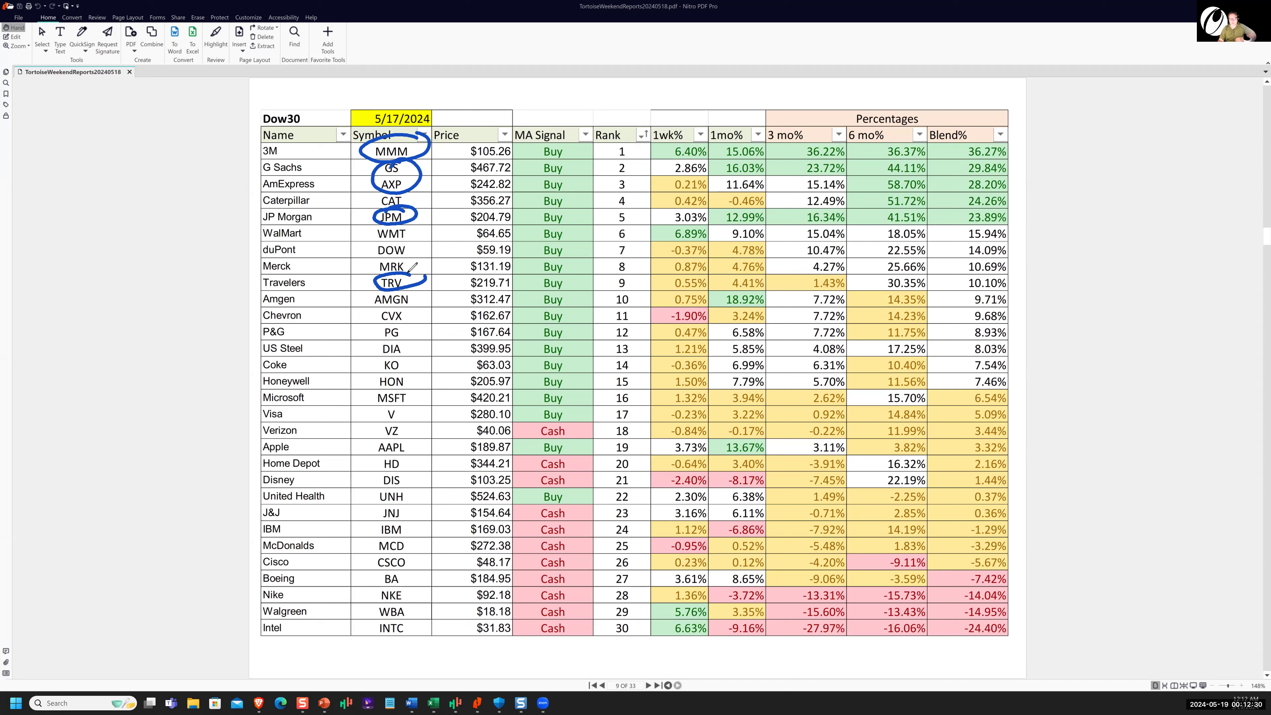
{"action": "mouse_move", "coordinate": [454, 359]}
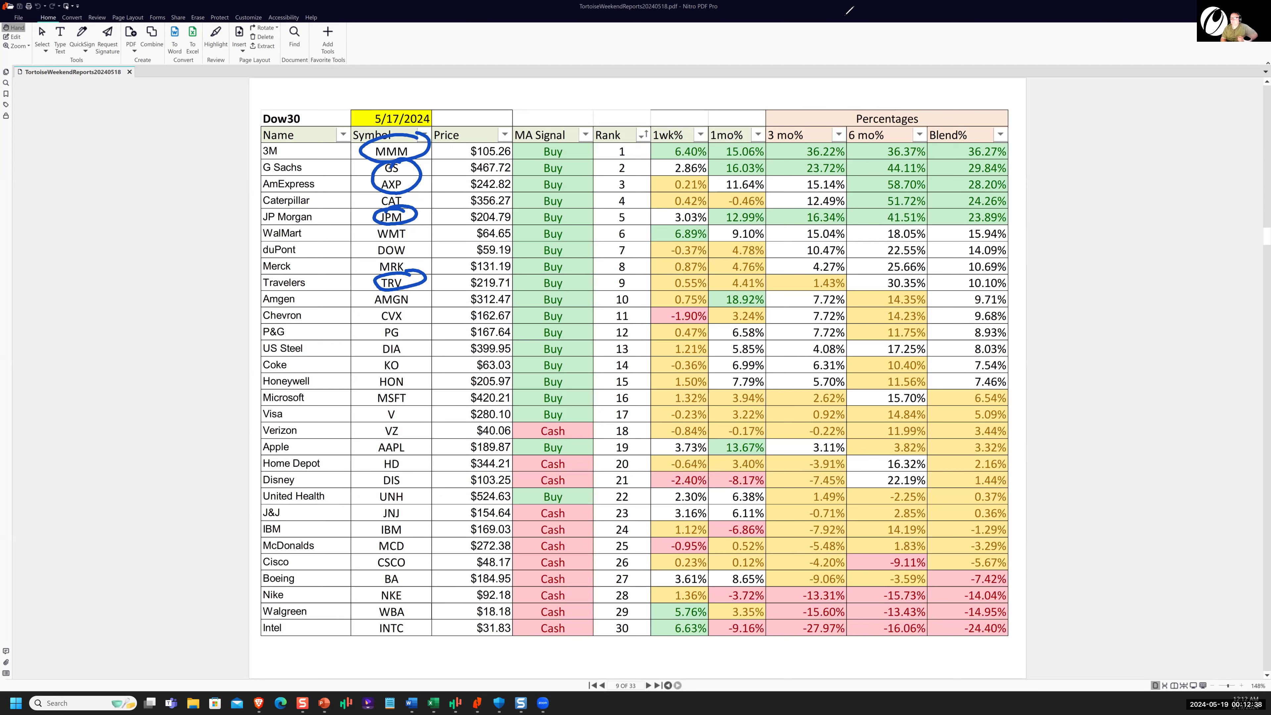
{"action": "left_click", "coordinate": [649, 694]}
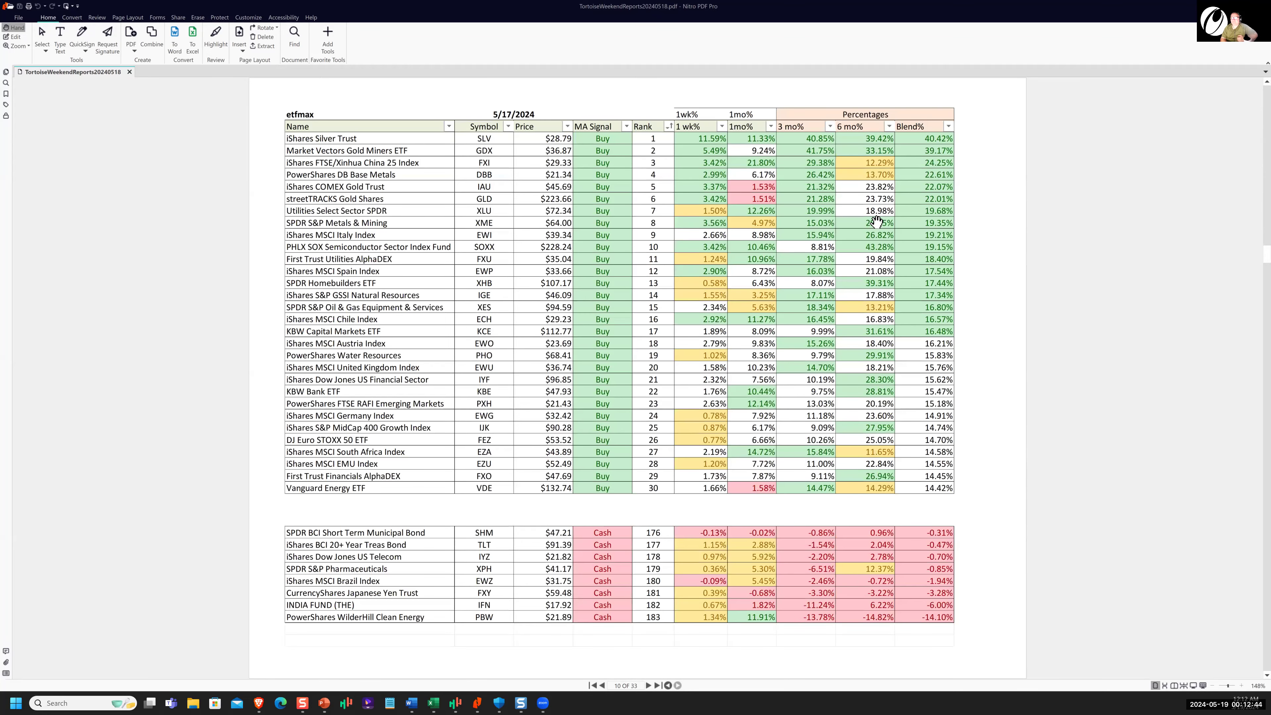
{"action": "mouse_move", "coordinate": [920, 85]}
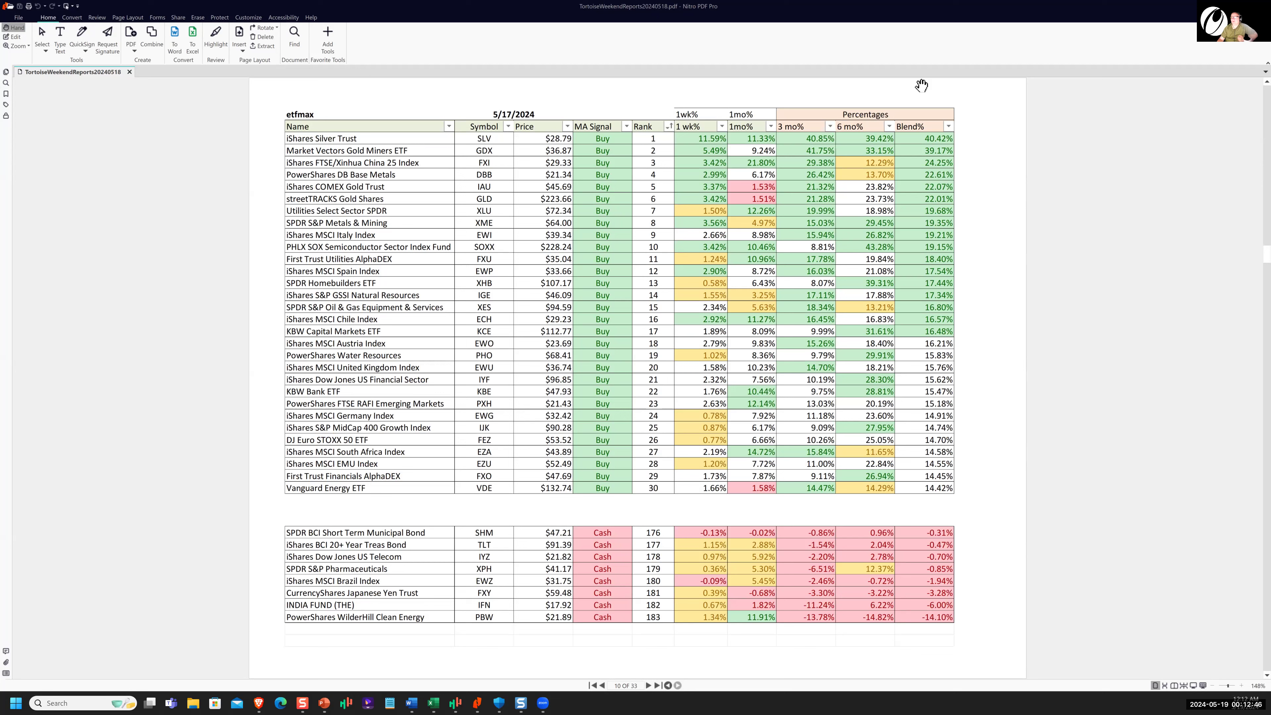
{"action": "mouse_move", "coordinate": [430, 147]}
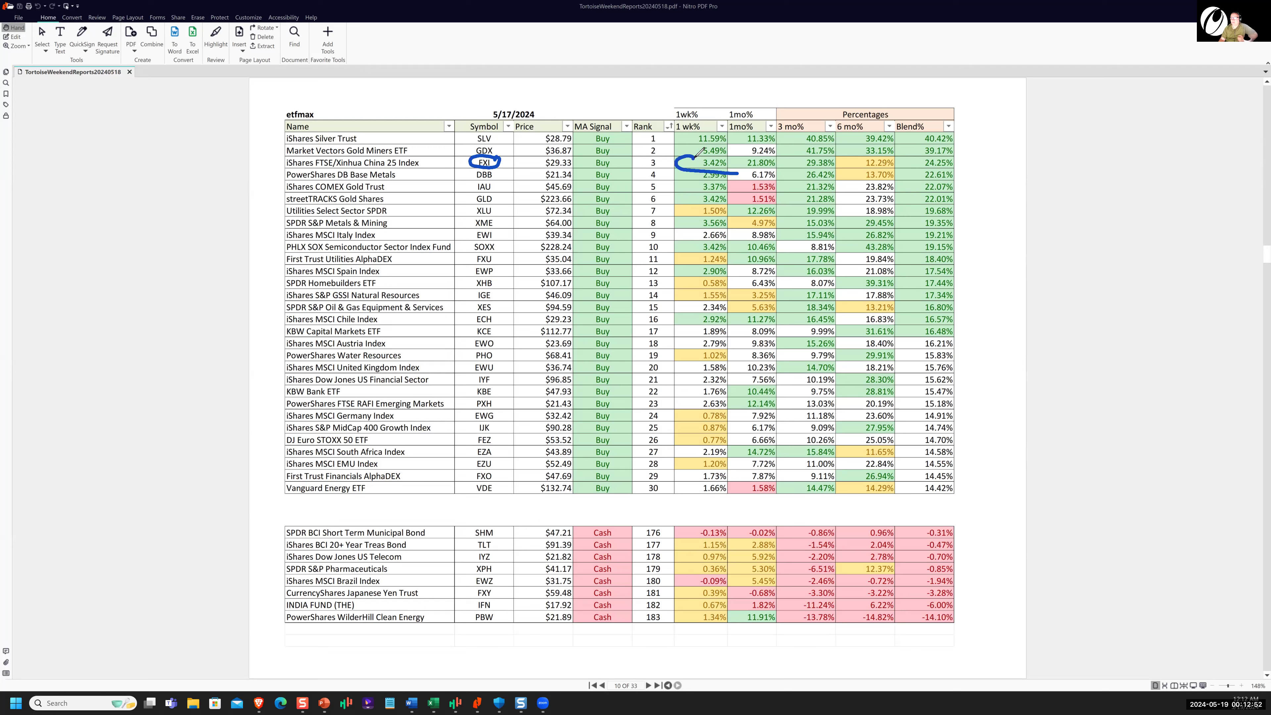
Circle the FXI ticker with its weekly return, then advance to page 11
{"action": "left_click_drag", "start_coordinate": [689, 166], "coordinate": [957, 162]}
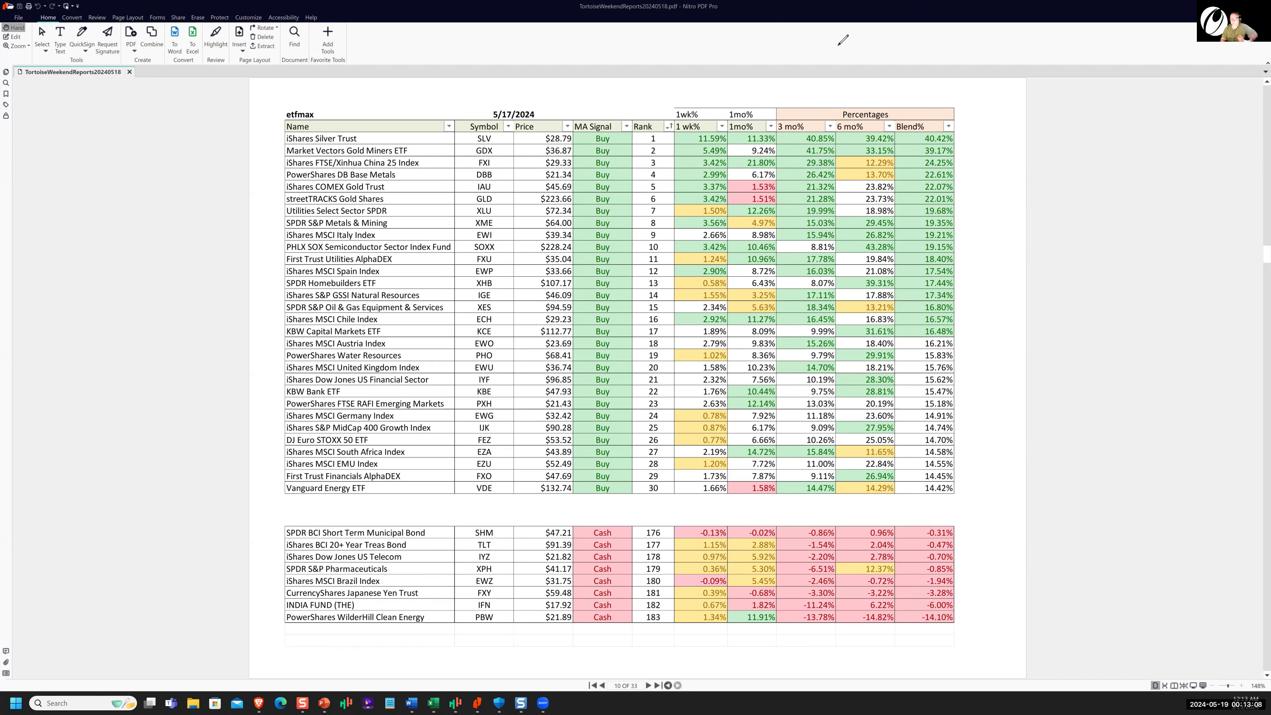
{"action": "mouse_move", "coordinate": [496, 574]}
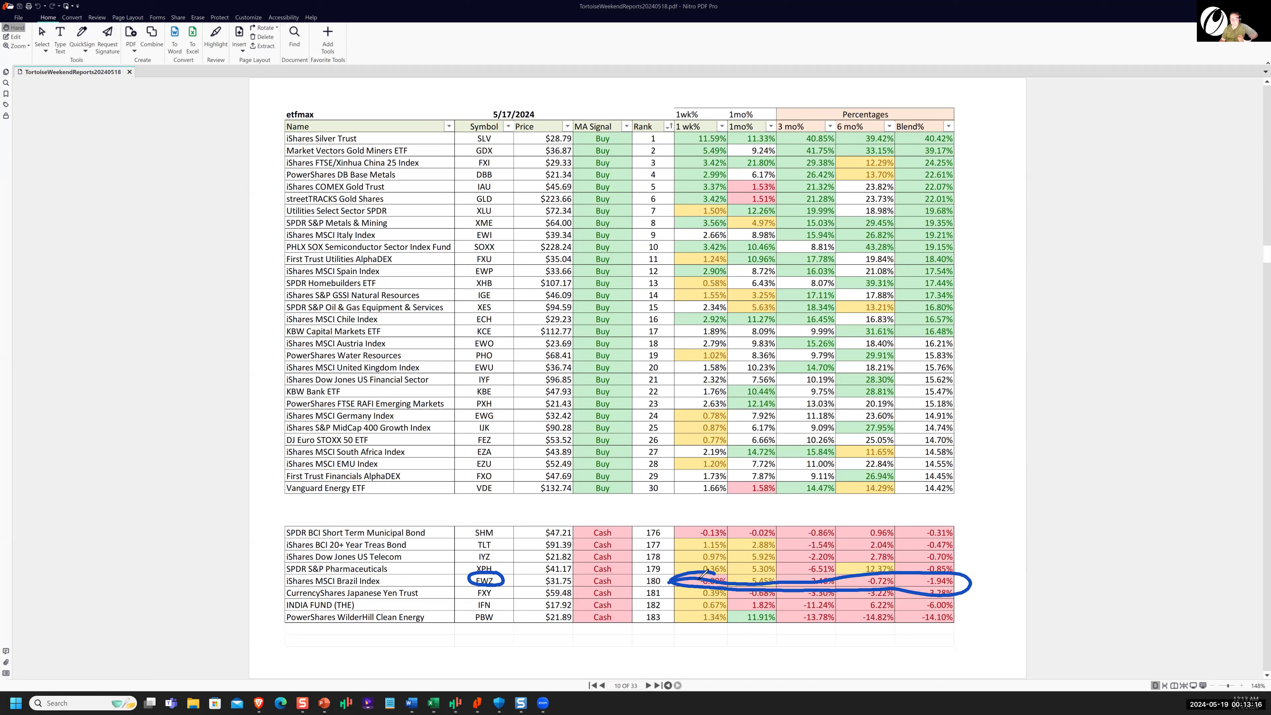
{"action": "mouse_move", "coordinate": [1104, 89]}
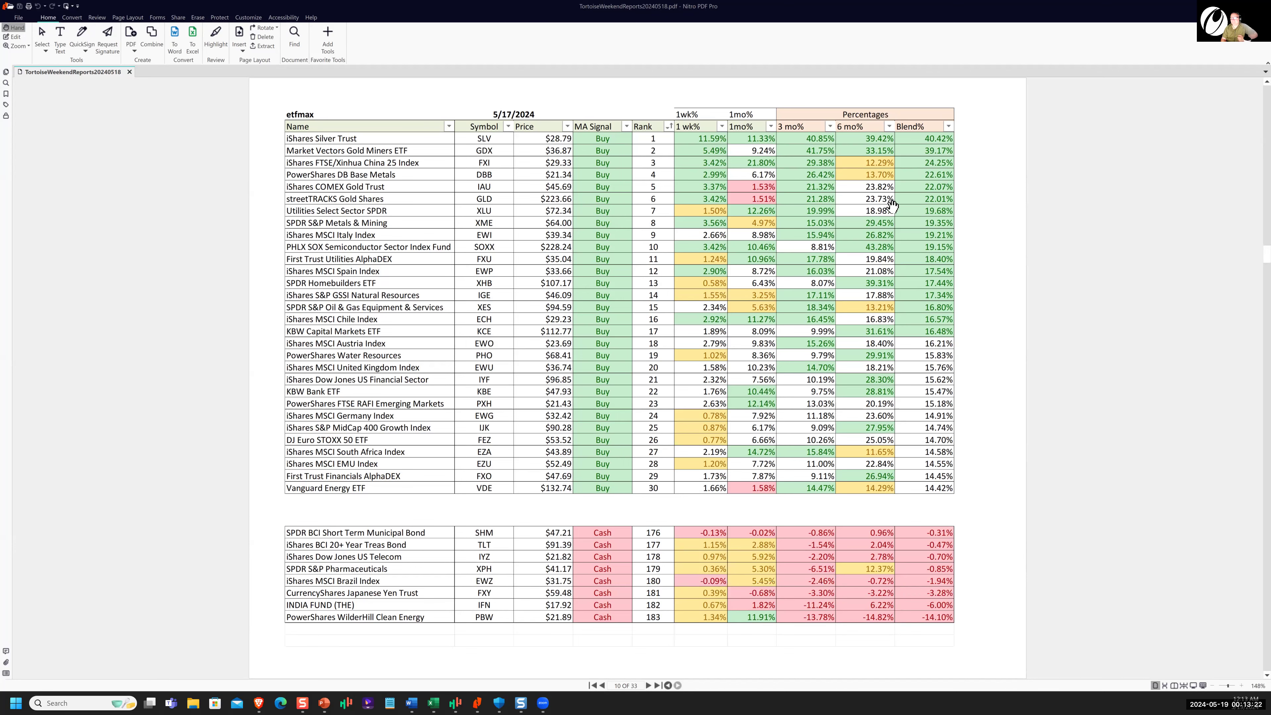
{"action": "left_click", "coordinate": [650, 686]}
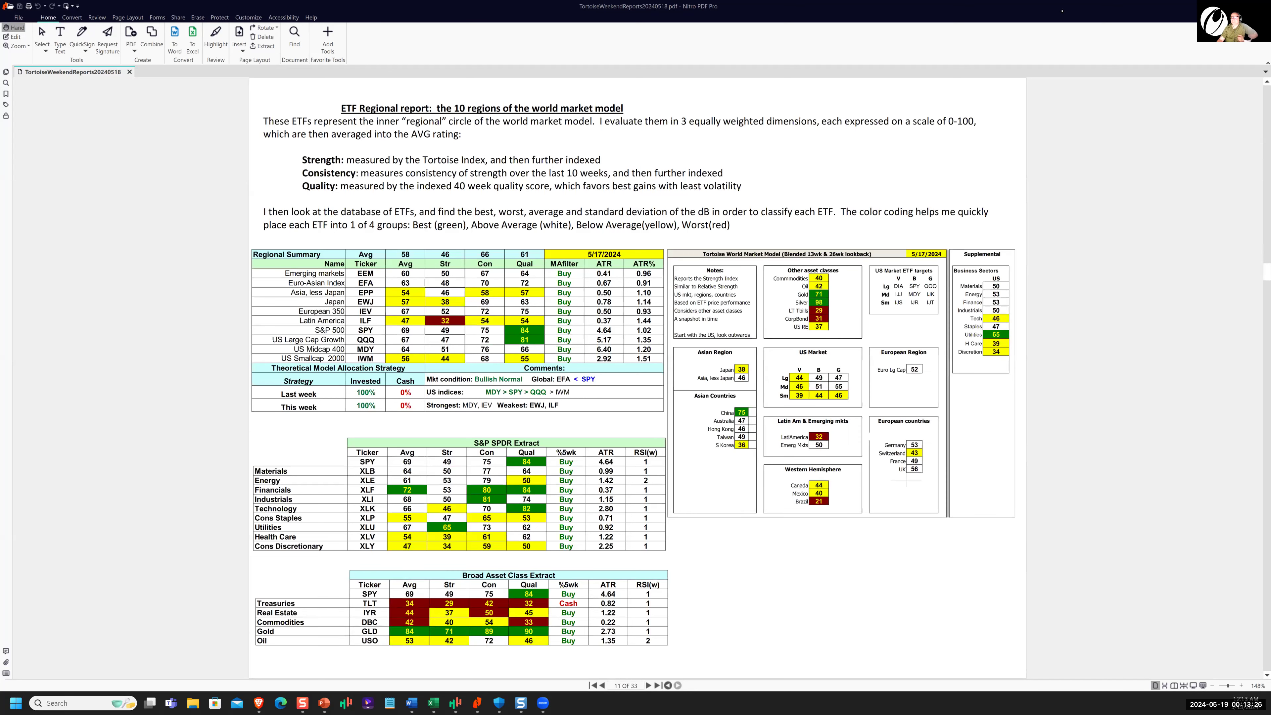
{"action": "mouse_move", "coordinate": [781, 52]}
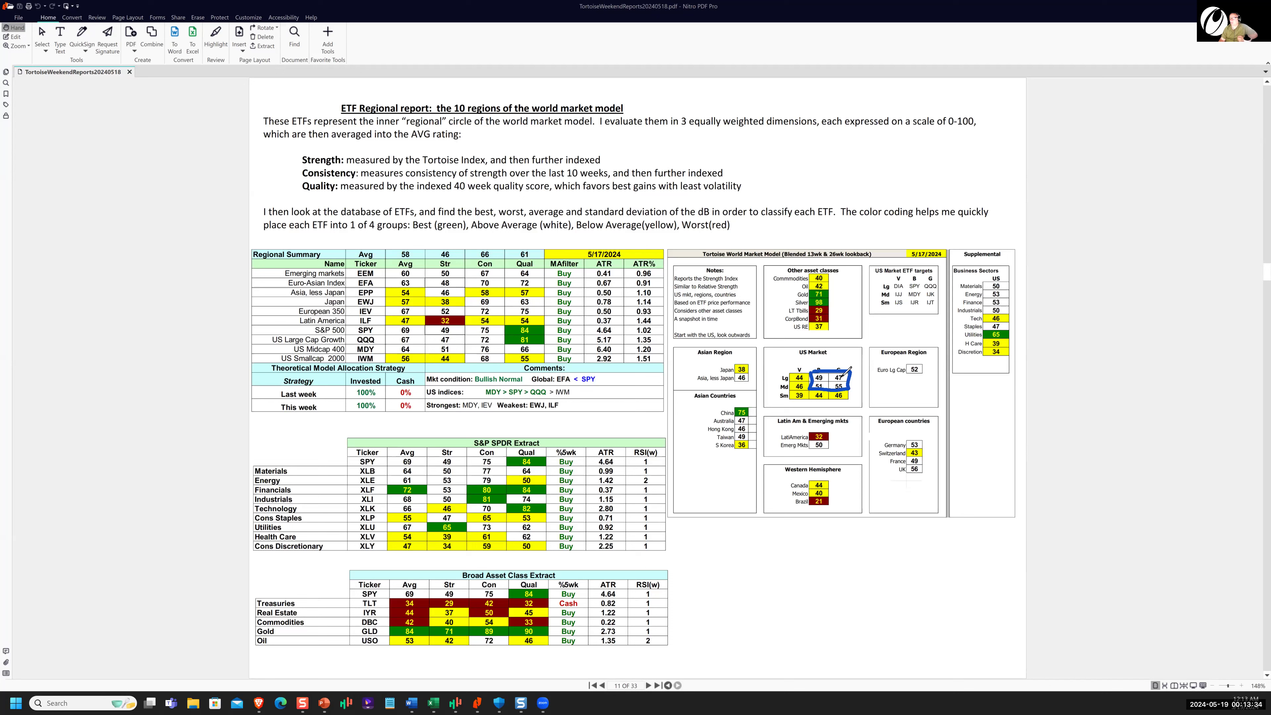
{"action": "mouse_move", "coordinate": [756, 406]}
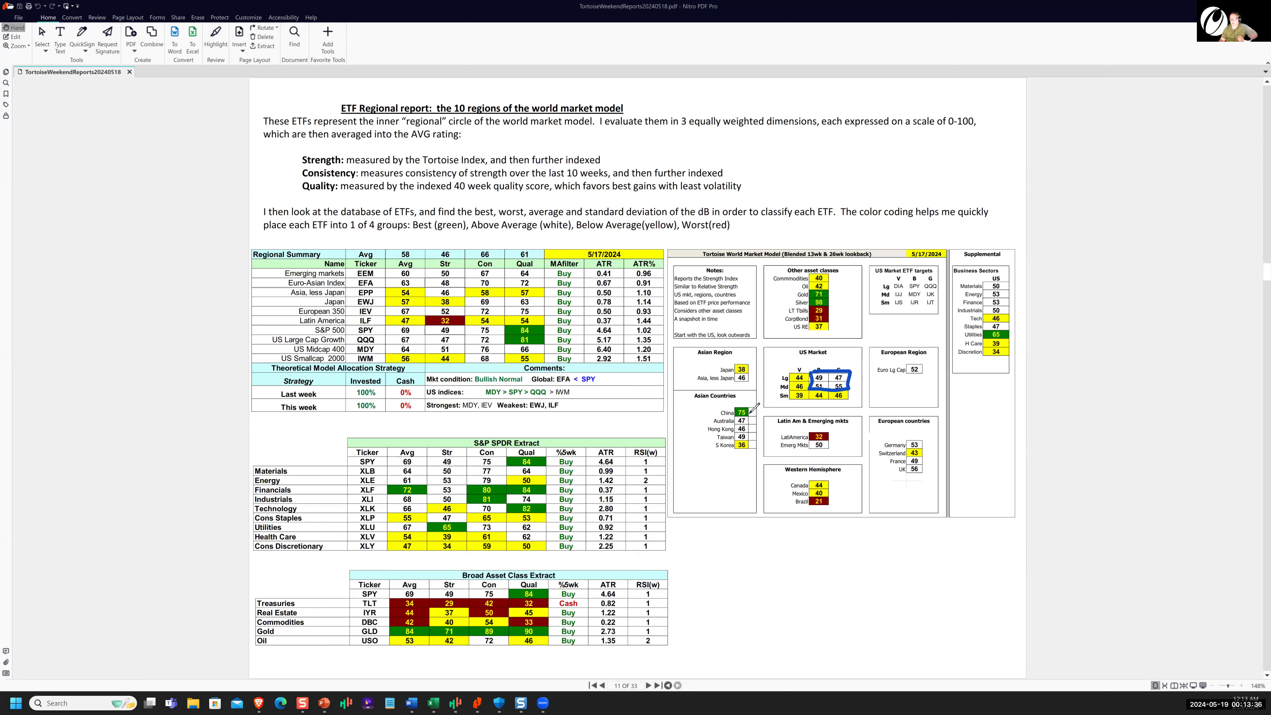
Mark China's score, line down the S&P sector names and circle Utilities' 65 strength score
{"action": "left_click_drag", "start_coordinate": [733, 405], "coordinate": [754, 418]}
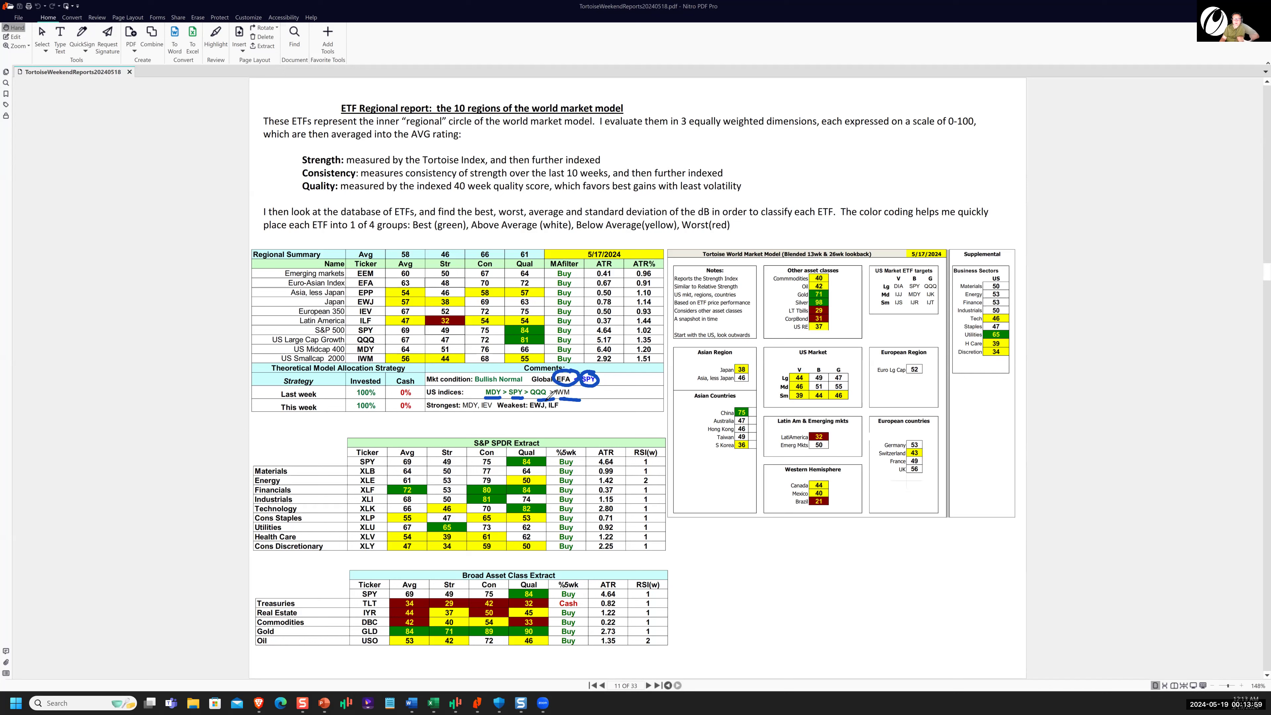
{"action": "mouse_move", "coordinate": [445, 428]}
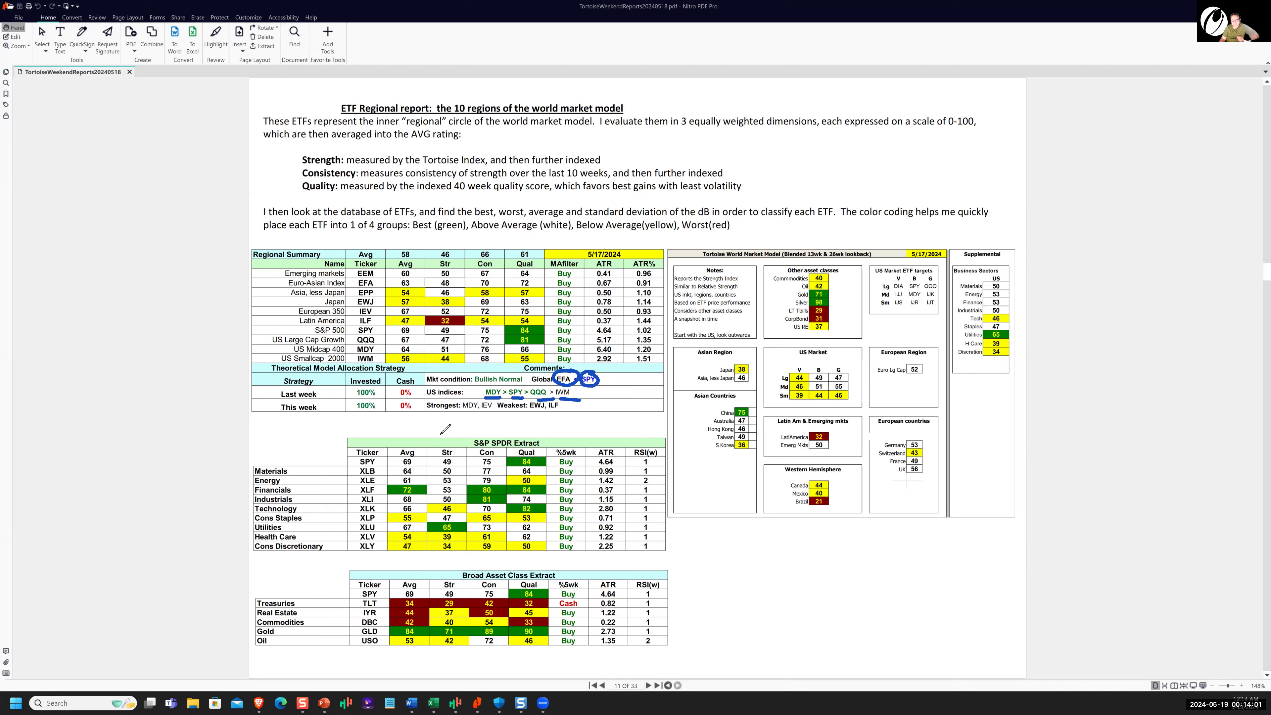
{"action": "left_click_drag", "start_coordinate": [336, 466], "coordinate": [336, 547]}
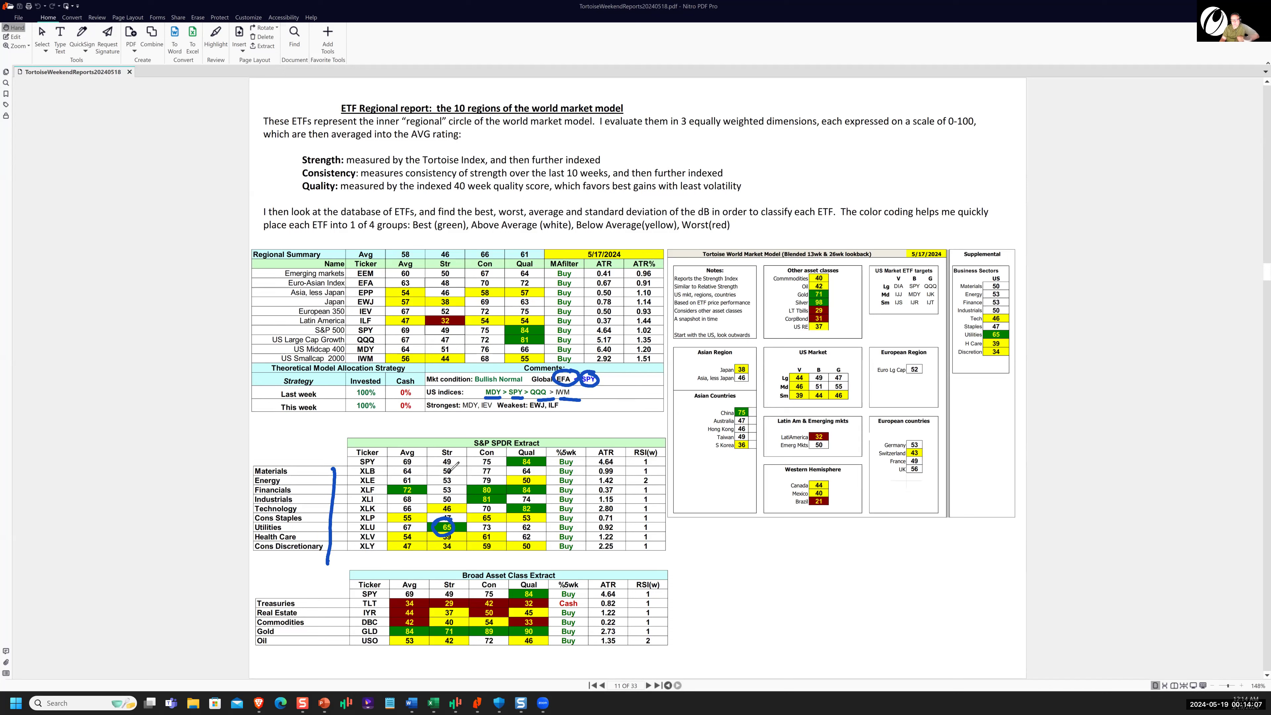
{"action": "left_click_drag", "start_coordinate": [433, 484], "coordinate": [459, 494]}
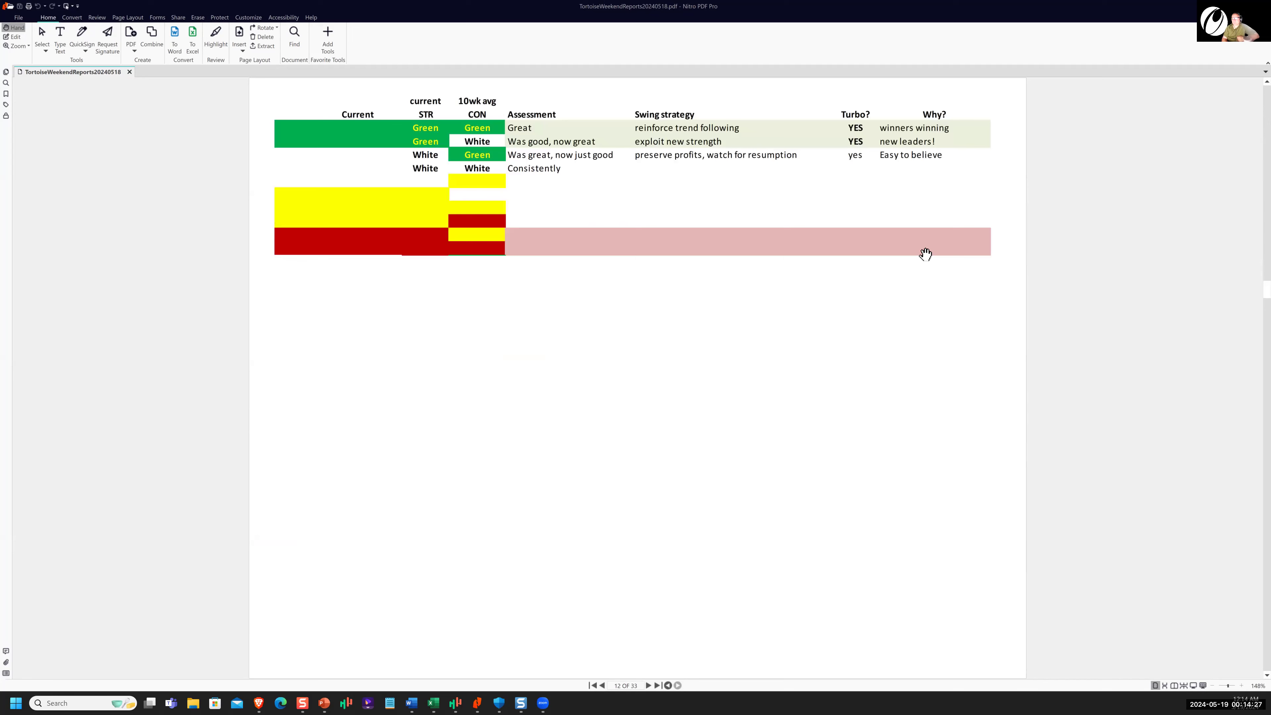
Circle FXI's strength and consistency scores, then advance to the ETF Liquidity page
{"action": "scroll", "scroll_direction": "down", "scroll_amount": 3}
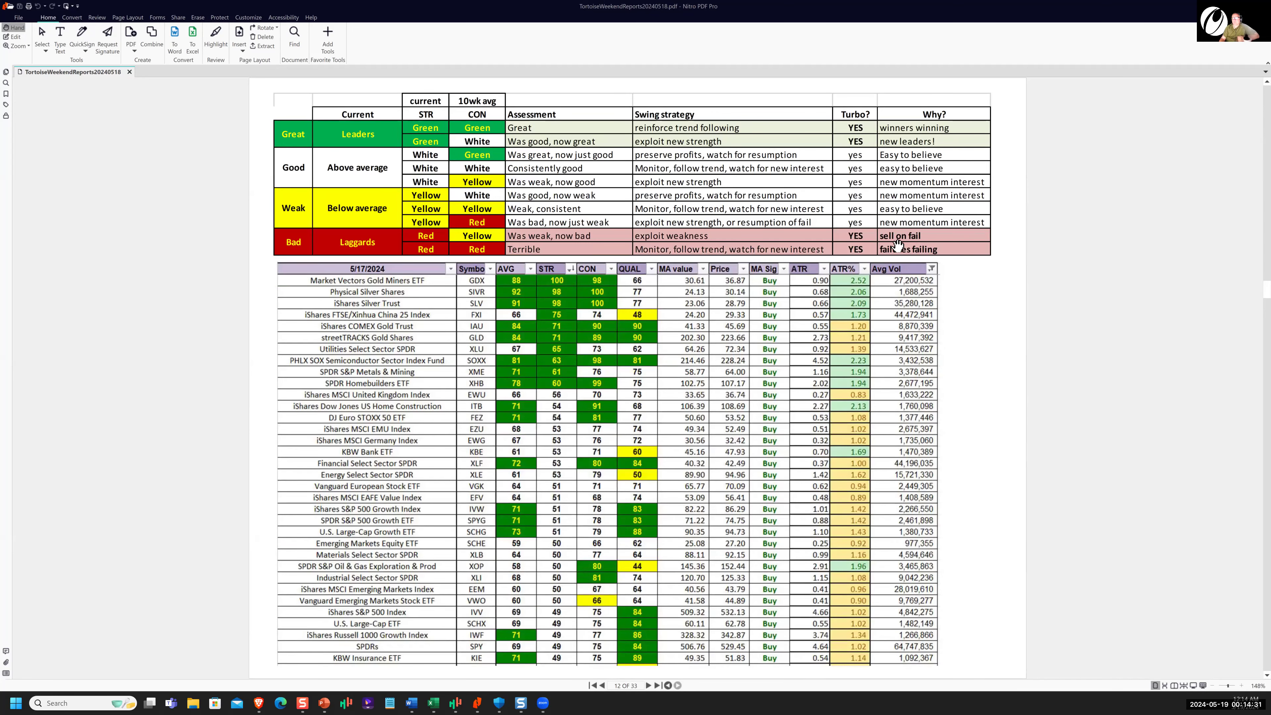
{"action": "mouse_move", "coordinate": [890, 66]}
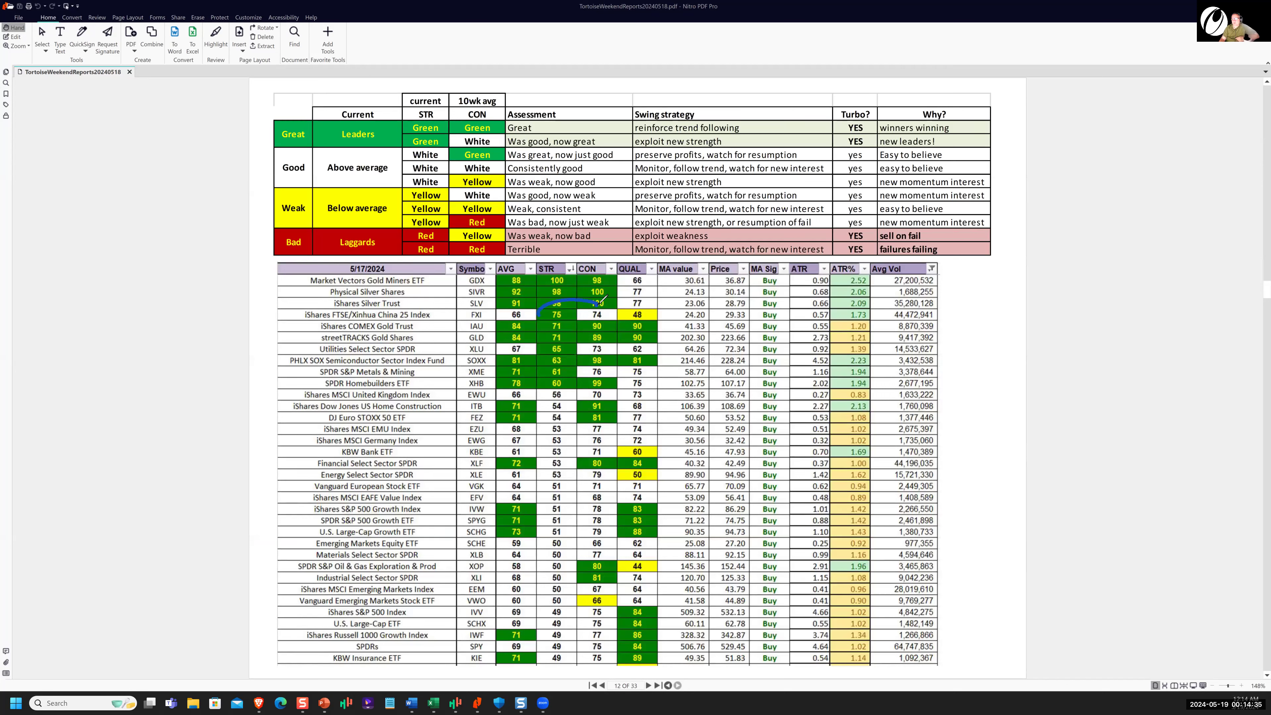
{"action": "left_click_drag", "start_coordinate": [539, 315], "coordinate": [600, 314]}
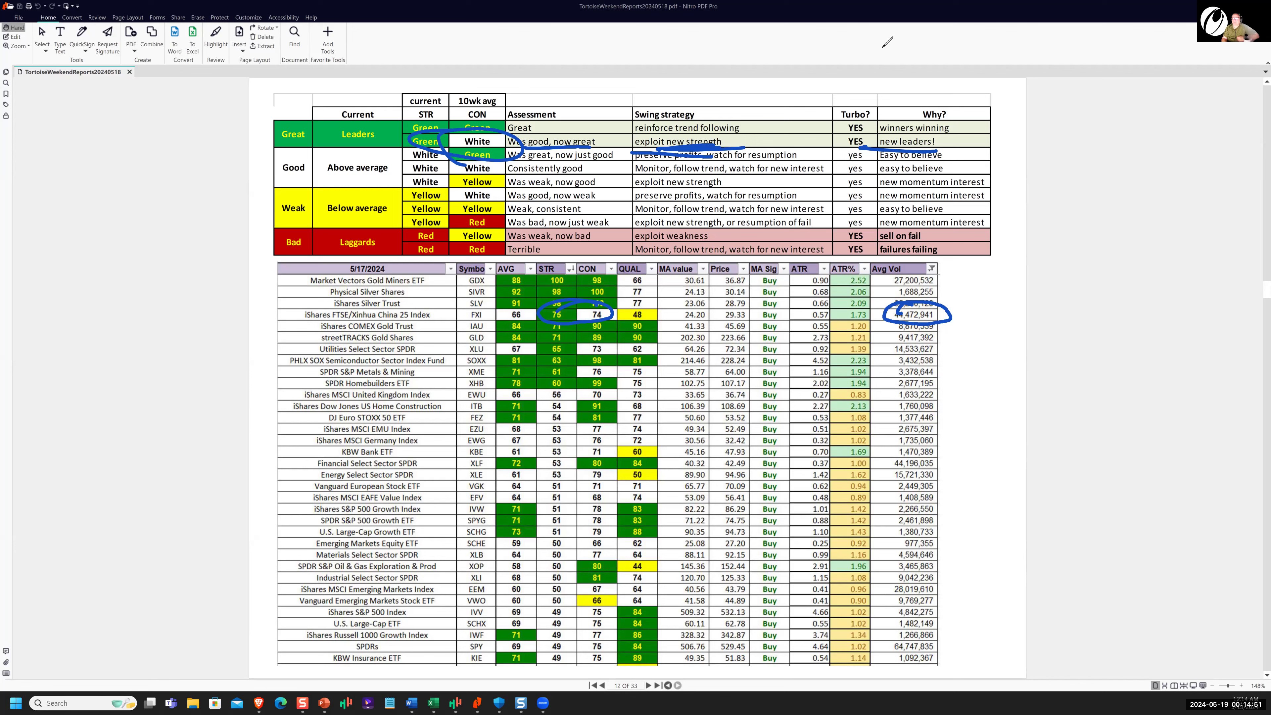
{"action": "left_click", "coordinate": [657, 685]}
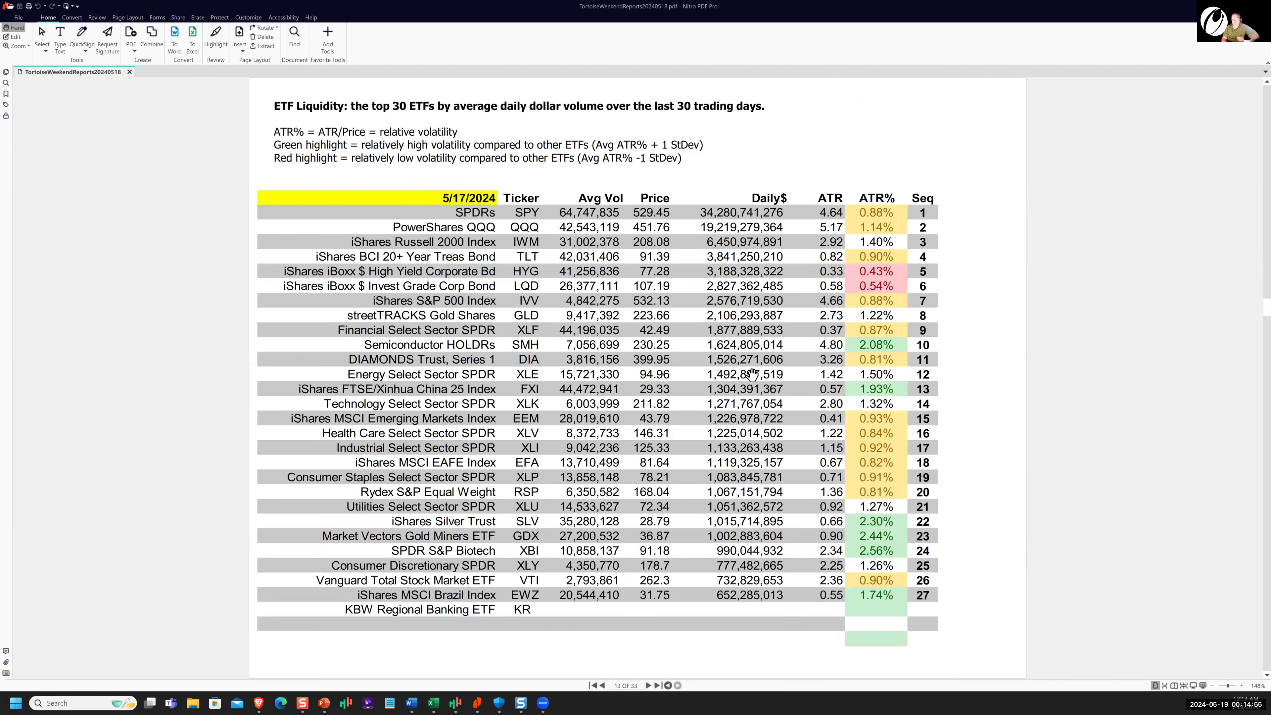
Advance to the next page toward the Dow 30 tactical summary
{"action": "left_click", "coordinate": [648, 686]}
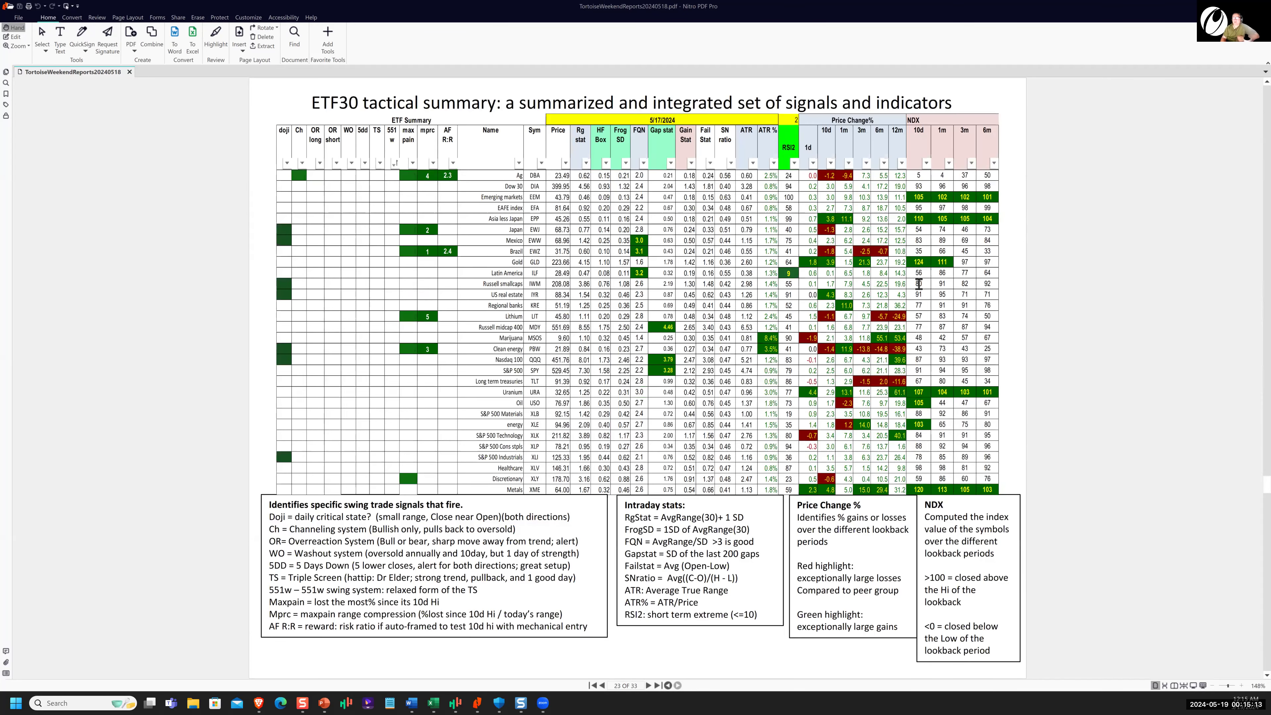
{"action": "mouse_move", "coordinate": [990, 251]}
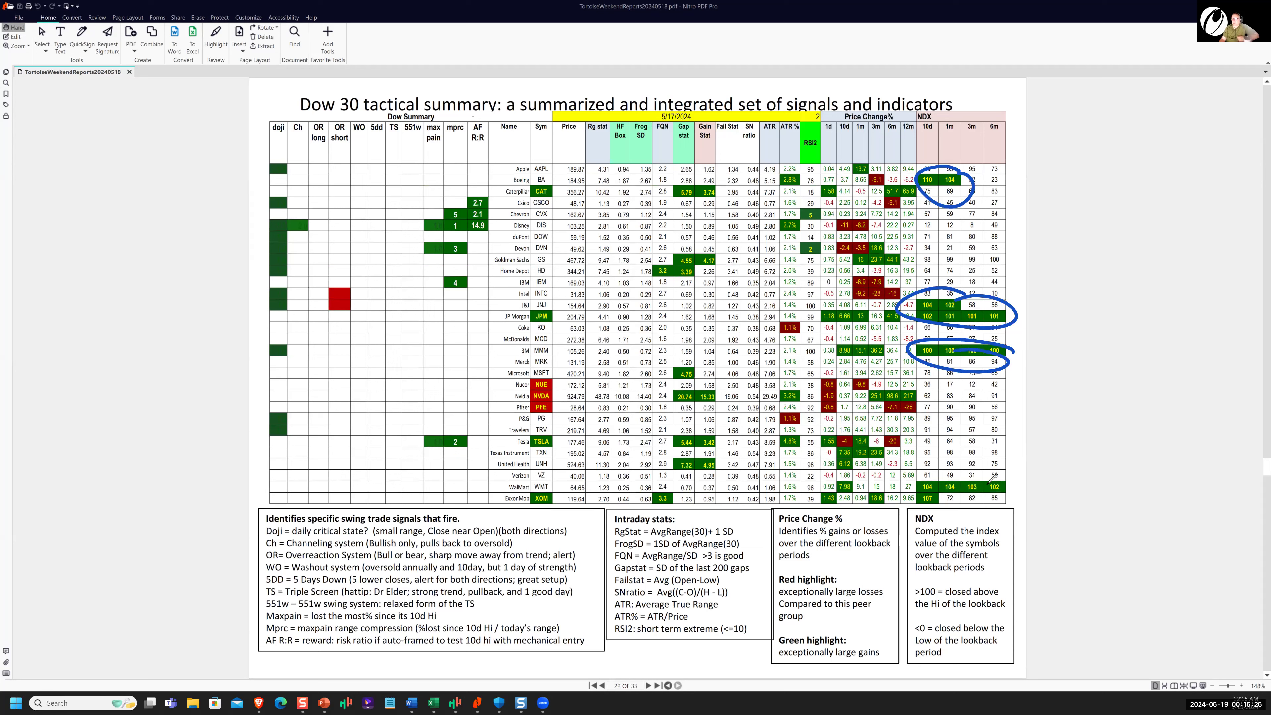
Circle 3M's high NDX readings in blue pen
{"action": "left_click_drag", "start_coordinate": [924, 486], "coordinate": [1004, 486]}
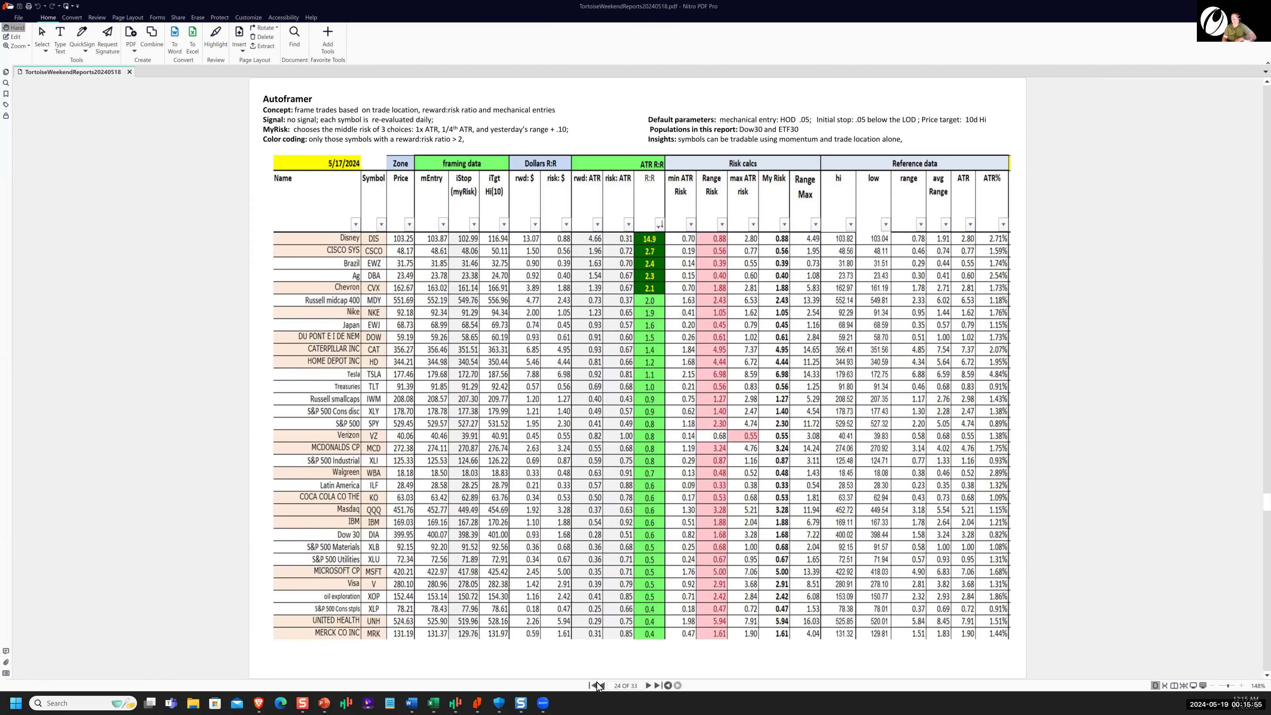
{"action": "left_click", "coordinate": [599, 686]}
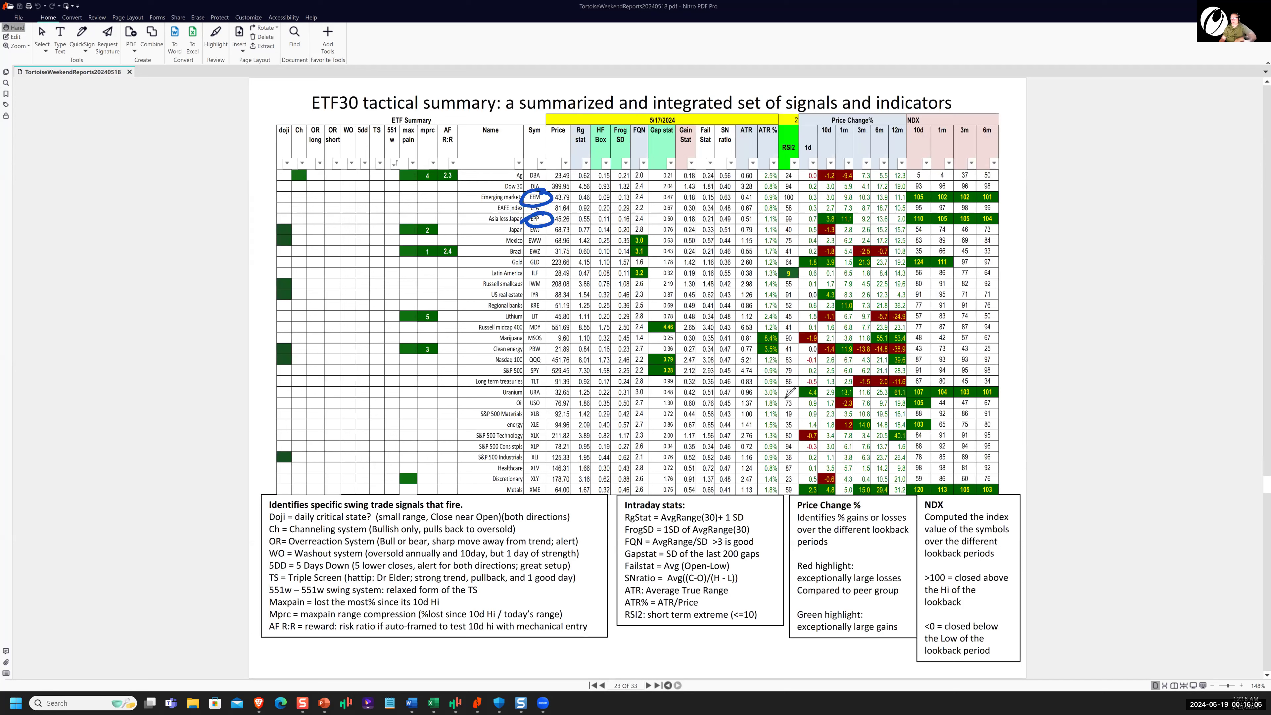
{"action": "mouse_move", "coordinate": [542, 390]}
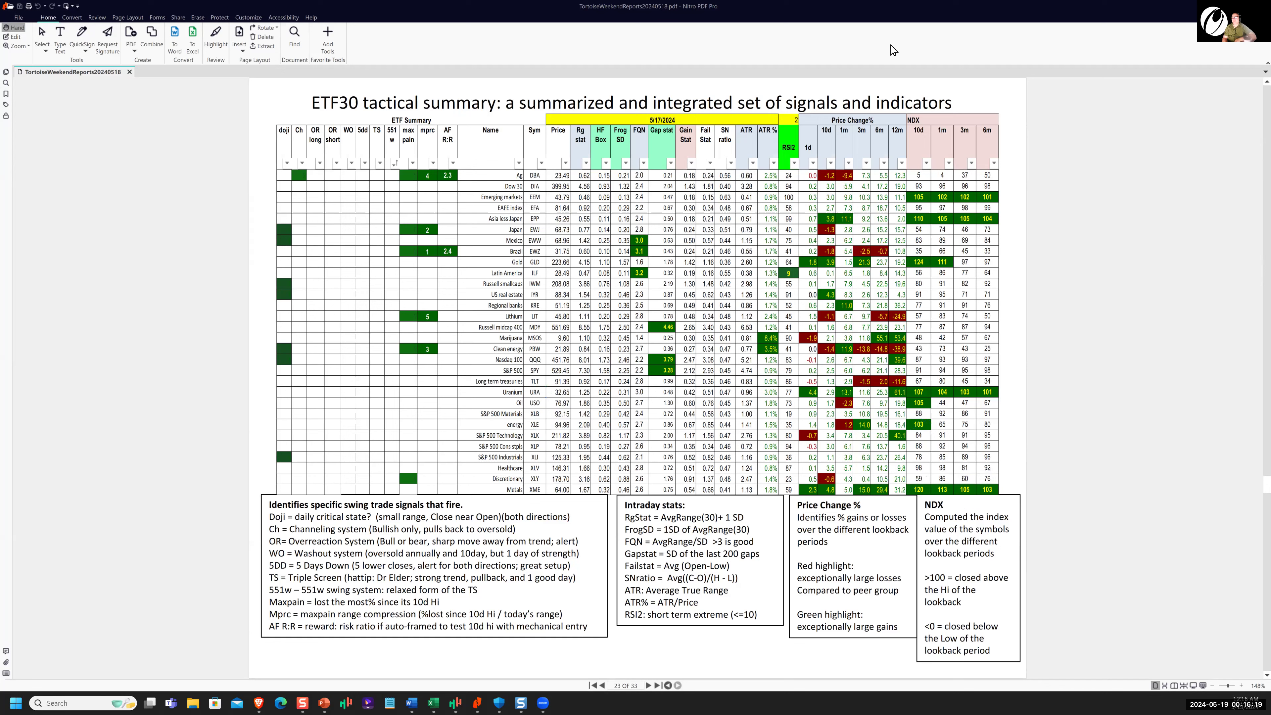
{"action": "mouse_move", "coordinate": [1052, 194]}
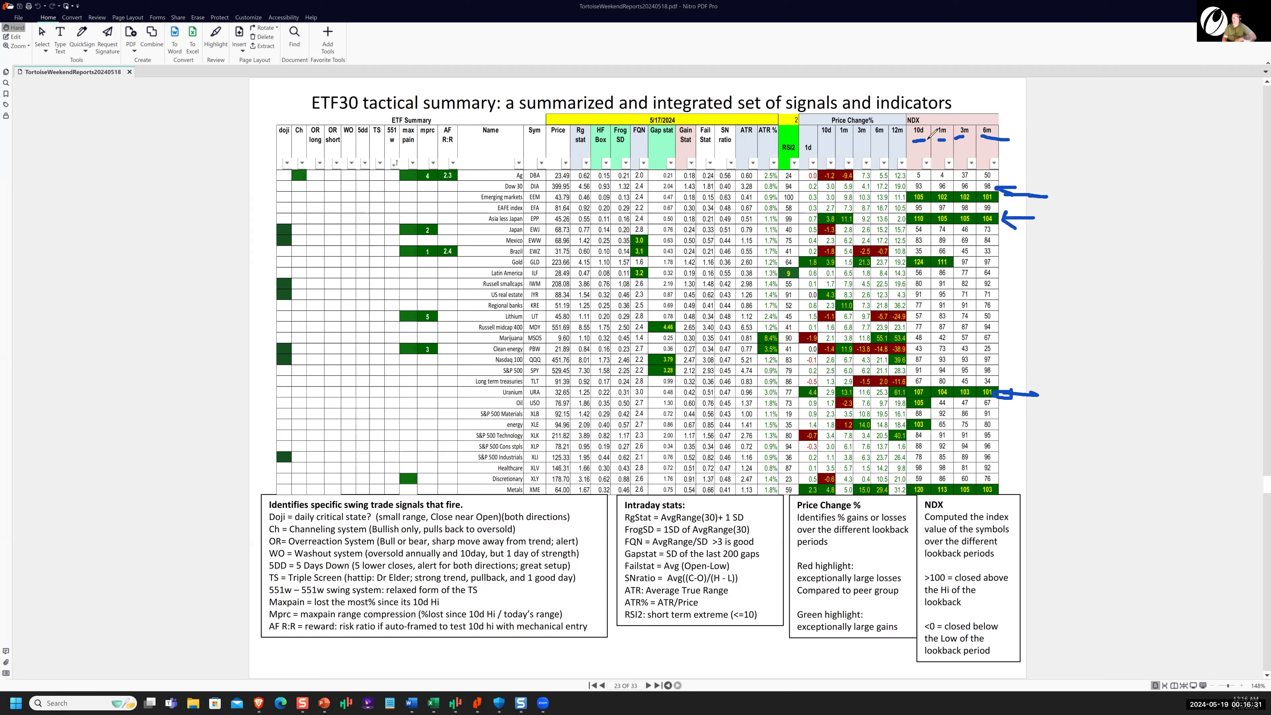
{"action": "mouse_move", "coordinate": [886, 52]}
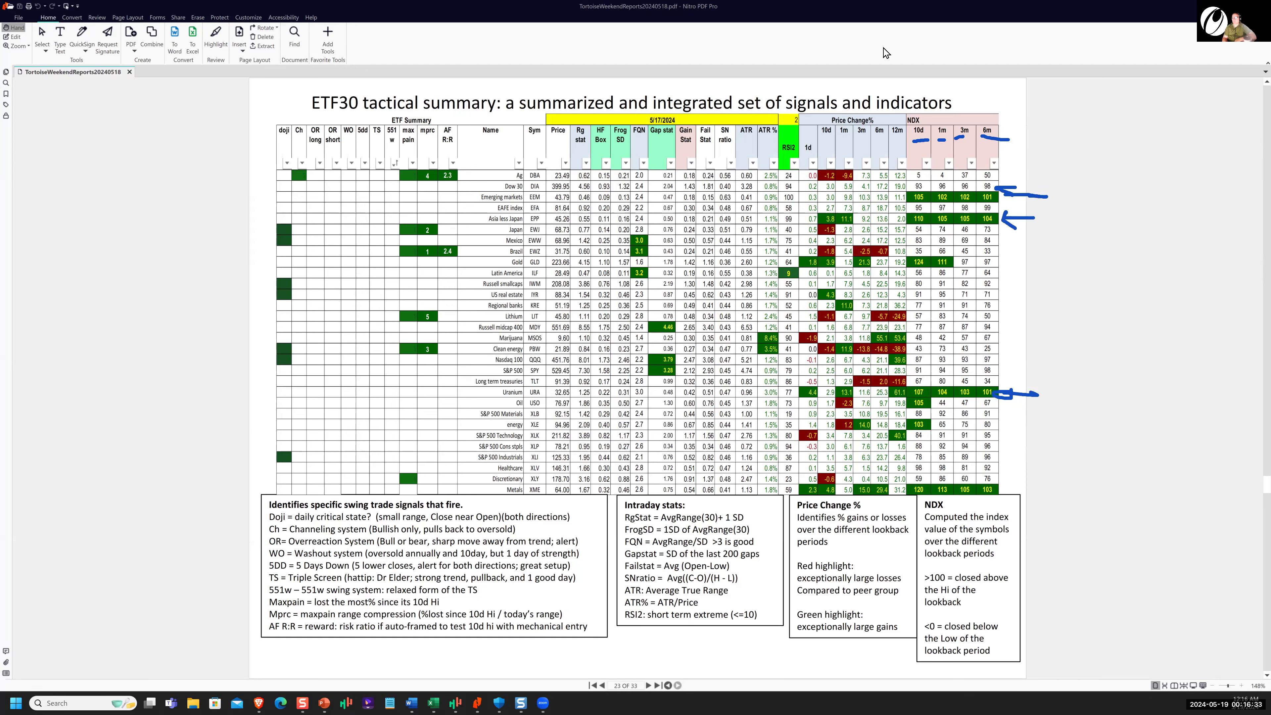
{"action": "left_click", "coordinate": [647, 685]}
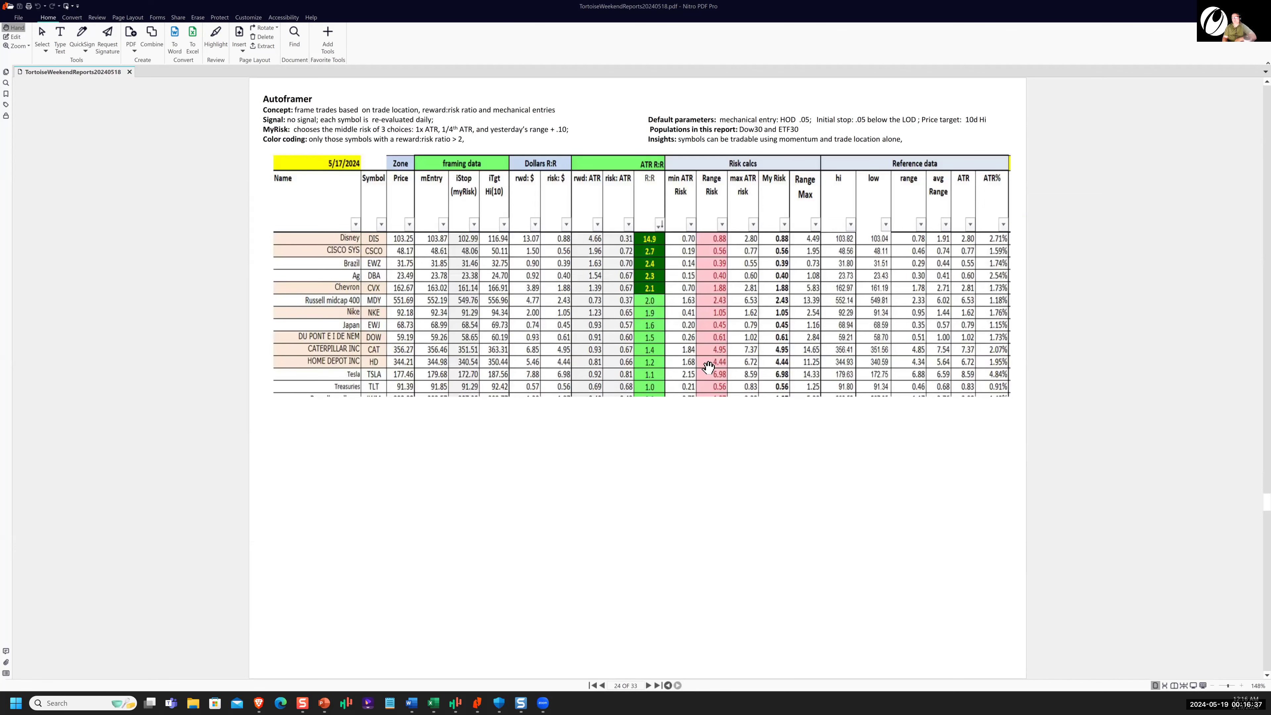
Scroll down through pages 25 to 28 of the report
{"action": "scroll", "scroll_direction": "down", "scroll_amount": 3}
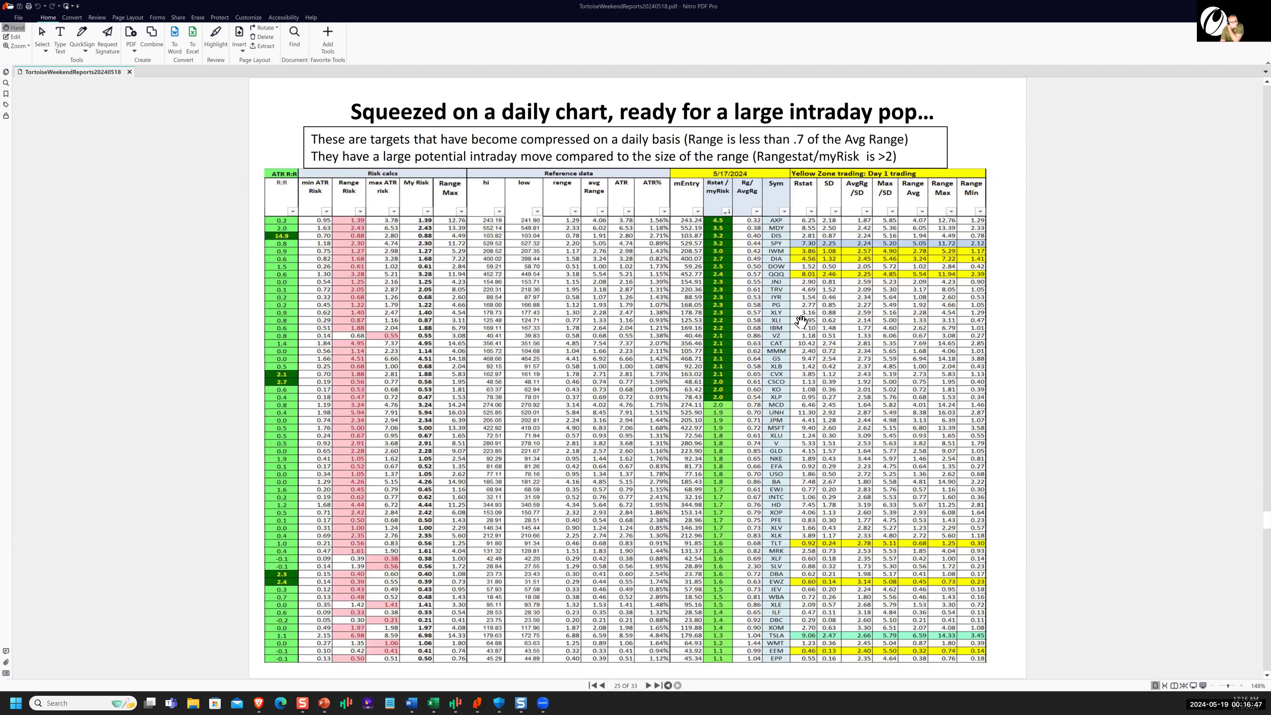
{"action": "mouse_move", "coordinate": [943, 306]}
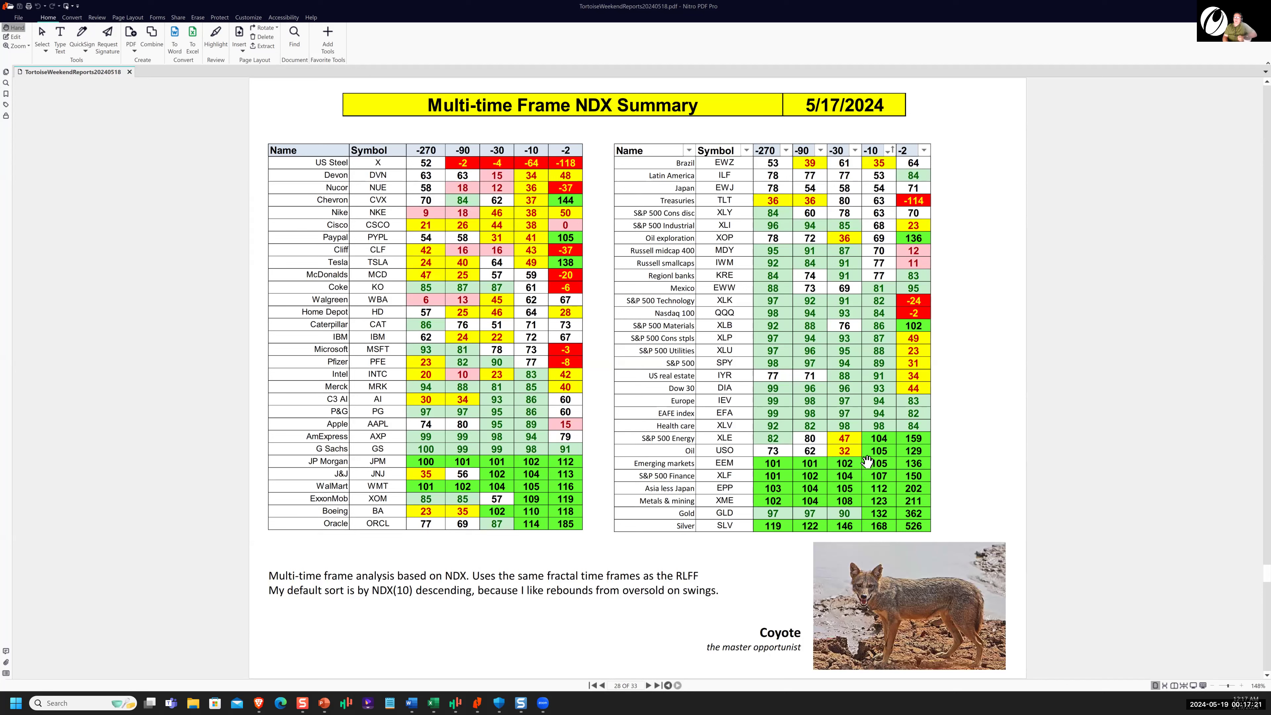
{"action": "mouse_move", "coordinate": [603, 229]}
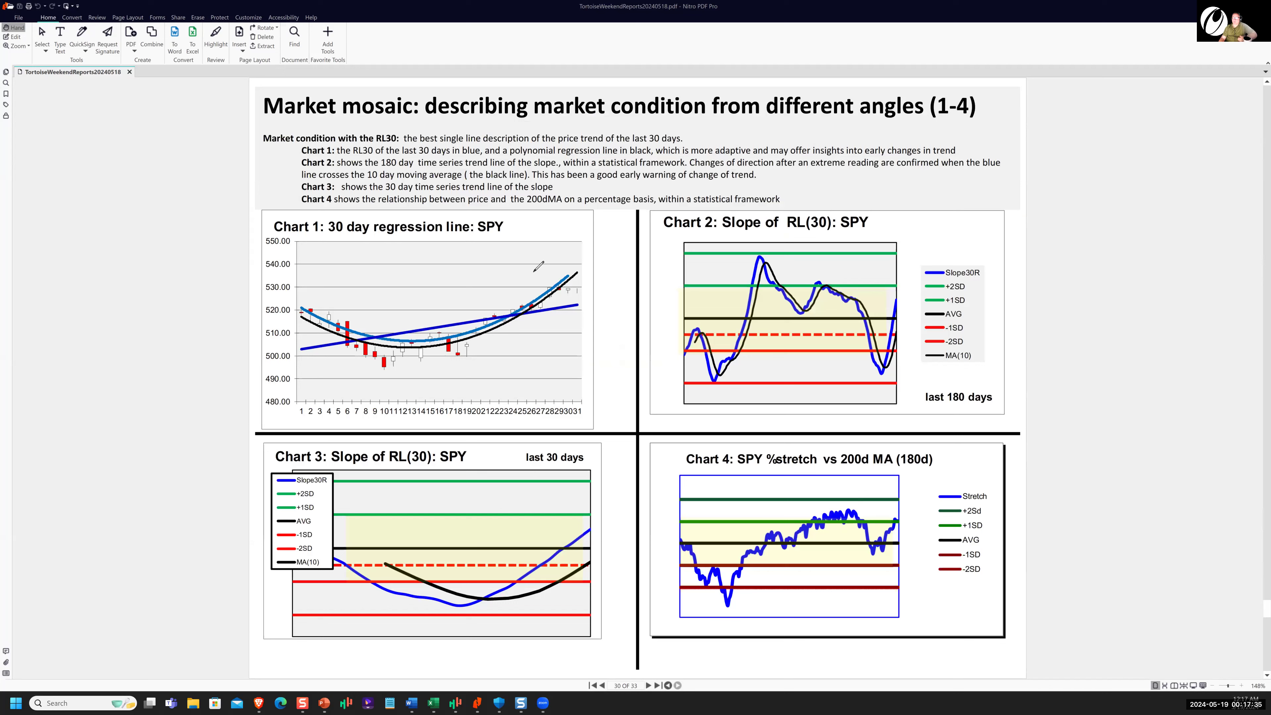
Circle the latest SPY price bars on Chart 1 of the Market mosaic page
{"action": "left_click_drag", "start_coordinate": [535, 271], "coordinate": [575, 292]}
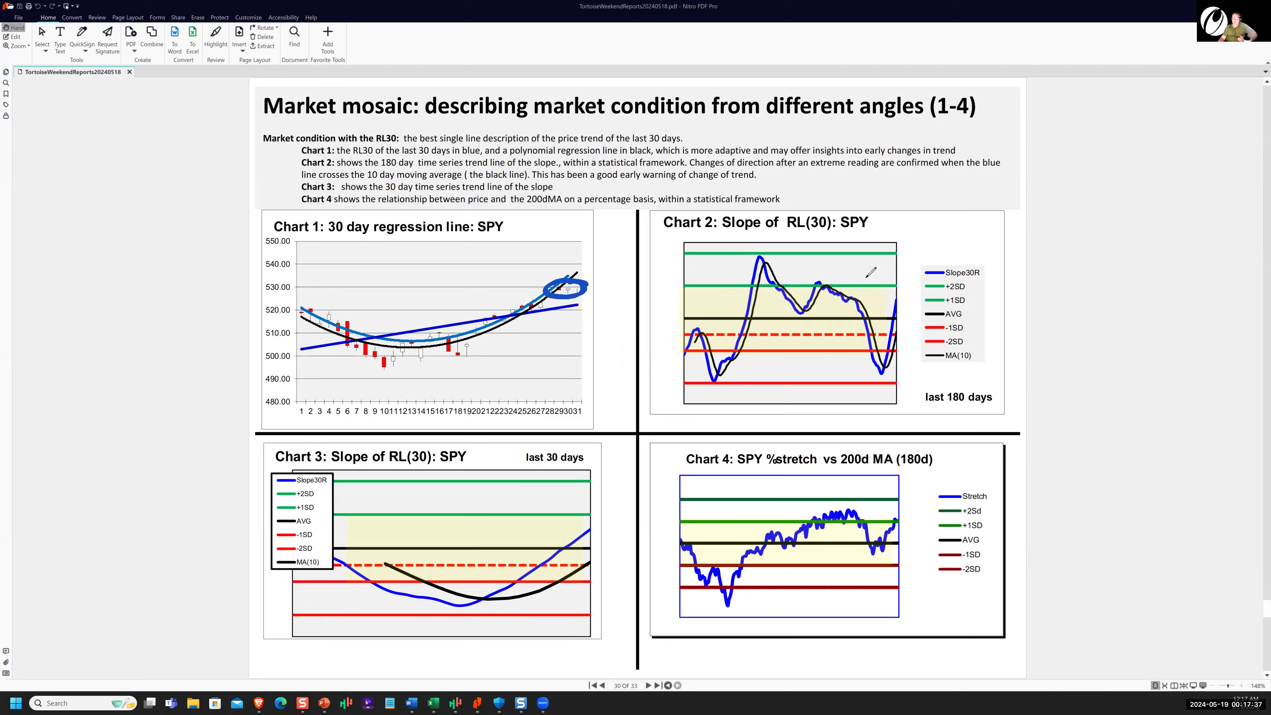